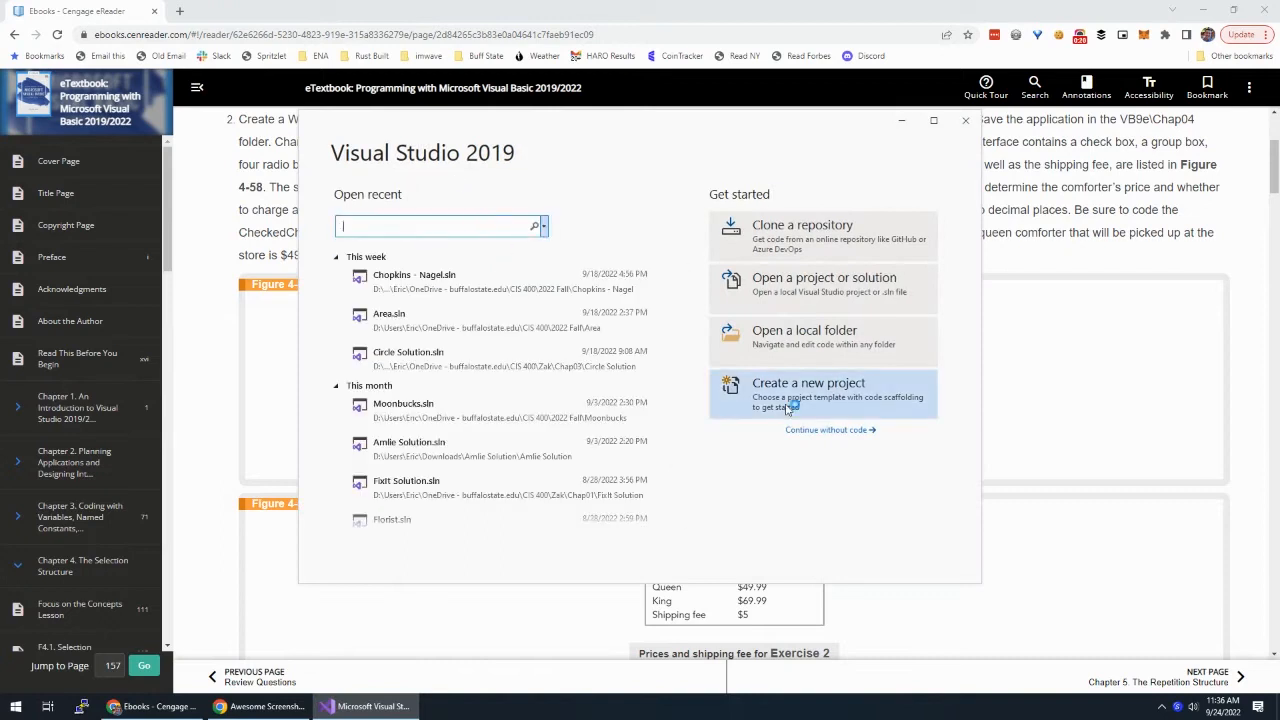
Create a new Windows Forms App (.NET Framework) project named Hales
click(808, 390)
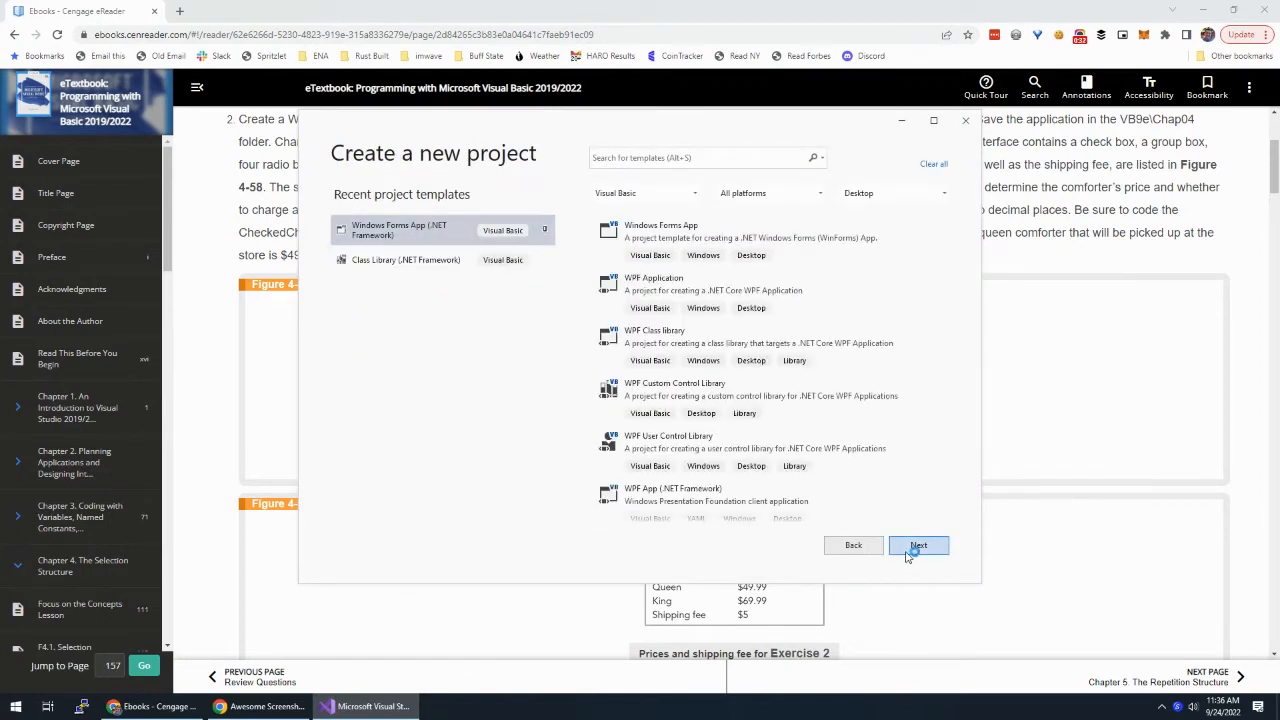
click(916, 544)
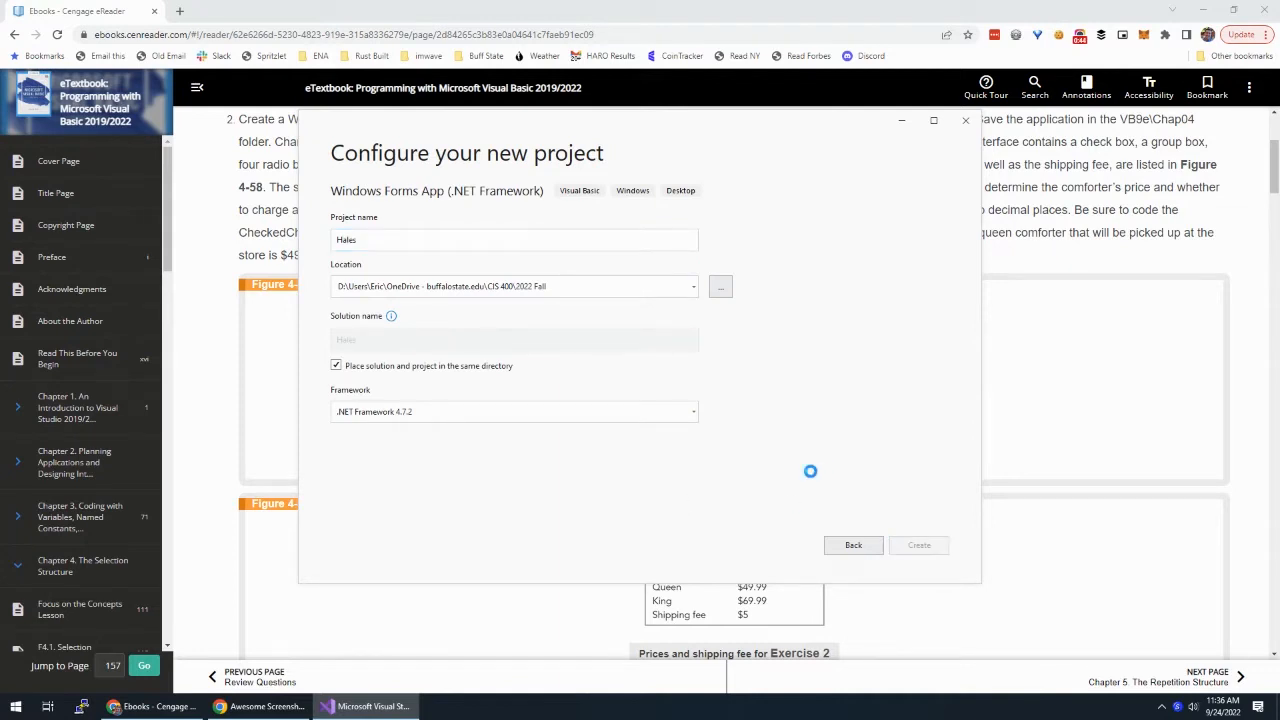
click(916, 544)
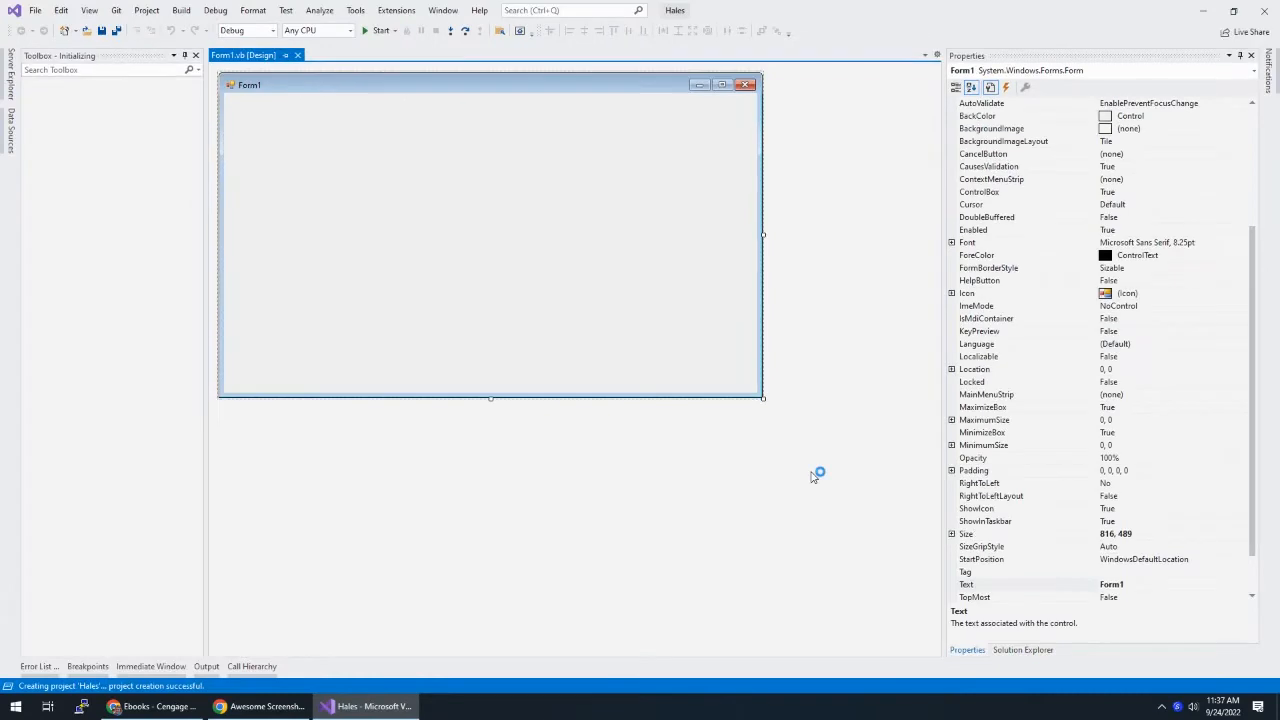
Check the exercise instructions in the textbook, then return toward Visual Studio
key(alt+tab)
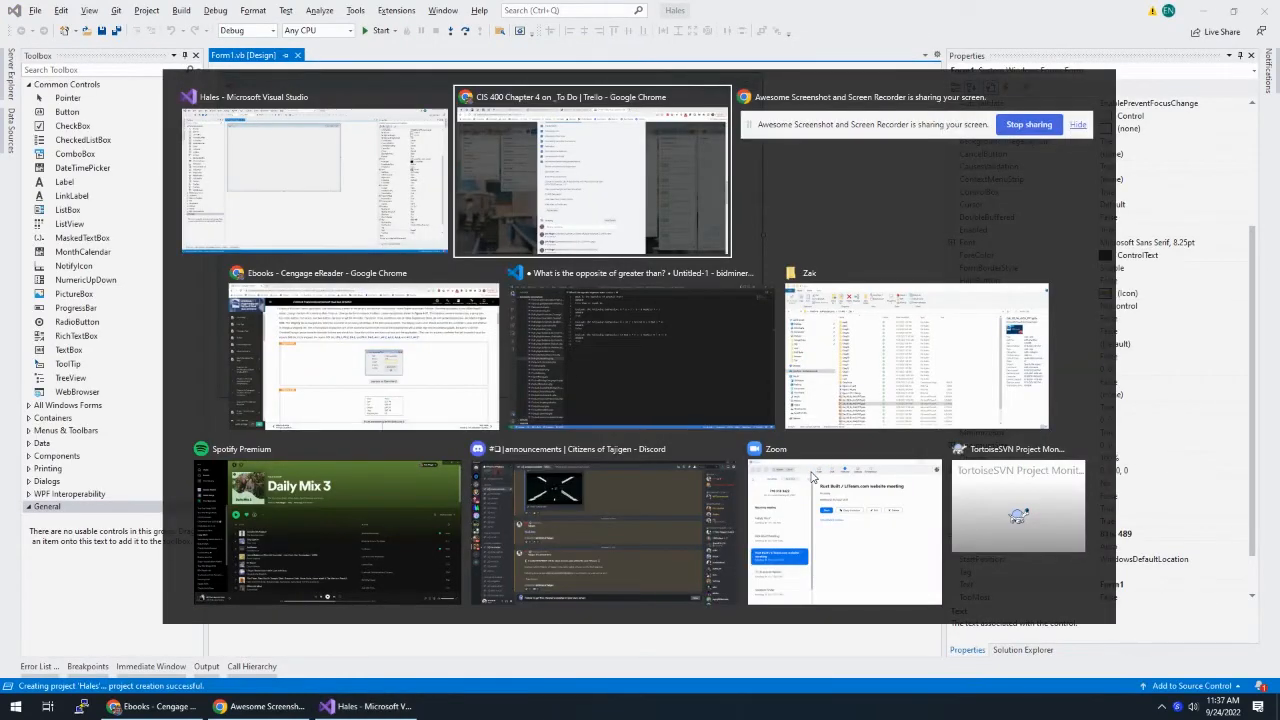
click(368, 356)
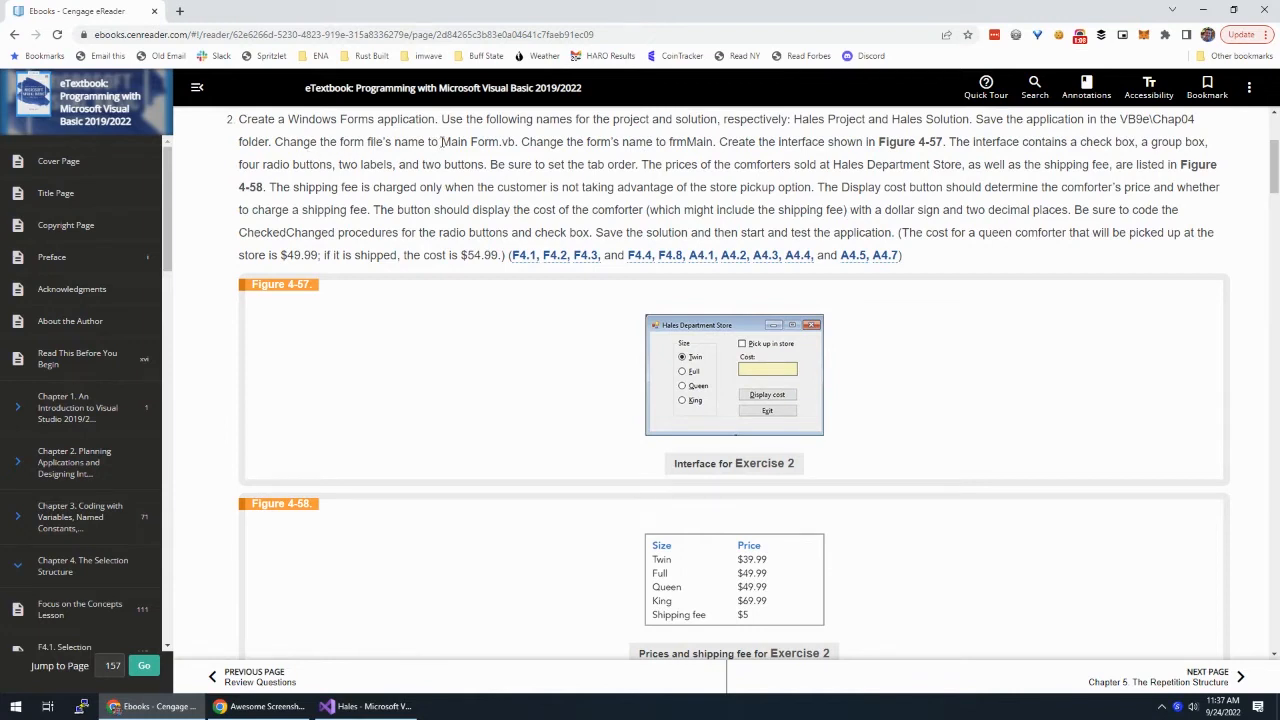
key(alt+tab)
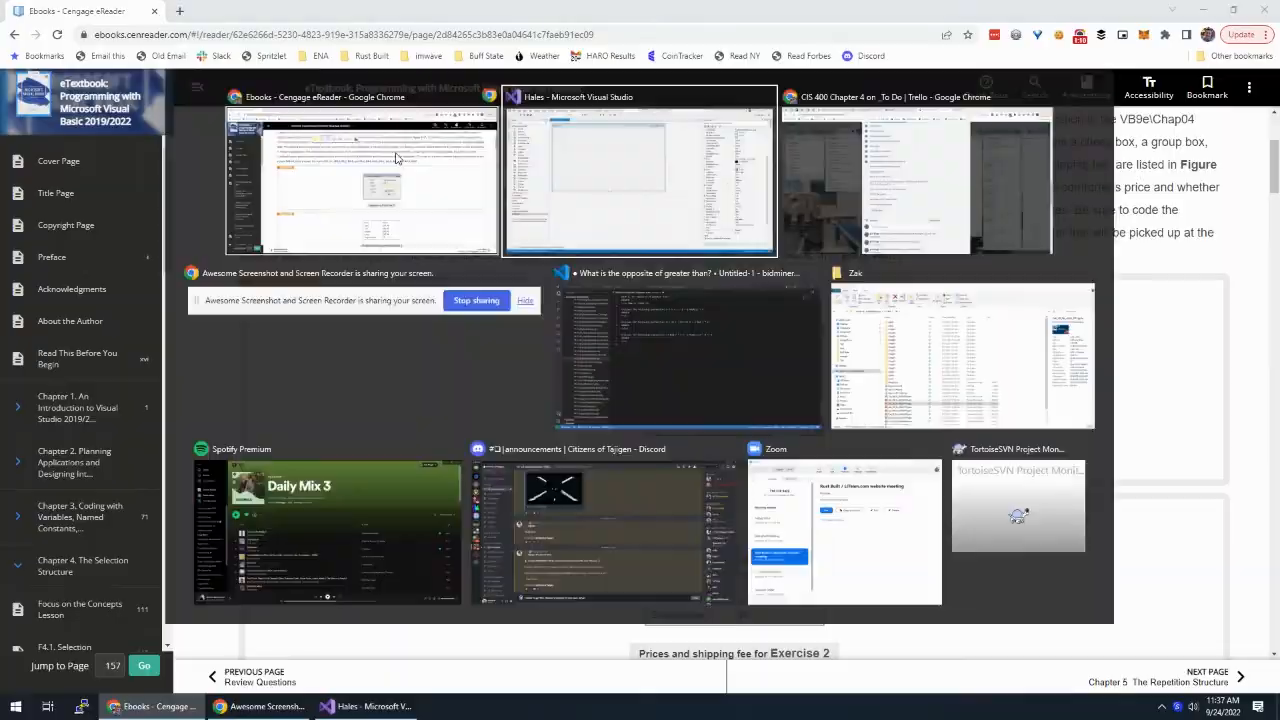
Open the renamed Main Form.vb and name the form frmMain
click(638, 170)
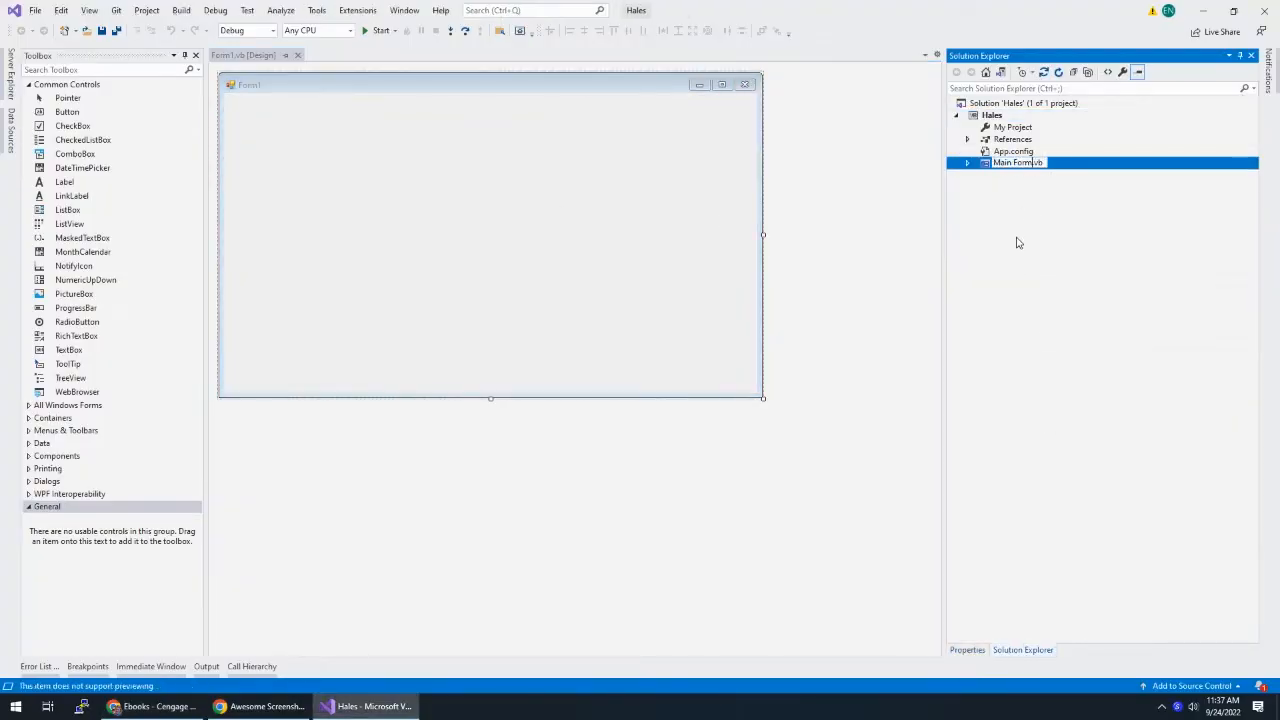
double_click(1018, 162)
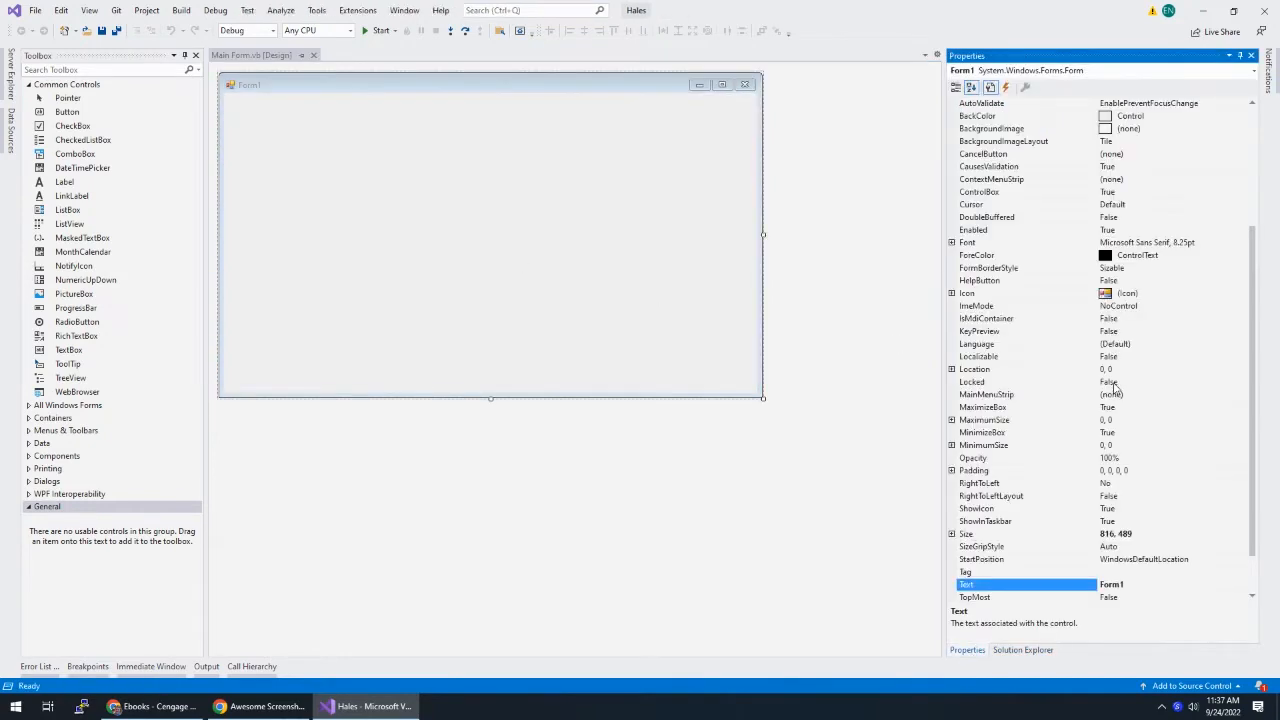
click(112, 706)
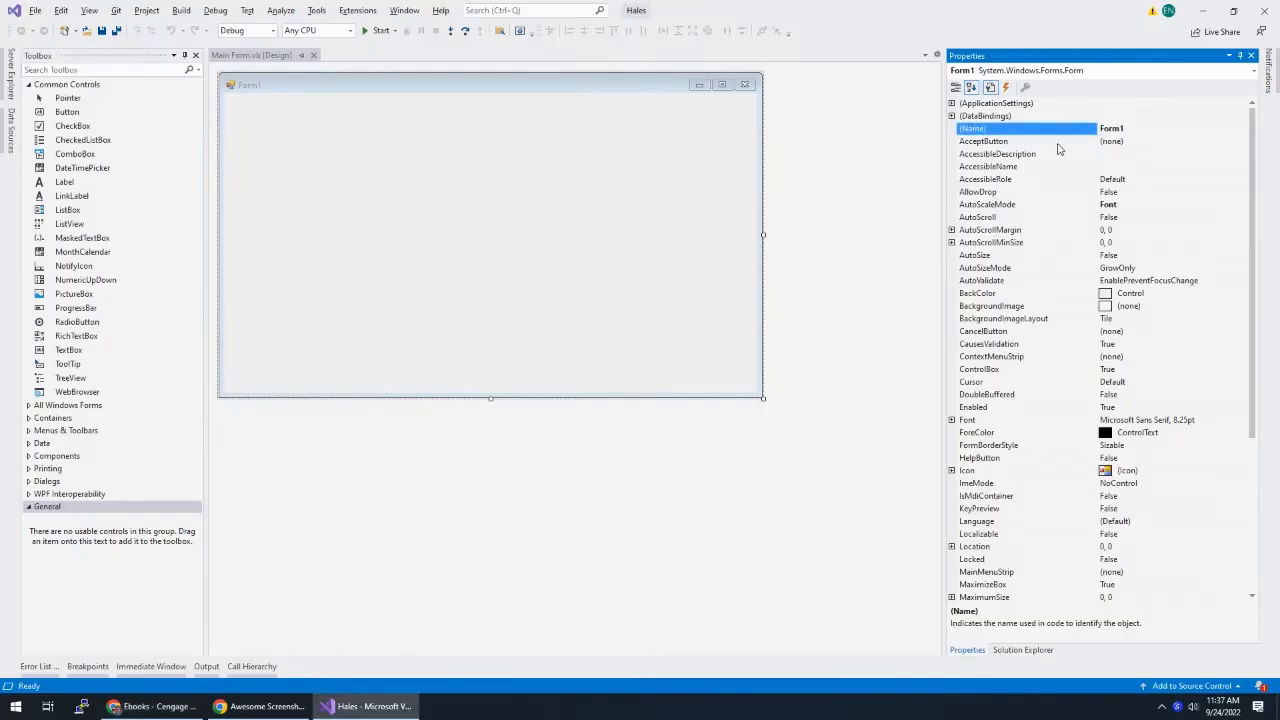
text(frmMain)
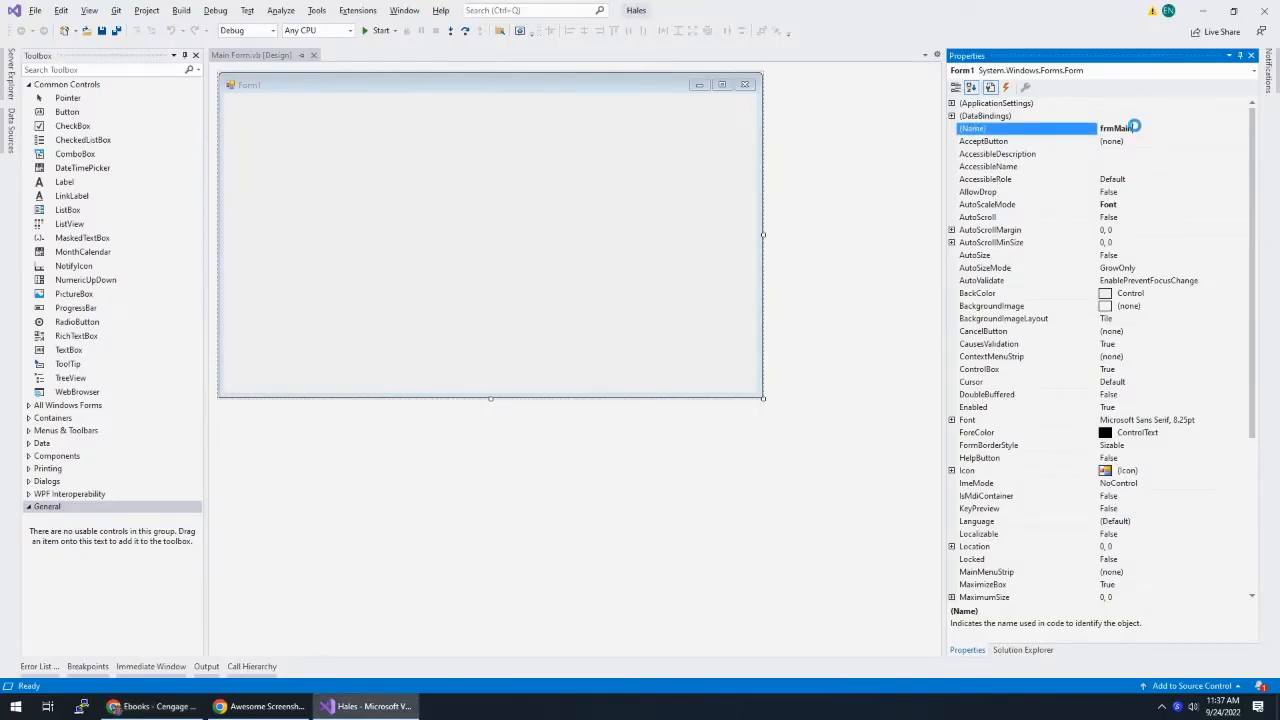
key(Return)
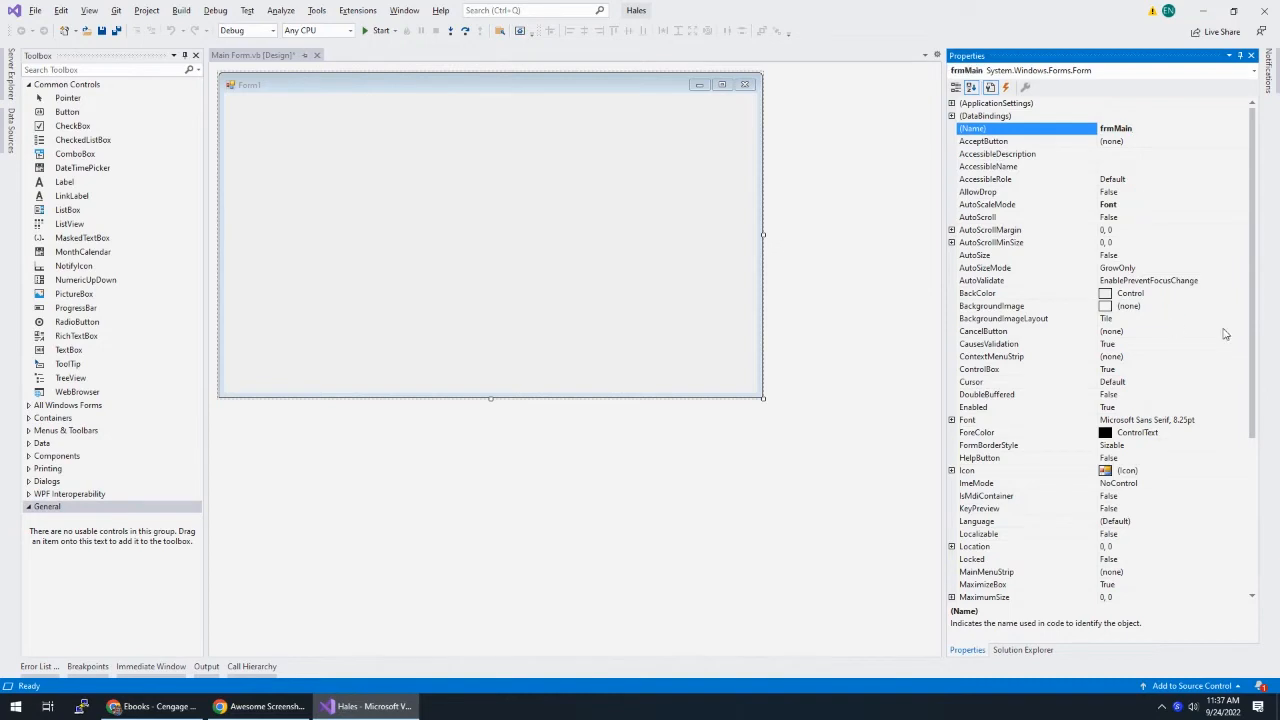
Set MaximizeBox to False and the form font to Segoe UI, size 10
scroll(down, 3)
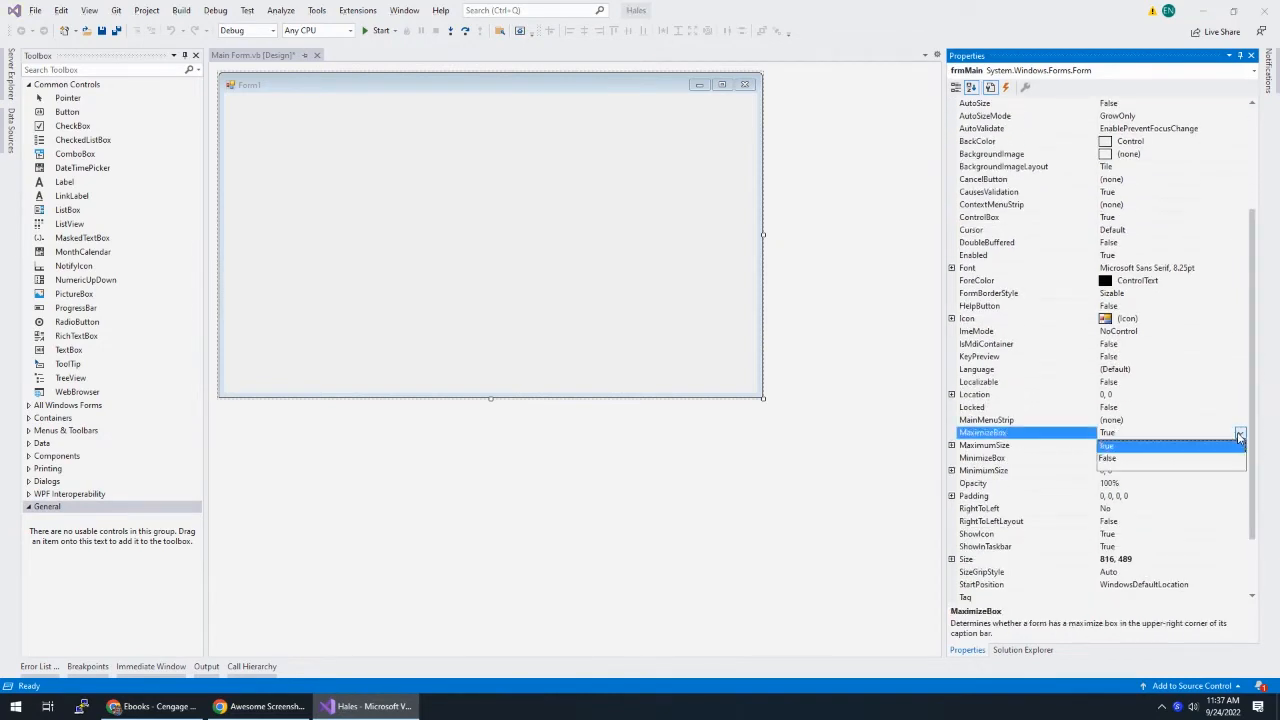
click(1108, 458)
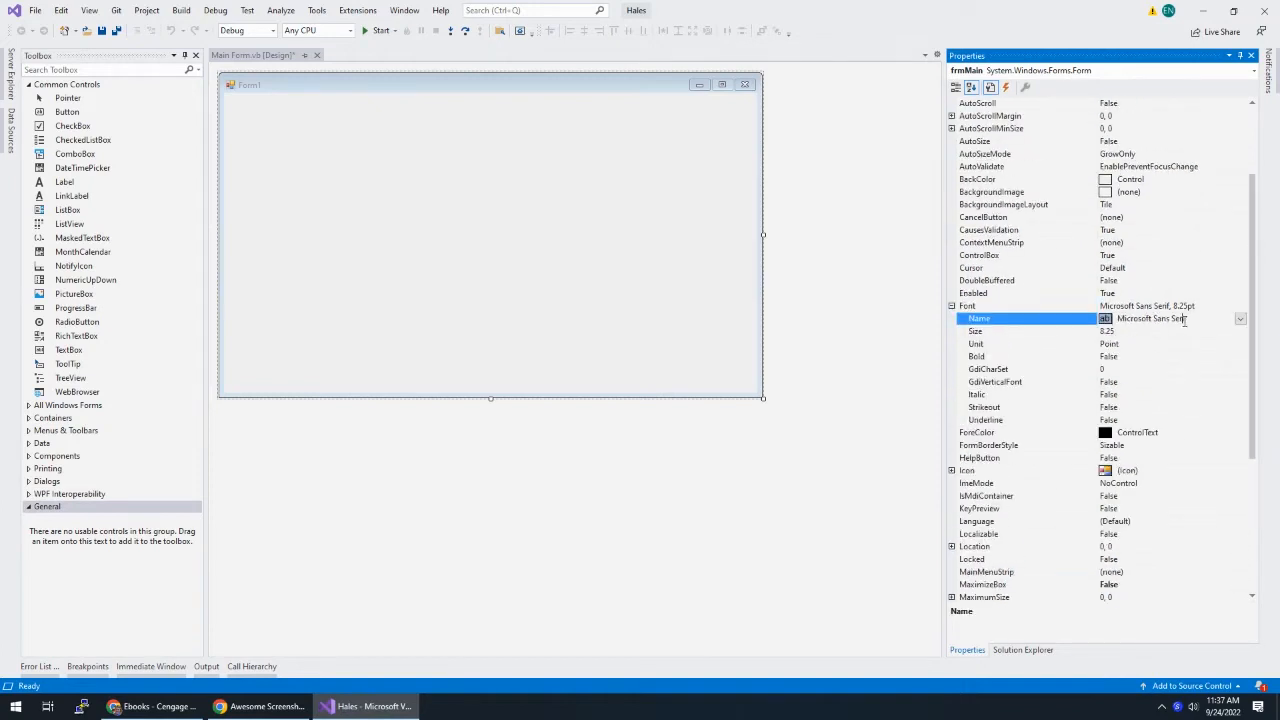
click(1240, 318)
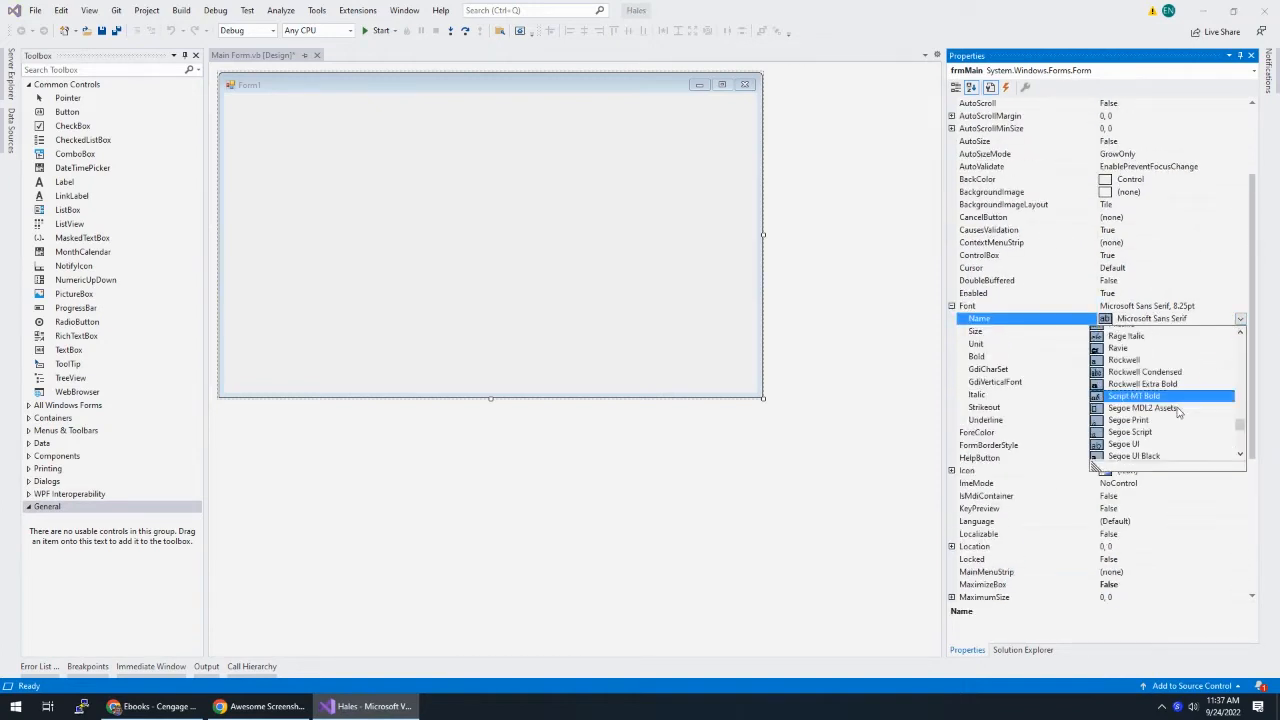
click(1124, 444)
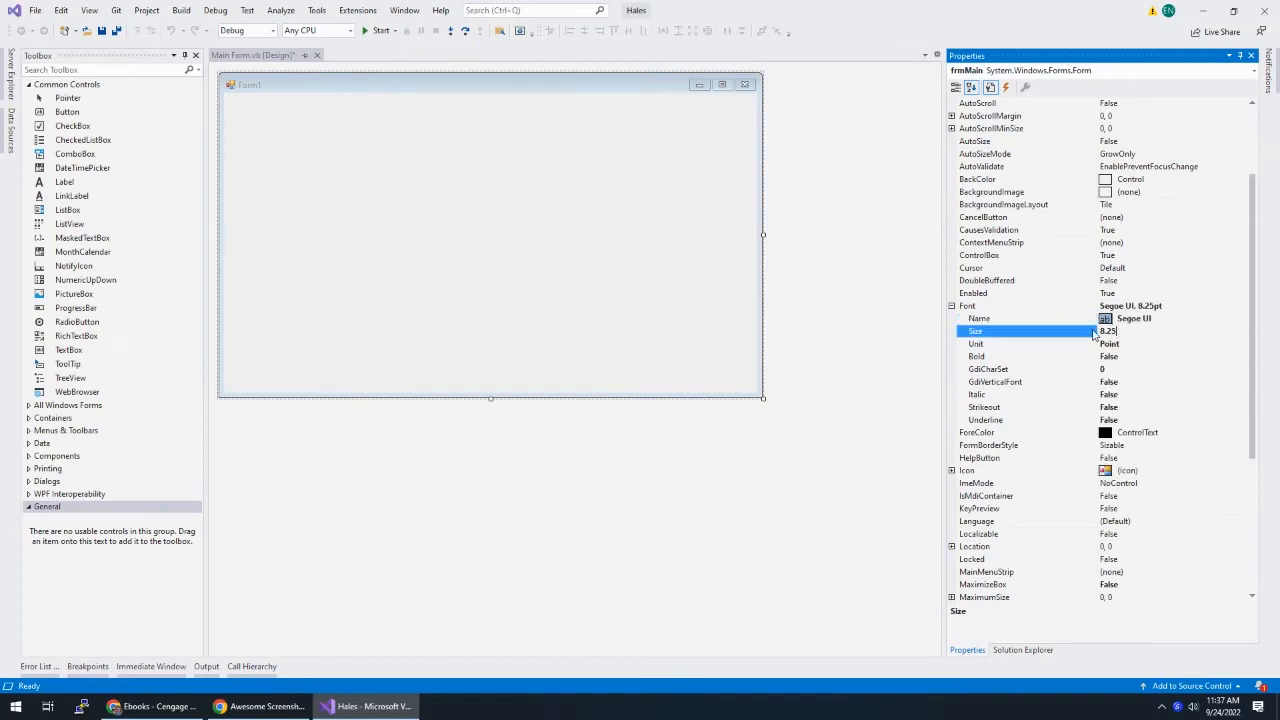
text(10)
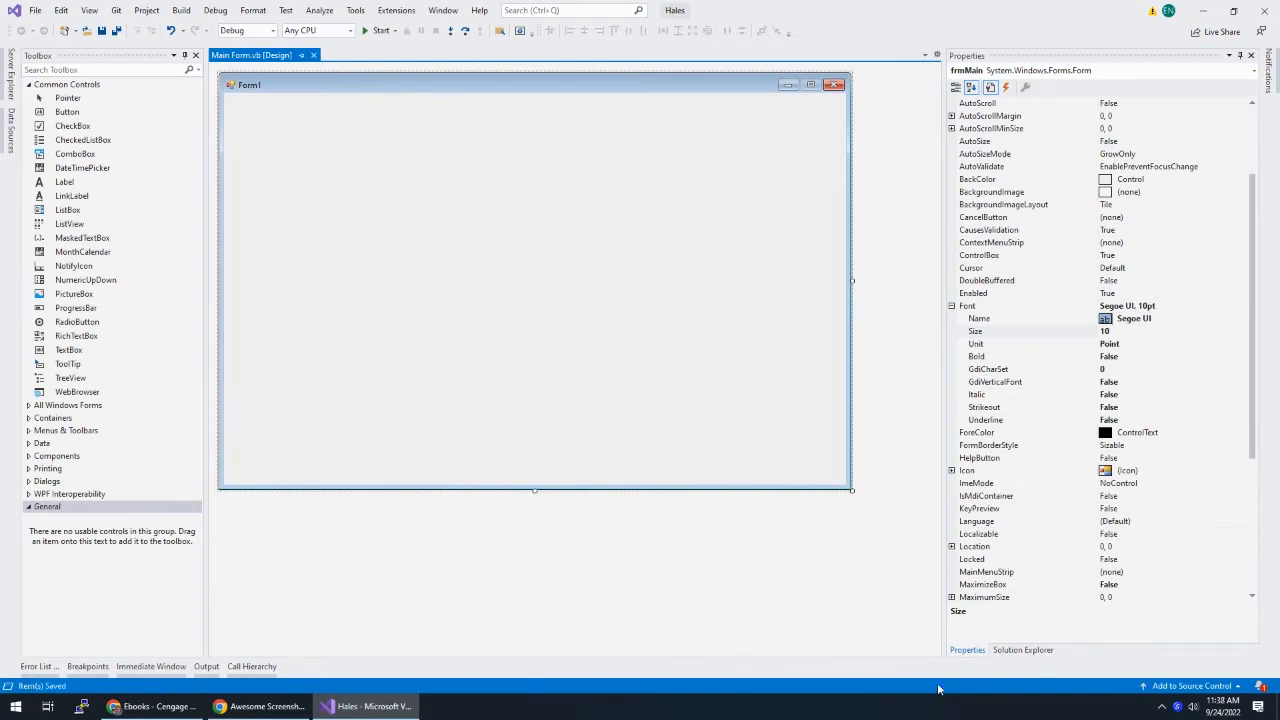
Make frmMain the startup form in My Project and test-run the app
click(1022, 650)
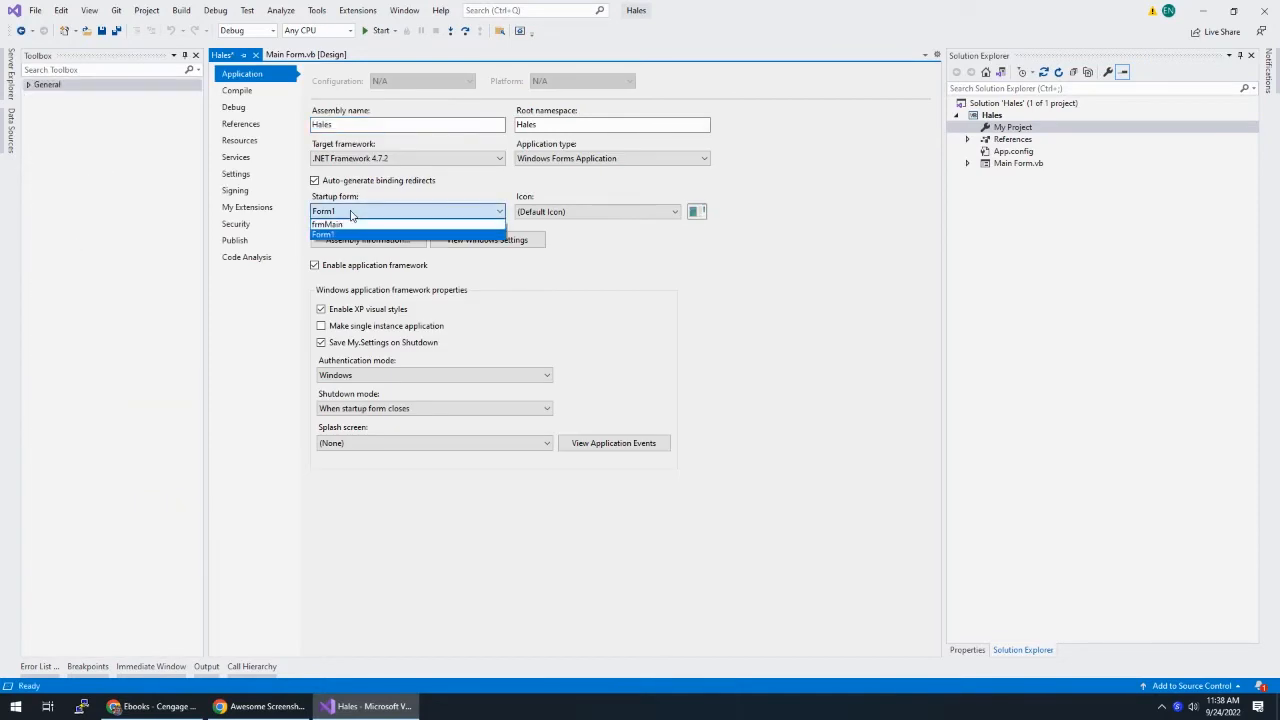
click(328, 224)
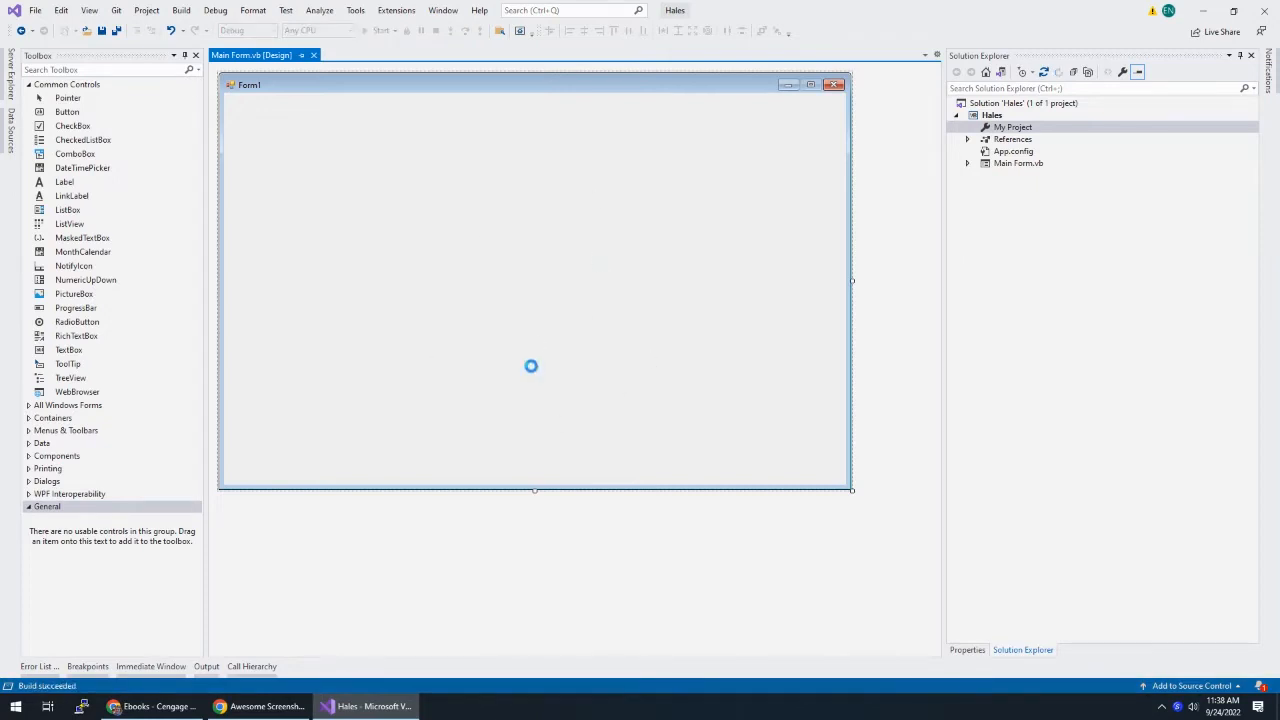
click(380, 30)
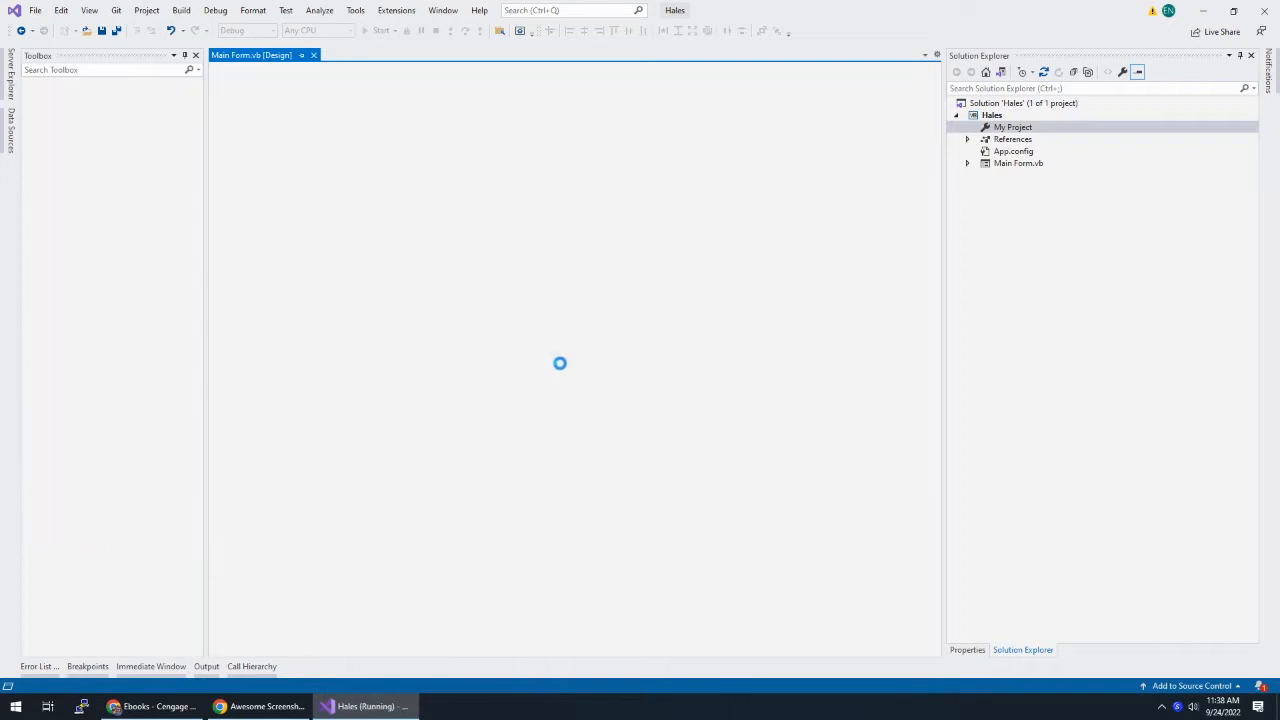
click(380, 30)
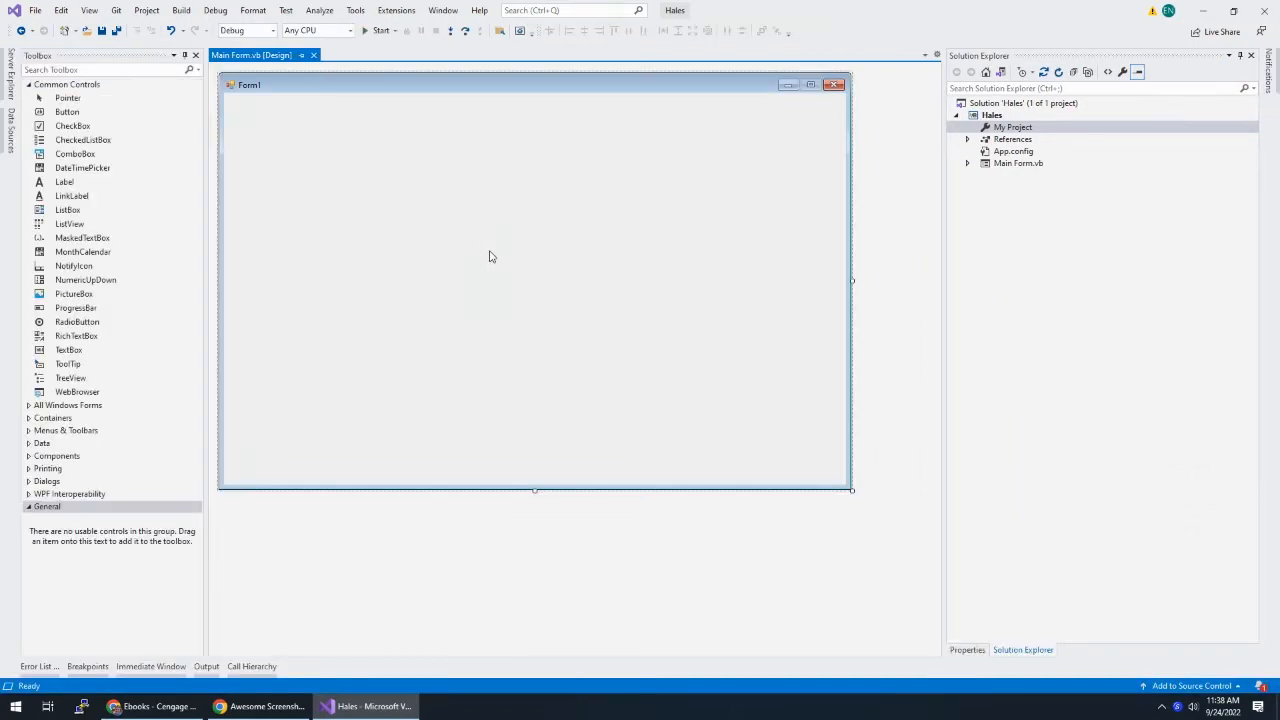
click(112, 706)
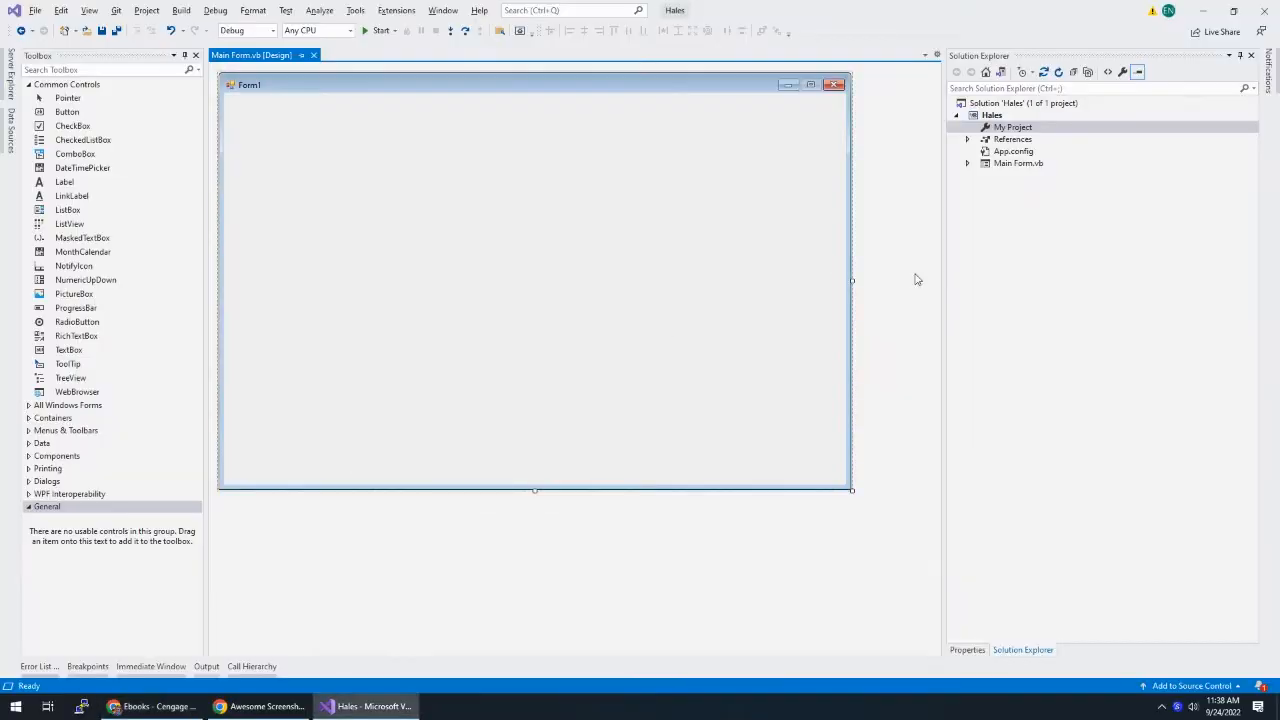
Set frmMain's Text property to Hales Department Store
click(1018, 164)
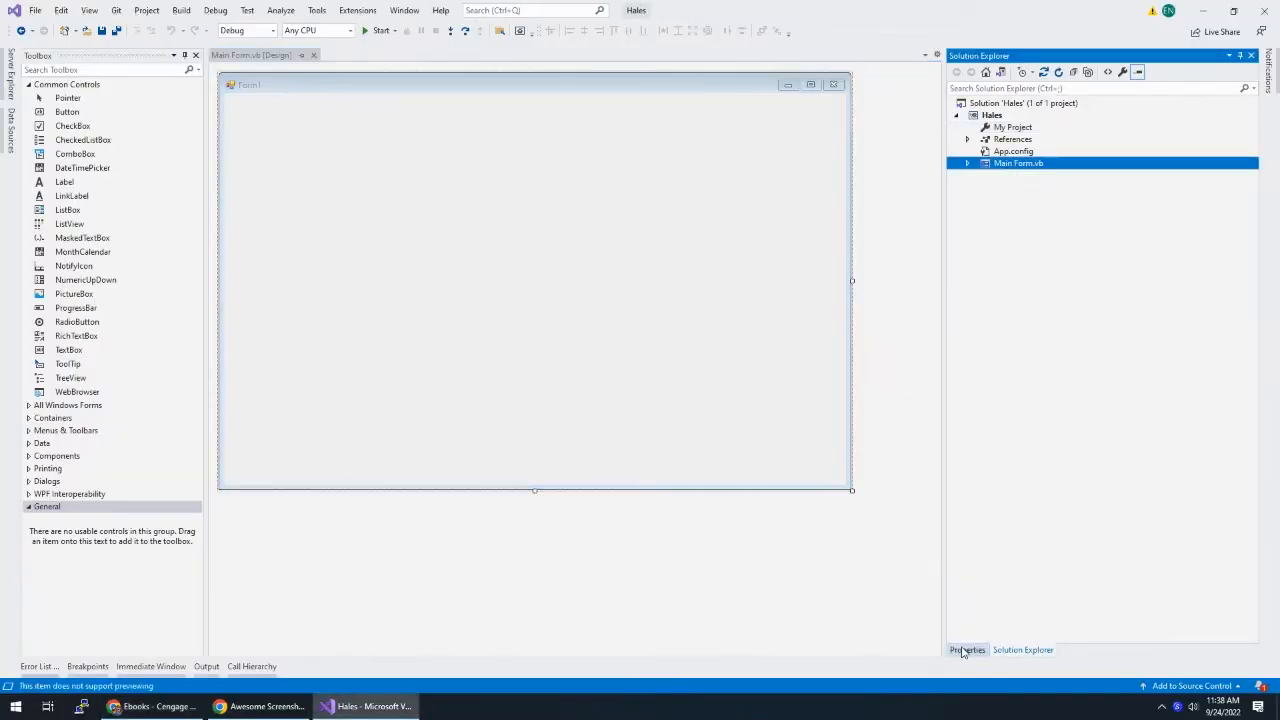
click(966, 650)
text(Hales)
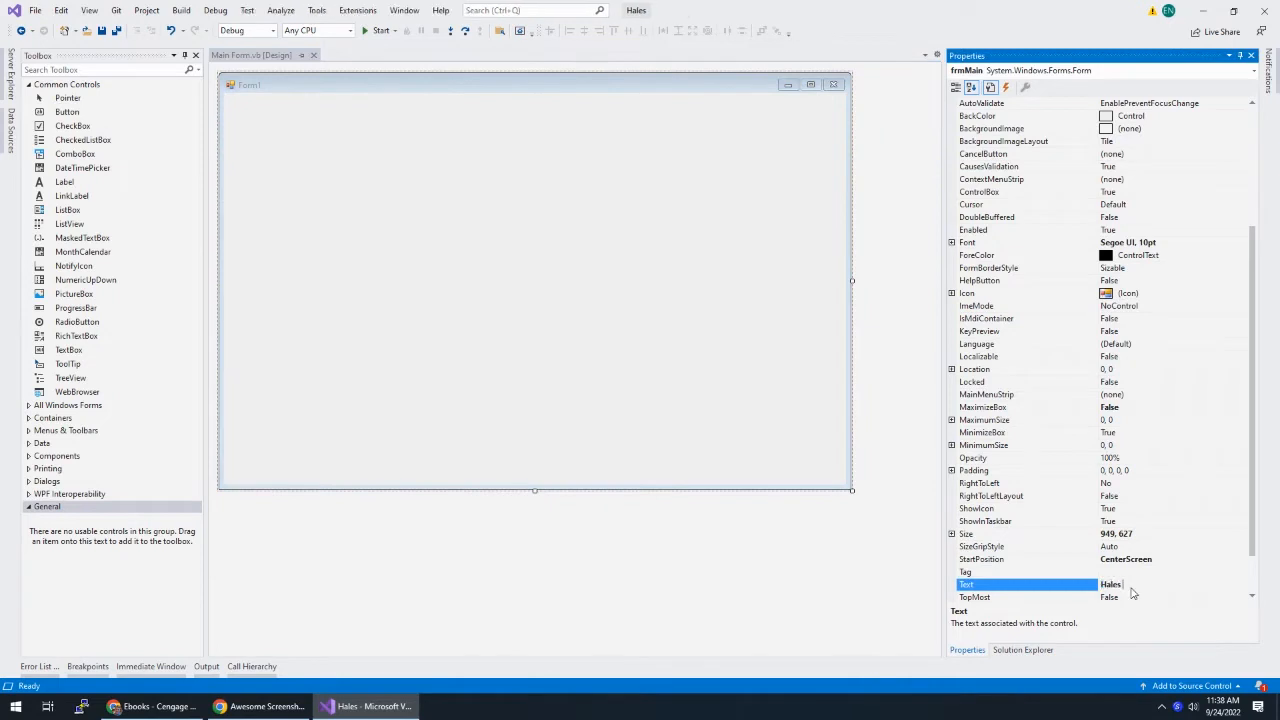
text(Department Store)
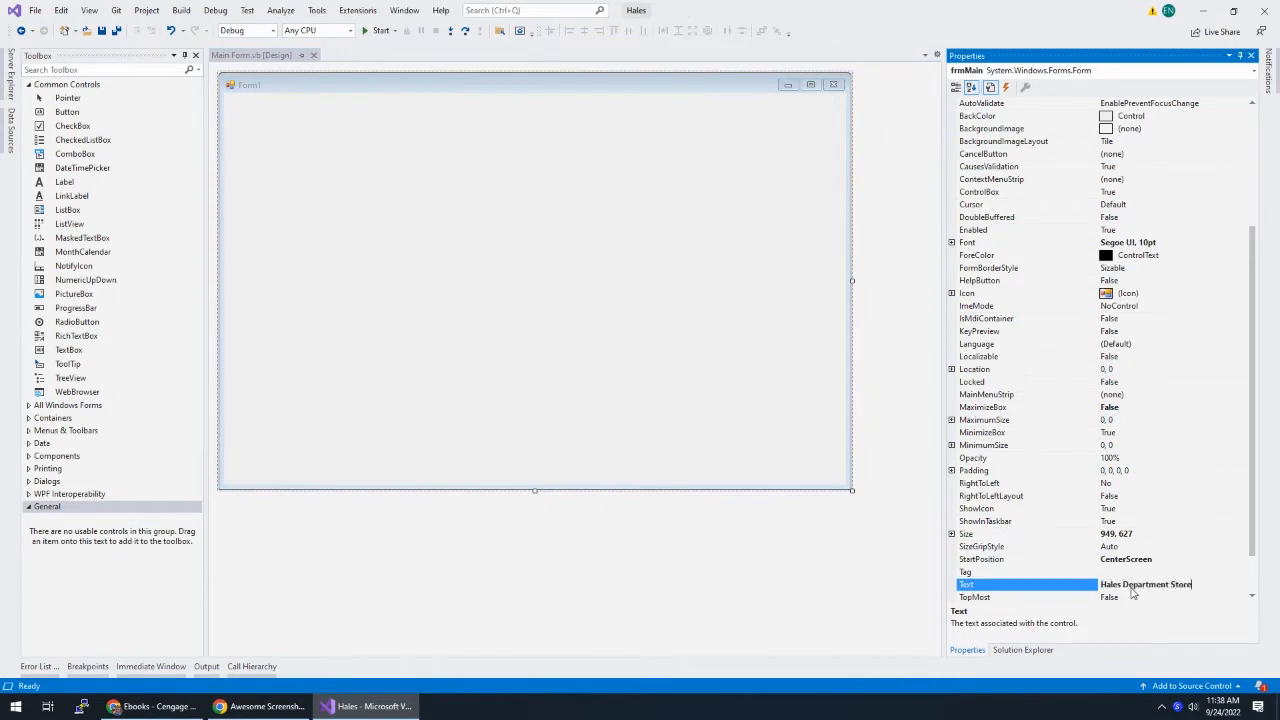
key(alt+tab)
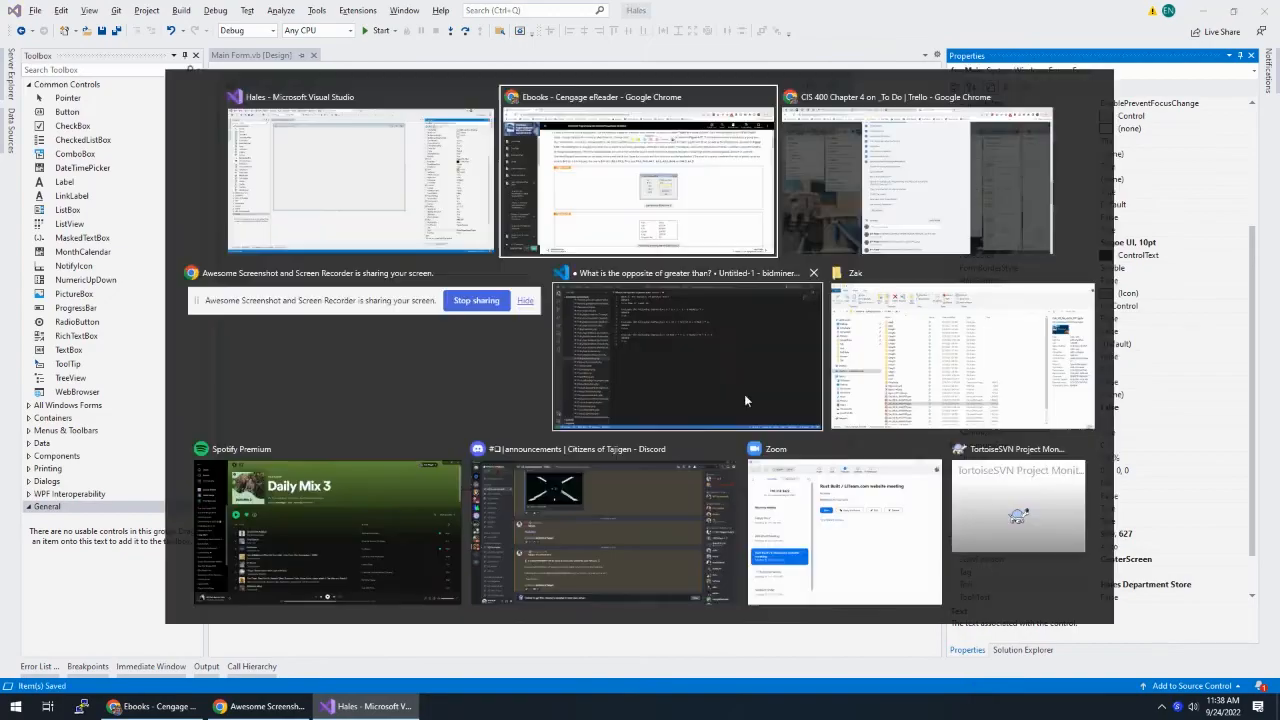
Bring up the textbook page with Exercise 2 and Figure 4-57 for reference
click(640, 170)
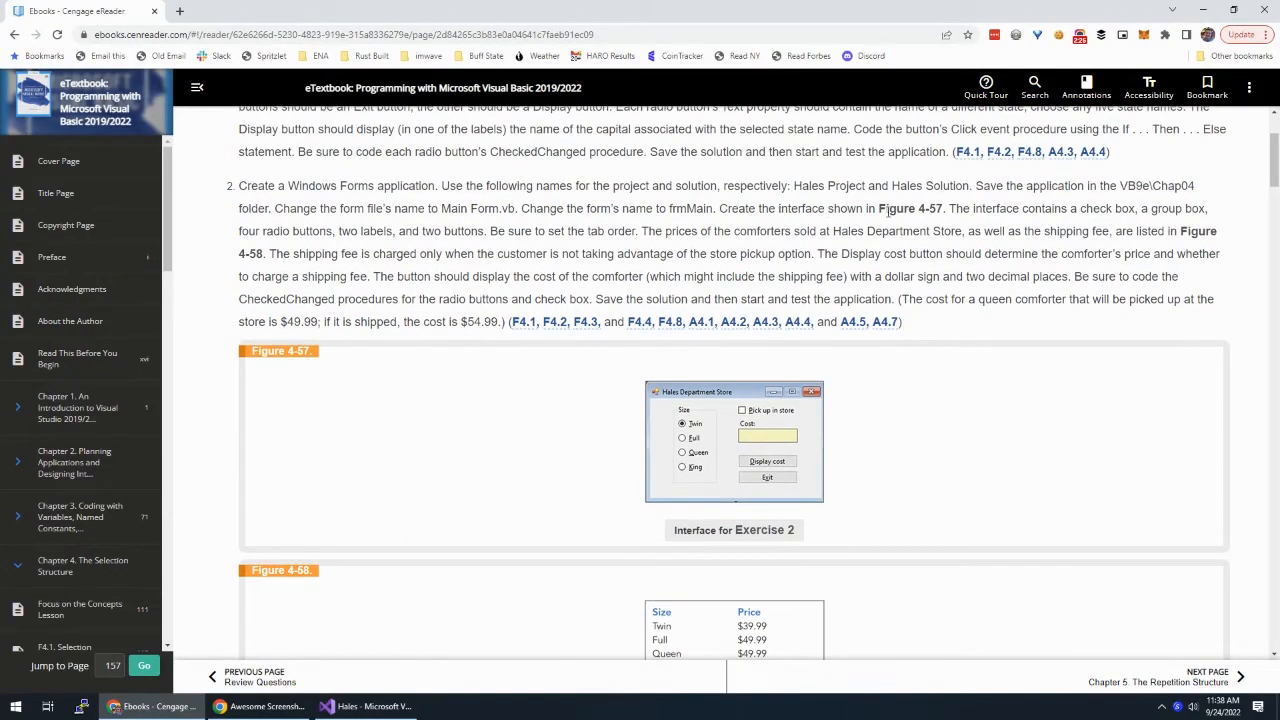
mouse_move(658, 456)
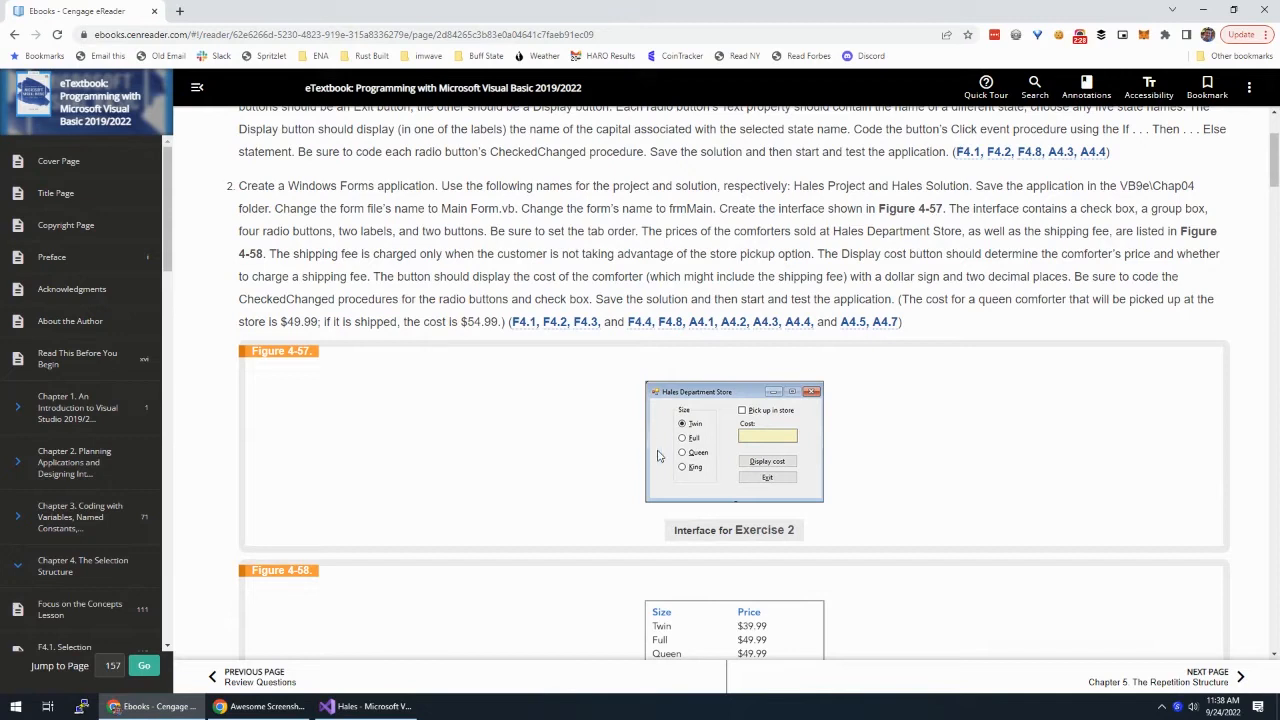
mouse_move(706, 436)
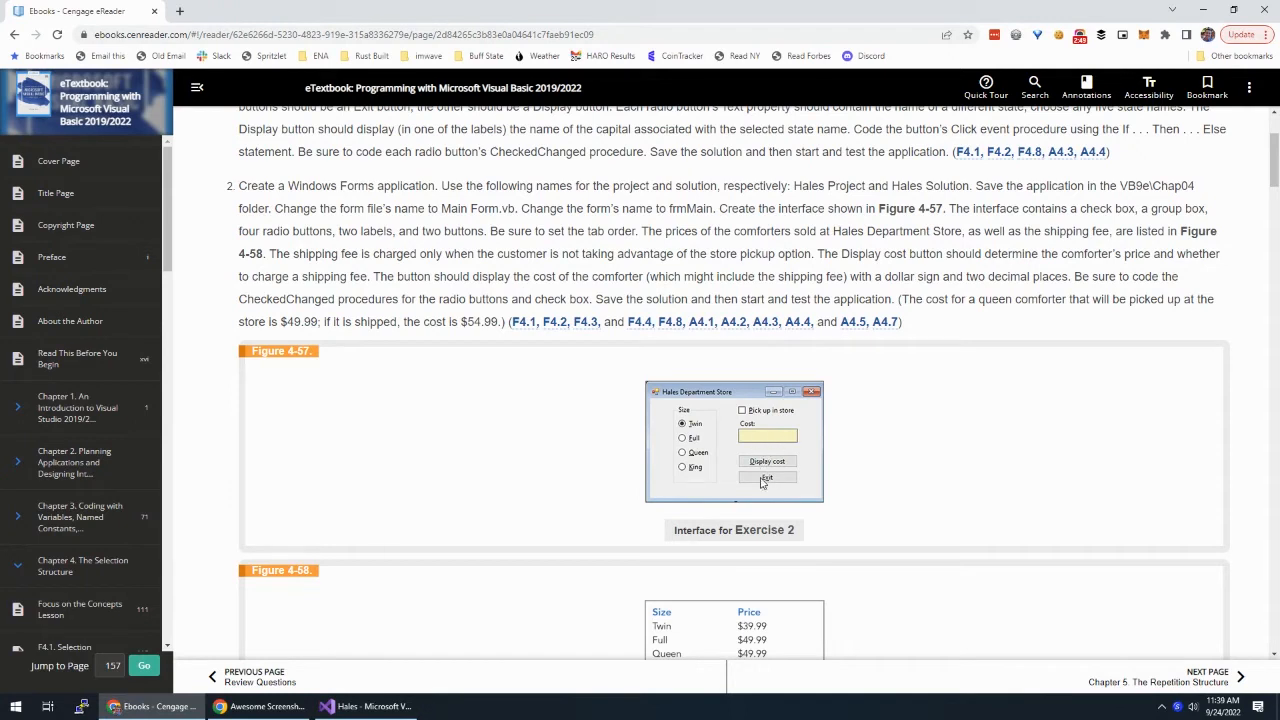
mouse_move(702, 430)
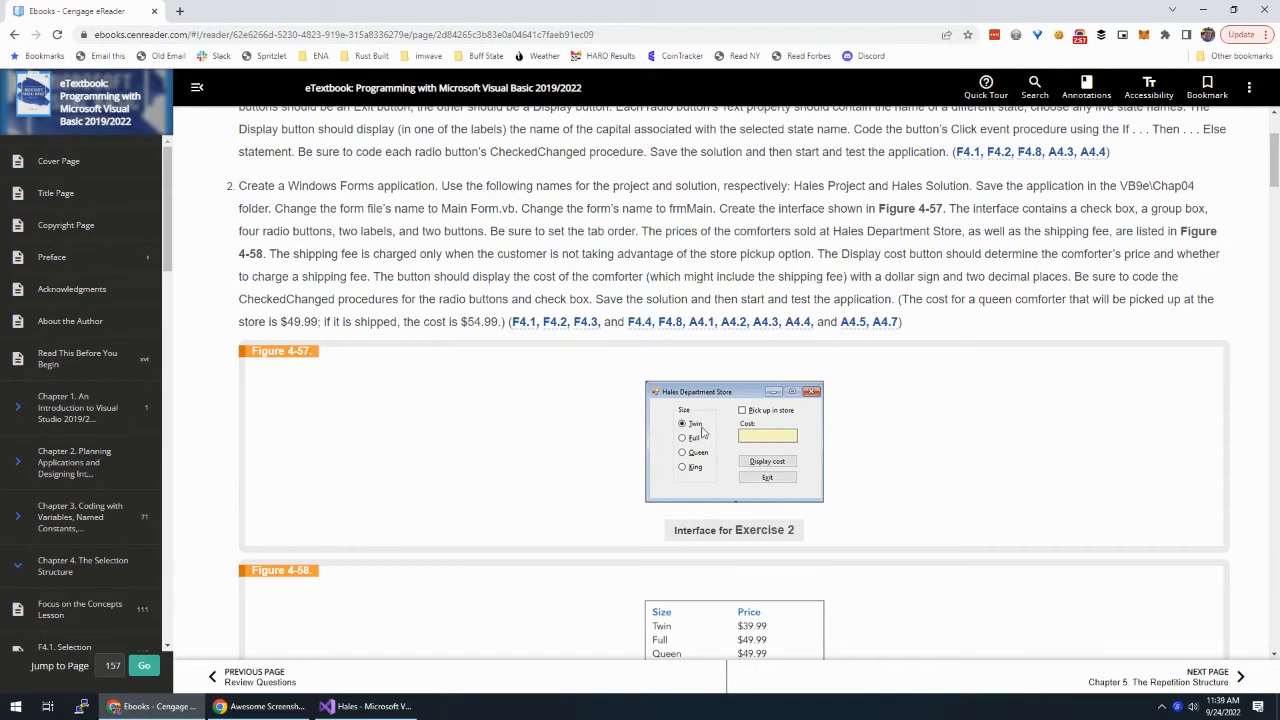
mouse_move(584, 452)
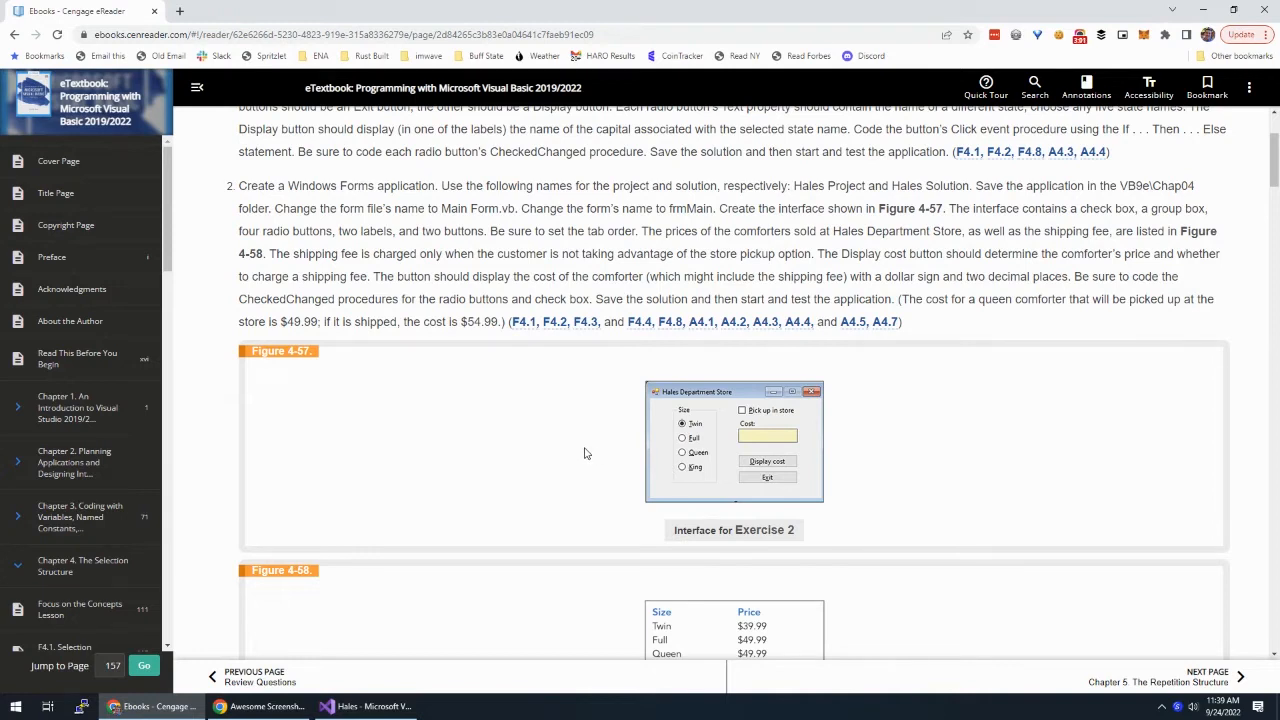
Add a GroupBox named grpSize captioned Size to the form and make it taller
click(368, 706)
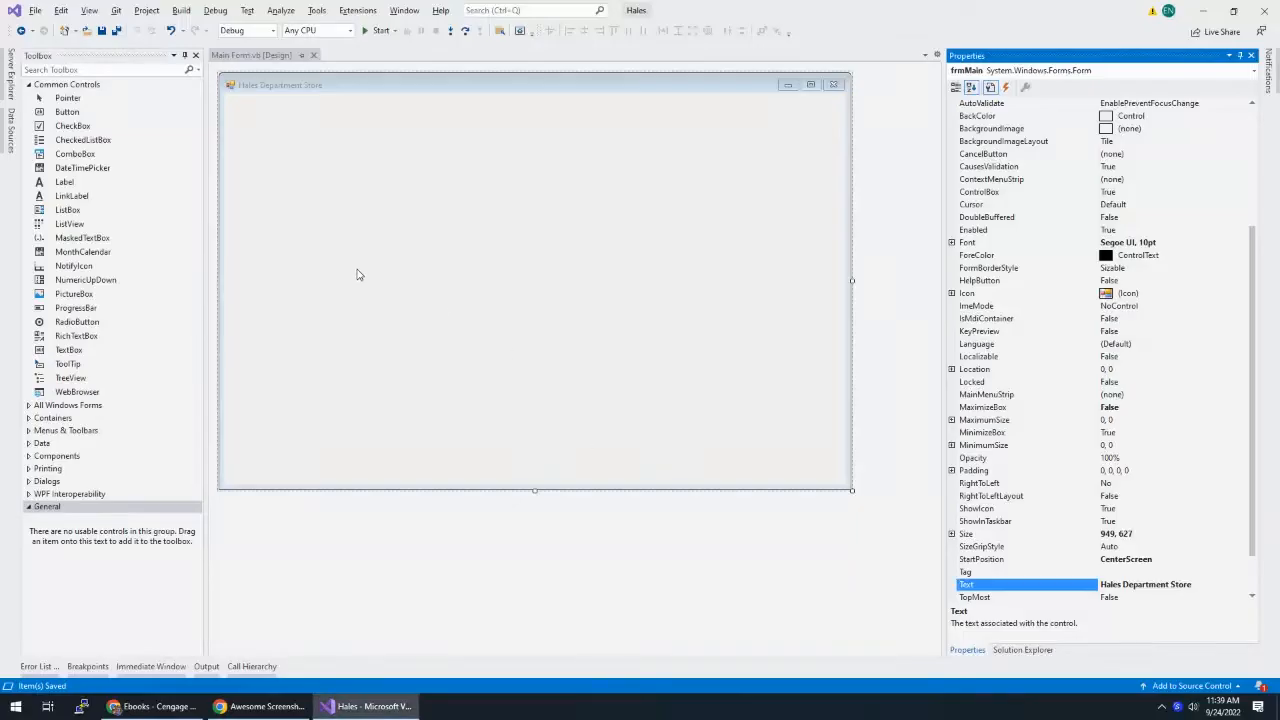
mouse_move(116, 140)
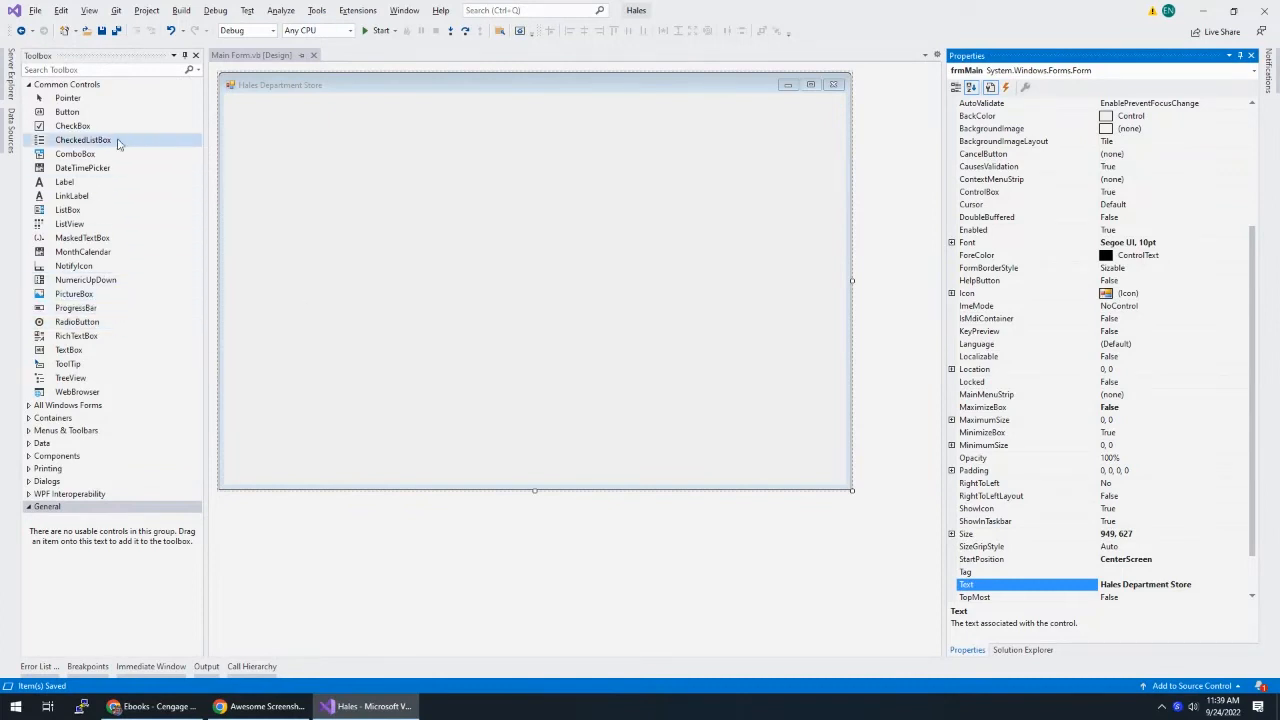
mouse_move(72, 266)
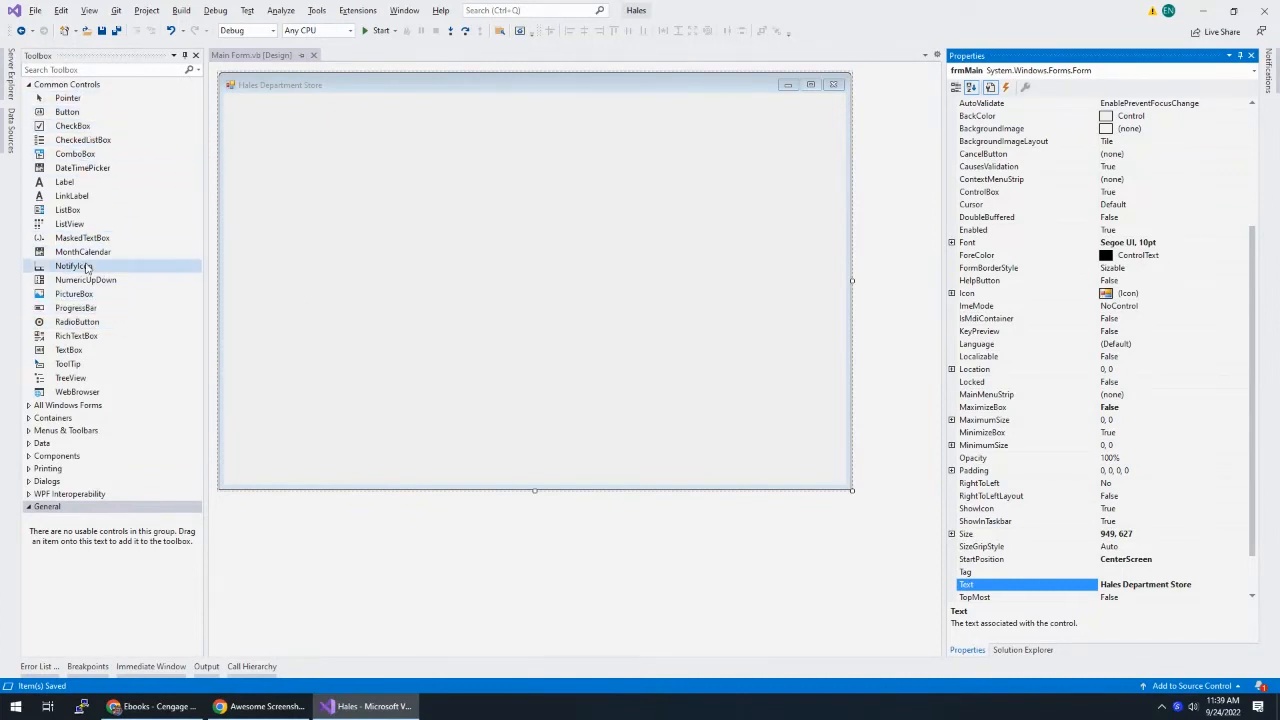
mouse_move(104, 152)
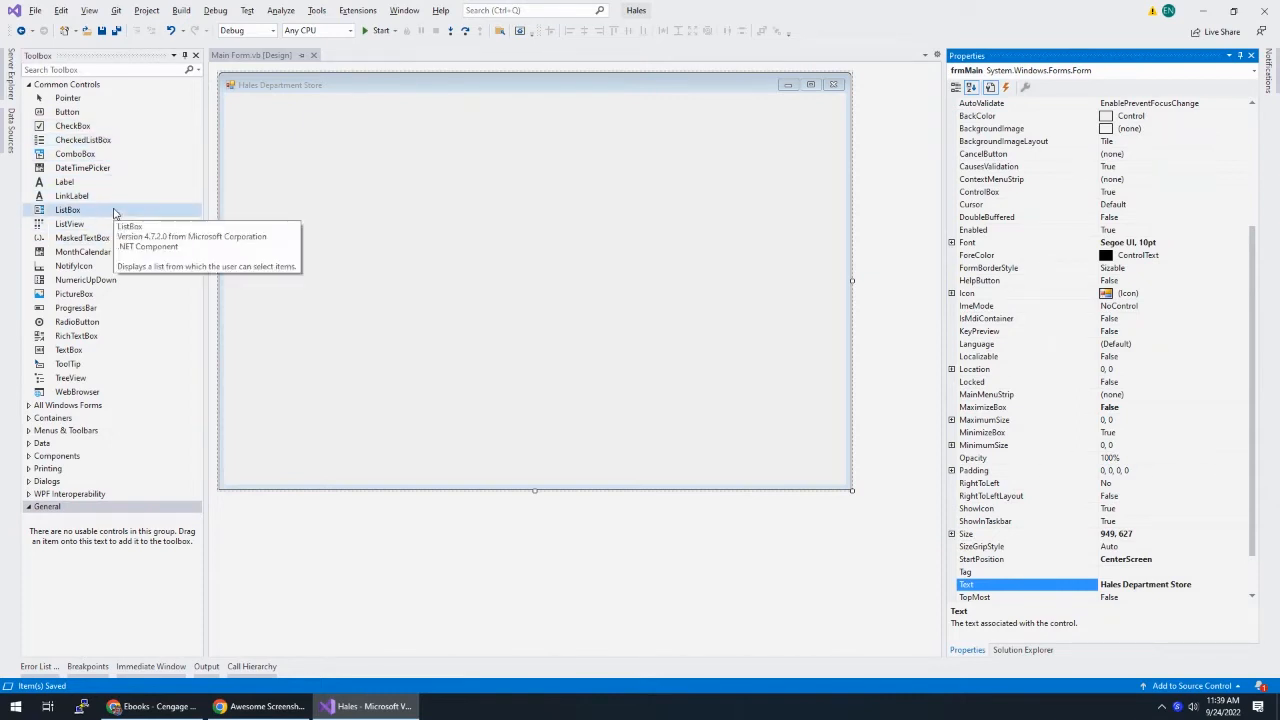
mouse_move(78, 320)
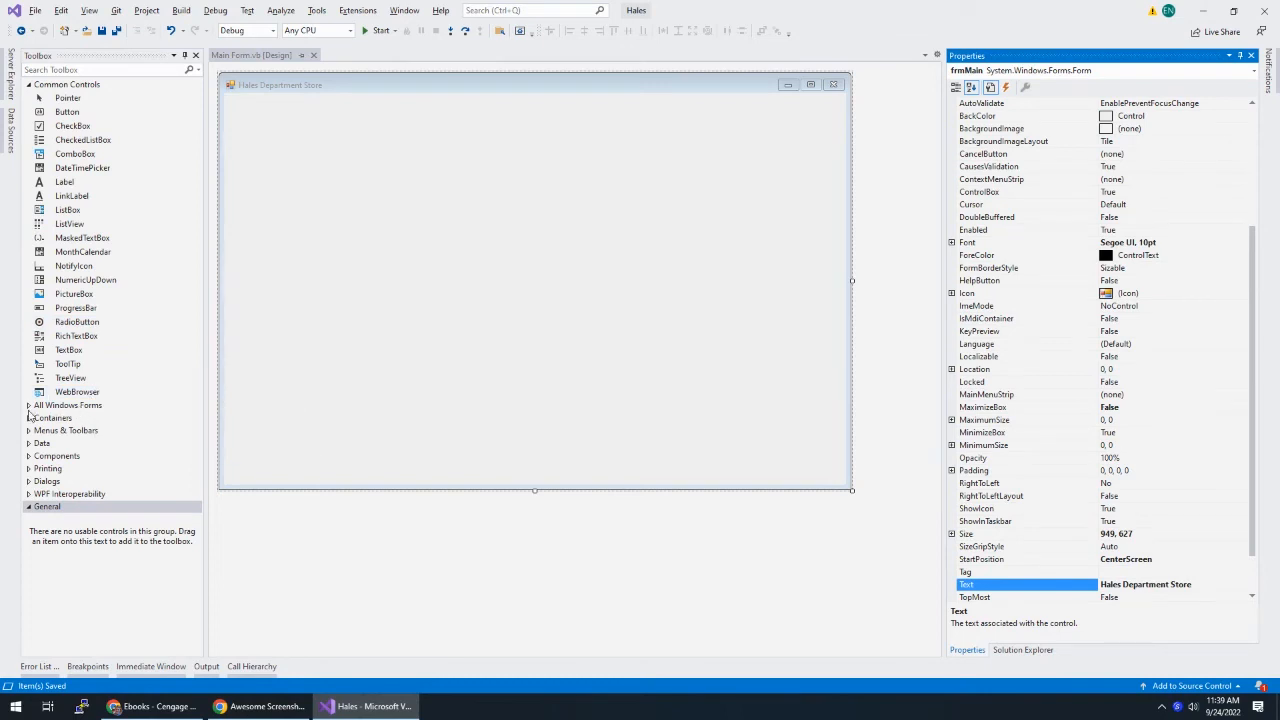
click(68, 404)
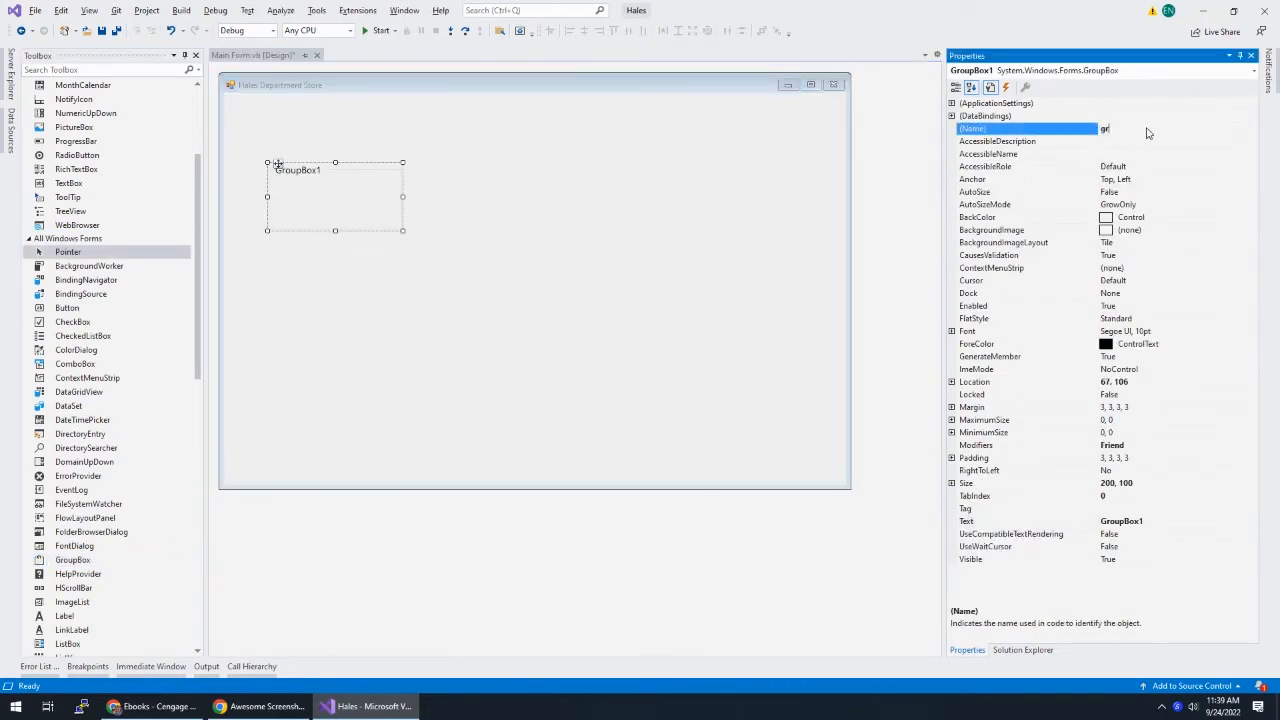
text(grpSize)
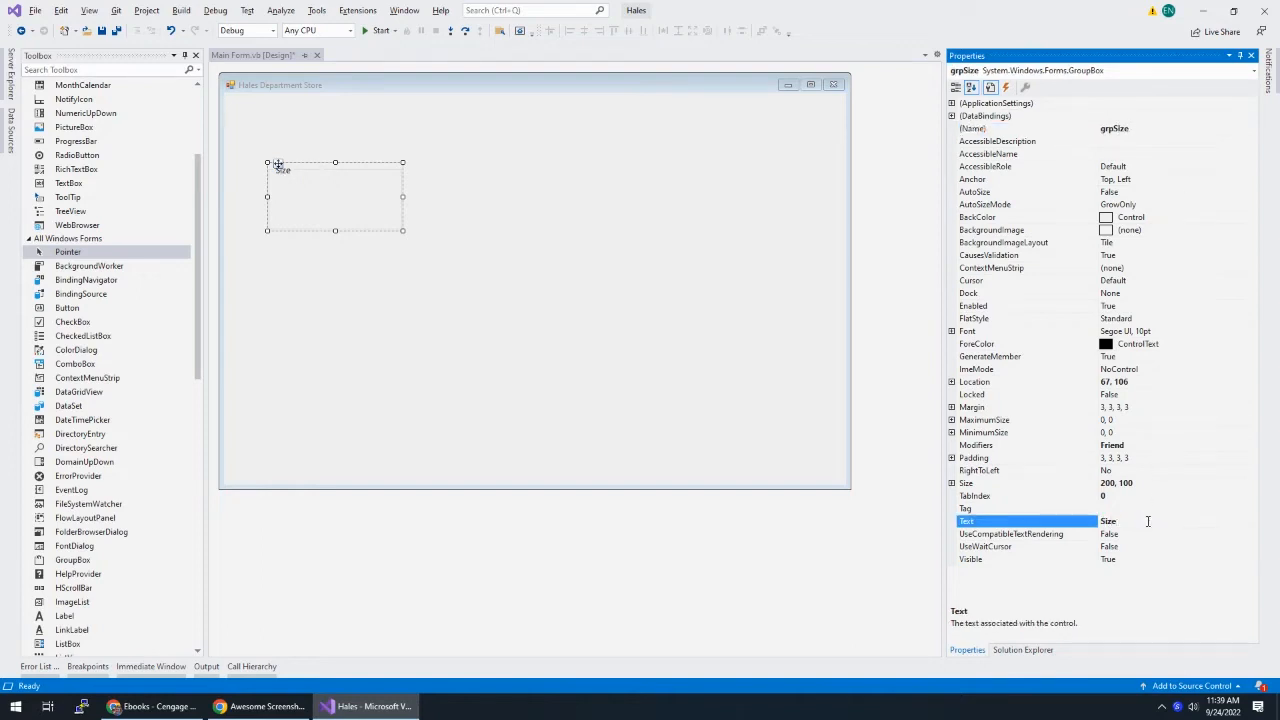
drag(336, 228, 336, 306)
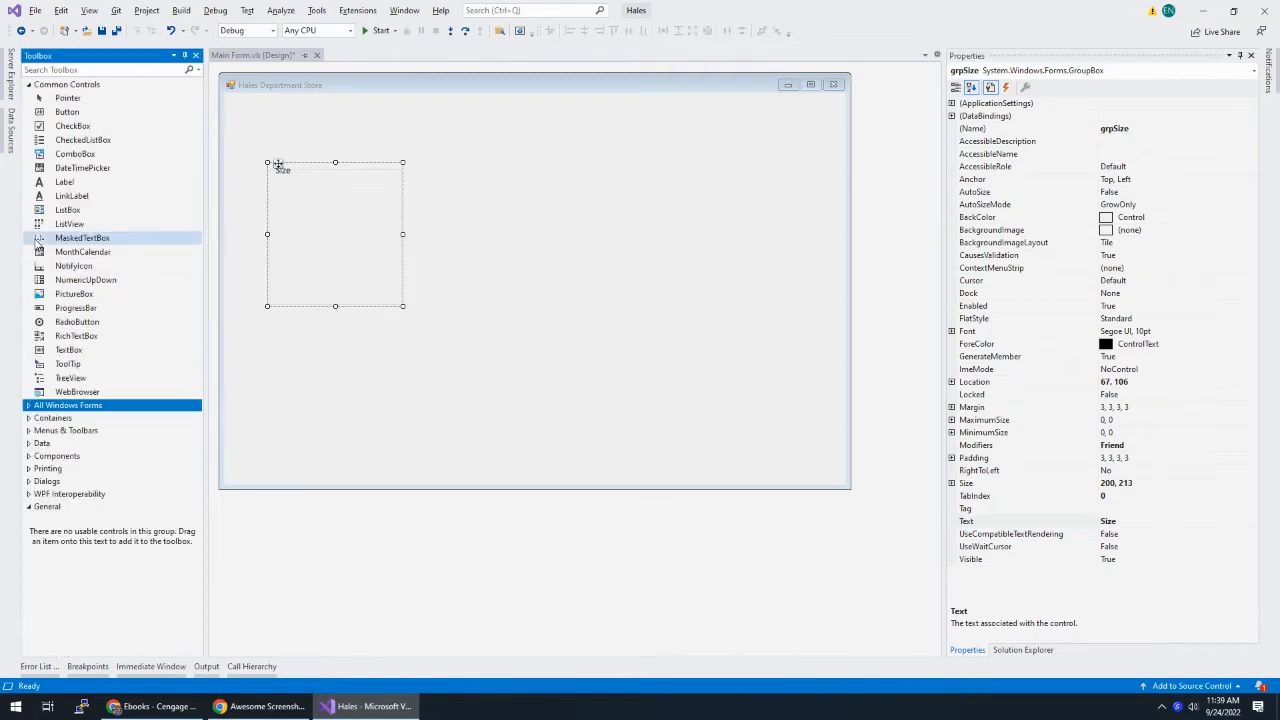
mouse_move(76, 320)
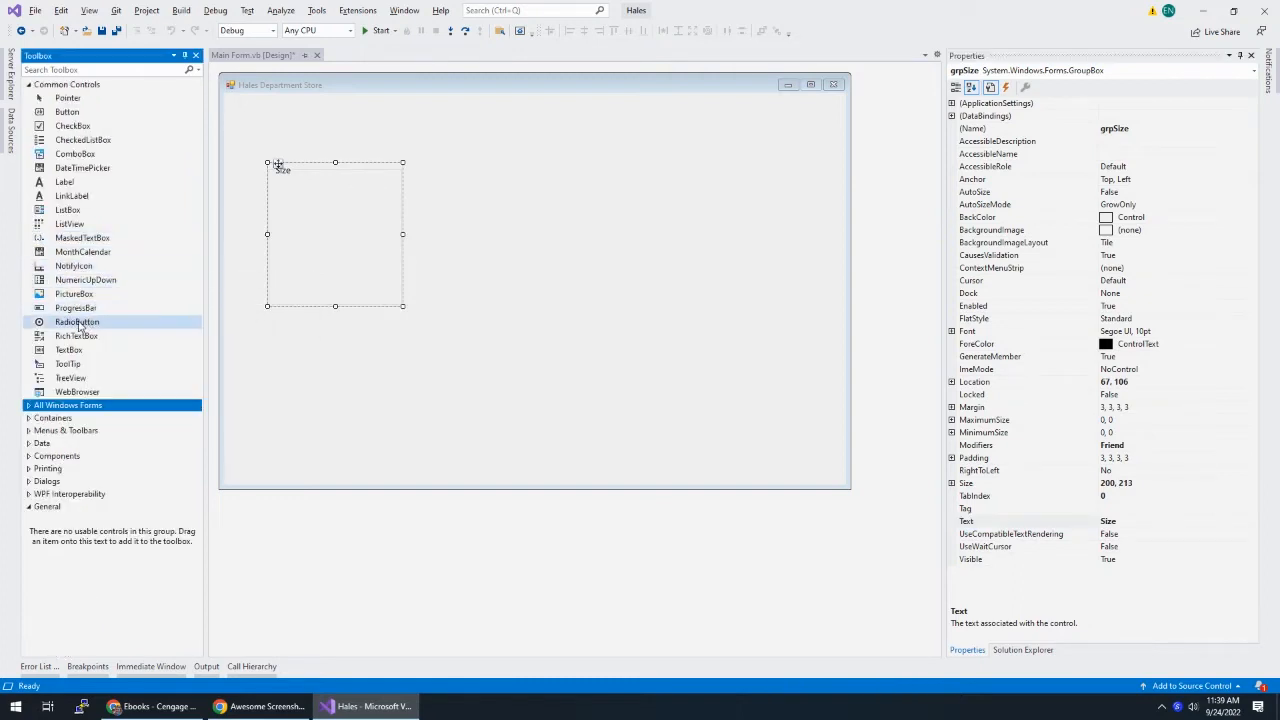
Add radio buttons rdoTwin (&Twin) through rdoQueen inside the Size group
drag(76, 320, 320, 200)
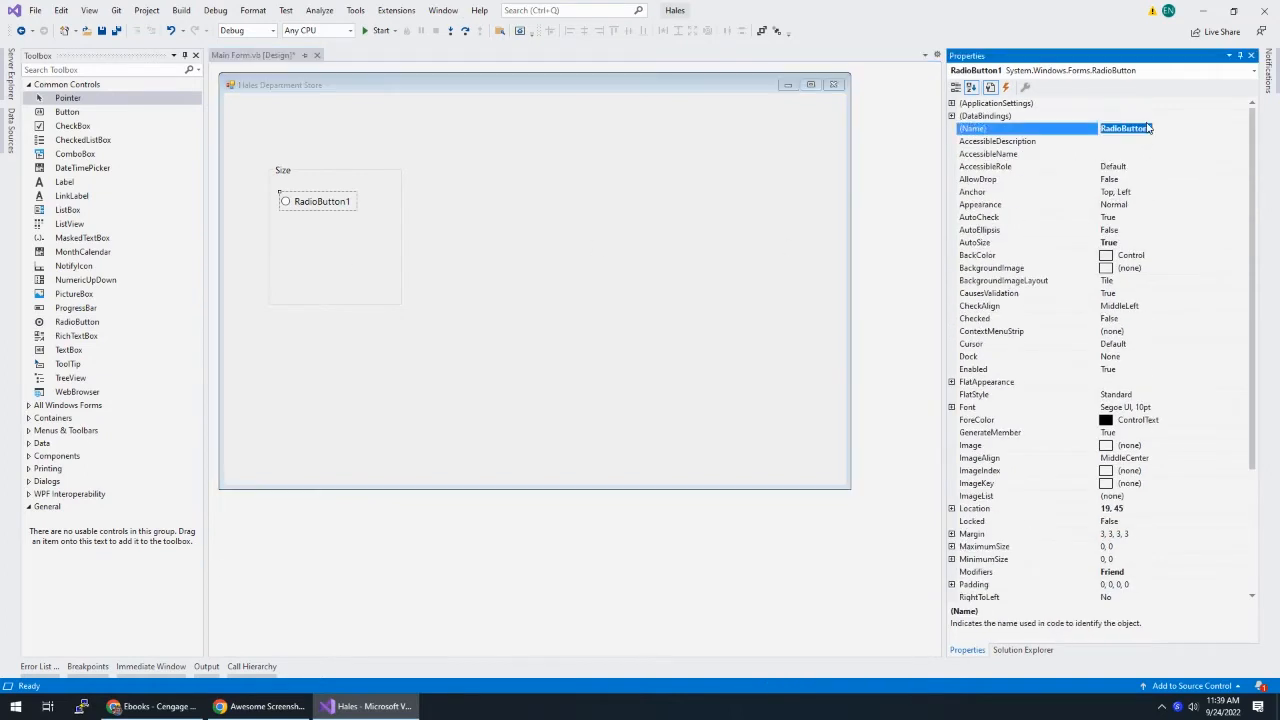
text(rdoTwin)
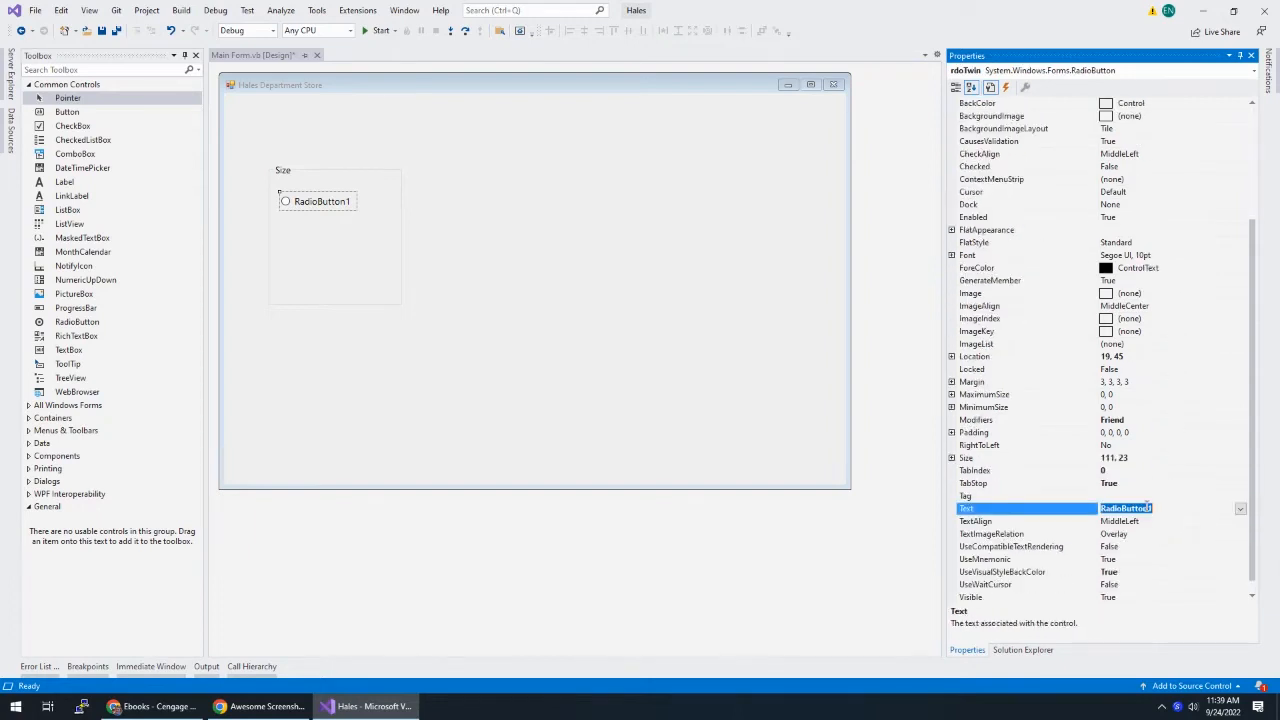
text(&Twin)
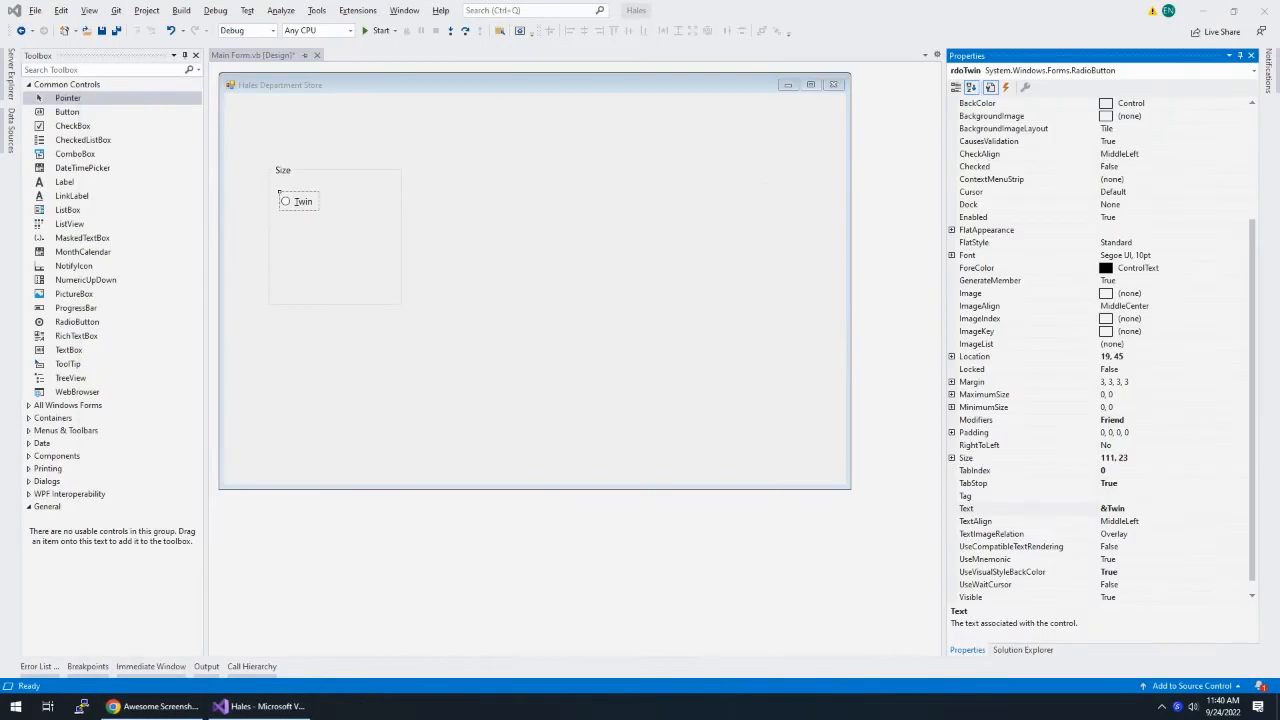
mouse_move(492, 312)
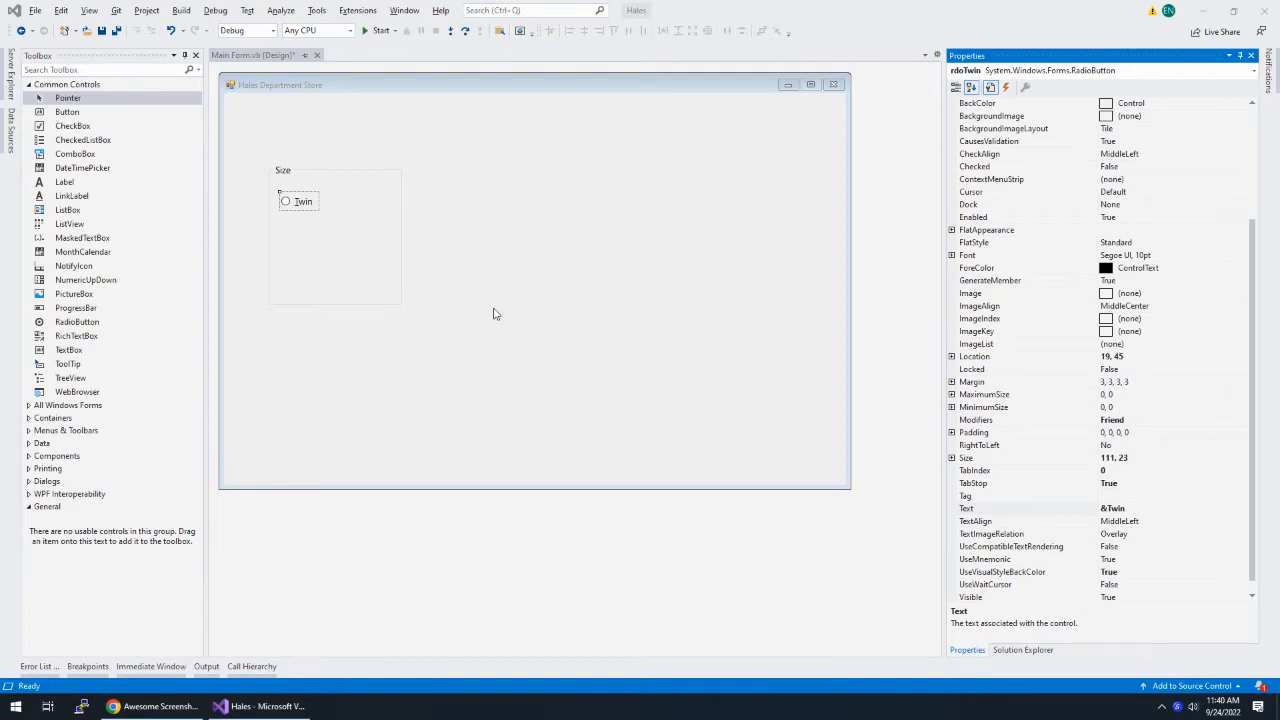
mouse_move(484, 334)
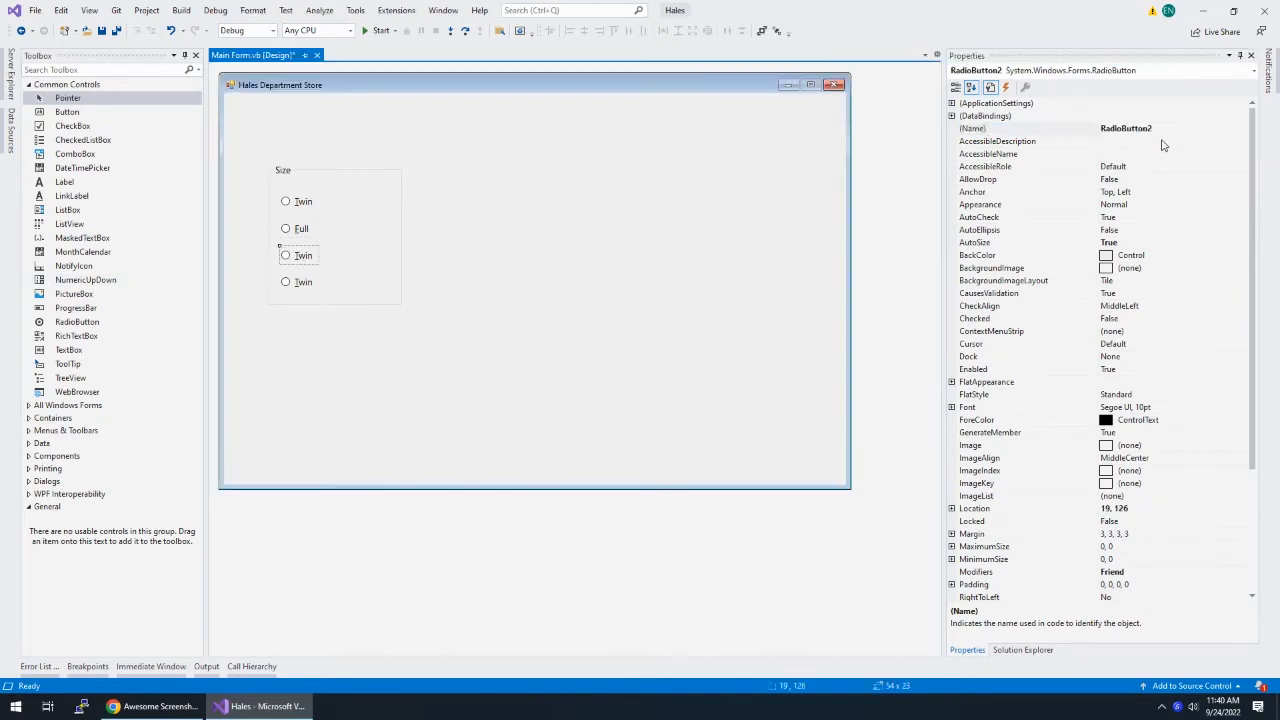
text(rdoQueen)
text(&Queen)
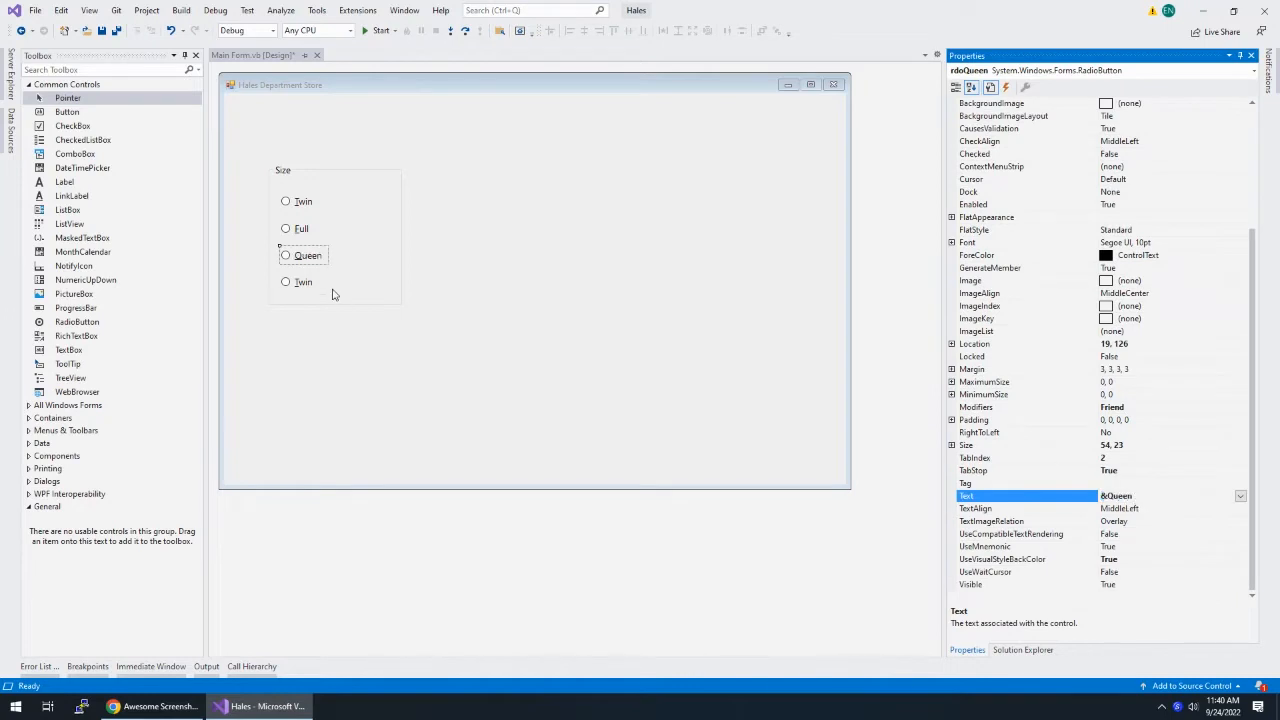
Edit the fourth radio button as the King option and fit the group around them
click(304, 280)
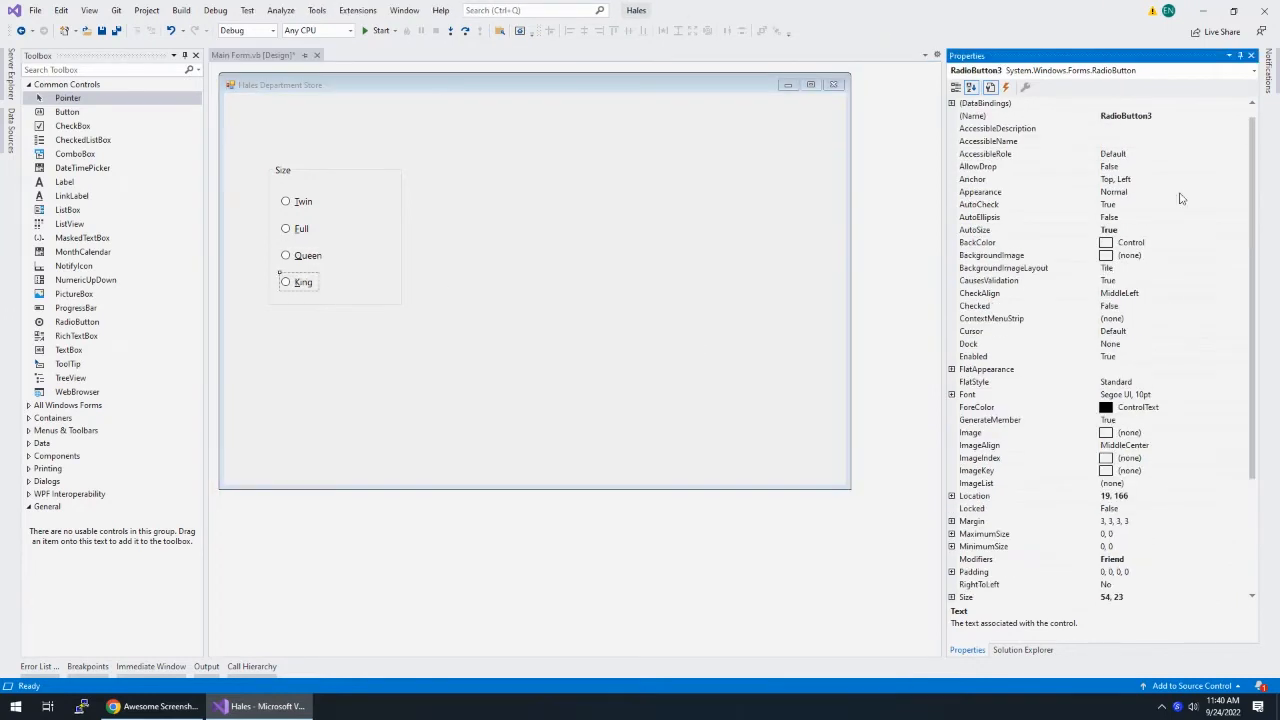
click(286, 228)
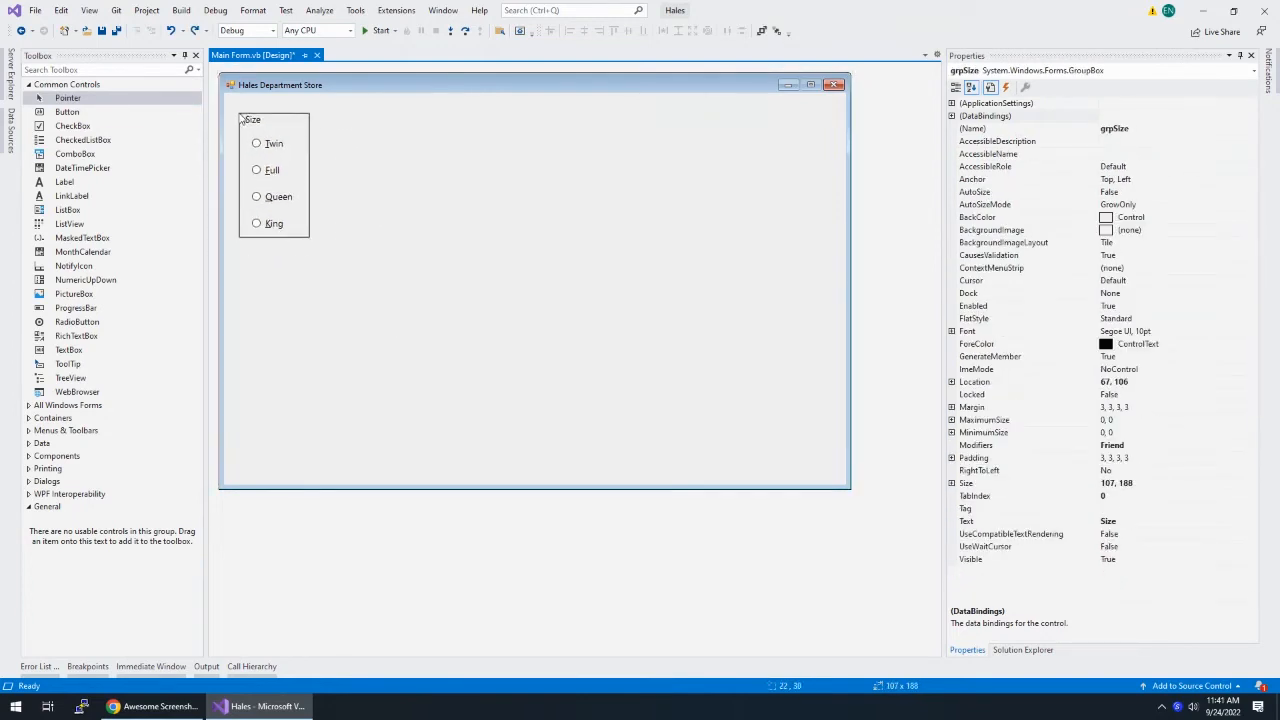
right_click(276, 176)
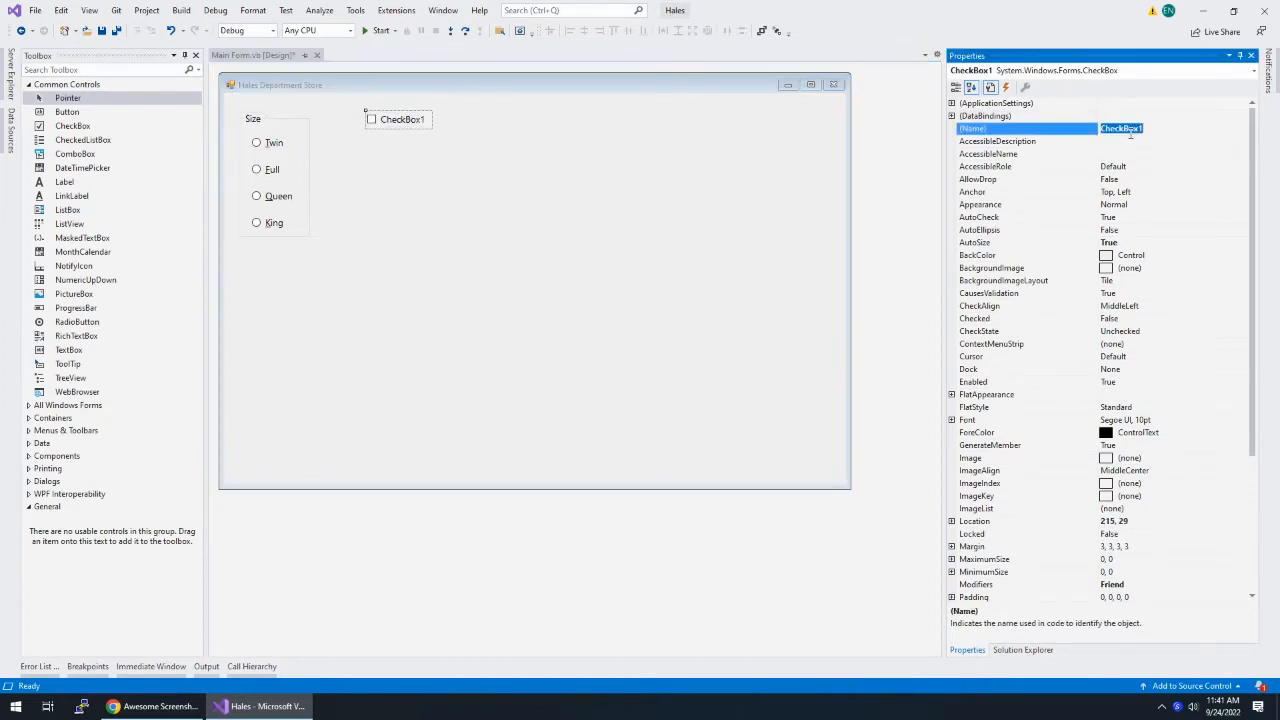
Add a chk-prefixed check box captioned Pick up in store, aligned with the Size group's top
text(chk)
text(&)
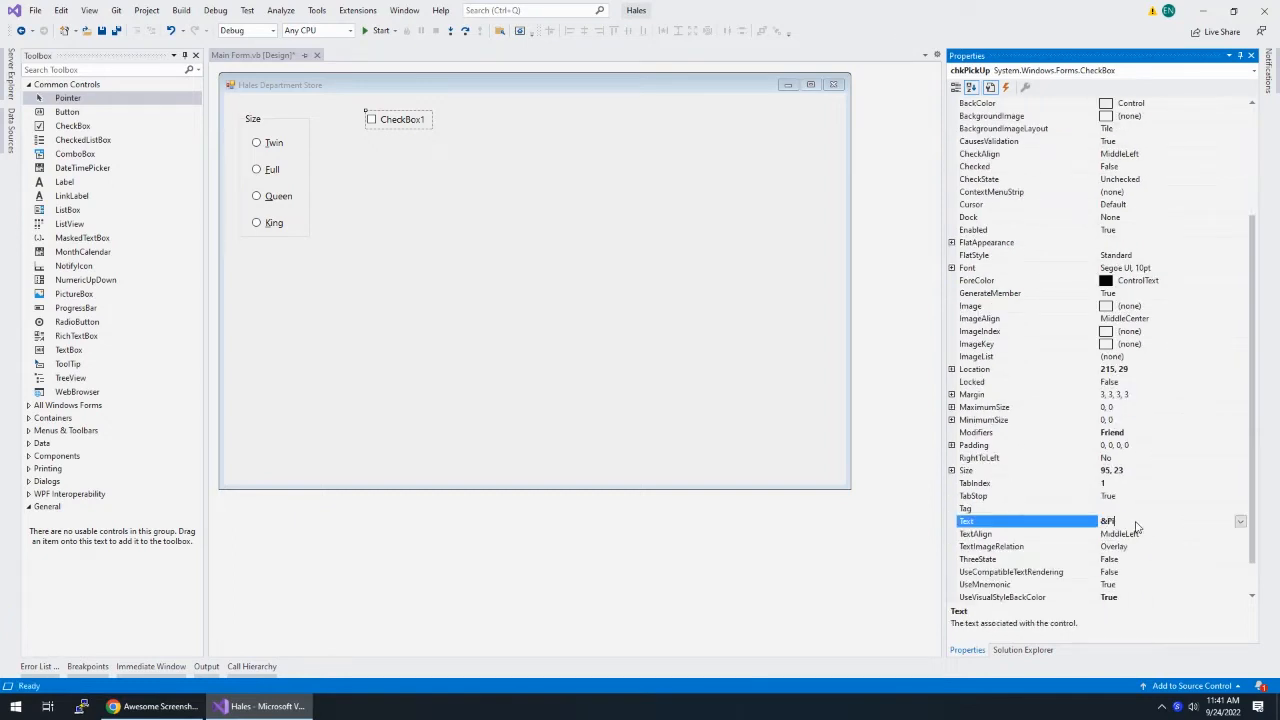
text(Pick up in store)
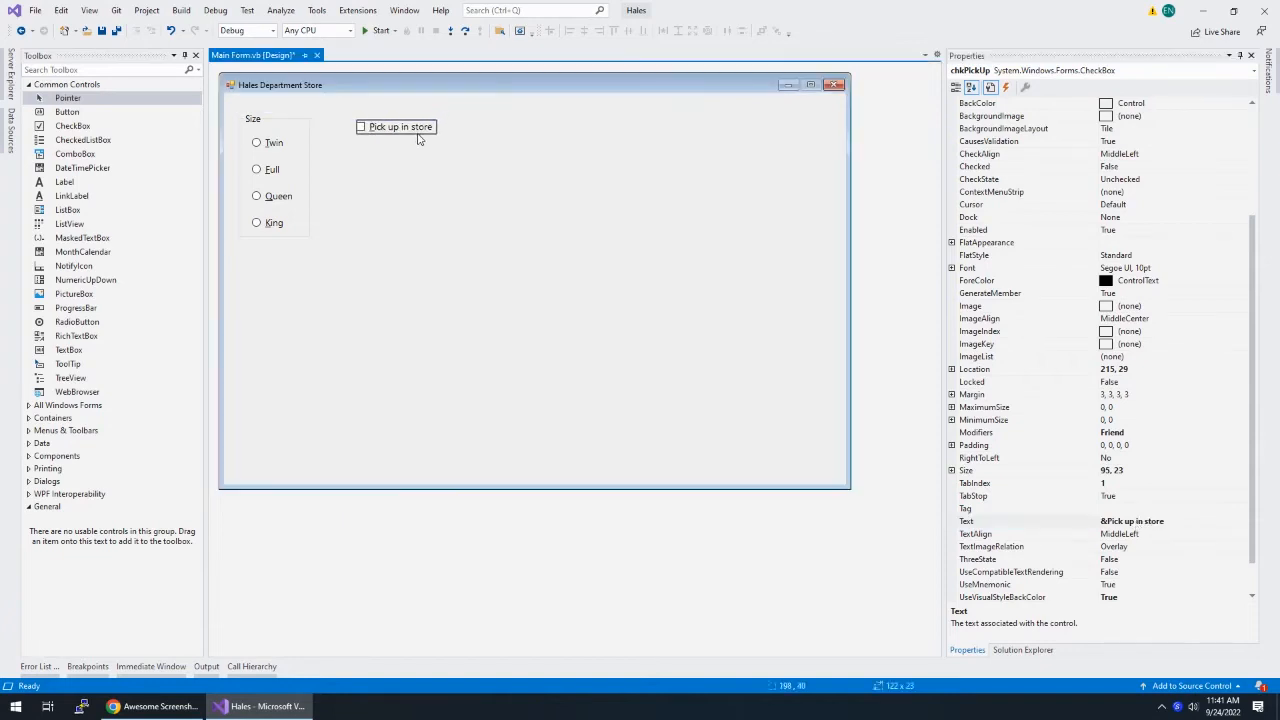
drag(400, 126, 398, 120)
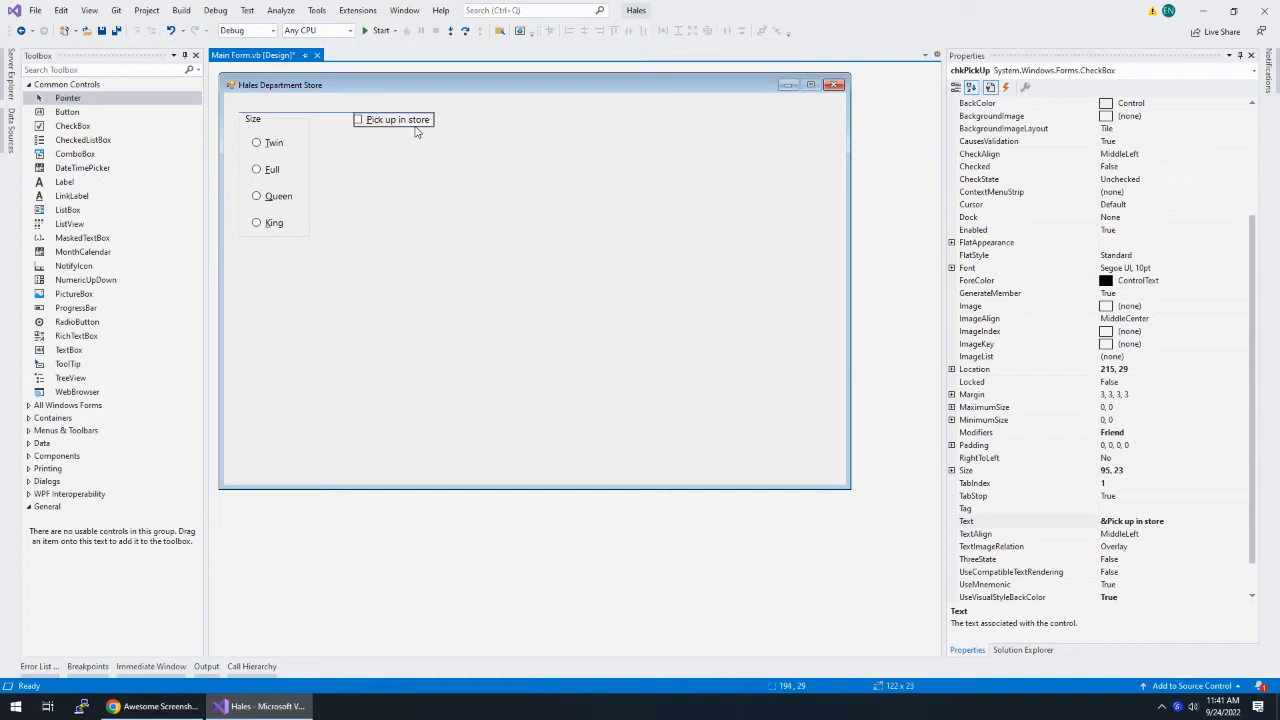
click(464, 224)
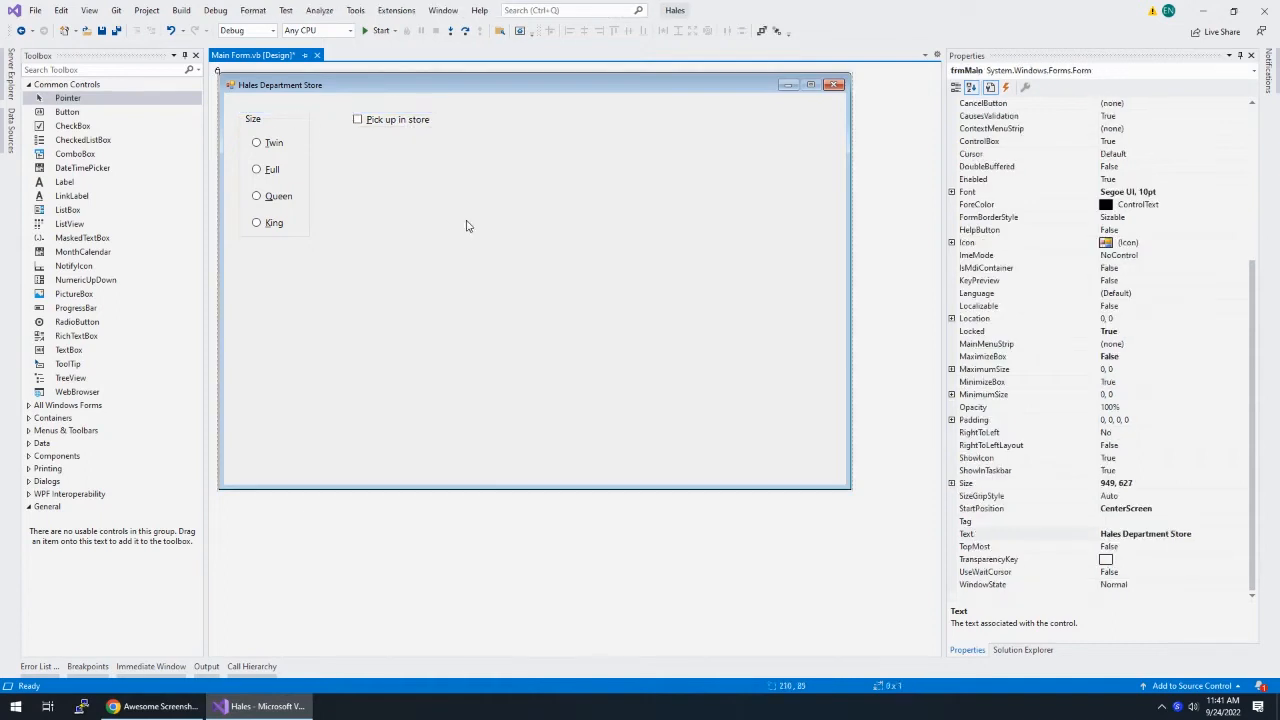
mouse_move(74, 294)
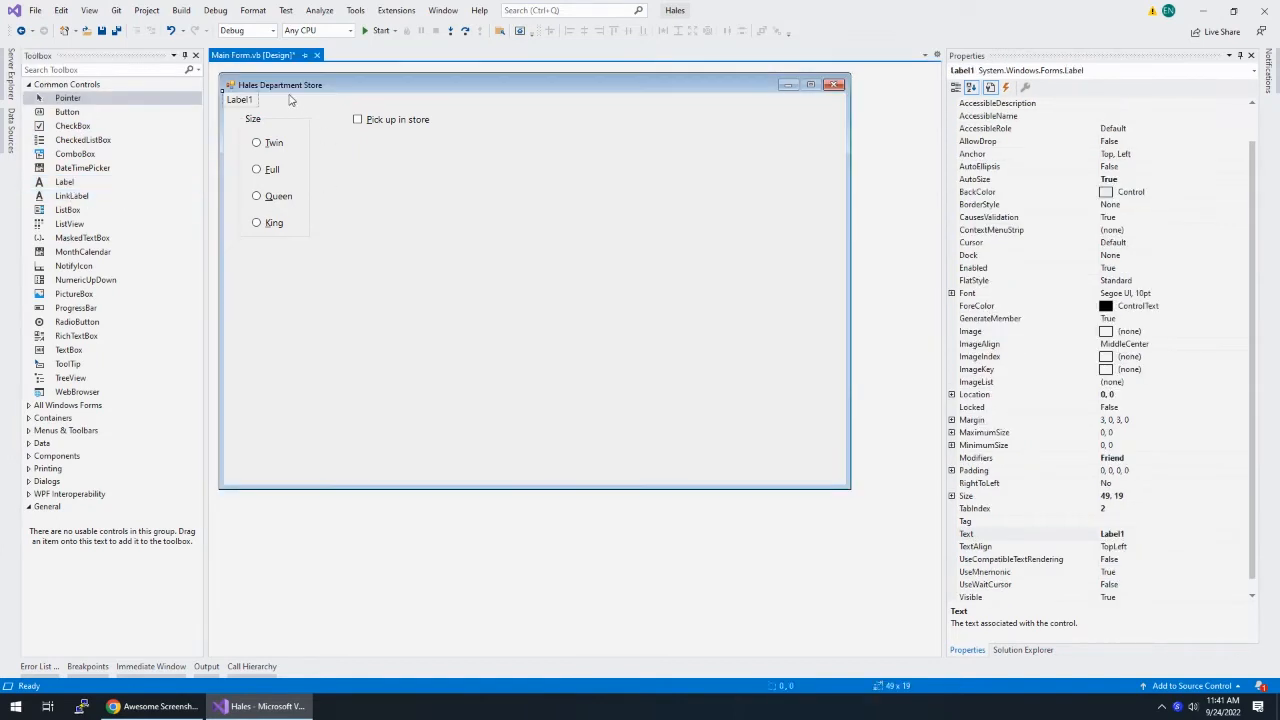
Add a Cost label and a second output label below the Pick up in store box
drag(238, 100, 364, 144)
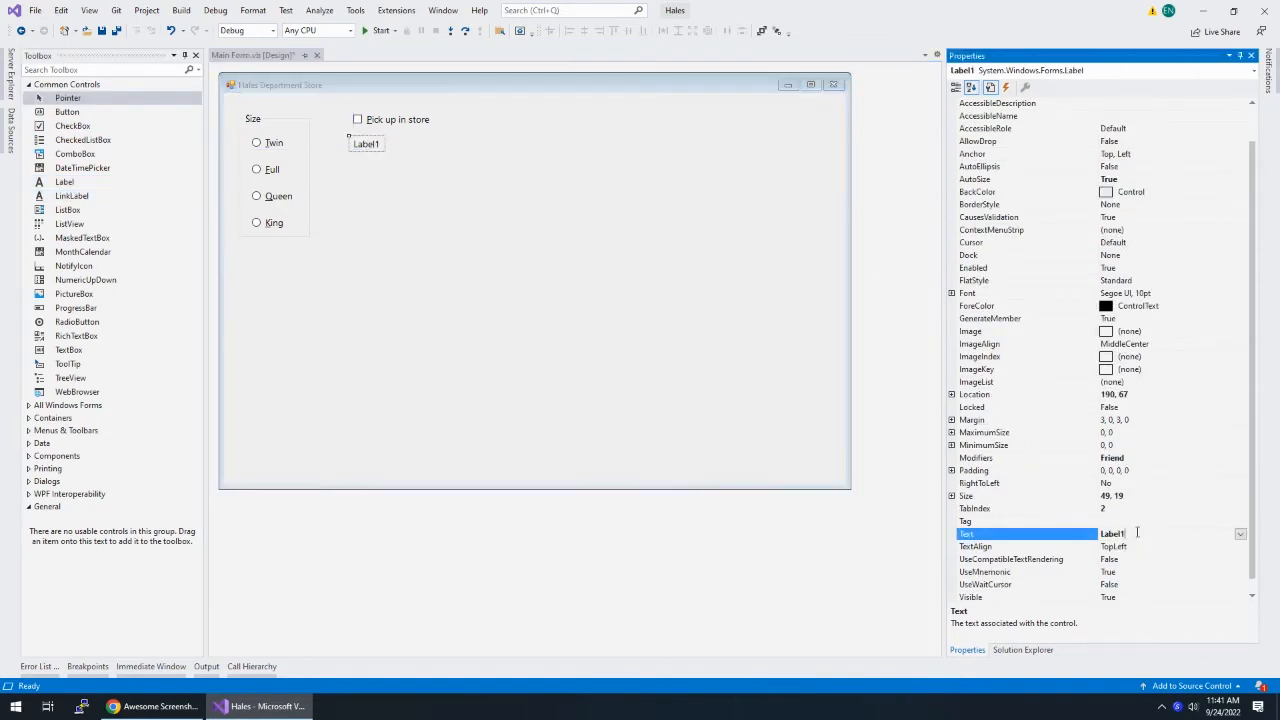
text(Costs)
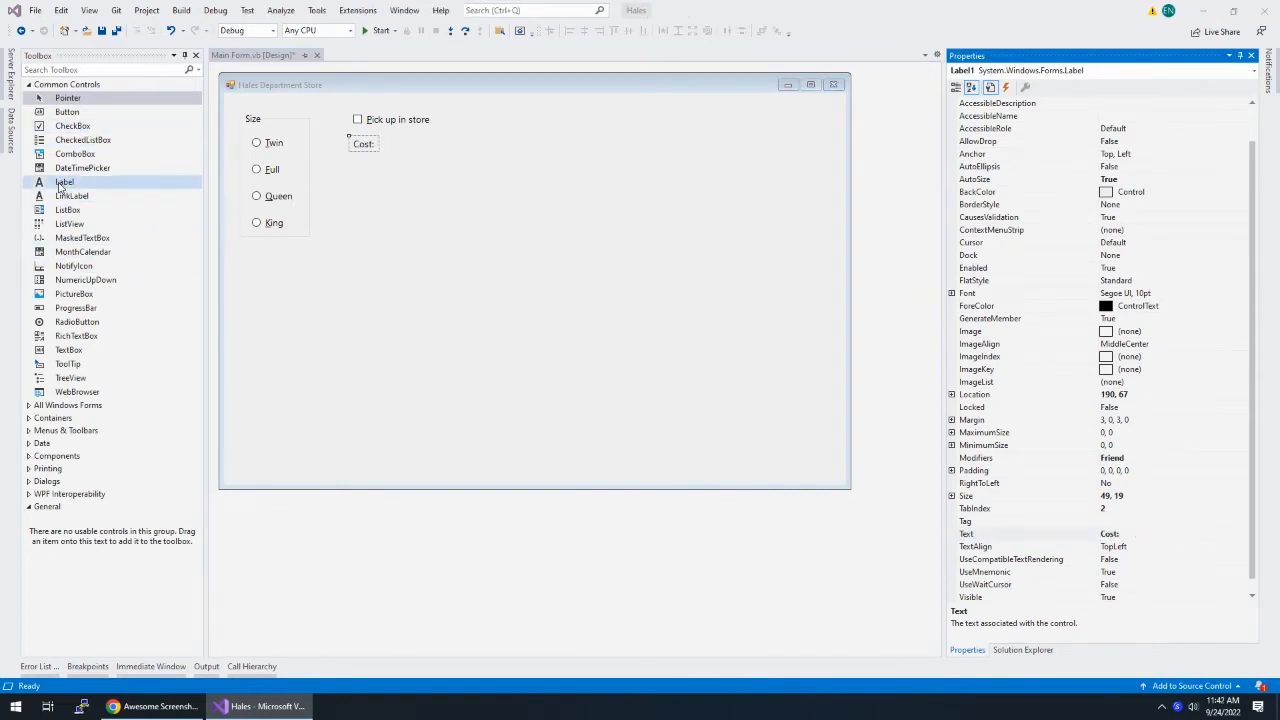
drag(64, 182, 368, 168)
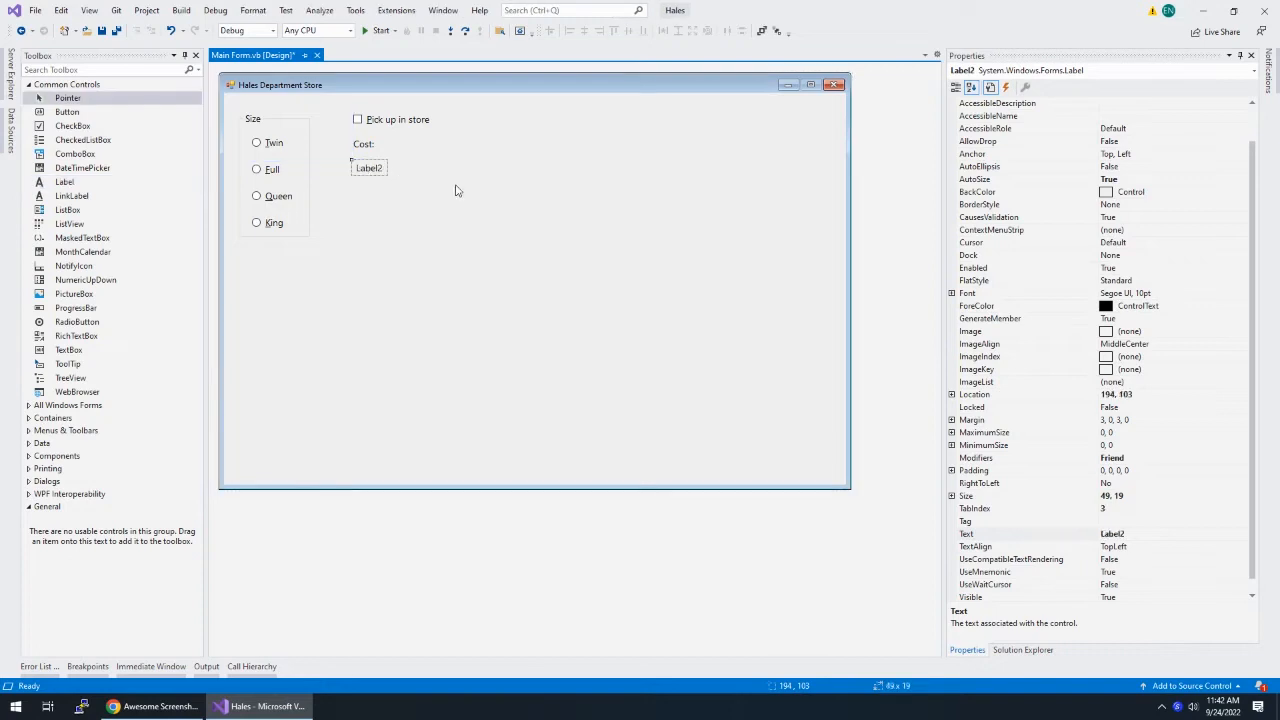
mouse_move(432, 184)
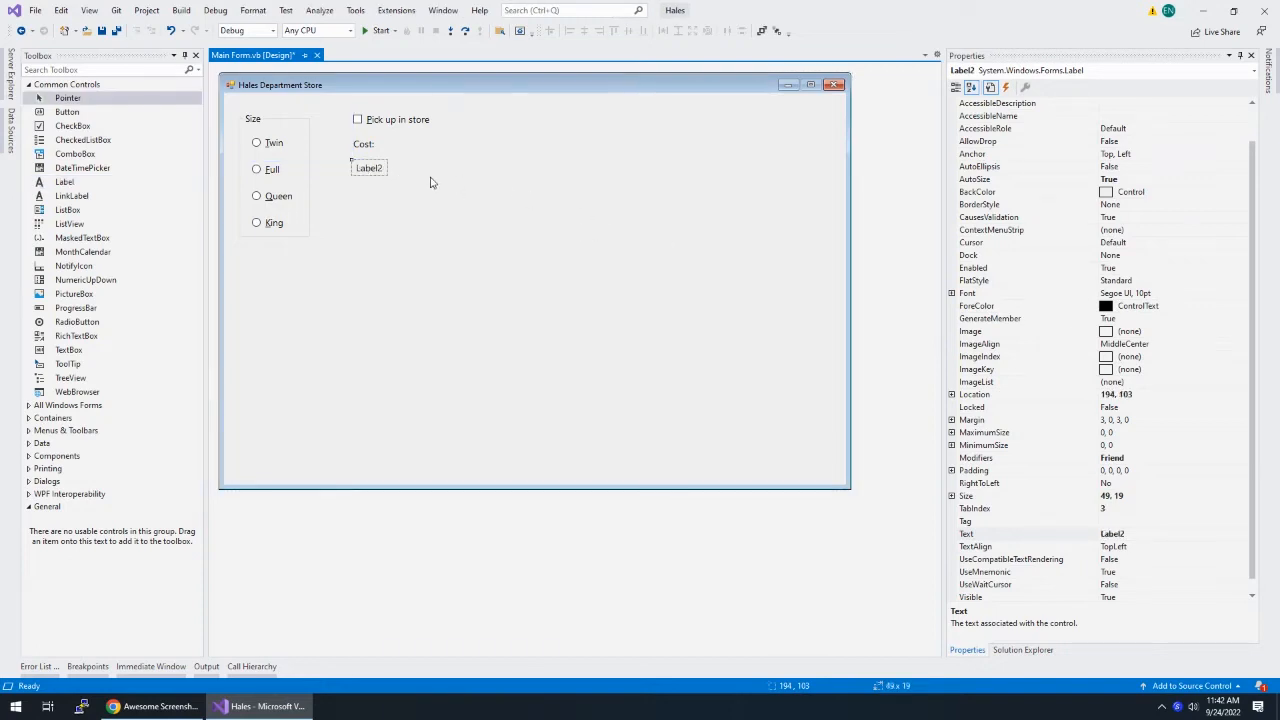
mouse_move(1136, 198)
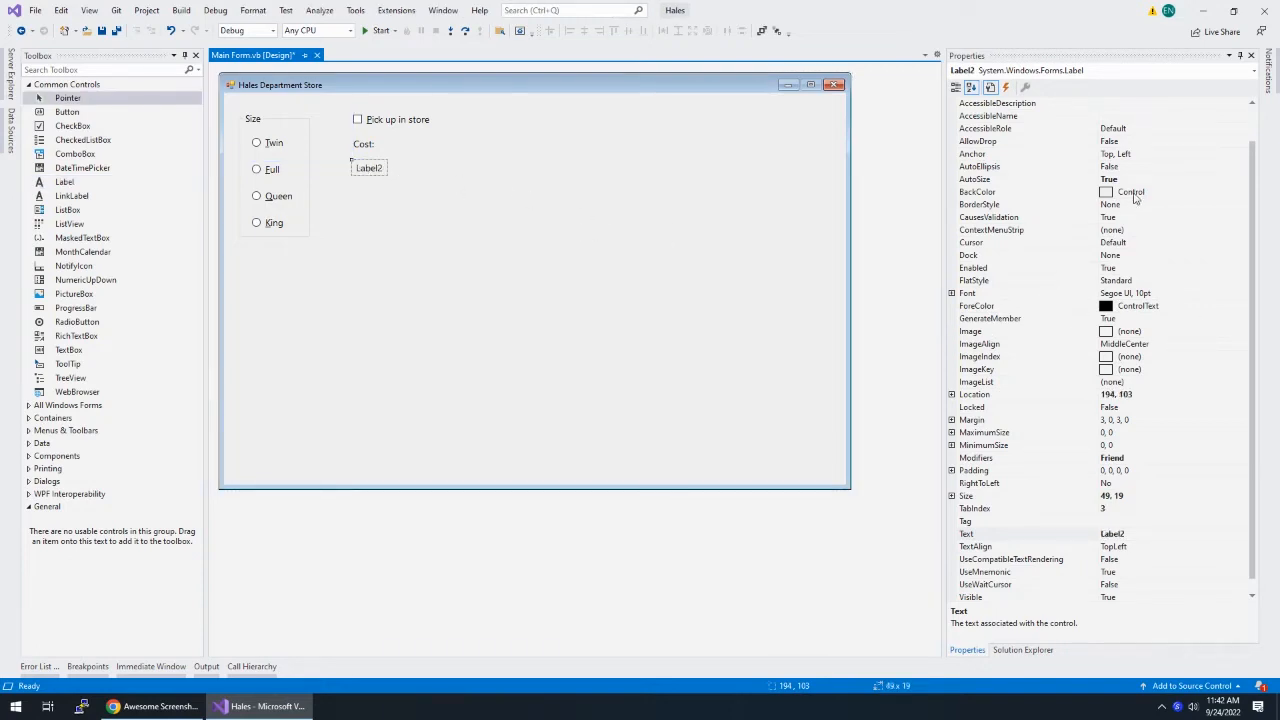
Give the output label the Info background colour and a single-line border
click(1240, 192)
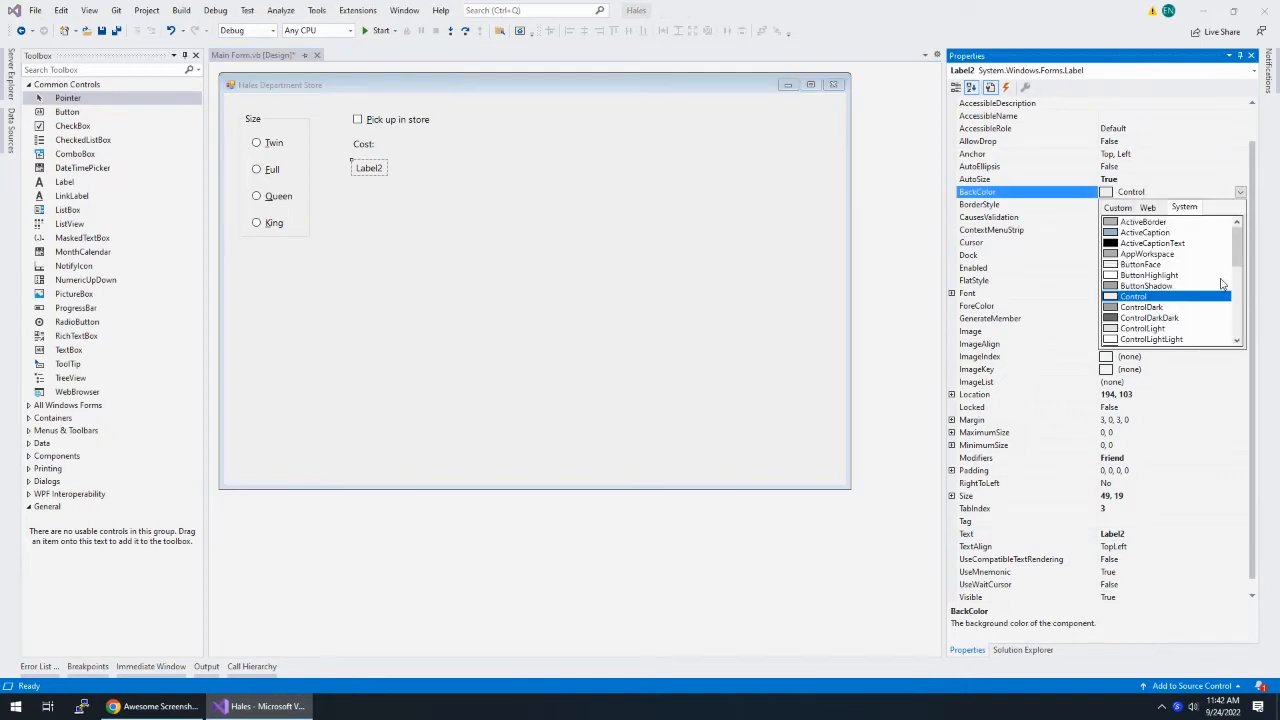
scroll(down, 3)
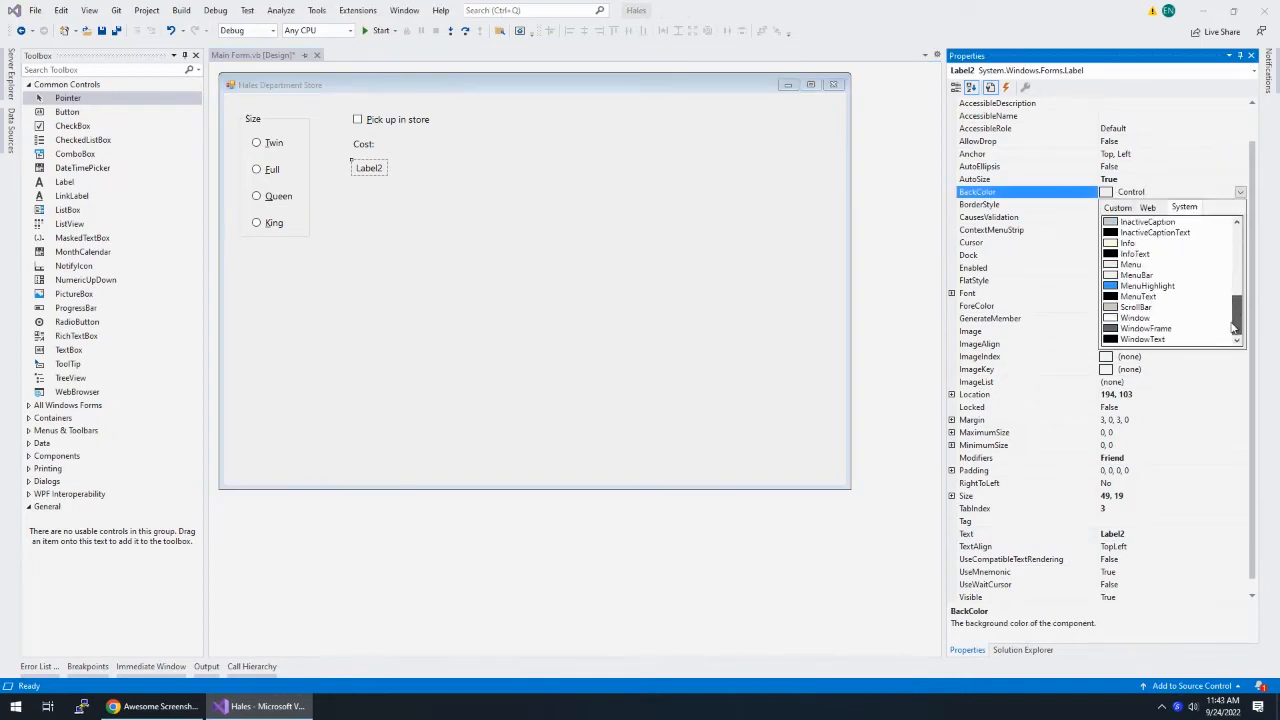
click(1128, 244)
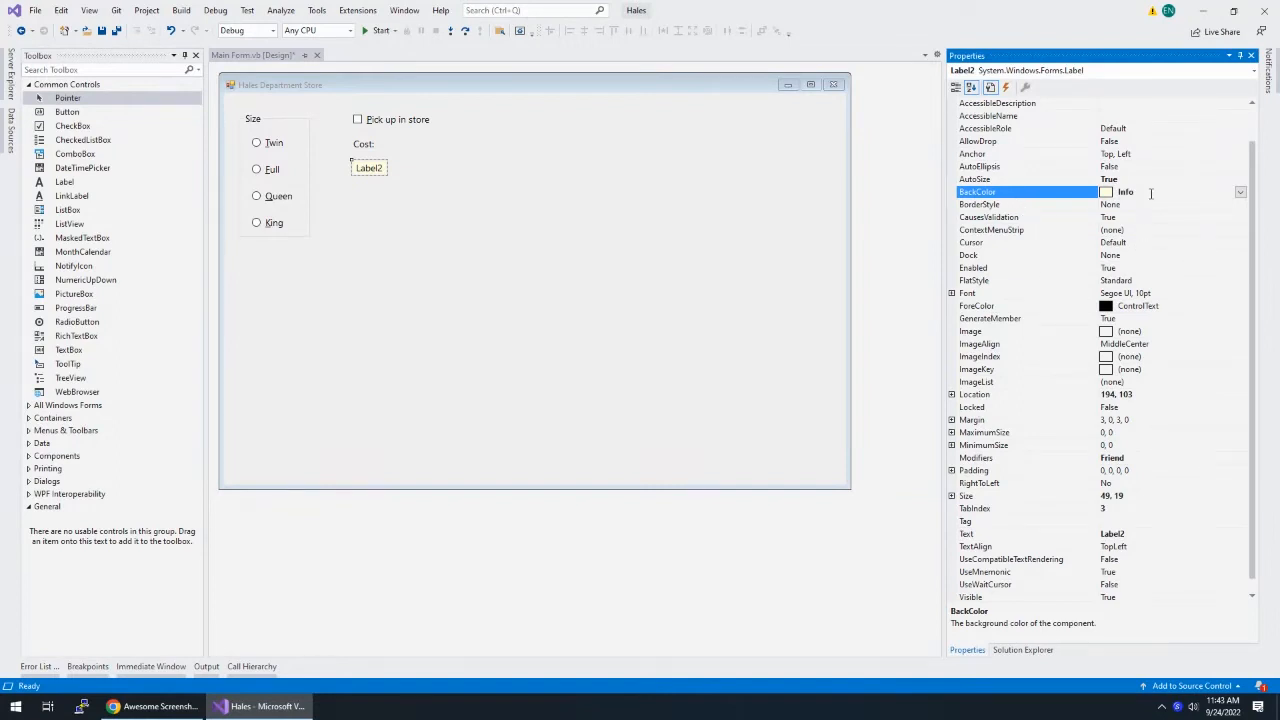
click(1240, 204)
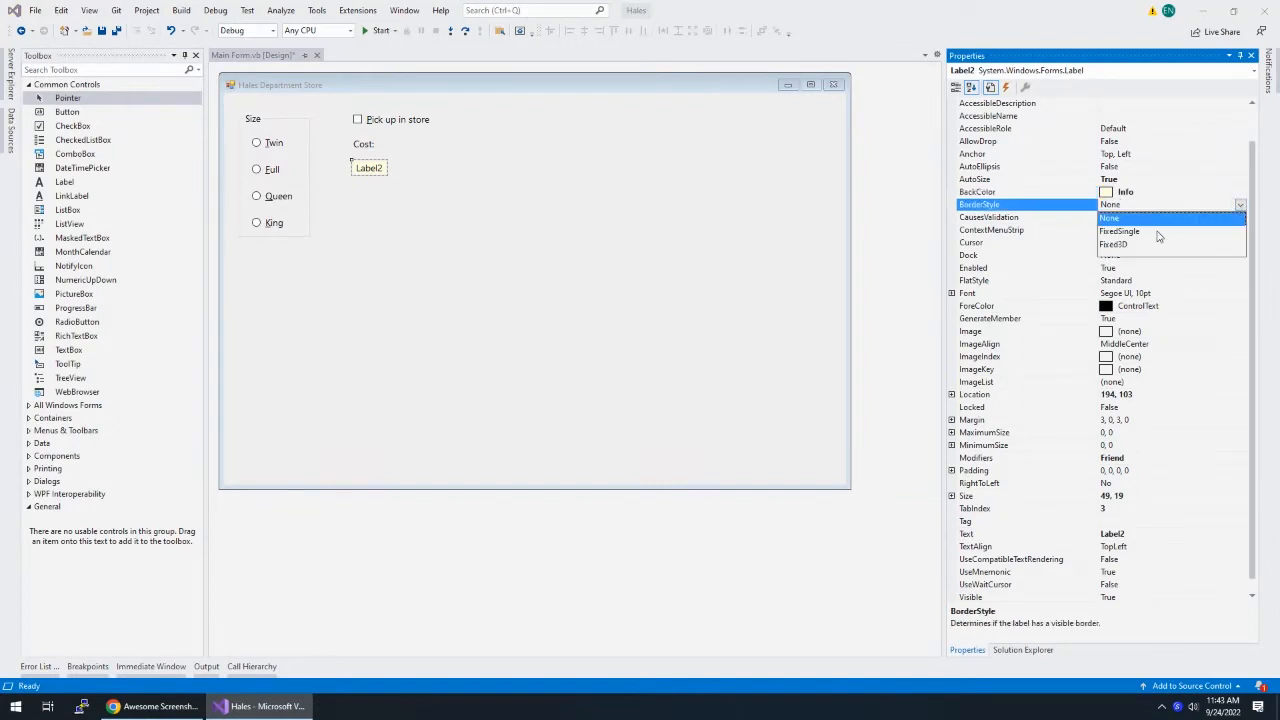
click(1120, 232)
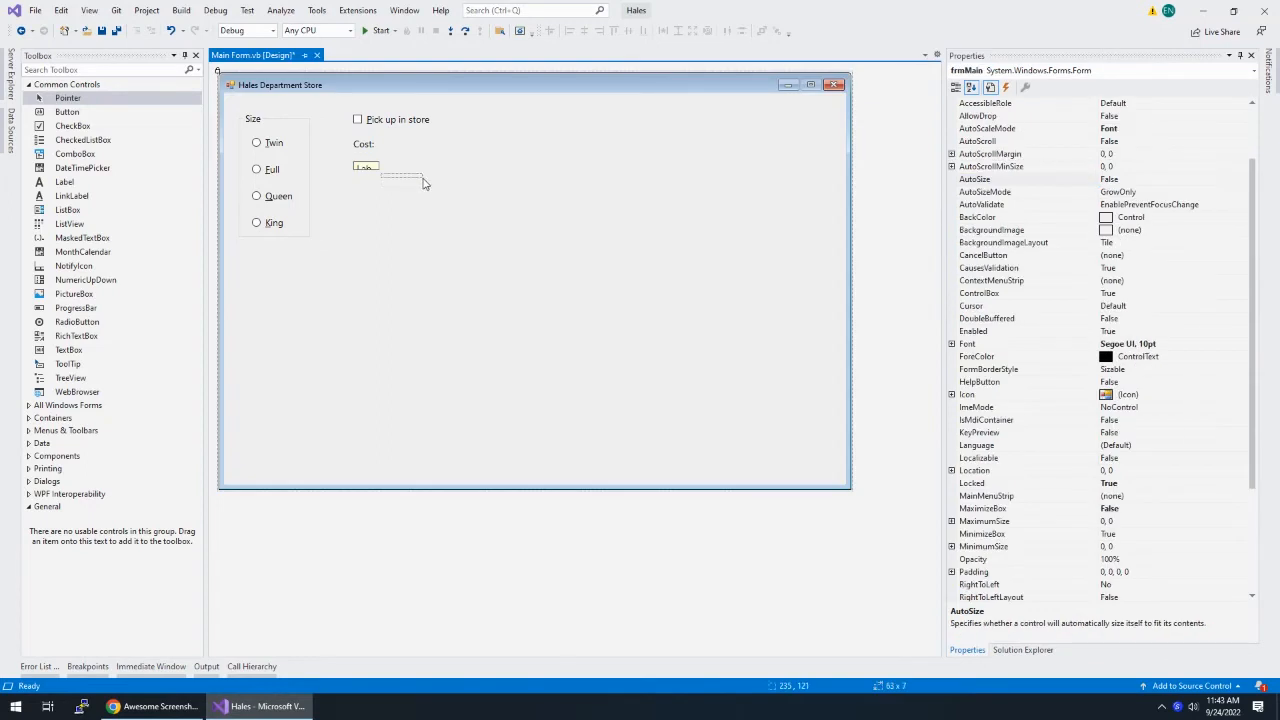
click(376, 168)
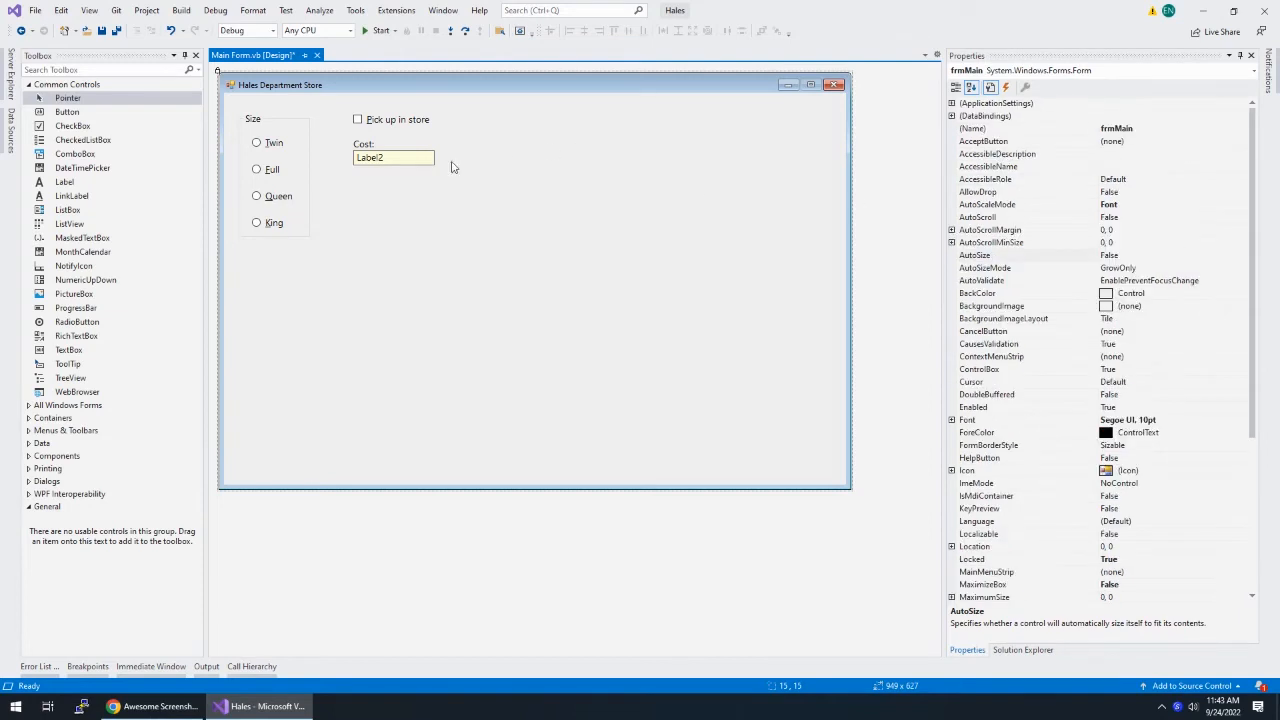
Rename the cost output label to lblCostOutput
click(370, 156)
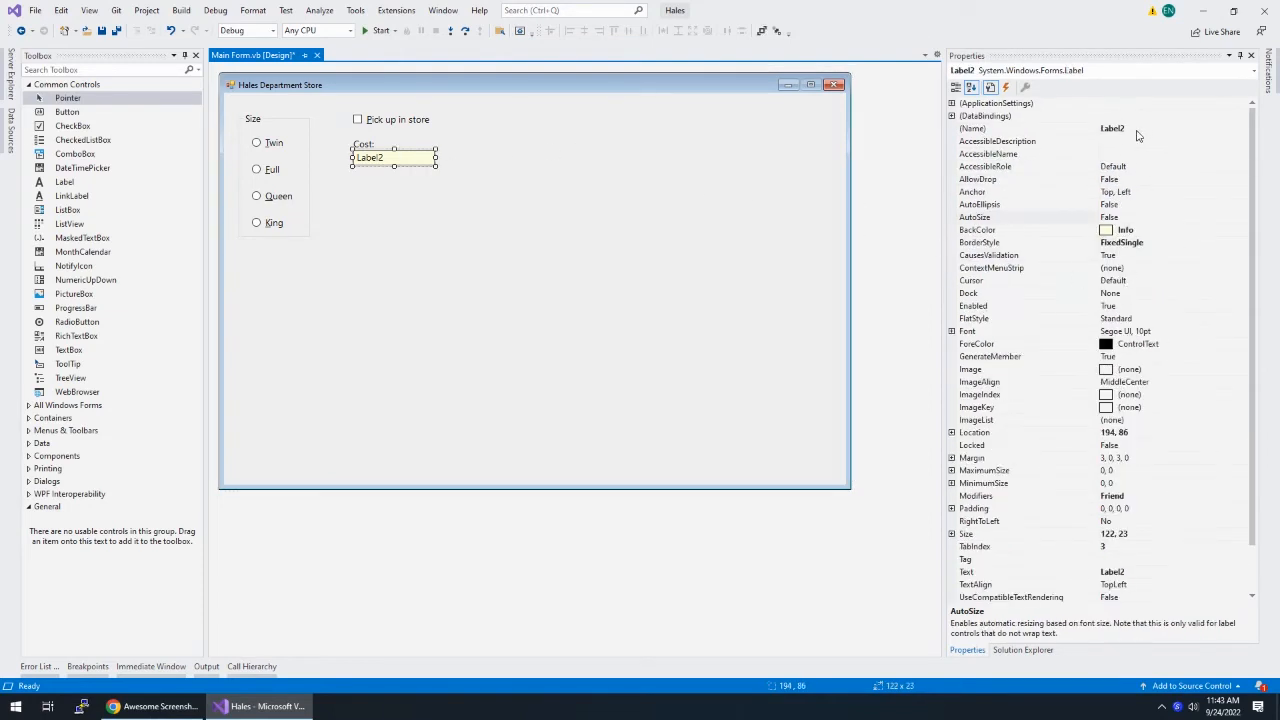
click(1024, 128)
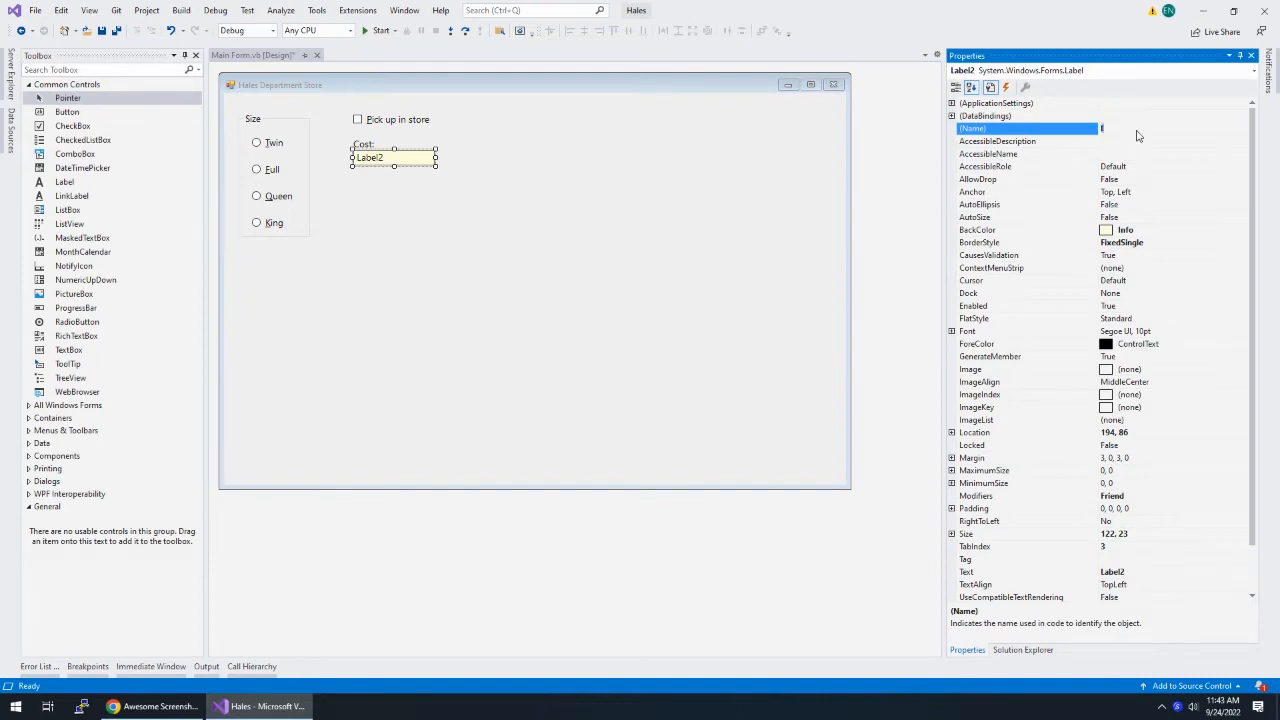
text(lblCost)
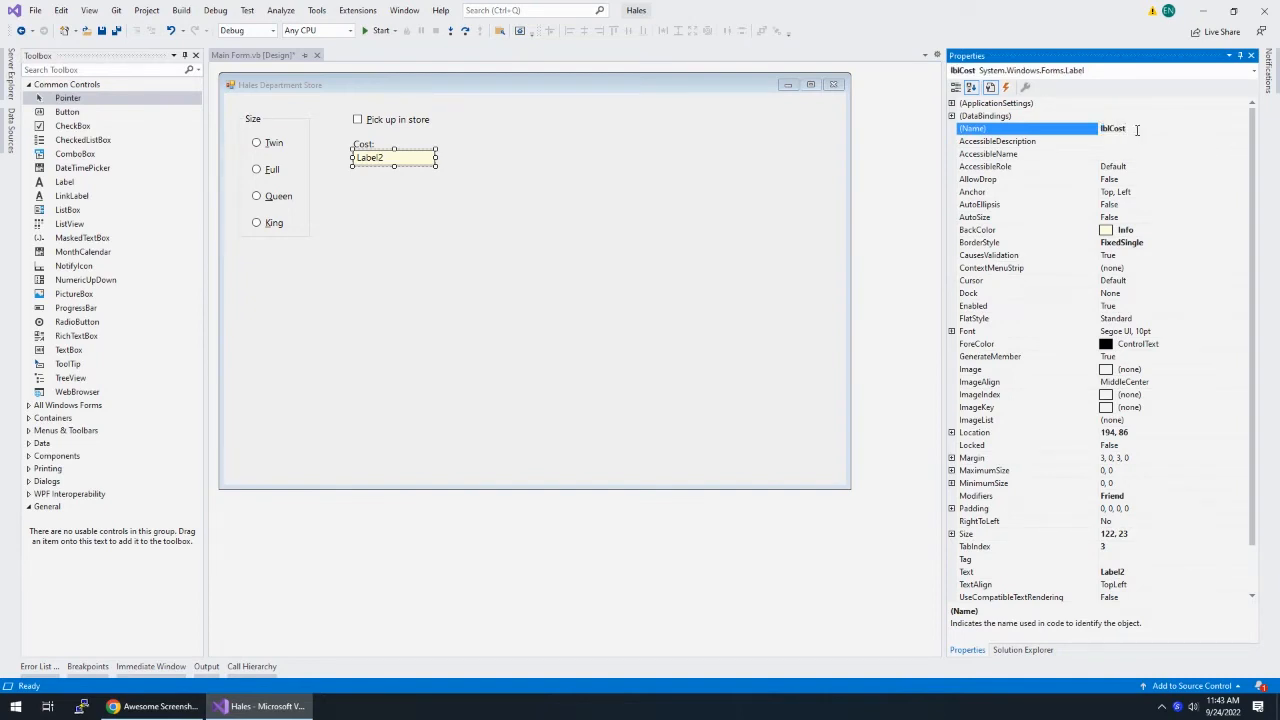
text(Output)
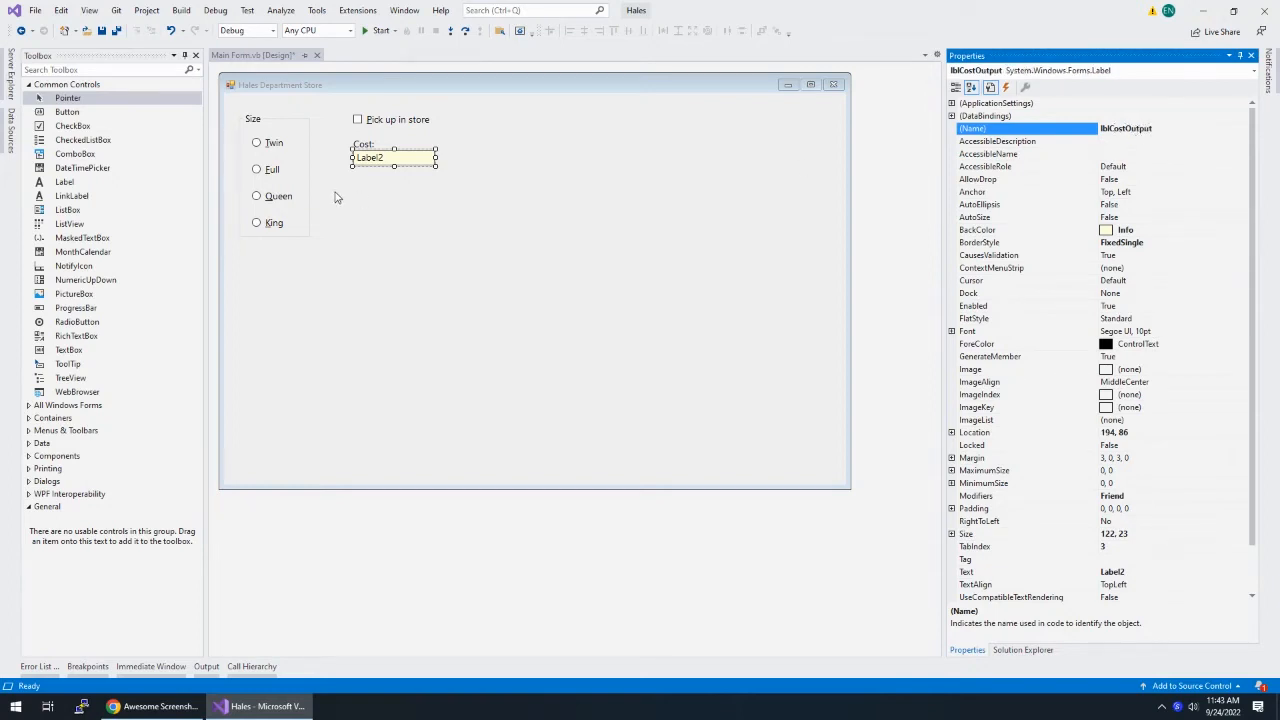
click(364, 144)
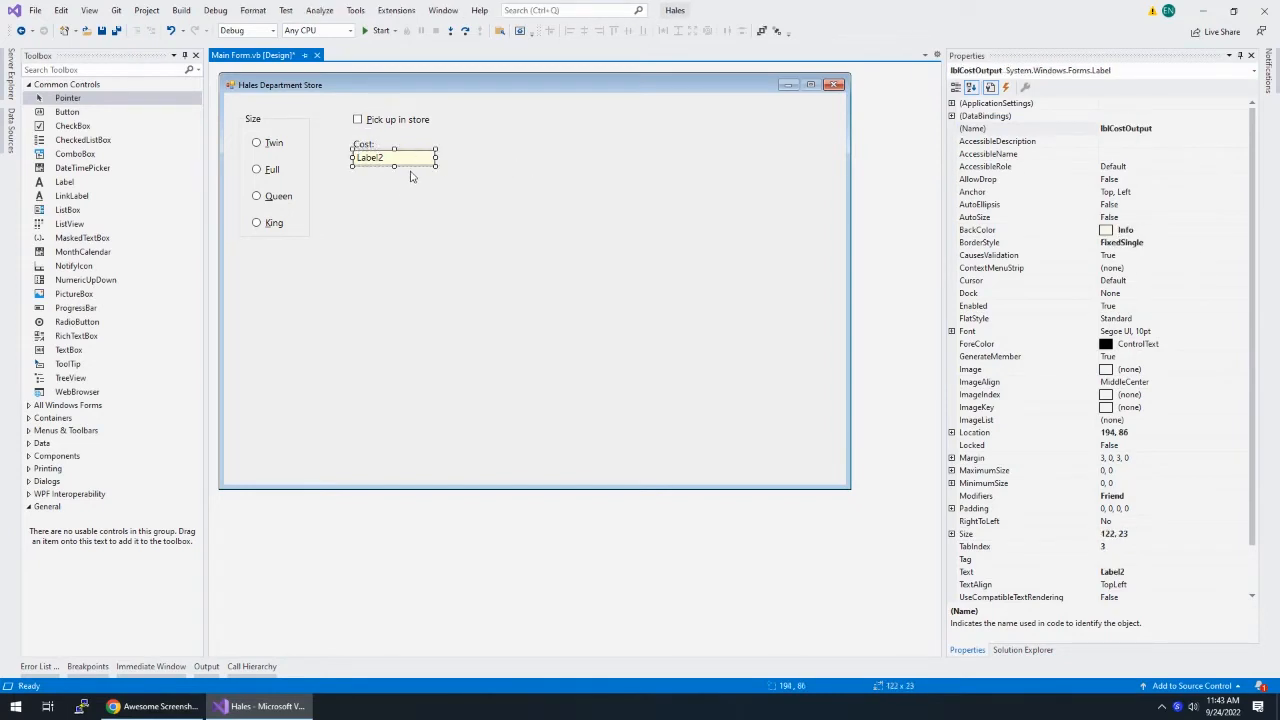
Add a button below the cost label named btnDisplayCost with caption &Display Cost
click(550, 350)
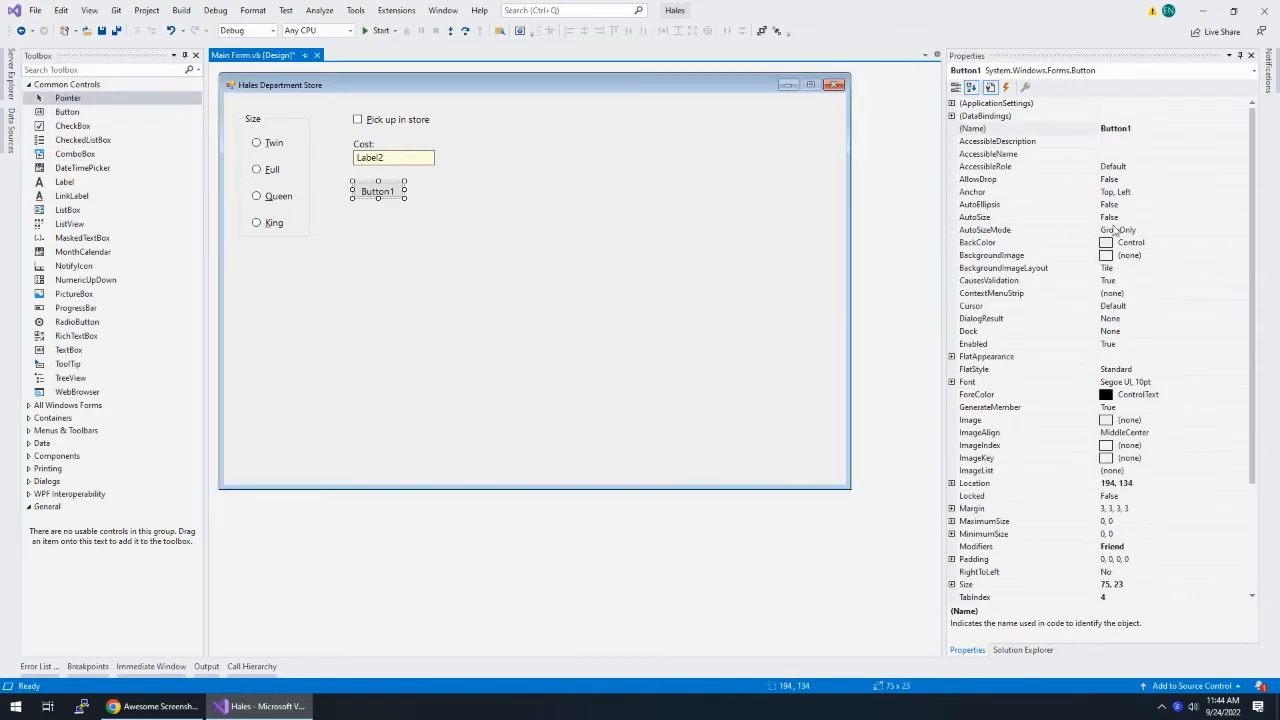
double_click(1116, 128)
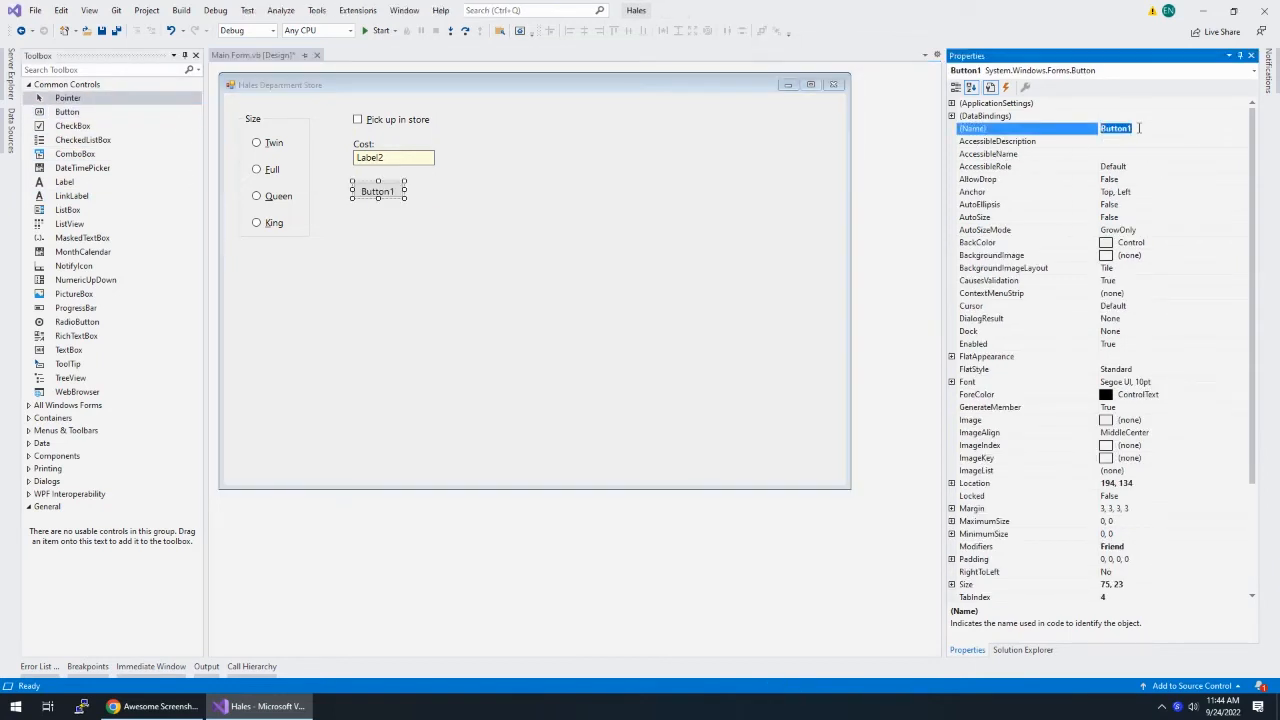
text(btnDisc)
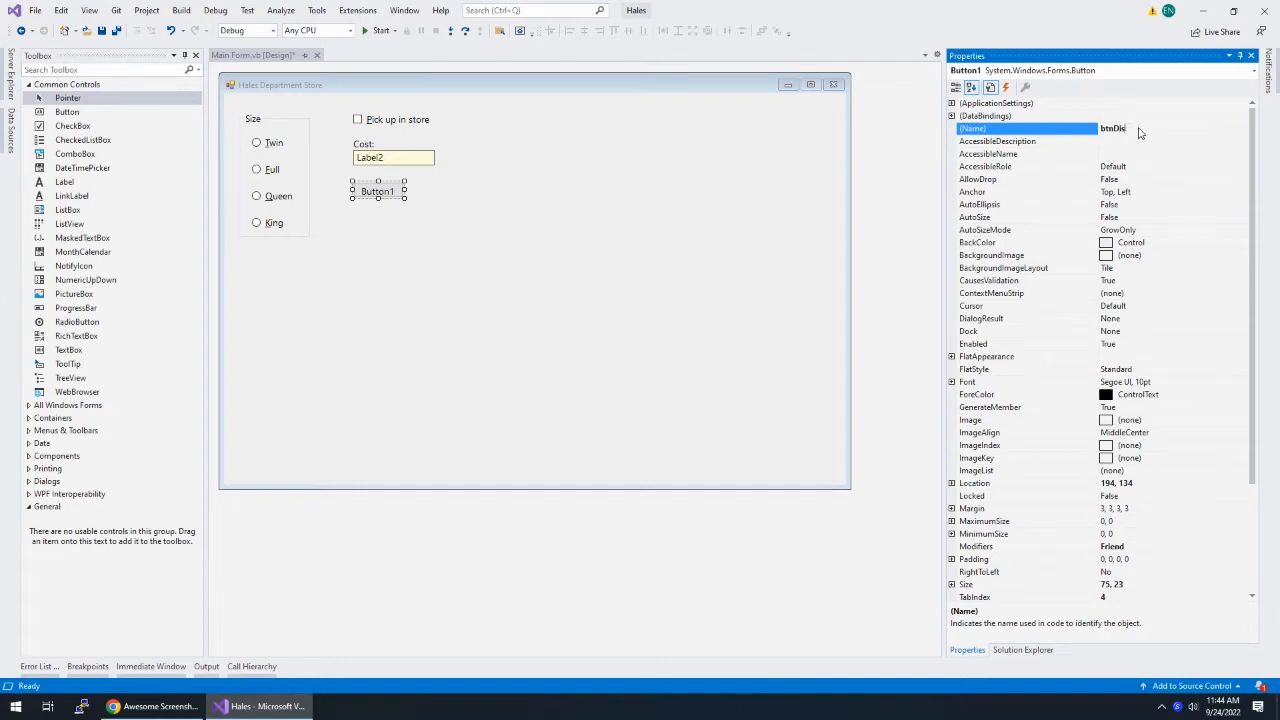
text(btnDisplayCost)
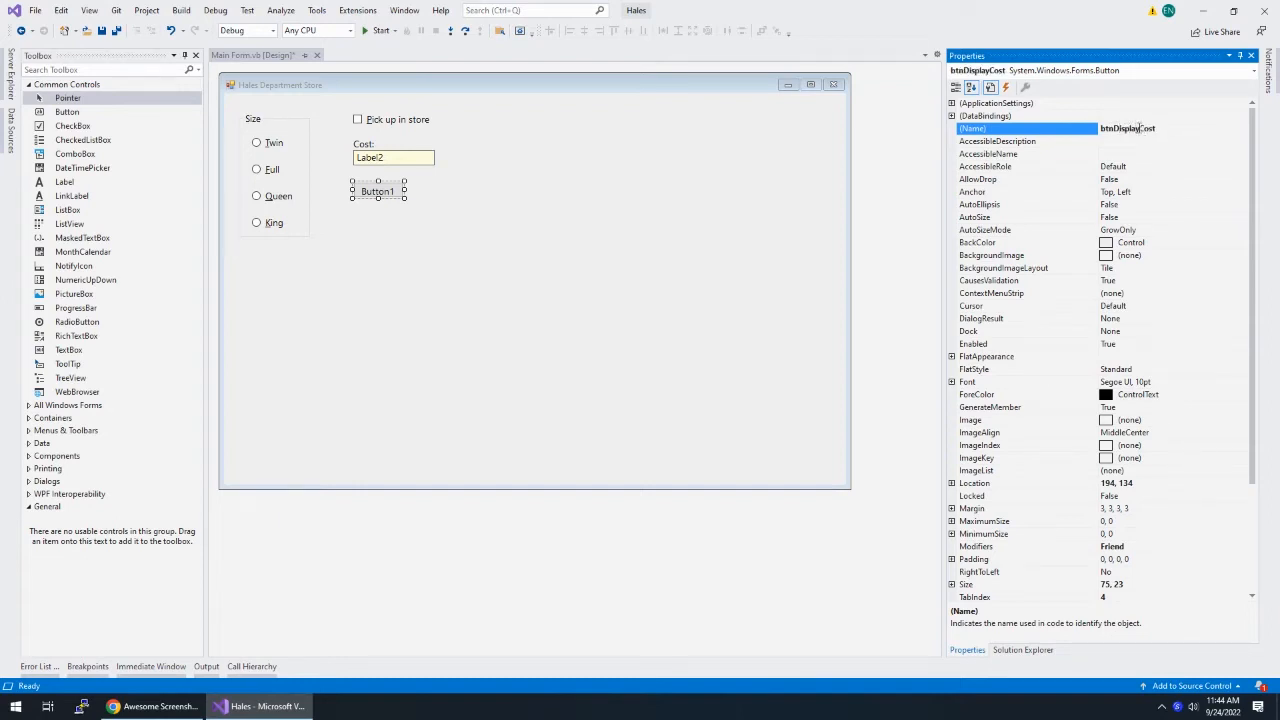
scroll(down, 3)
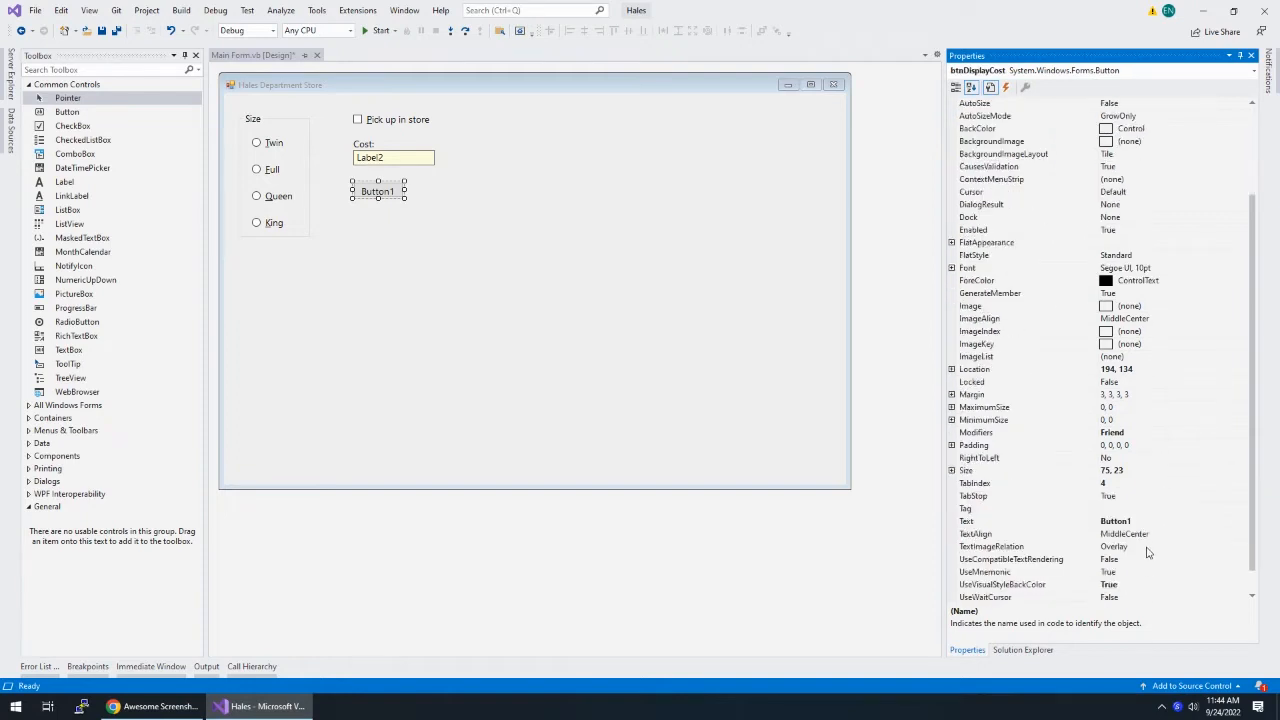
click(1000, 520)
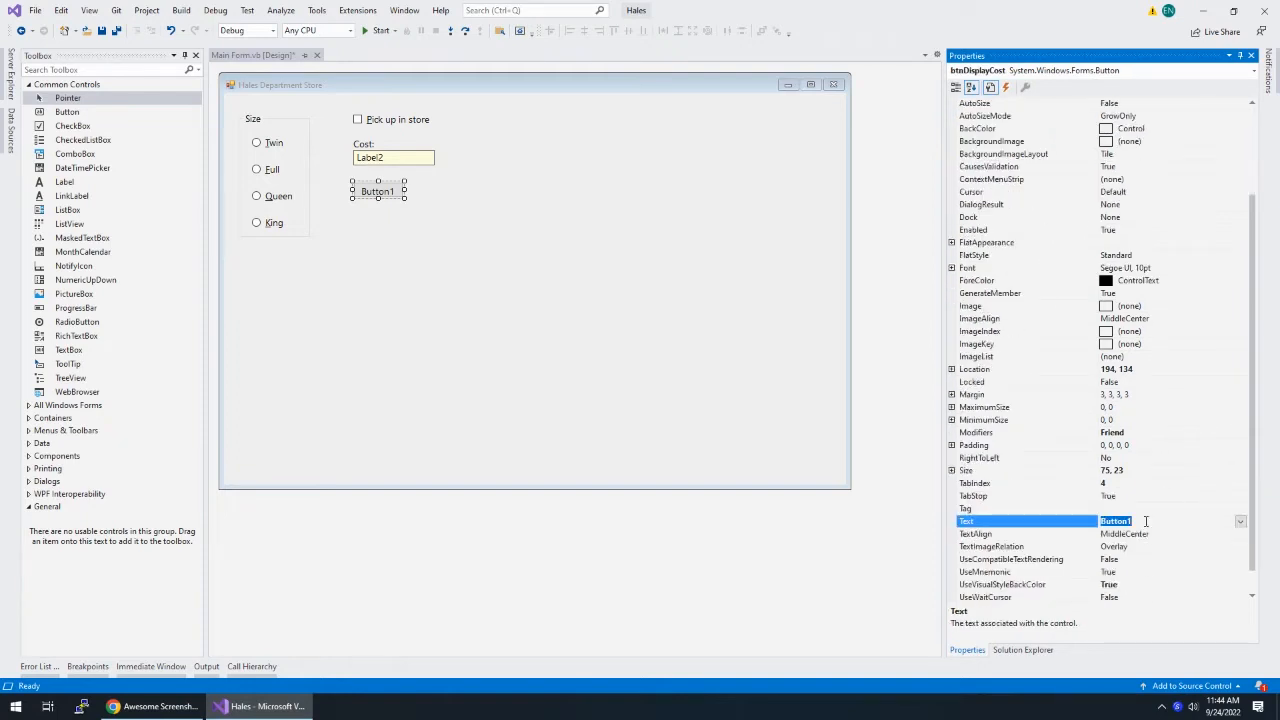
text(&Dis)
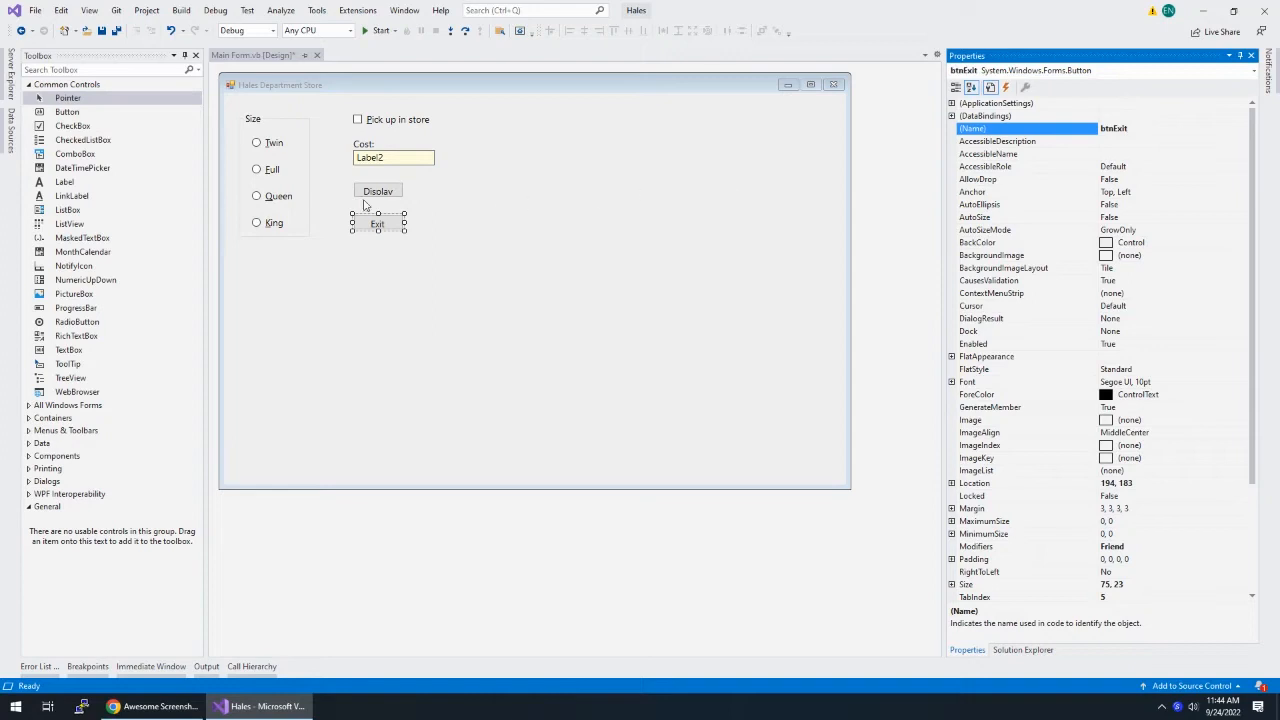
Widen the Display Cost button and make both buttons the same size and alignment
click(378, 224)
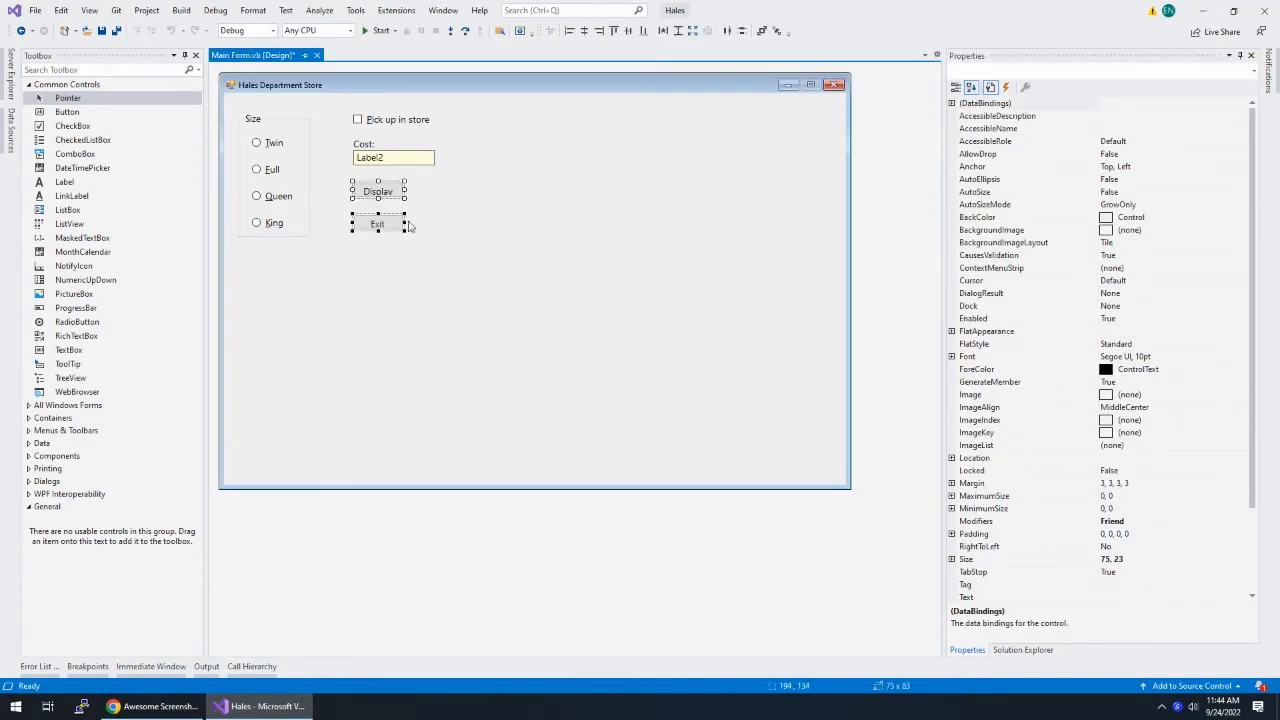
drag(376, 224, 534, 300)
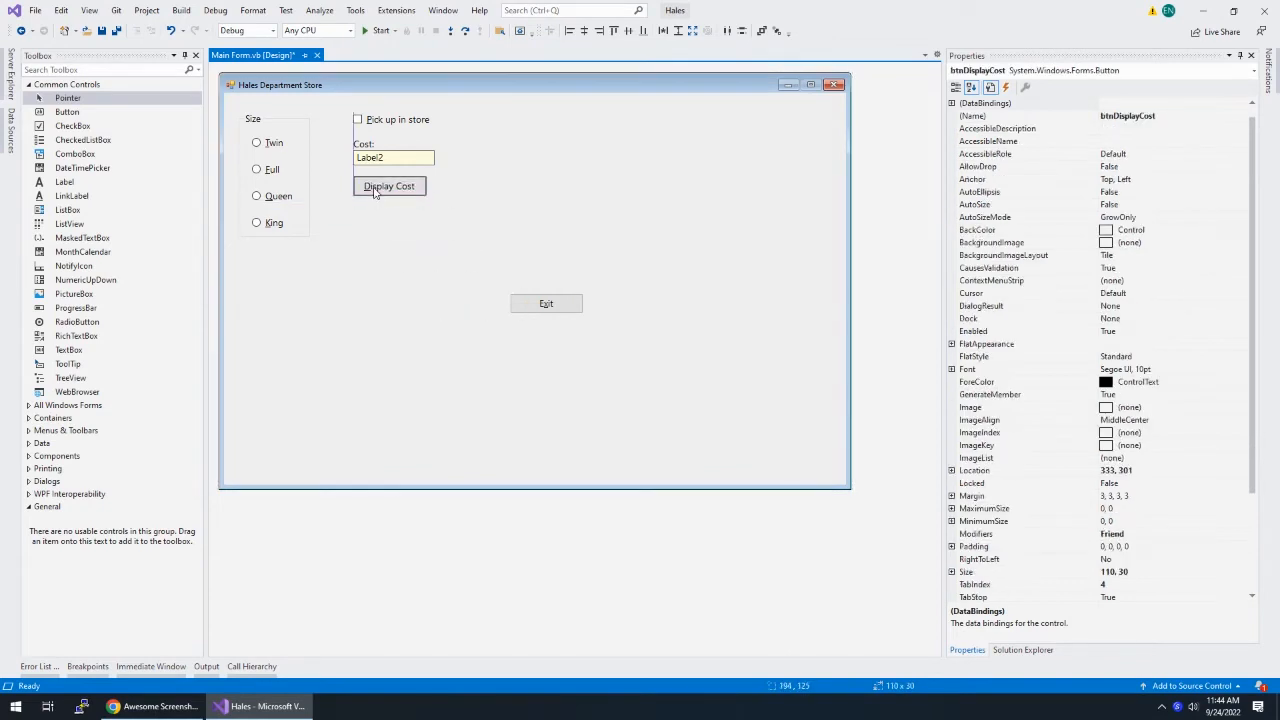
drag(388, 186, 388, 194)
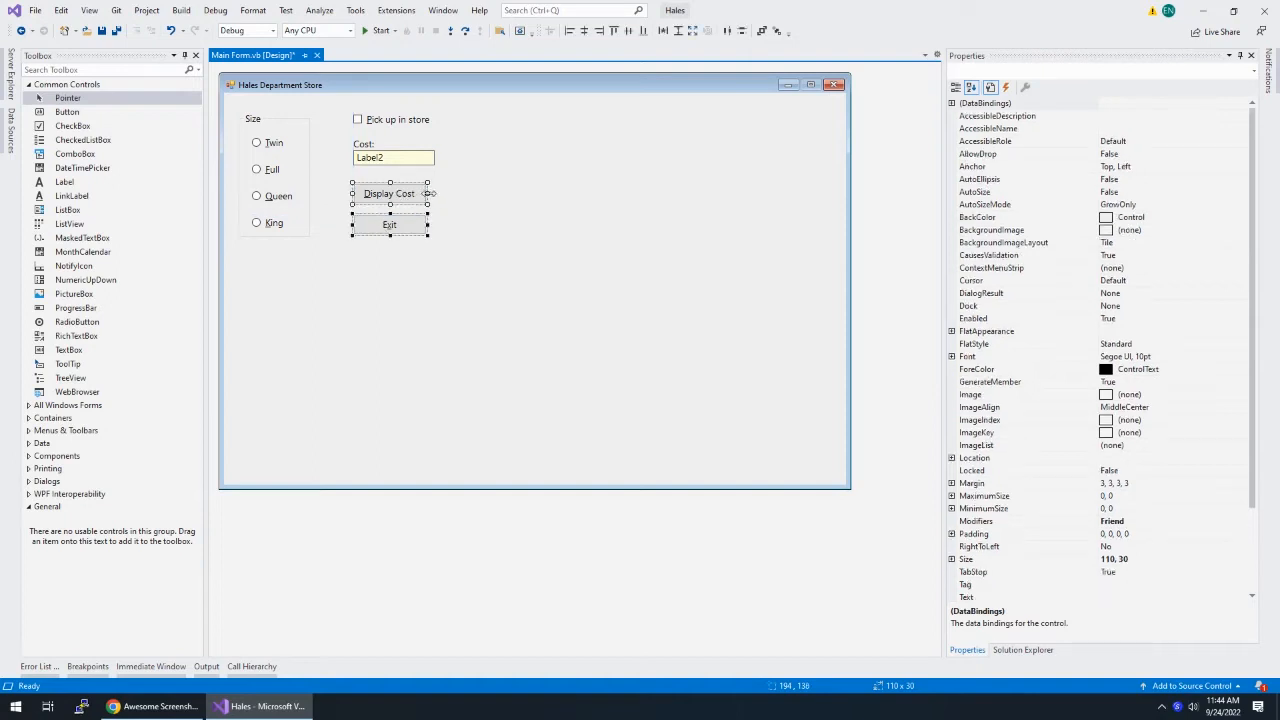
click(484, 208)
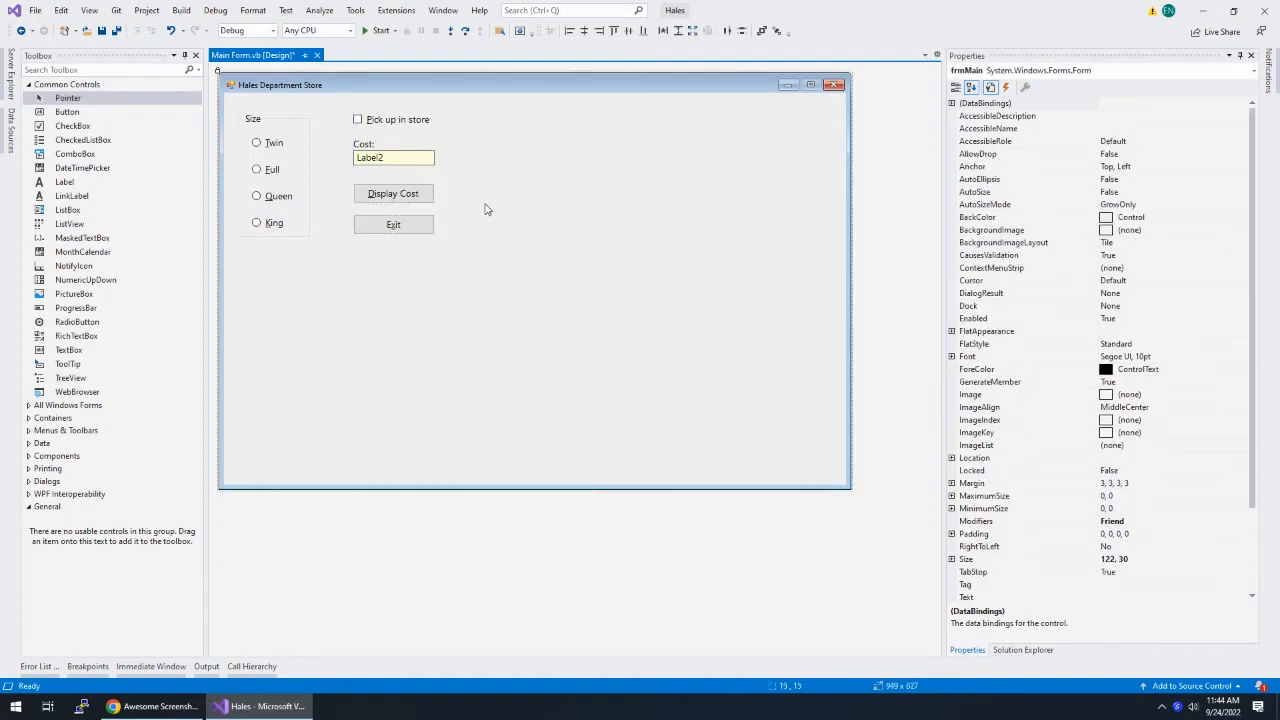
Shrink the form by its corner handle to fit its controls
click(384, 156)
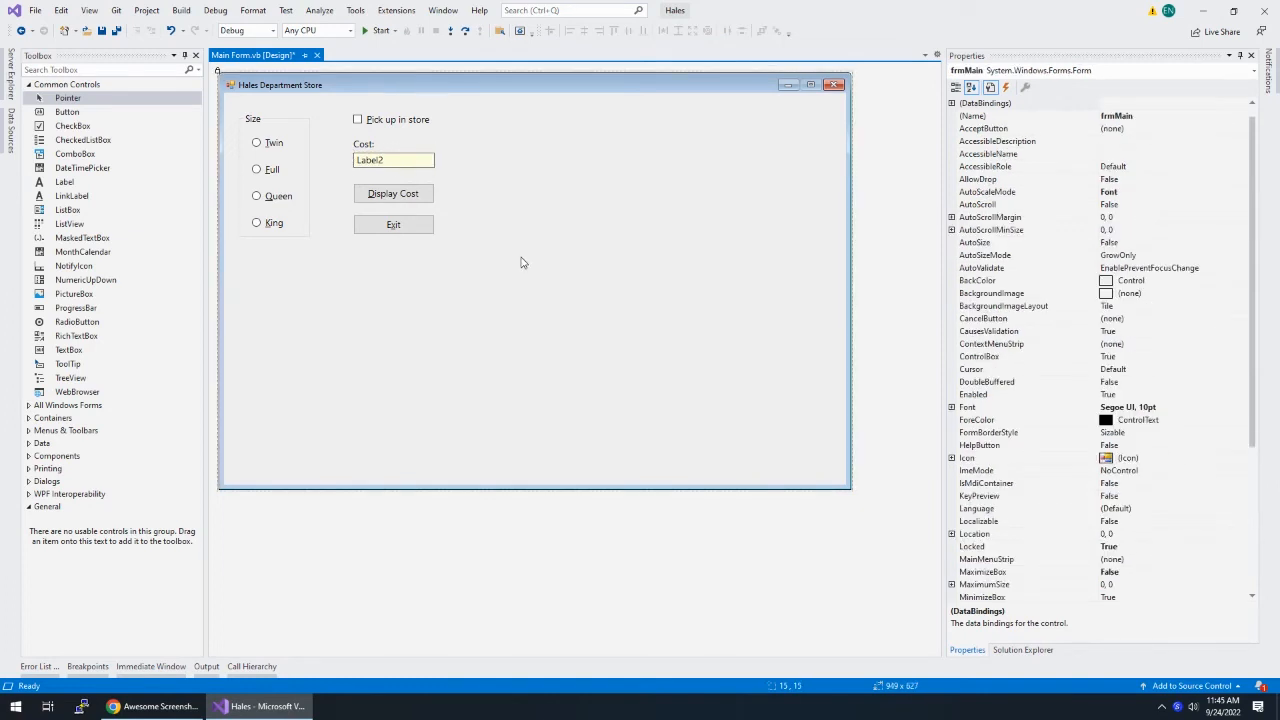
mouse_move(780, 440)
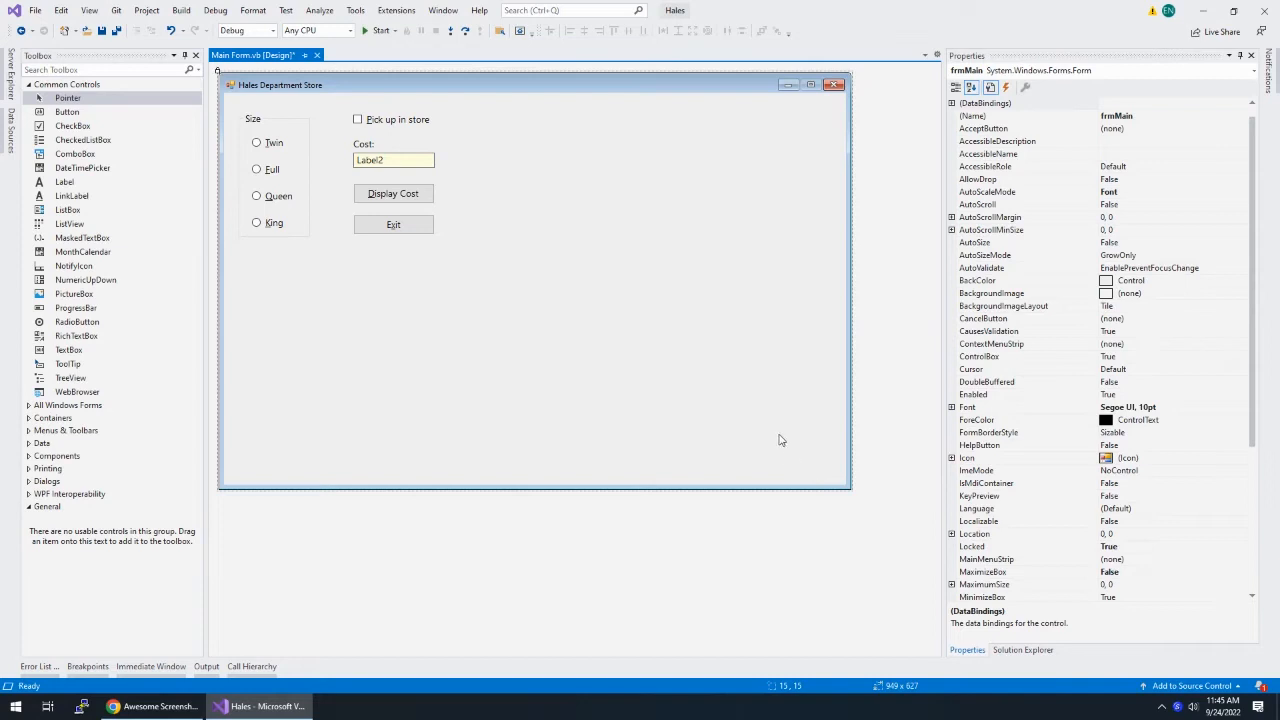
mouse_move(220, 76)
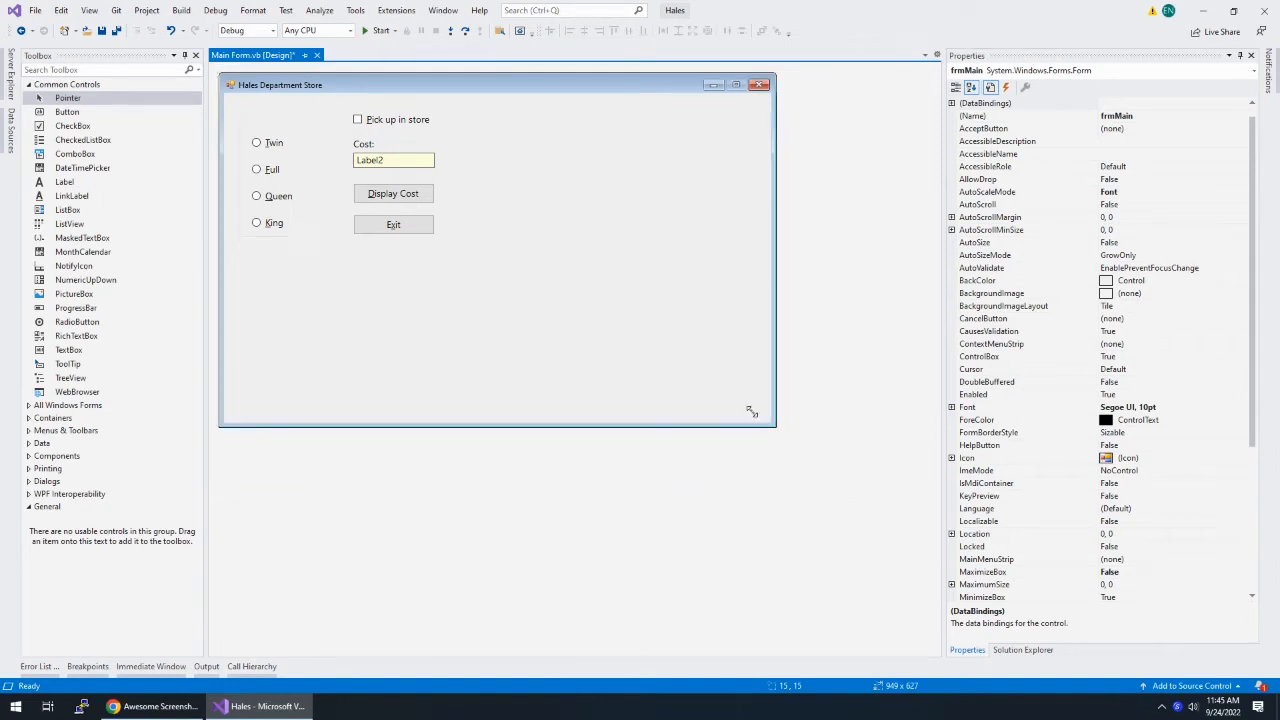
drag(752, 410, 464, 260)
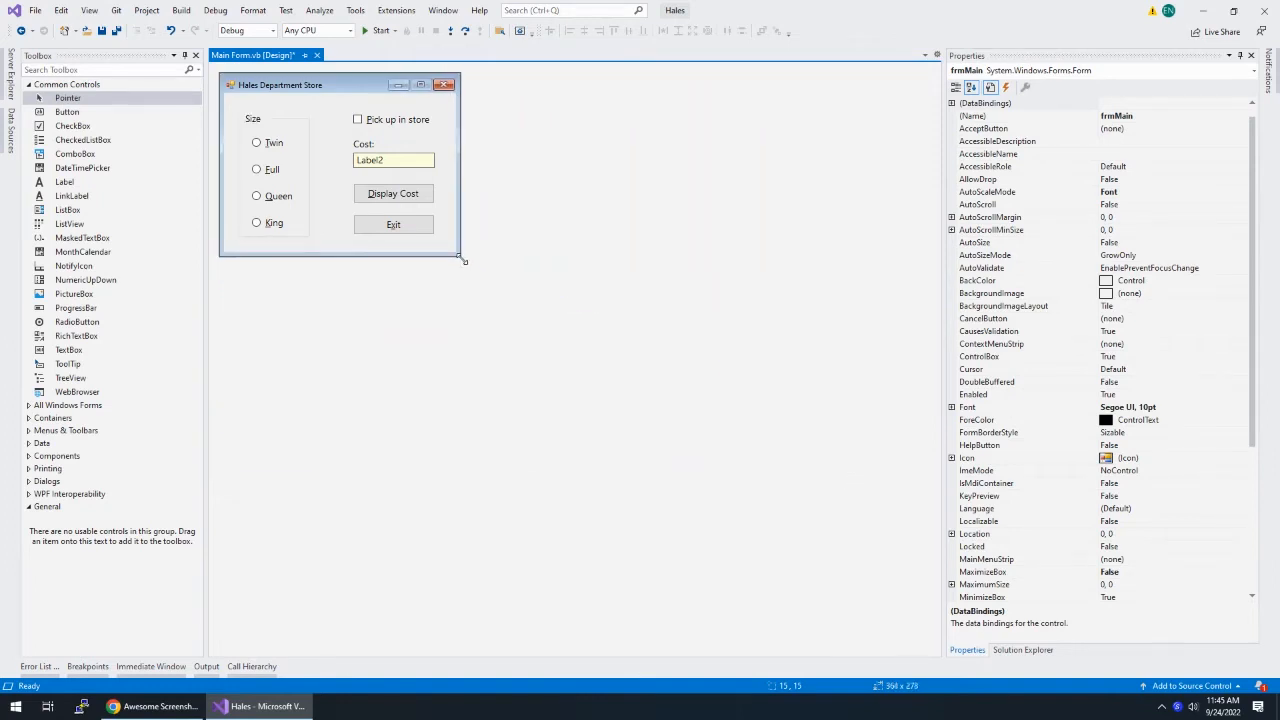
drag(464, 260, 470, 264)
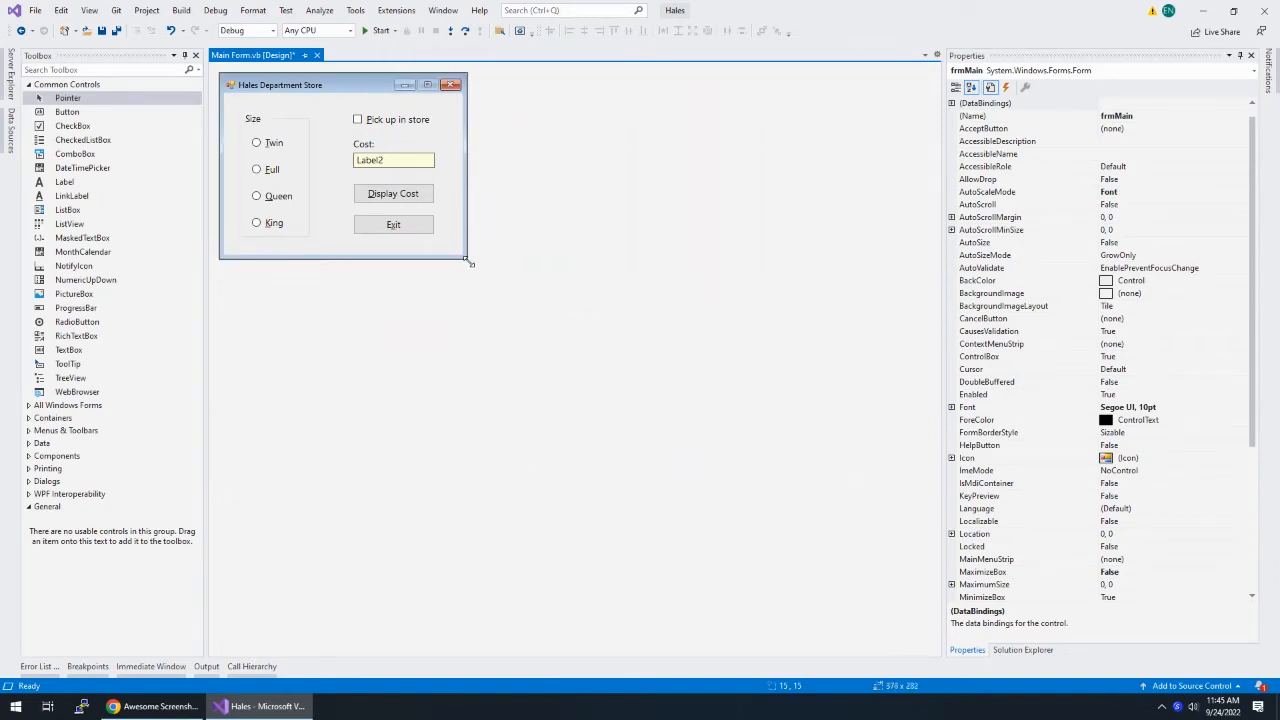
drag(466, 264, 470, 264)
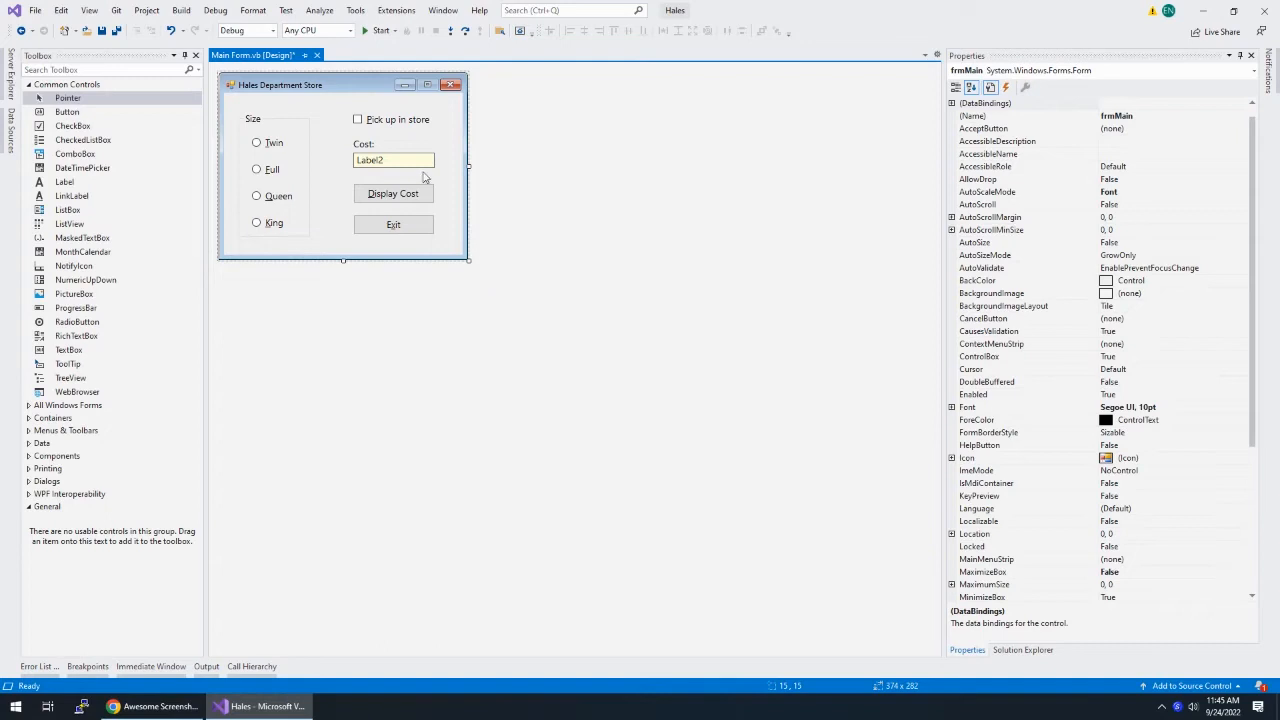
Clear the placeholder text of the lblCostOutput label
click(368, 160)
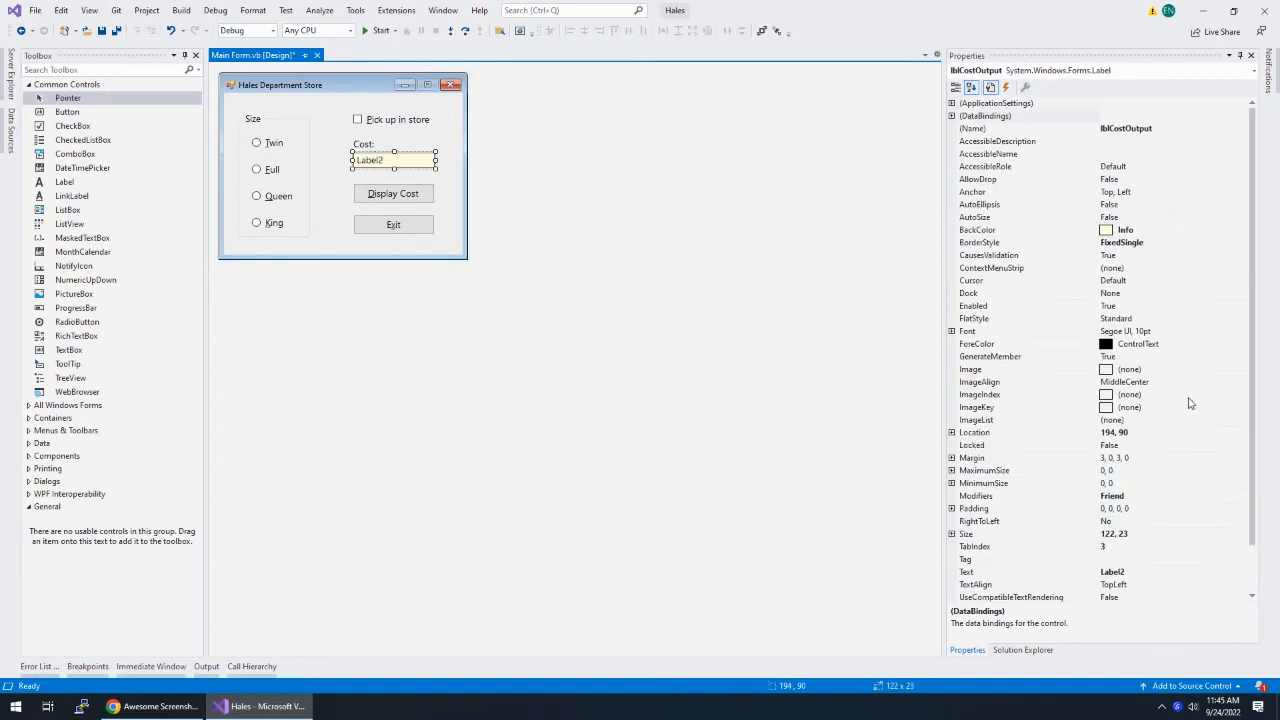
click(344, 240)
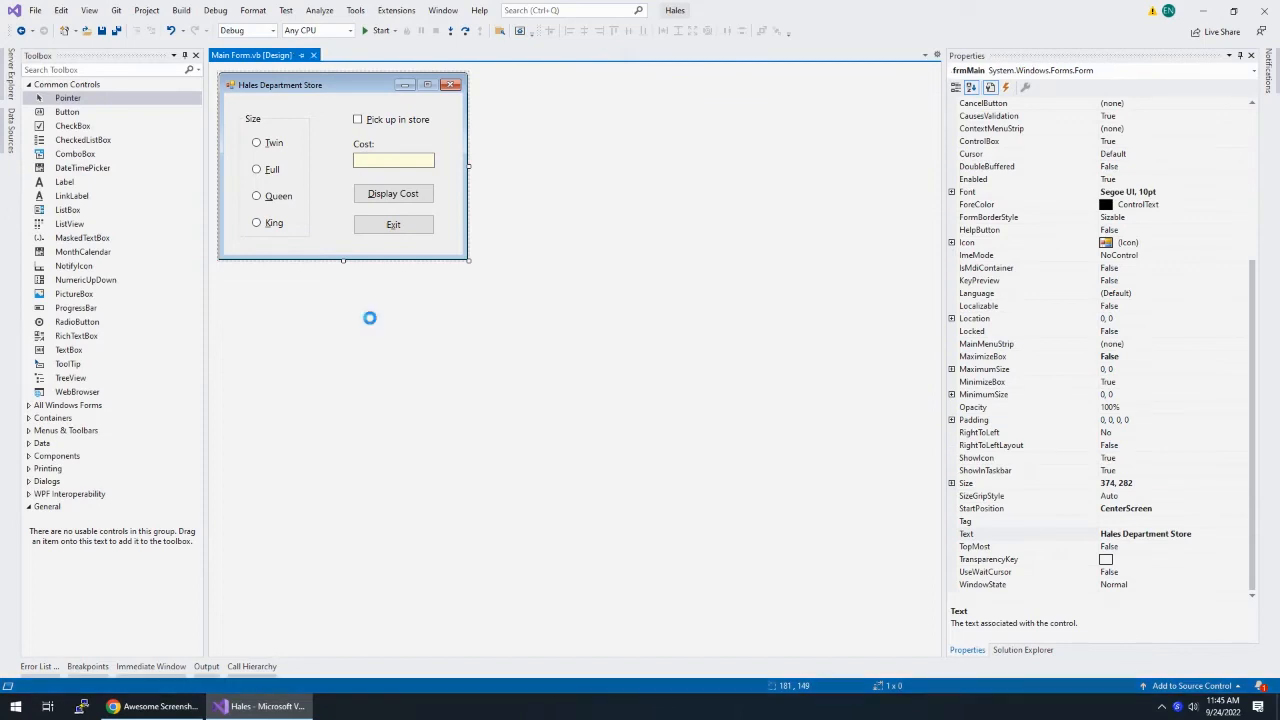
click(380, 30)
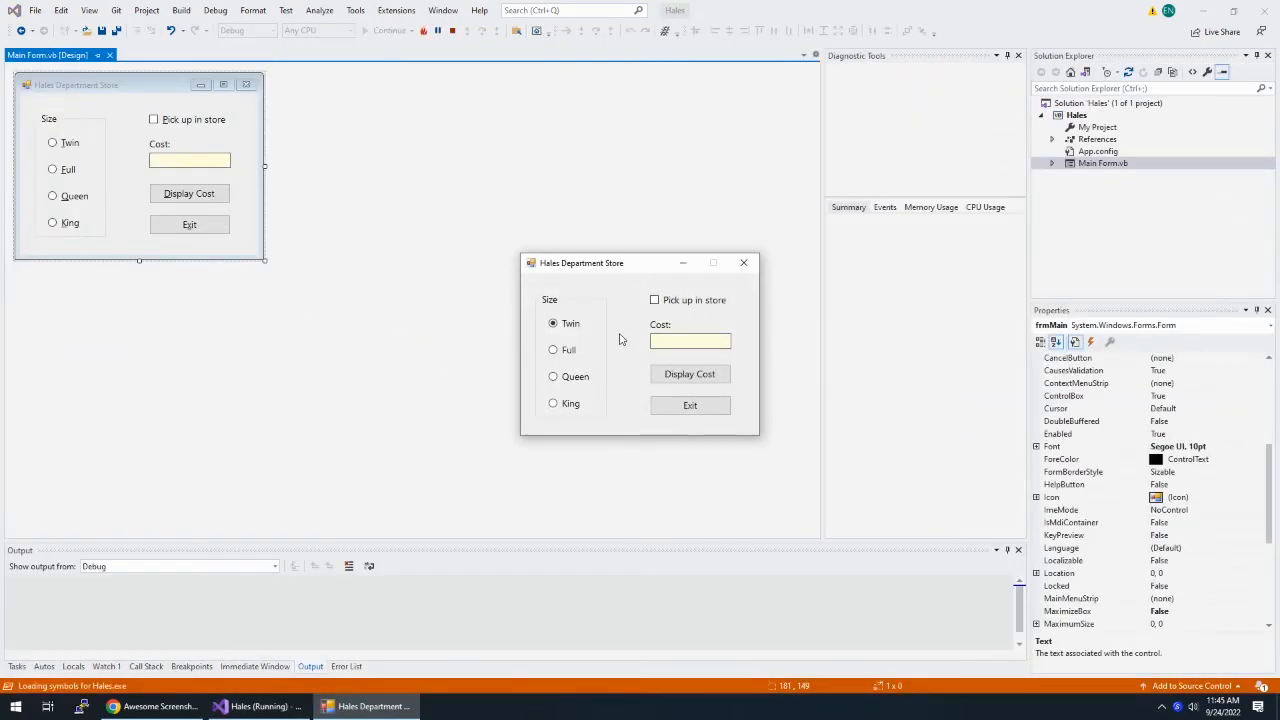
click(552, 404)
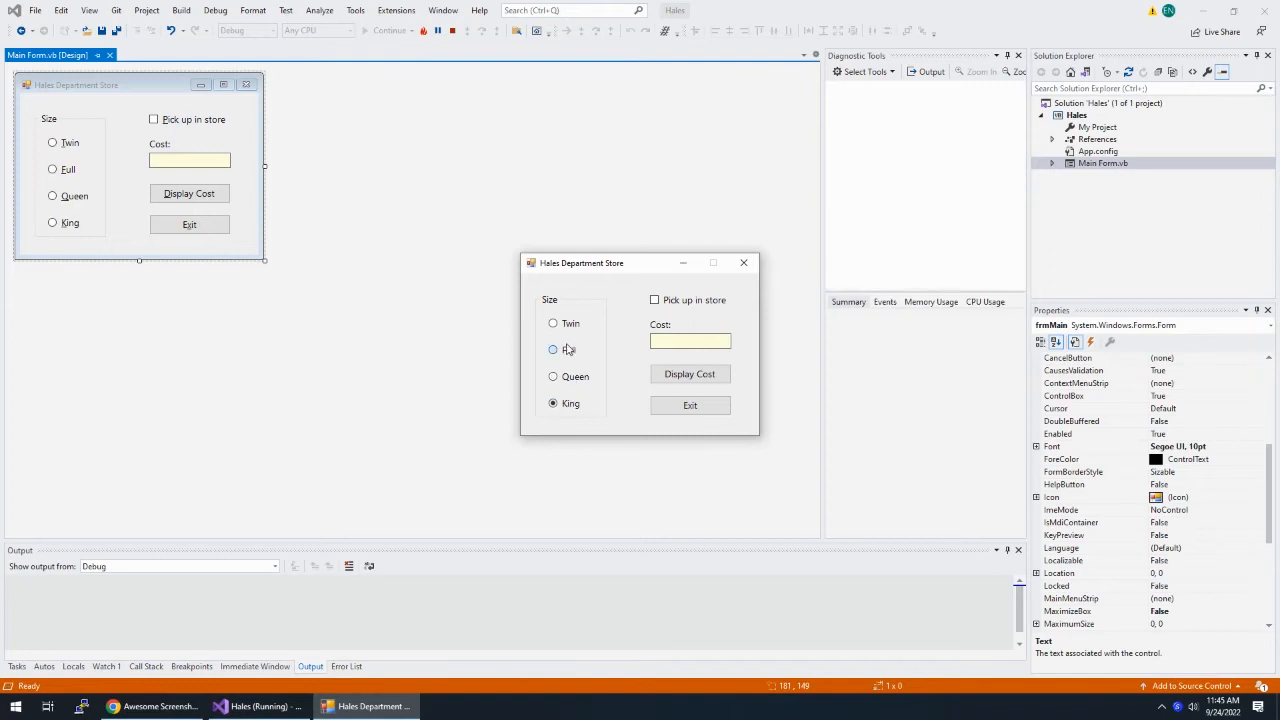
click(552, 322)
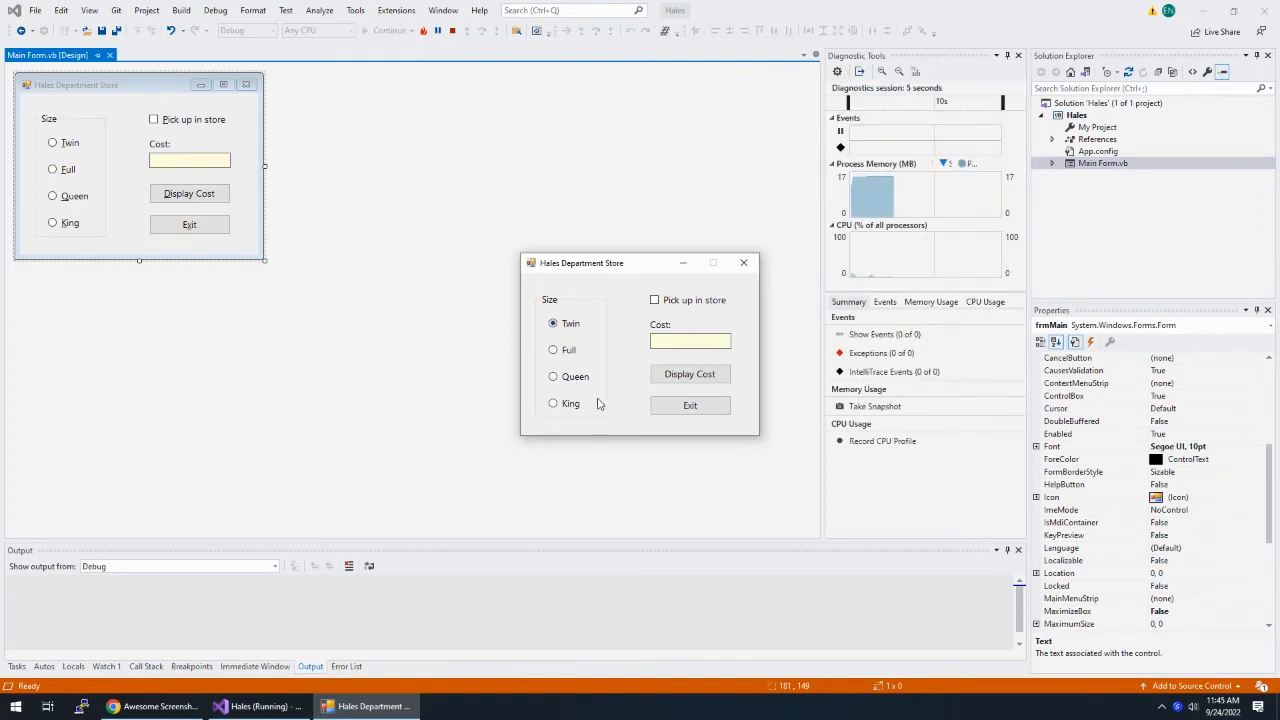
mouse_move(604, 344)
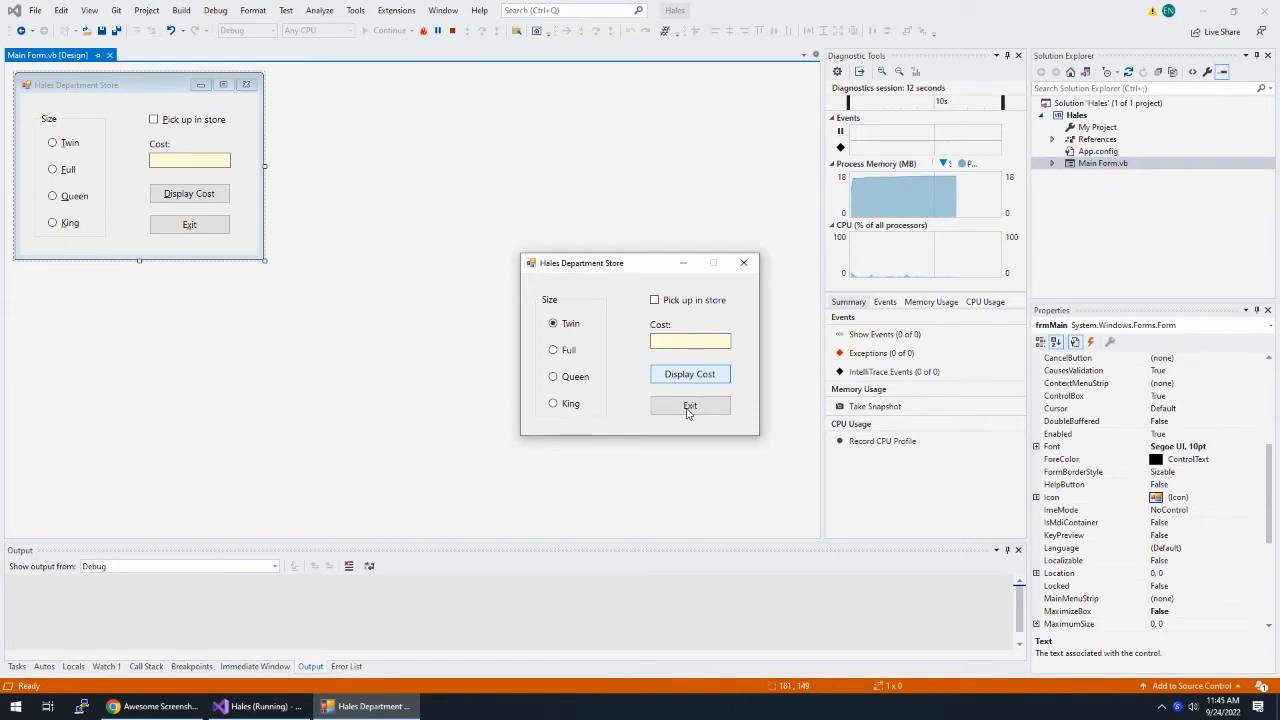
click(688, 404)
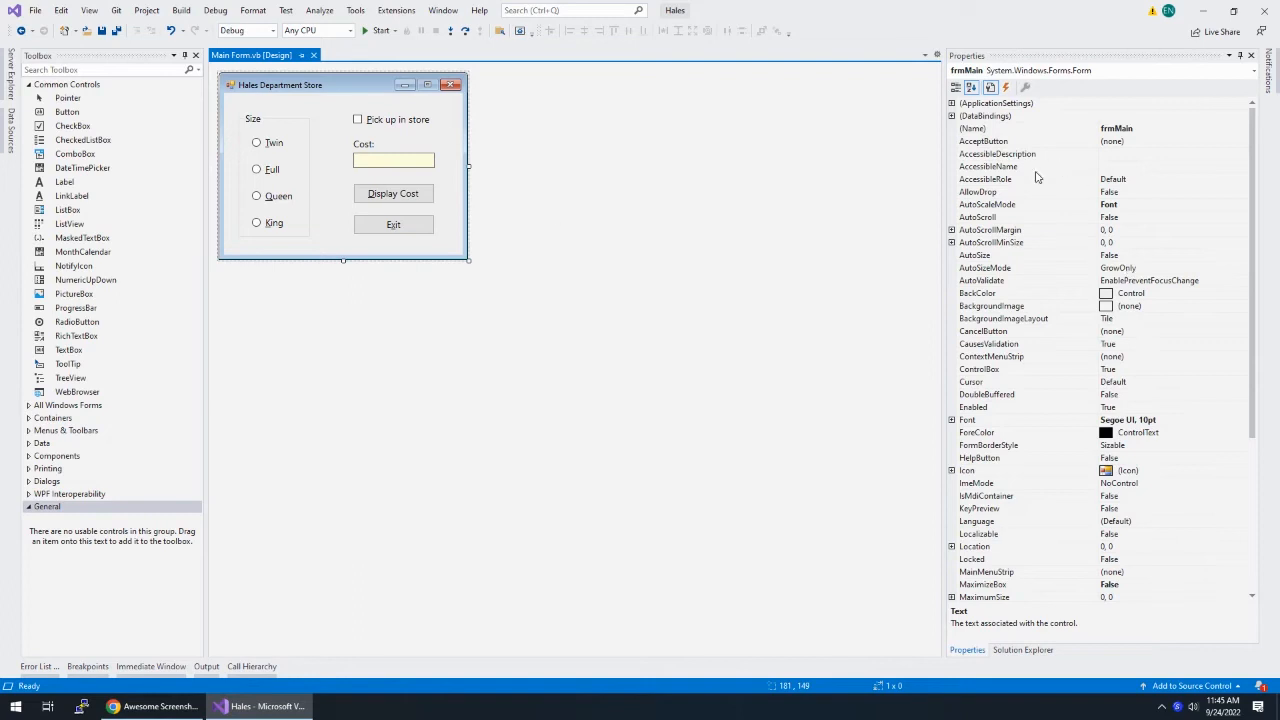
Set the form's AcceptButton to btnDisplayCost and CancelButton to btnExit
click(1240, 140)
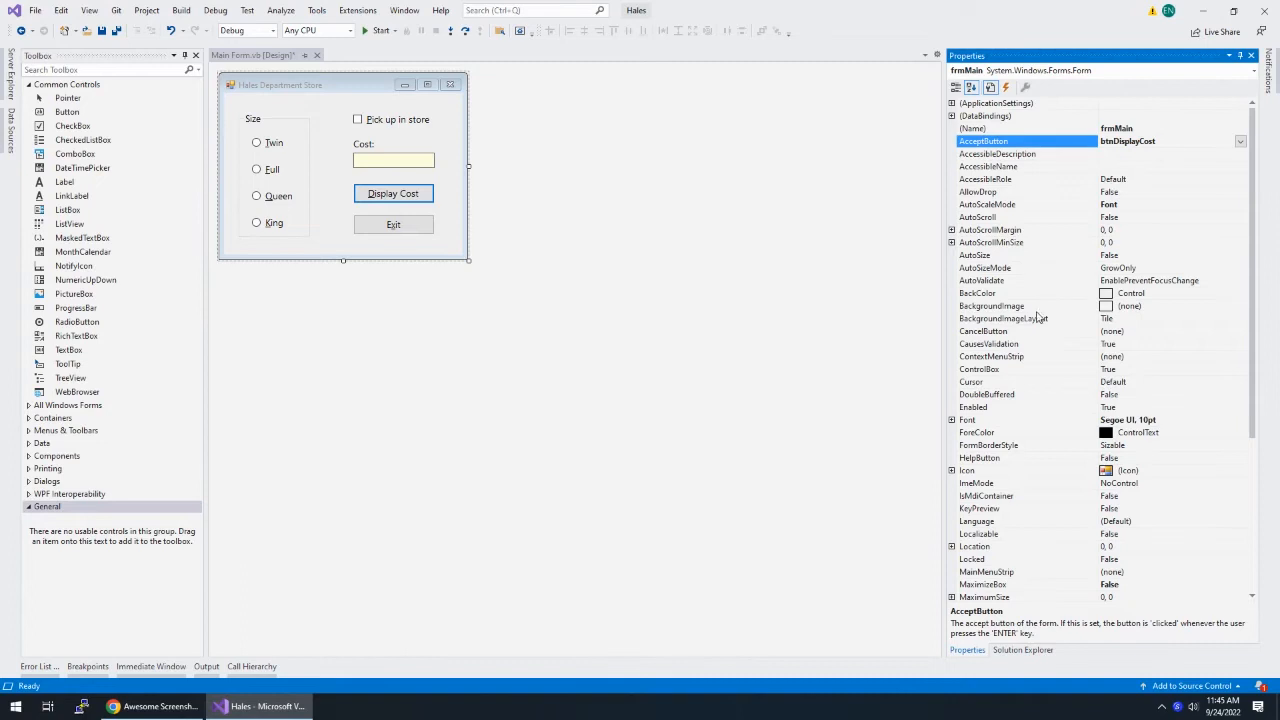
click(984, 332)
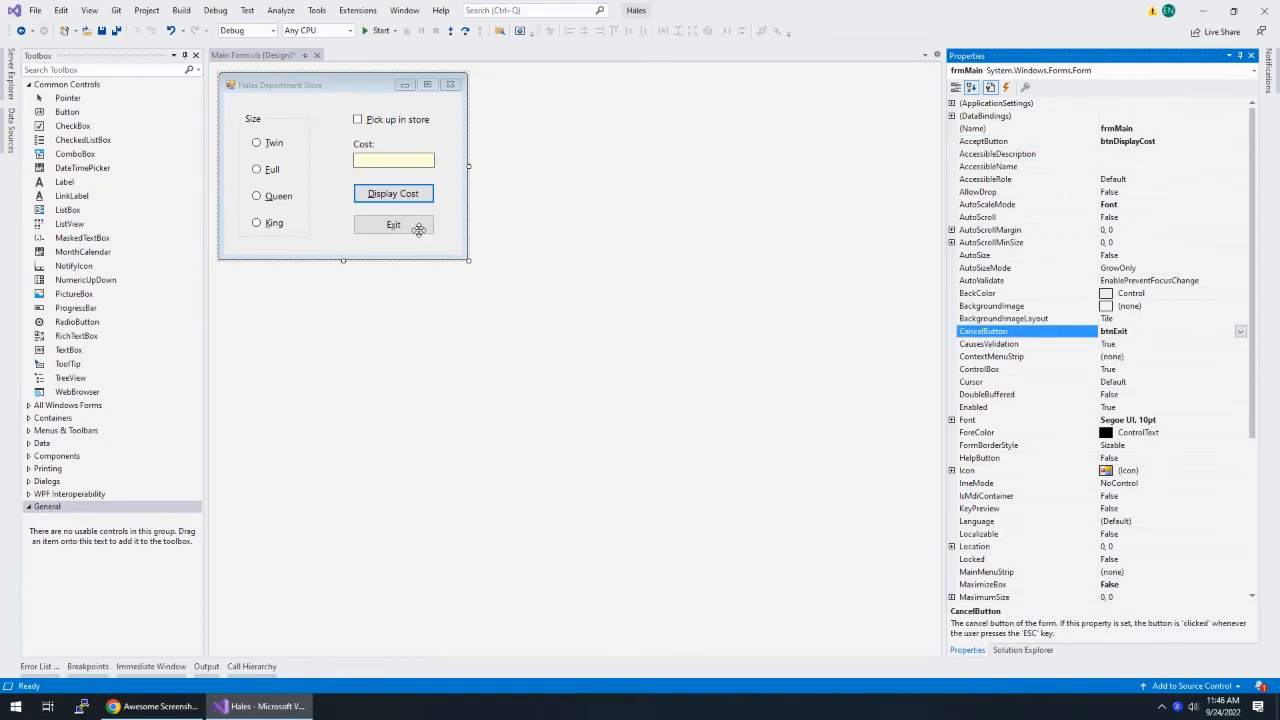
Write Me.Close() in btnExit_Click so Exit closes the form
double_click(392, 224)
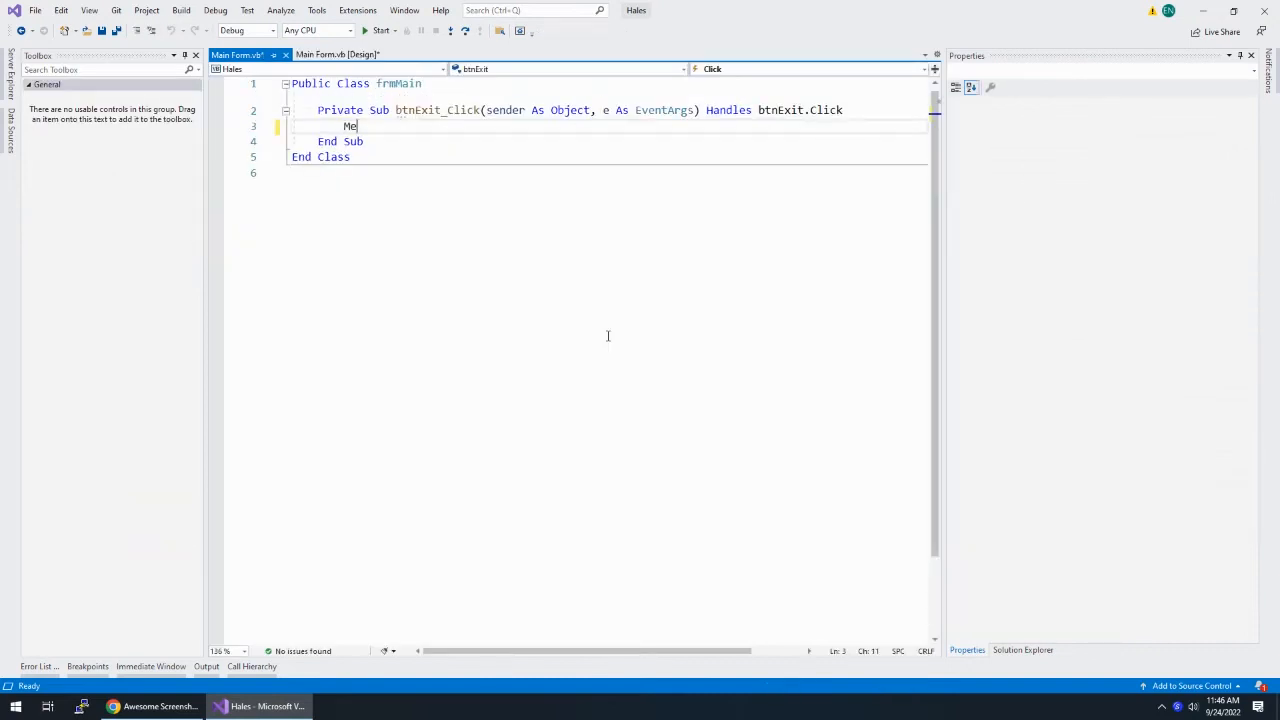
text(.Close())
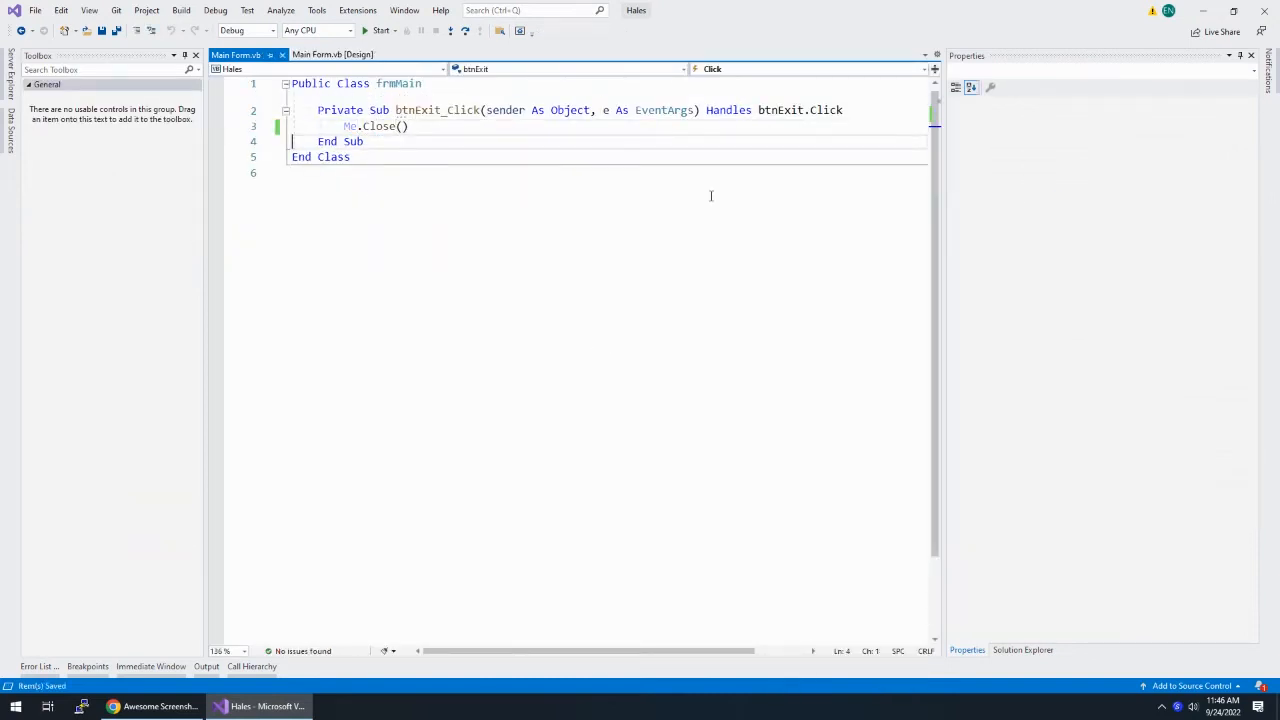
click(332, 54)
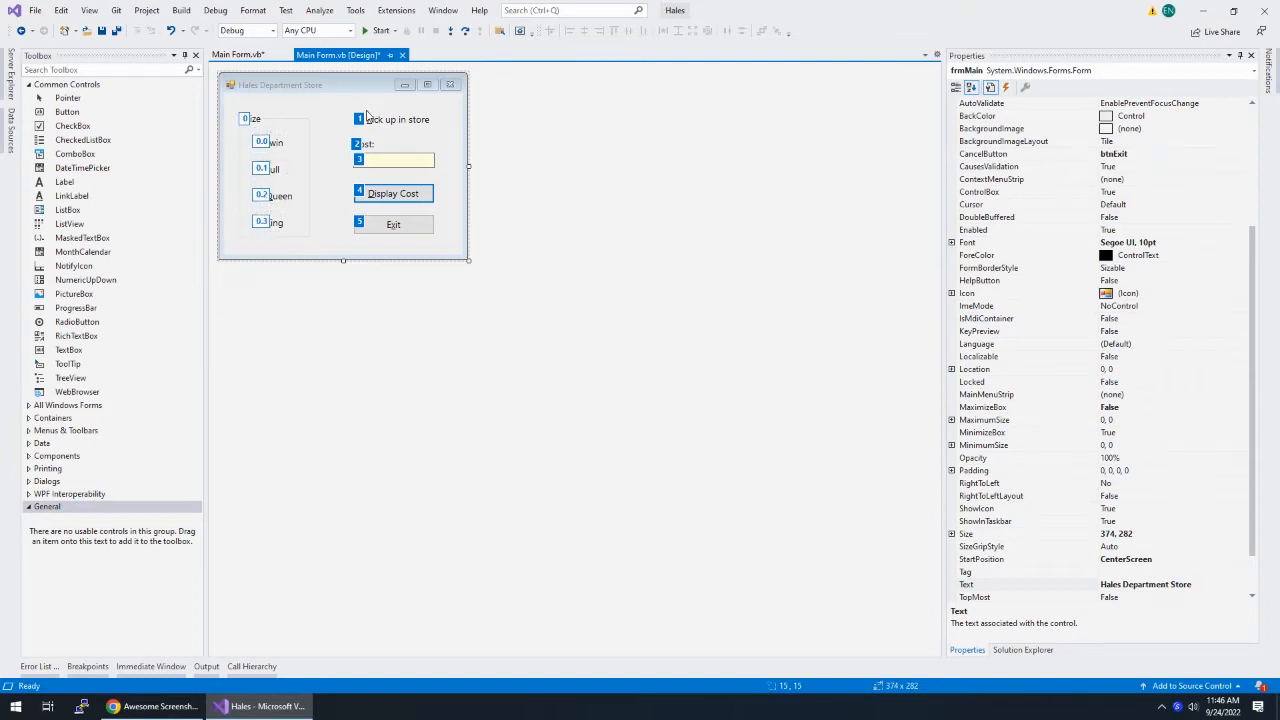
Assign the tab order starting with the Size group, then save with Ctrl+S
click(392, 160)
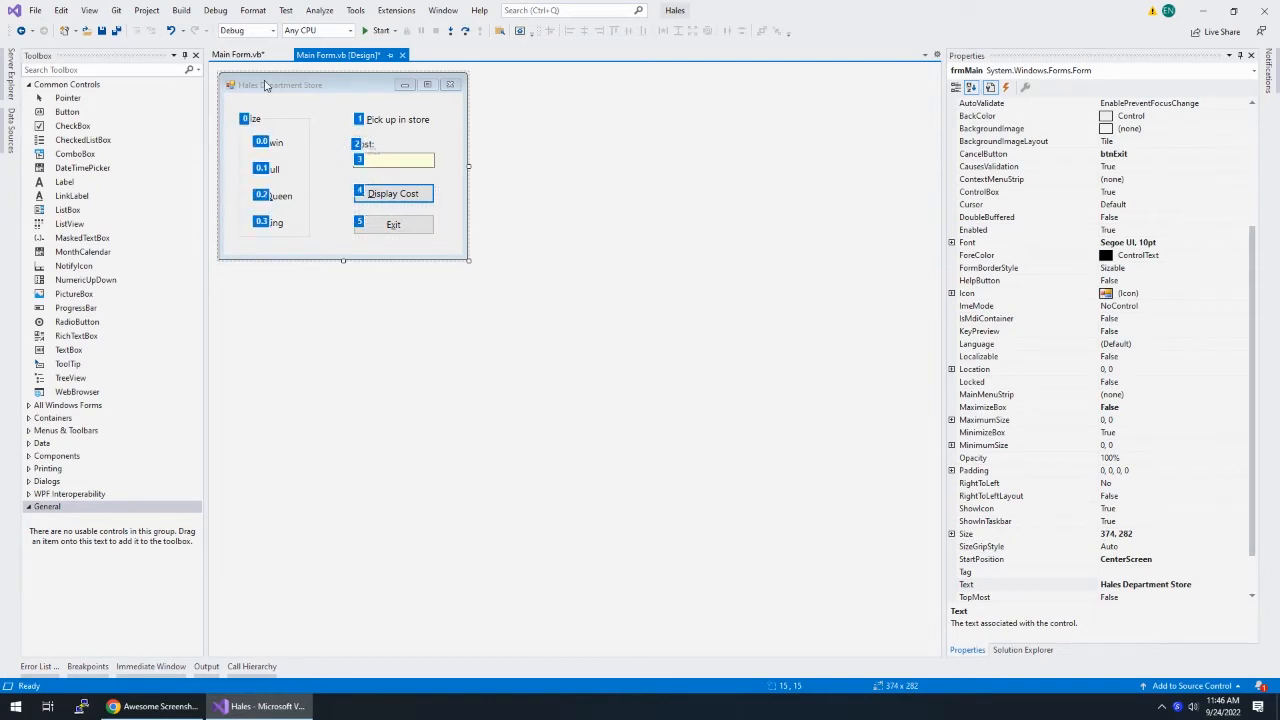
click(88, 10)
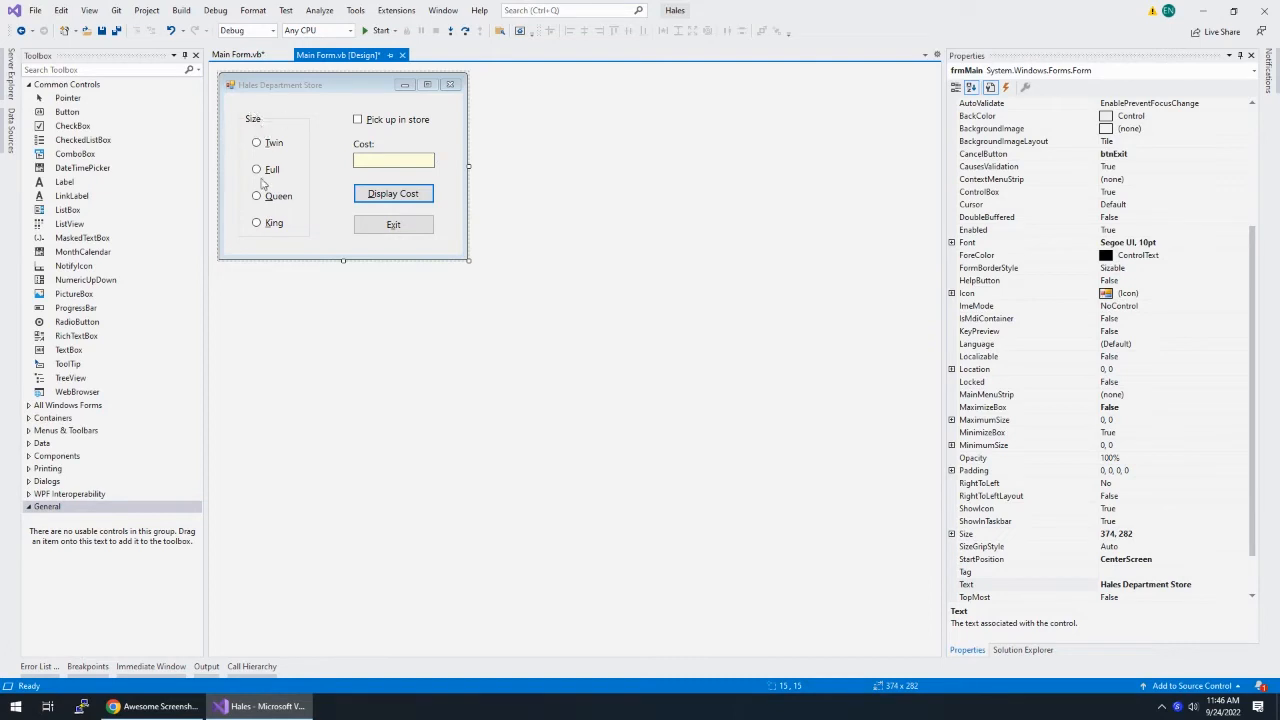
mouse_move(564, 218)
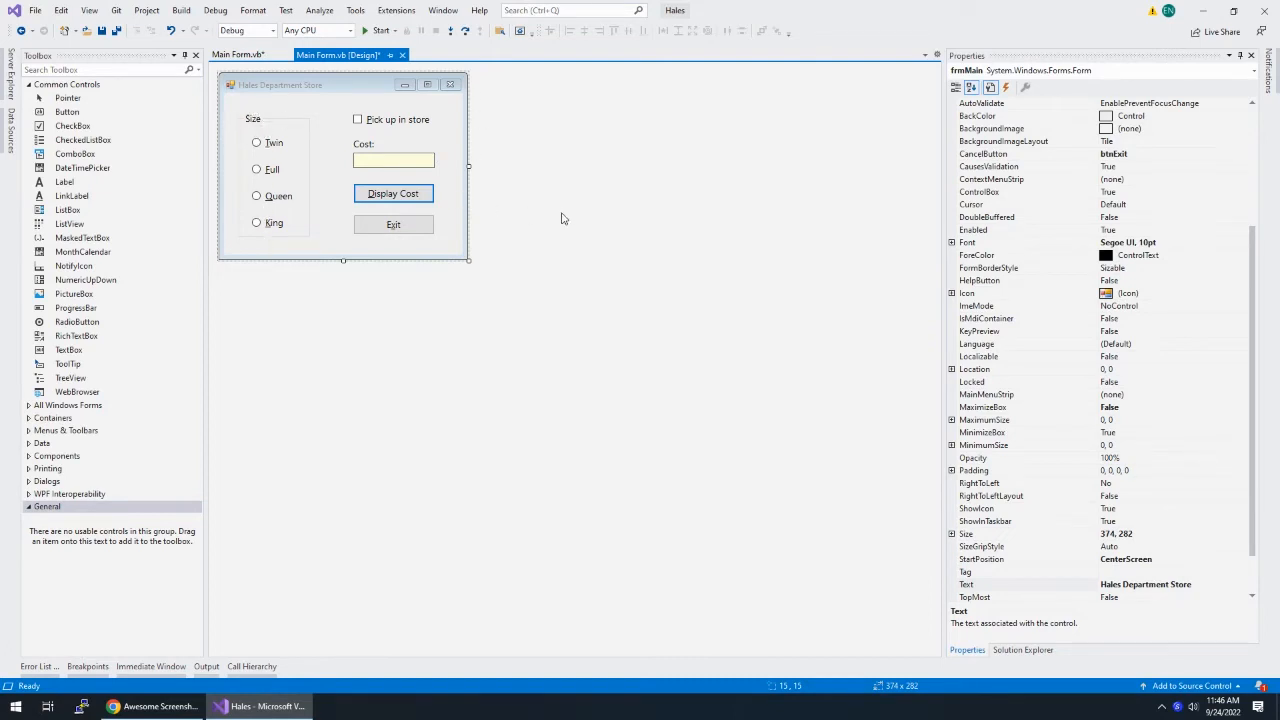
key(ctrl+s)
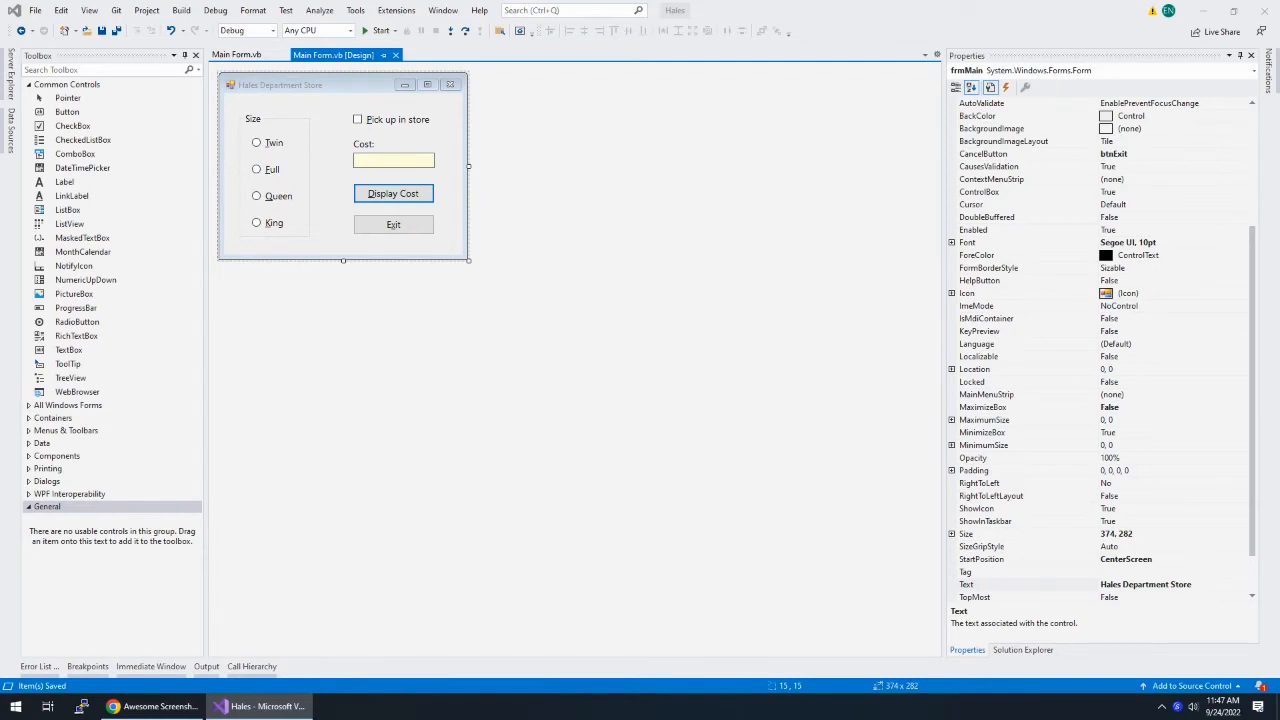
Create the Display Cost handler and declare Const dblTwinPrice As Double = 39.99
double_click(392, 192)
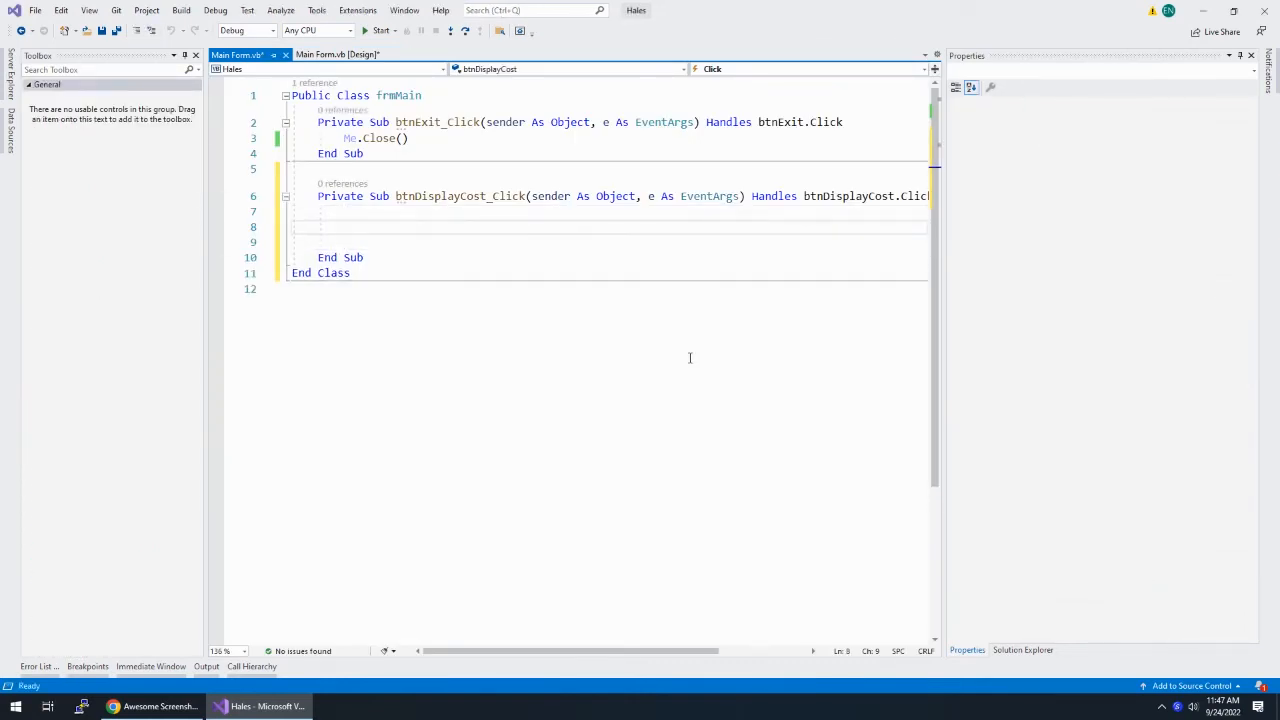
text(Const)
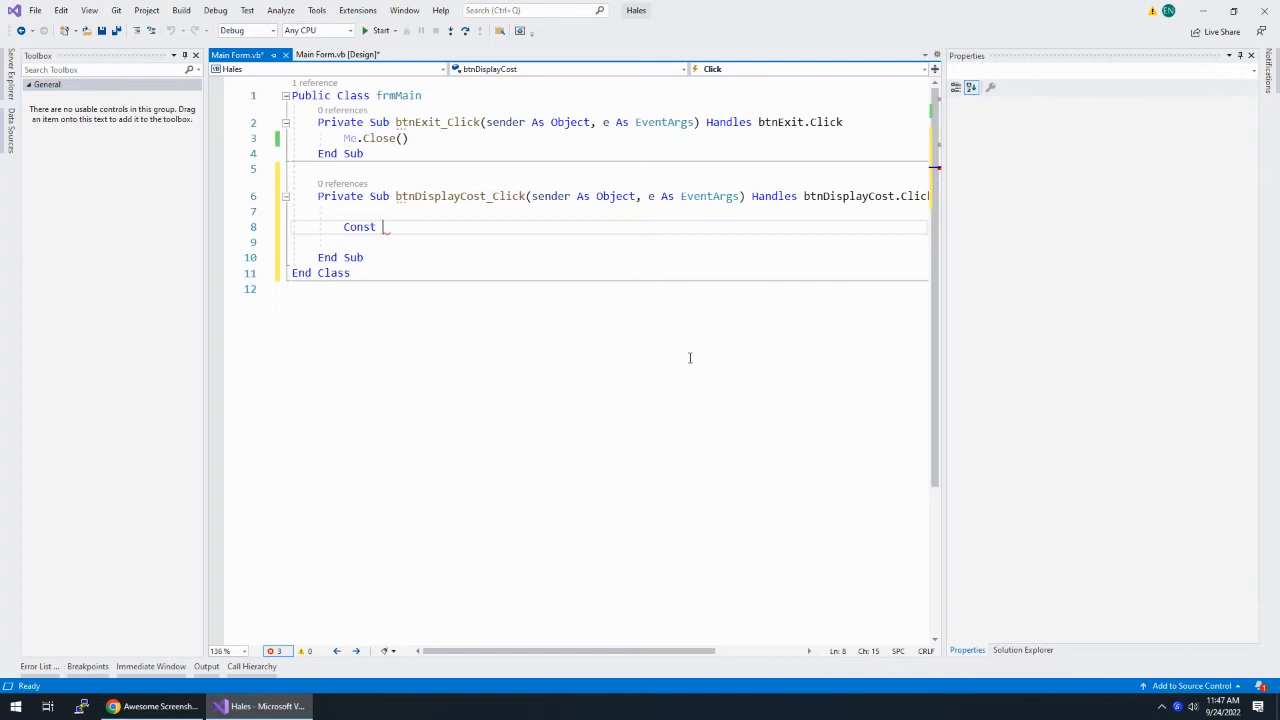
text(dblTwi)
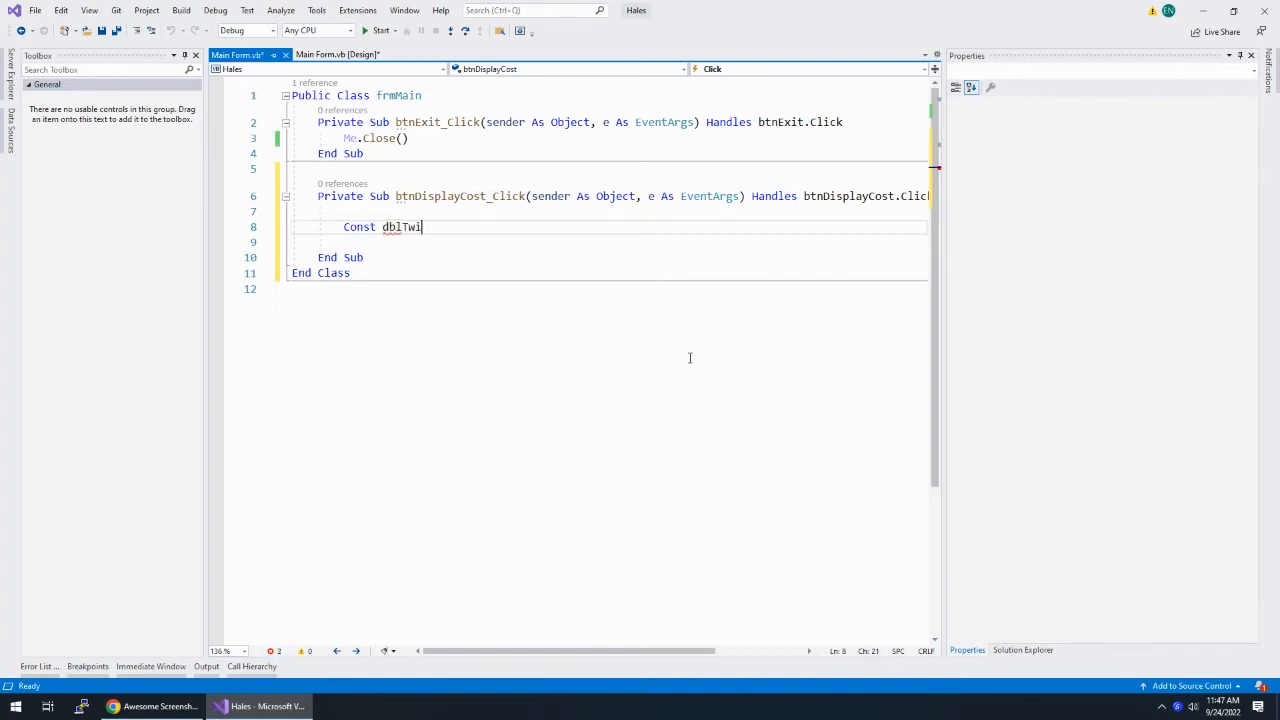
text(n)
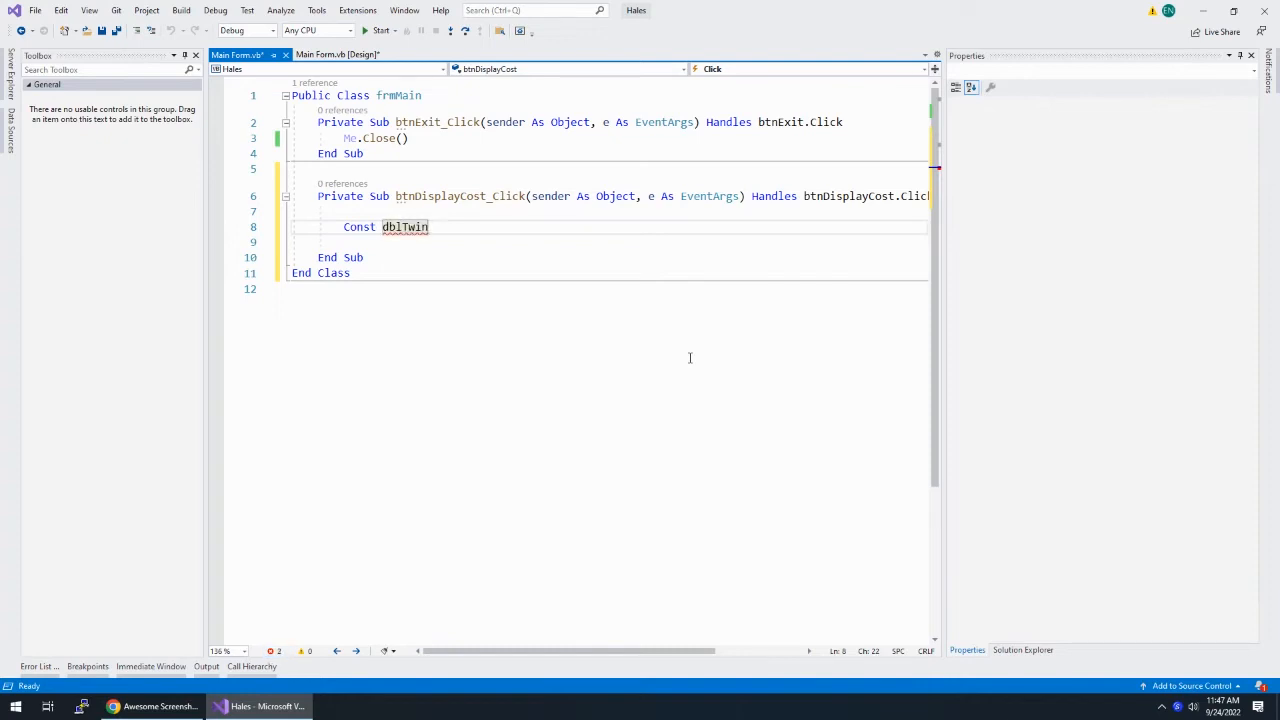
text(Price)
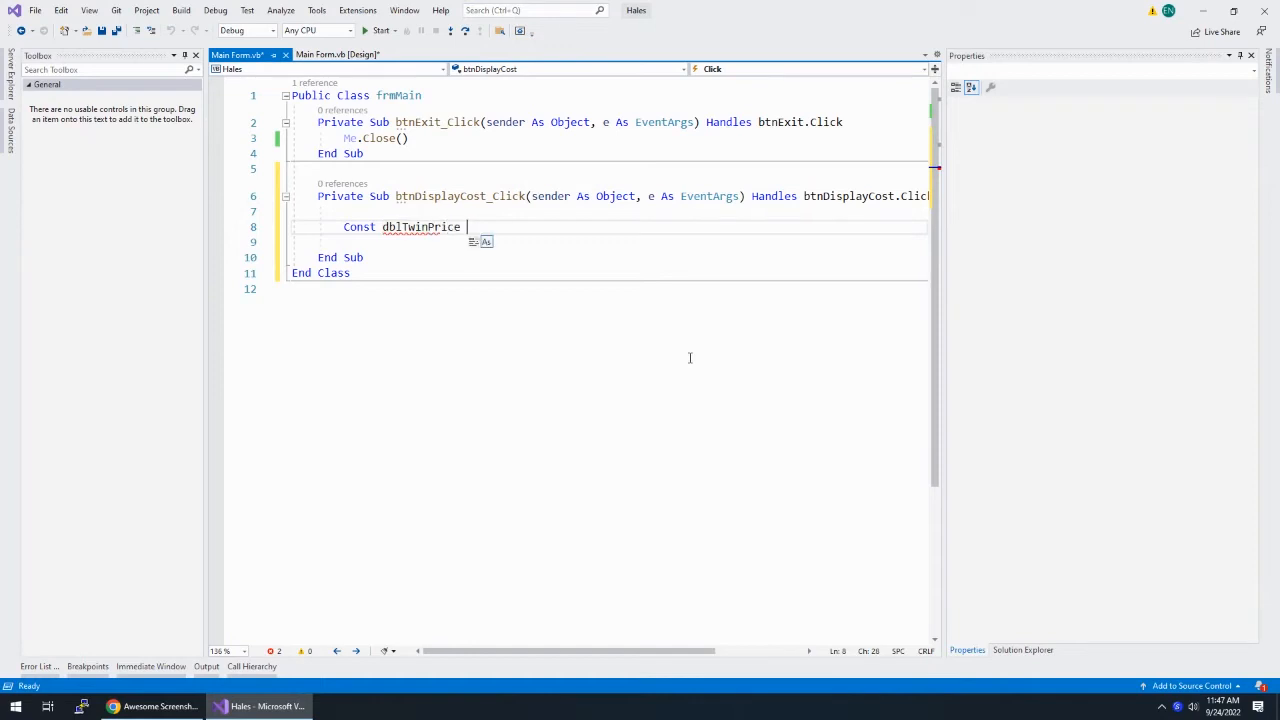
text(= 39.99)
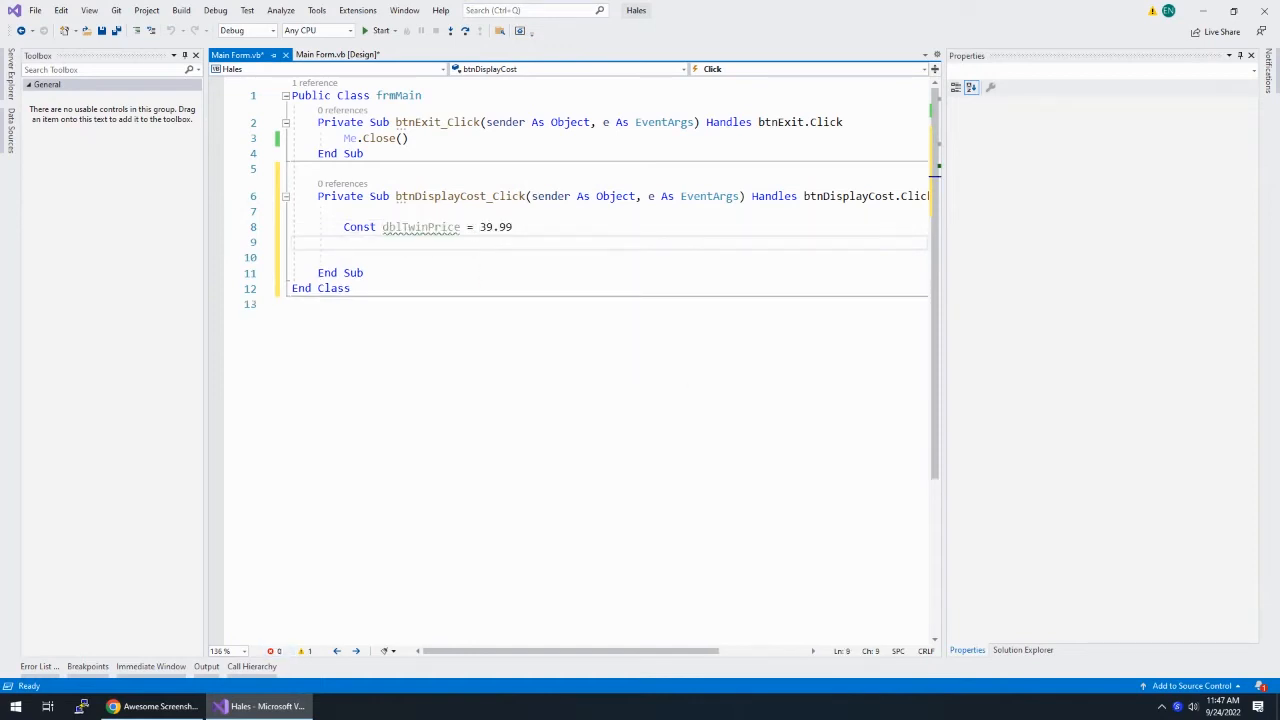
text(As)
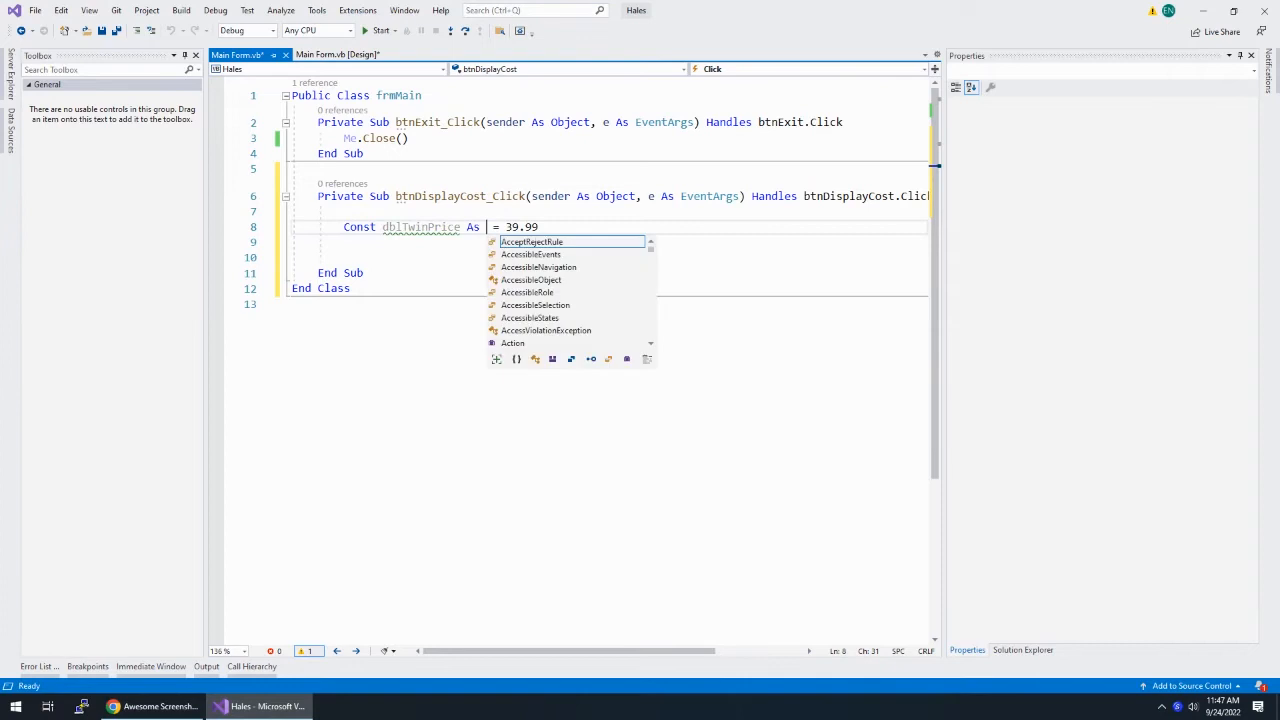
text(doub)
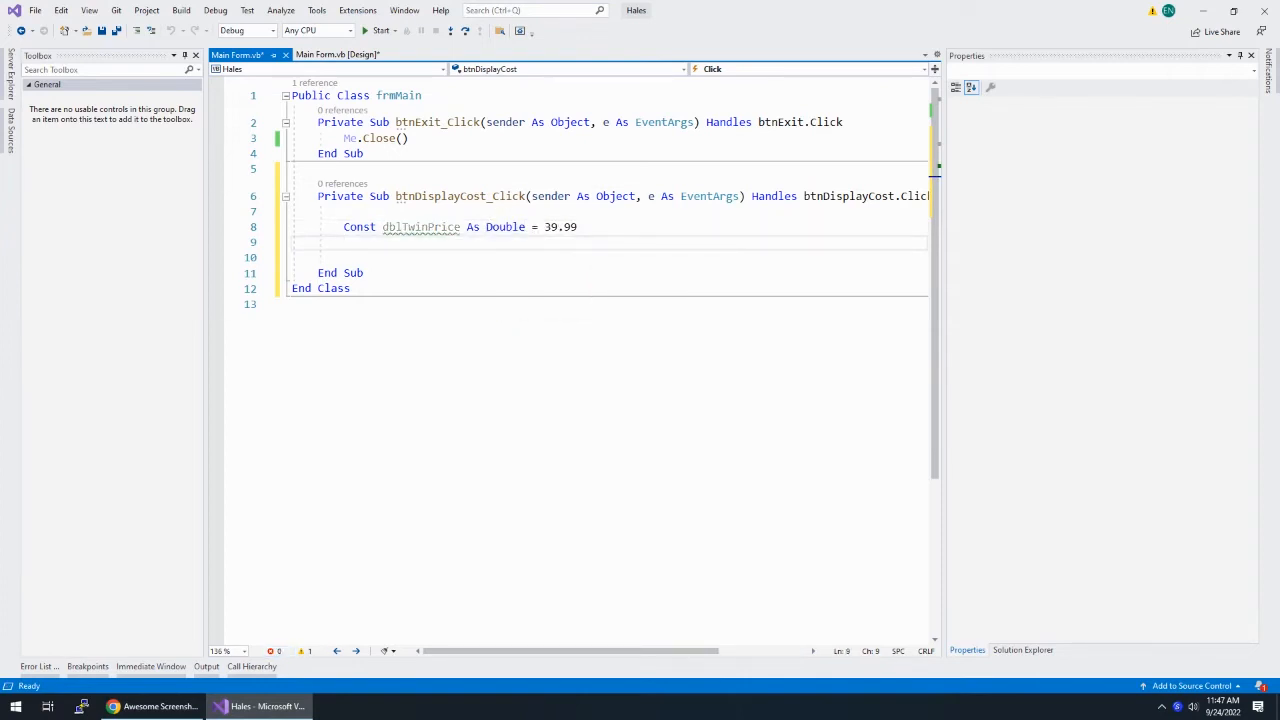
Declare the Full, Queen and King price Double constants (King = 69.x)
text(Const dbl)
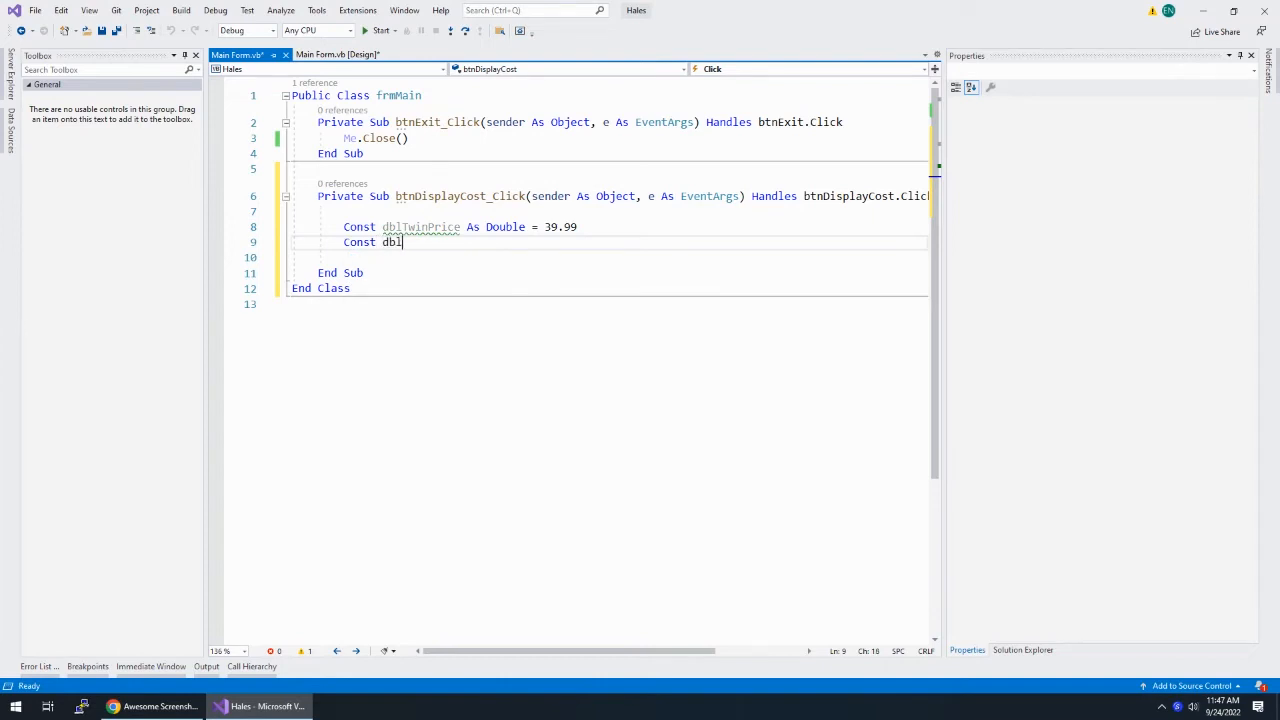
text(Fu)
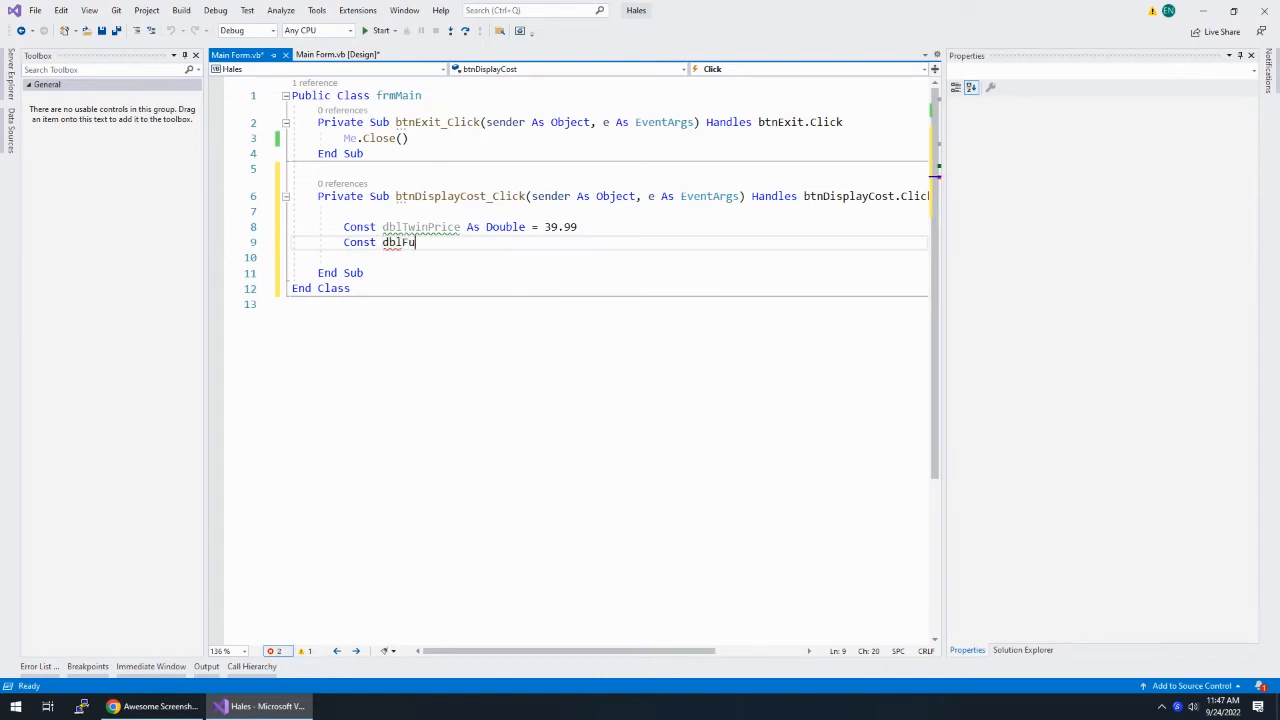
text(llPrice As Double = 49.99)
click(610, 256)
text(co)
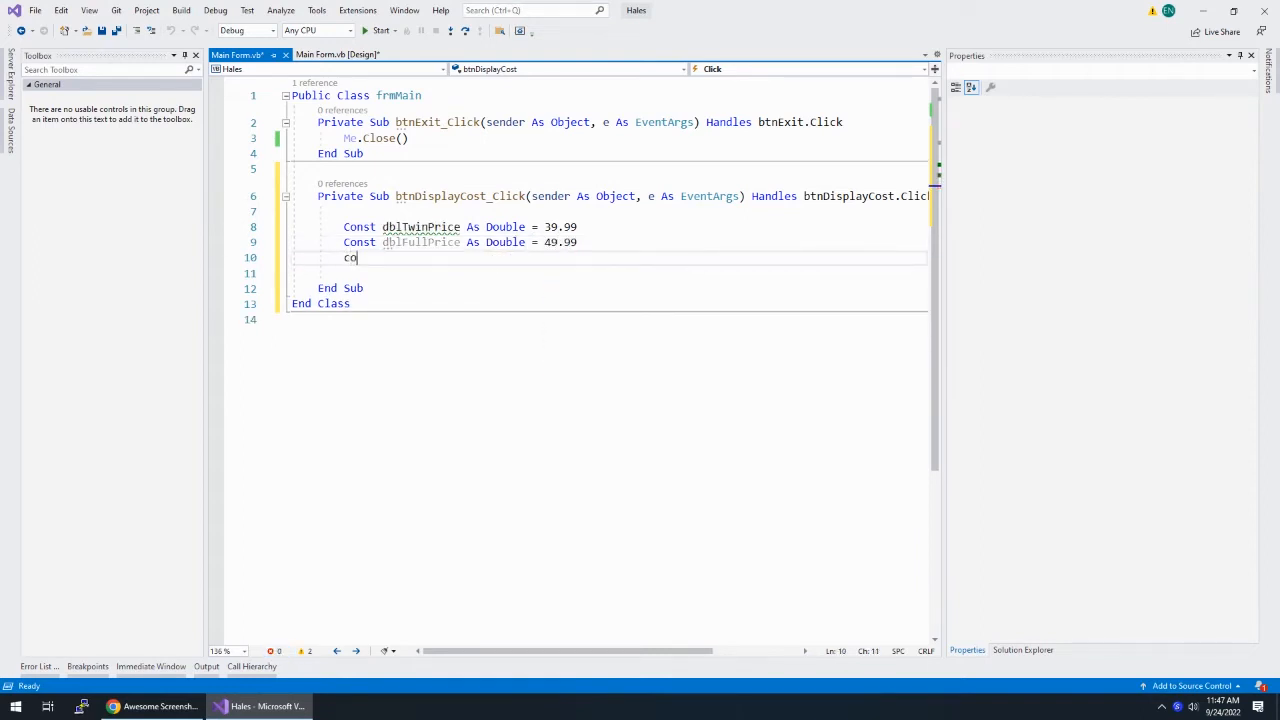
text(nst que)
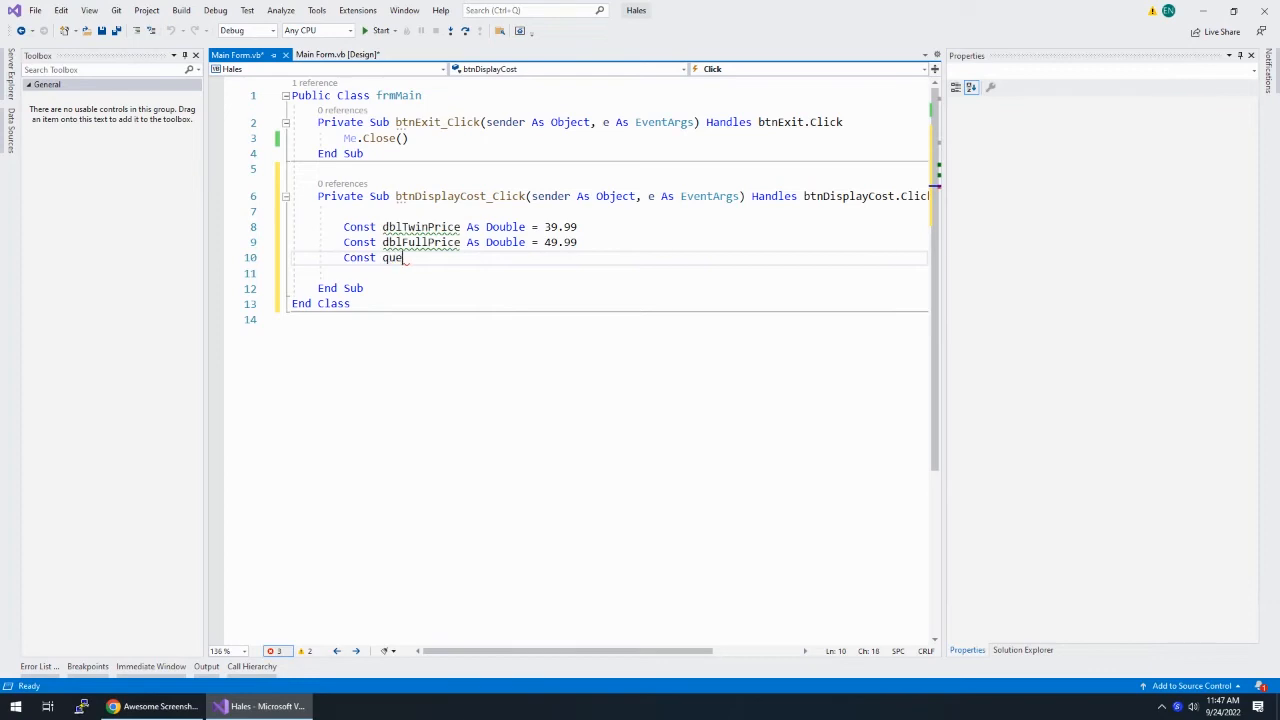
text(en)
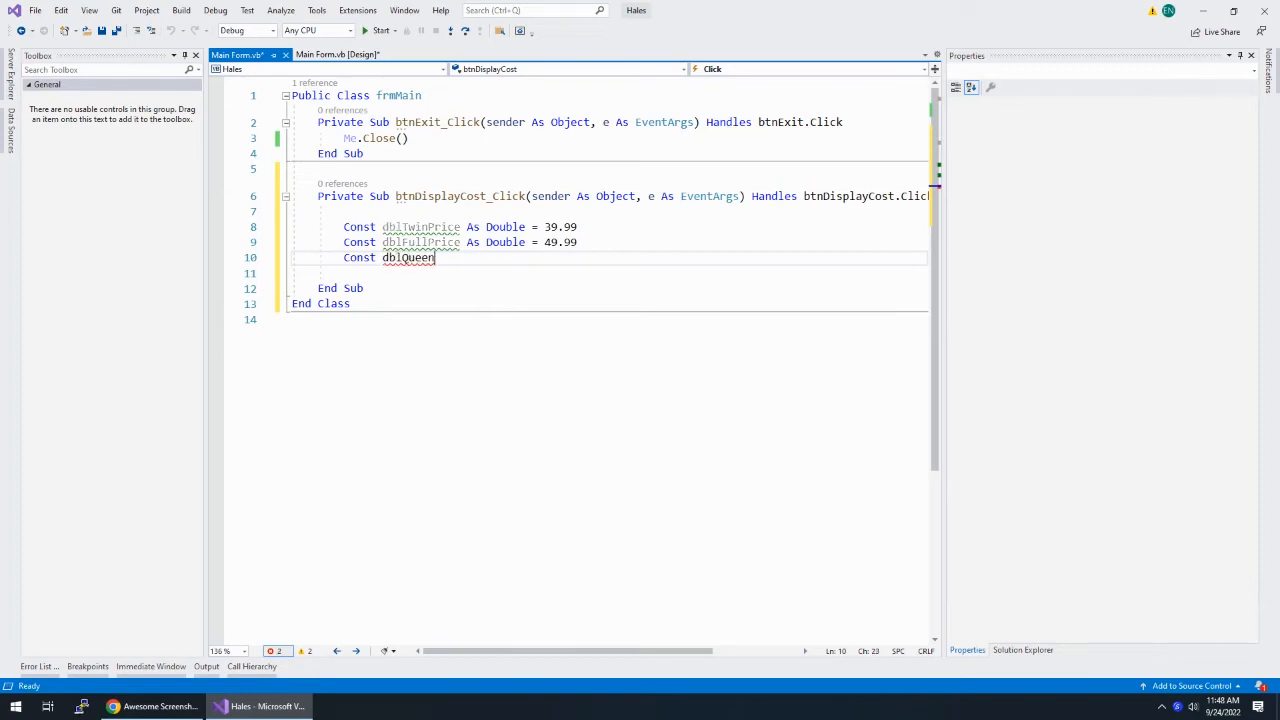
text(Price As Double = 49.99)
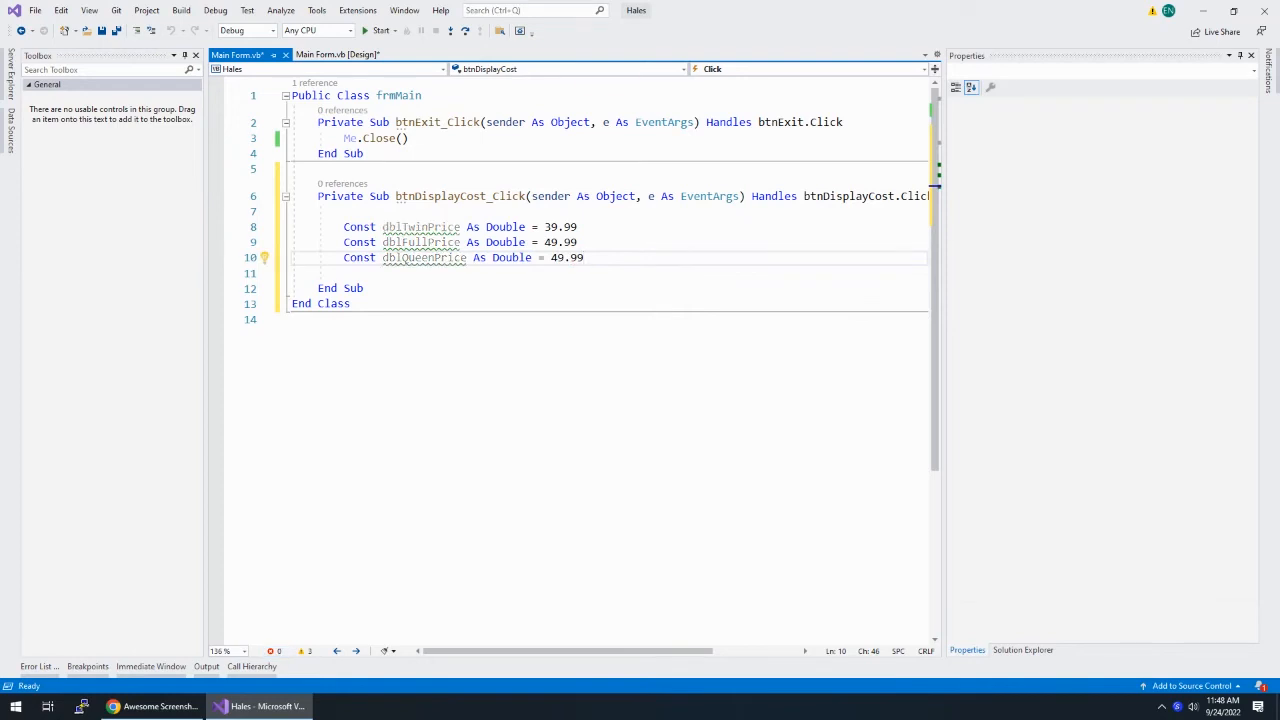
text(Const dblKing)
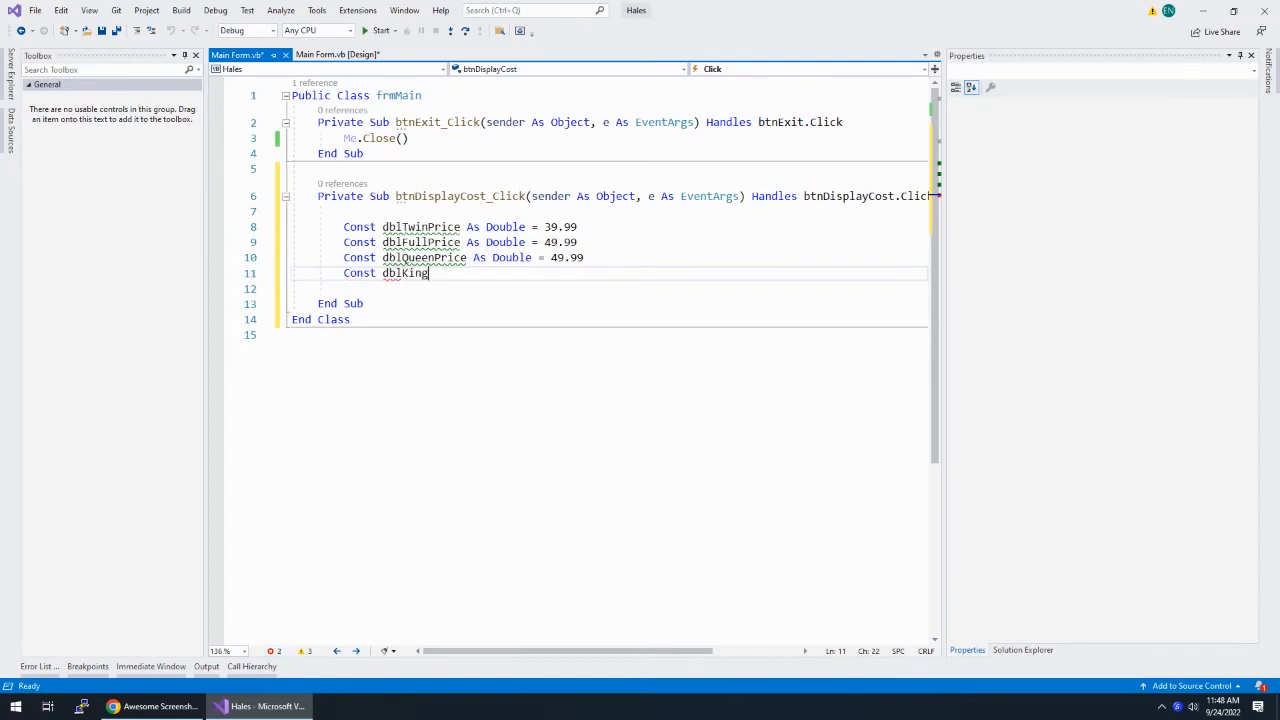
text(Price As Double)
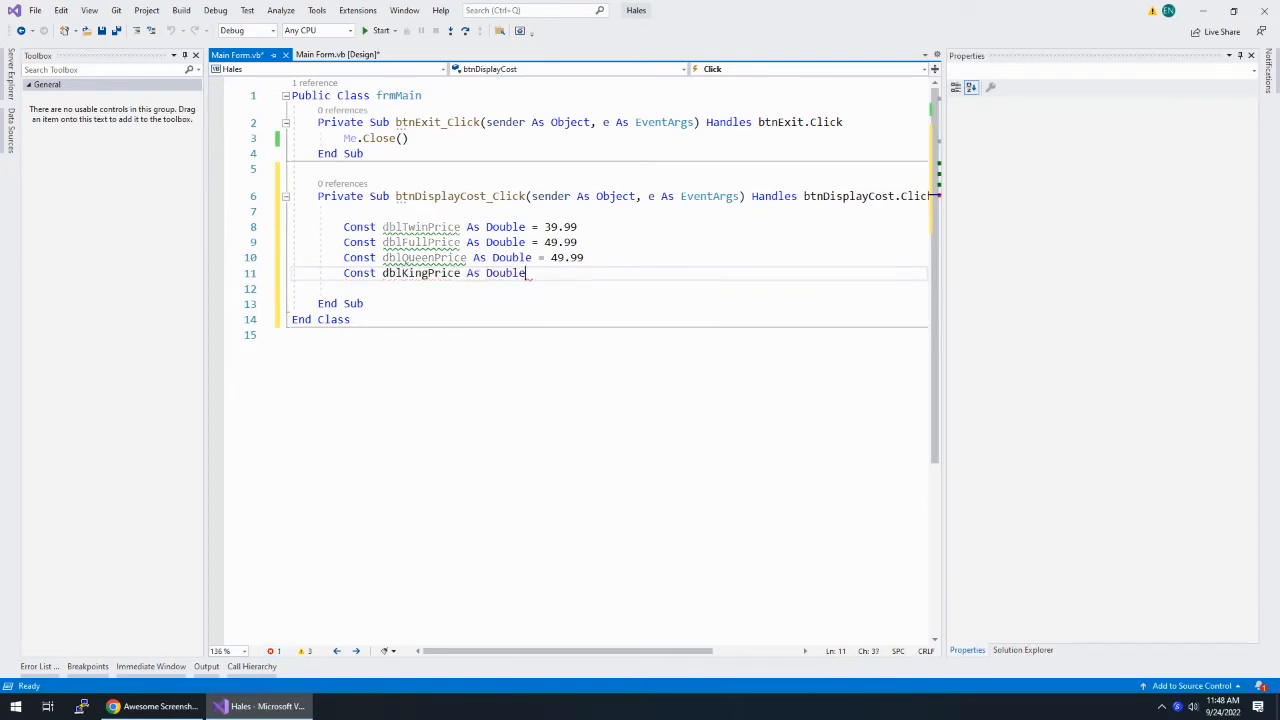
text(= 69.)
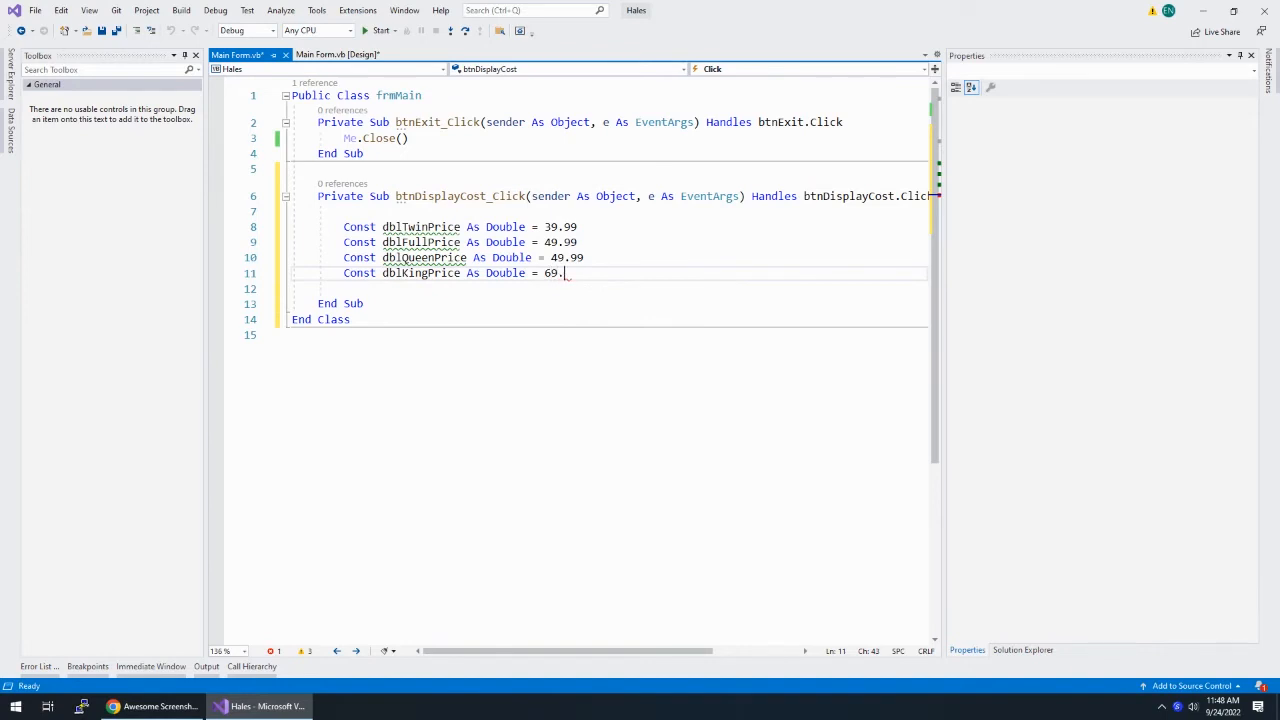
Declare Const dblShippingFee As Double = 5 and start a line above the constants
text(cons)
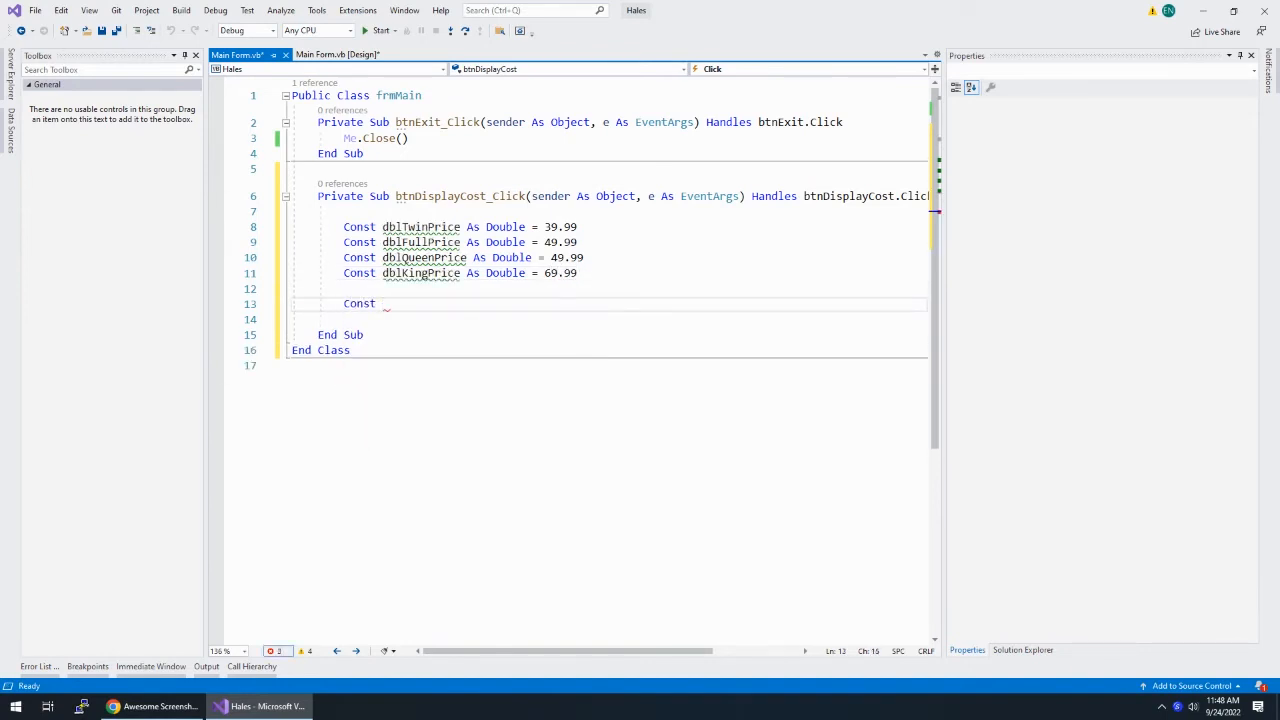
text(dblShippig)
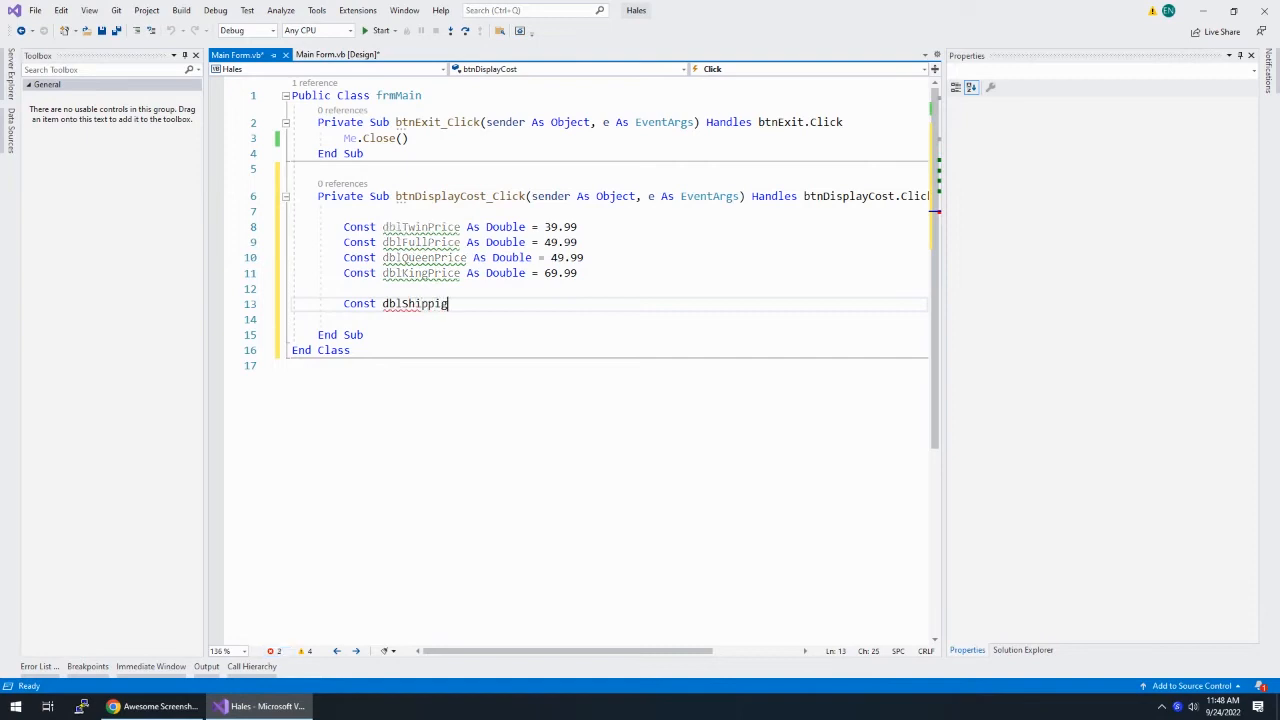
text(gFee As Double =)
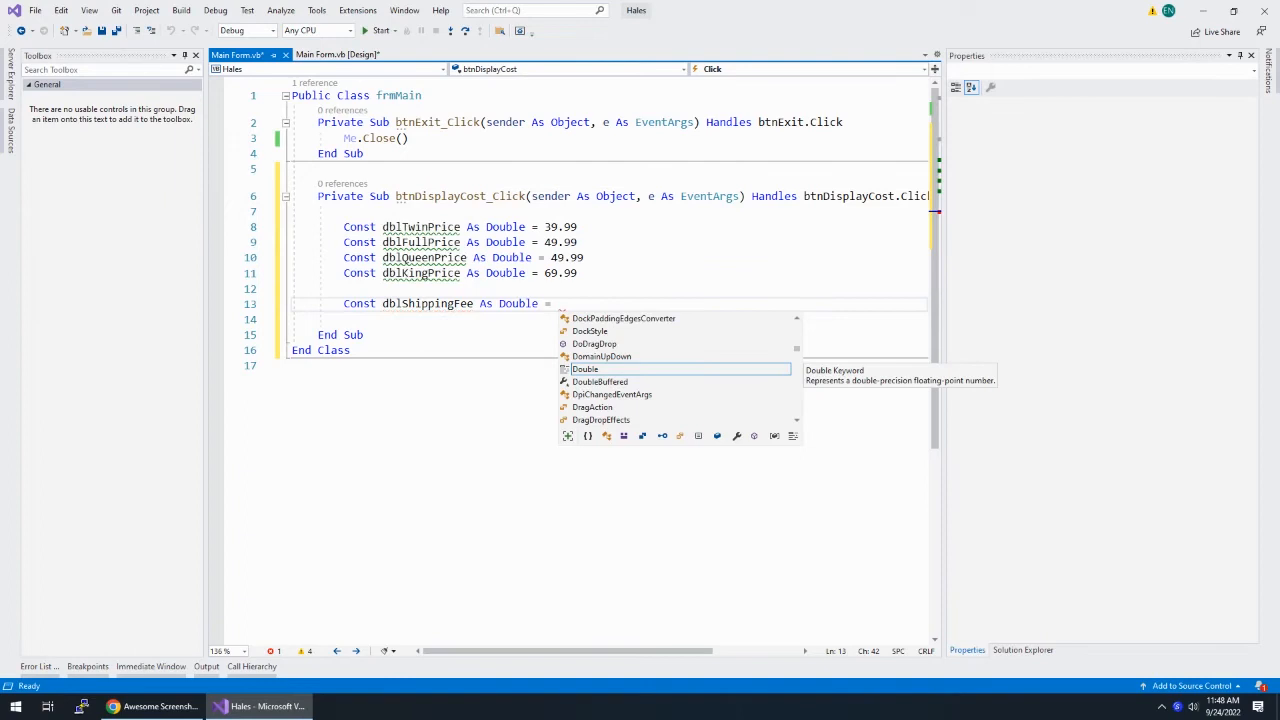
text(5)
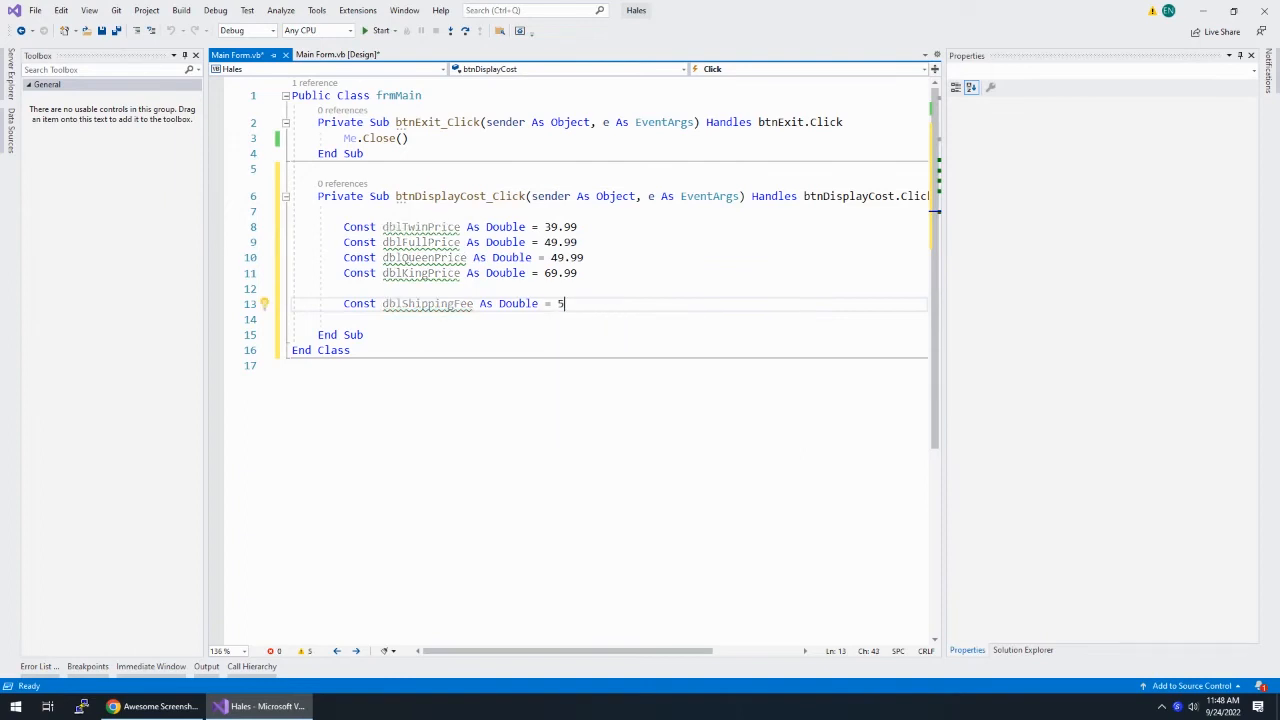
click(344, 212)
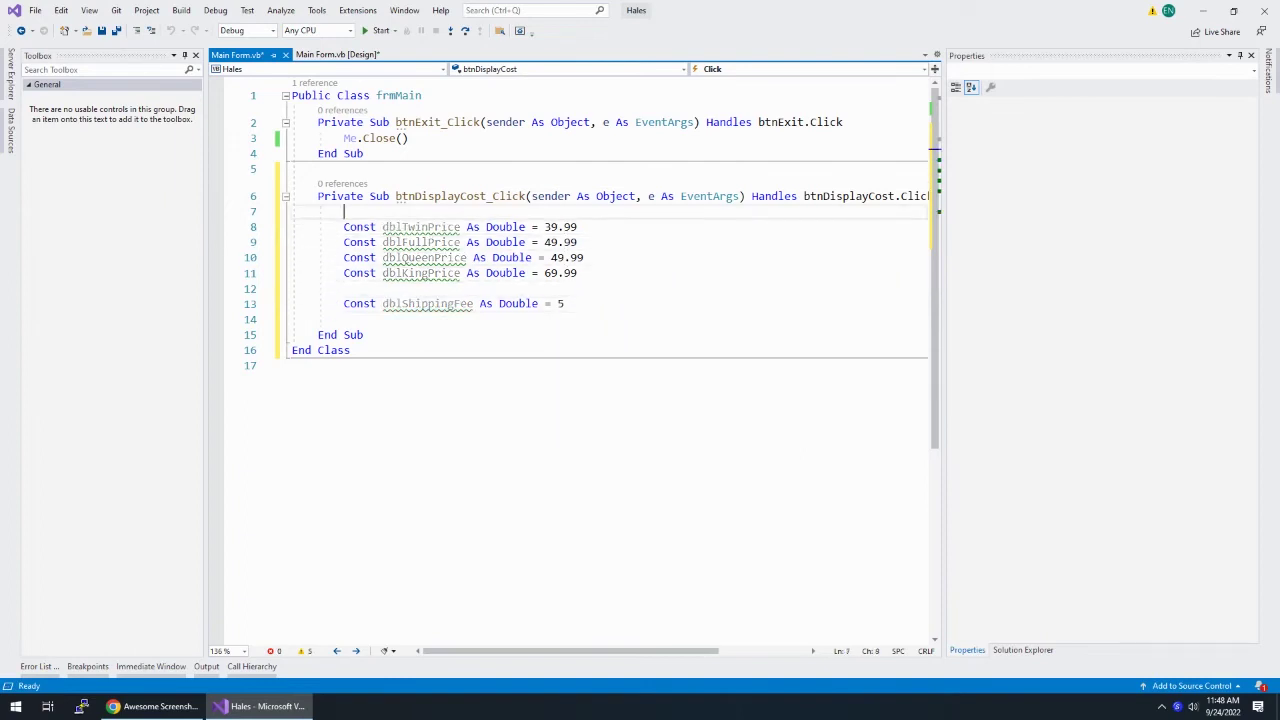
Add comments 'Set the constants for the prices' and 'Create a variable to hold the cost'
text(' Set)
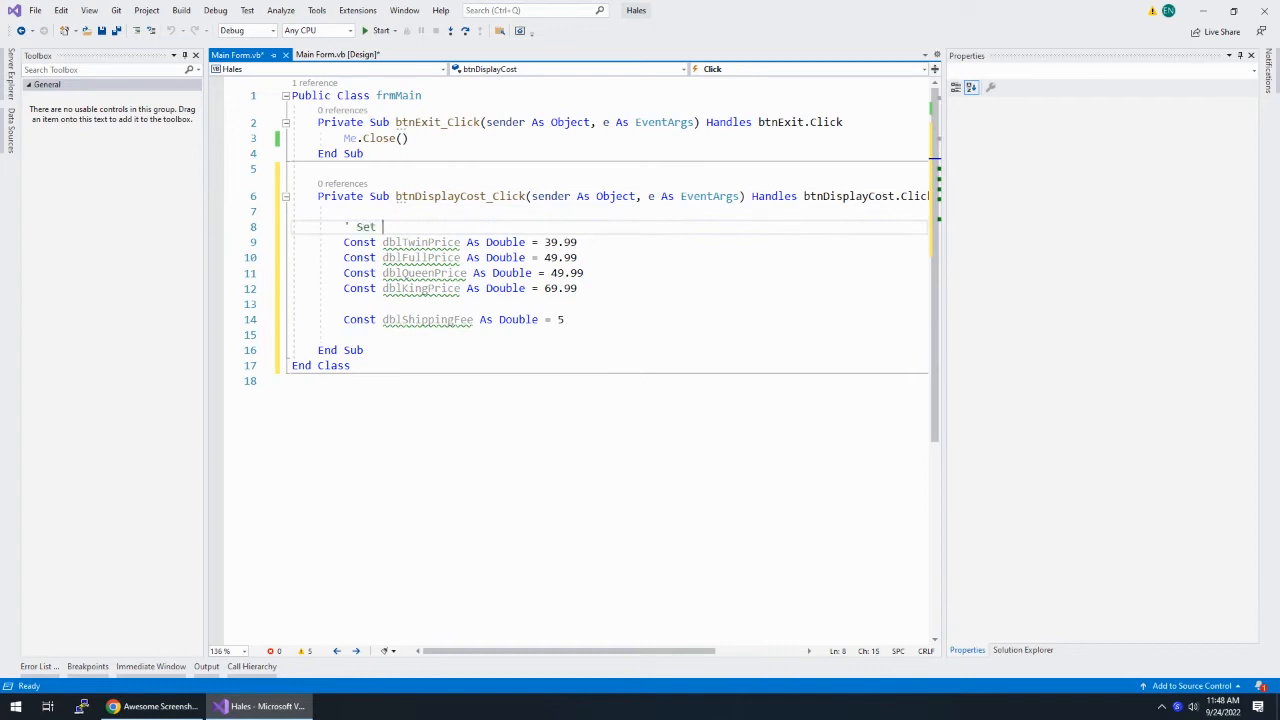
text(the constants for)
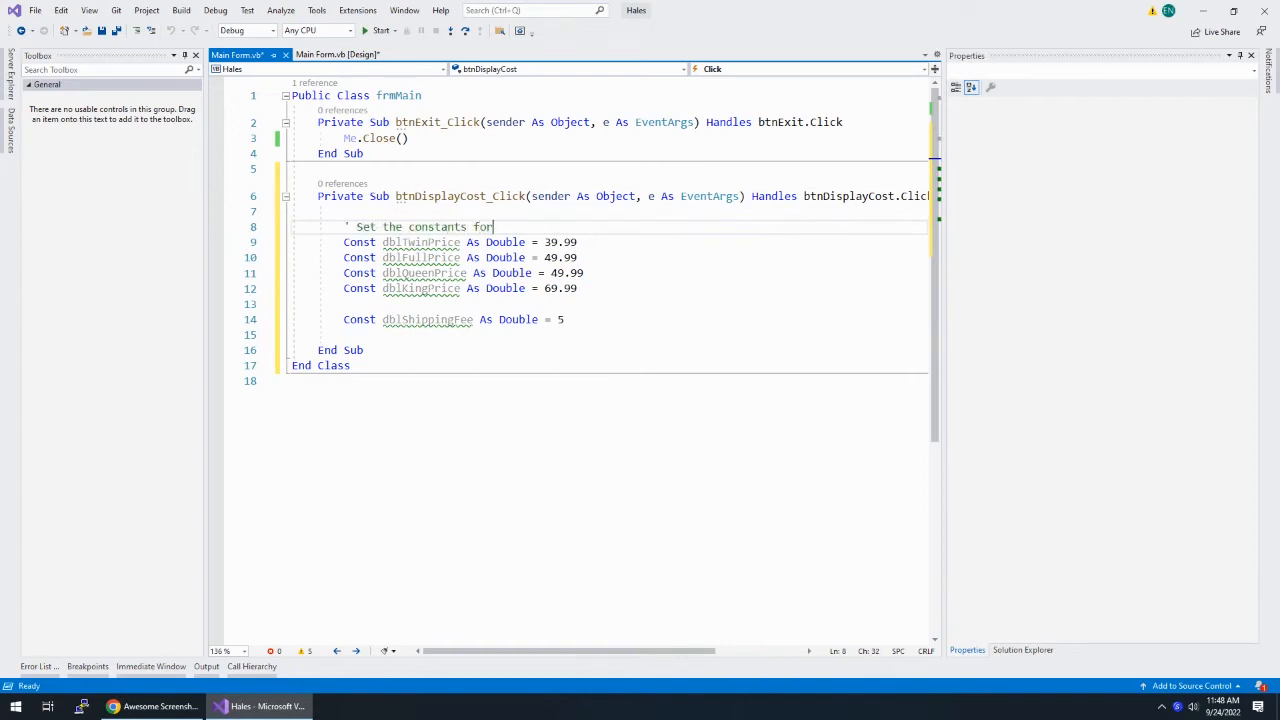
text(the prices)
text(')
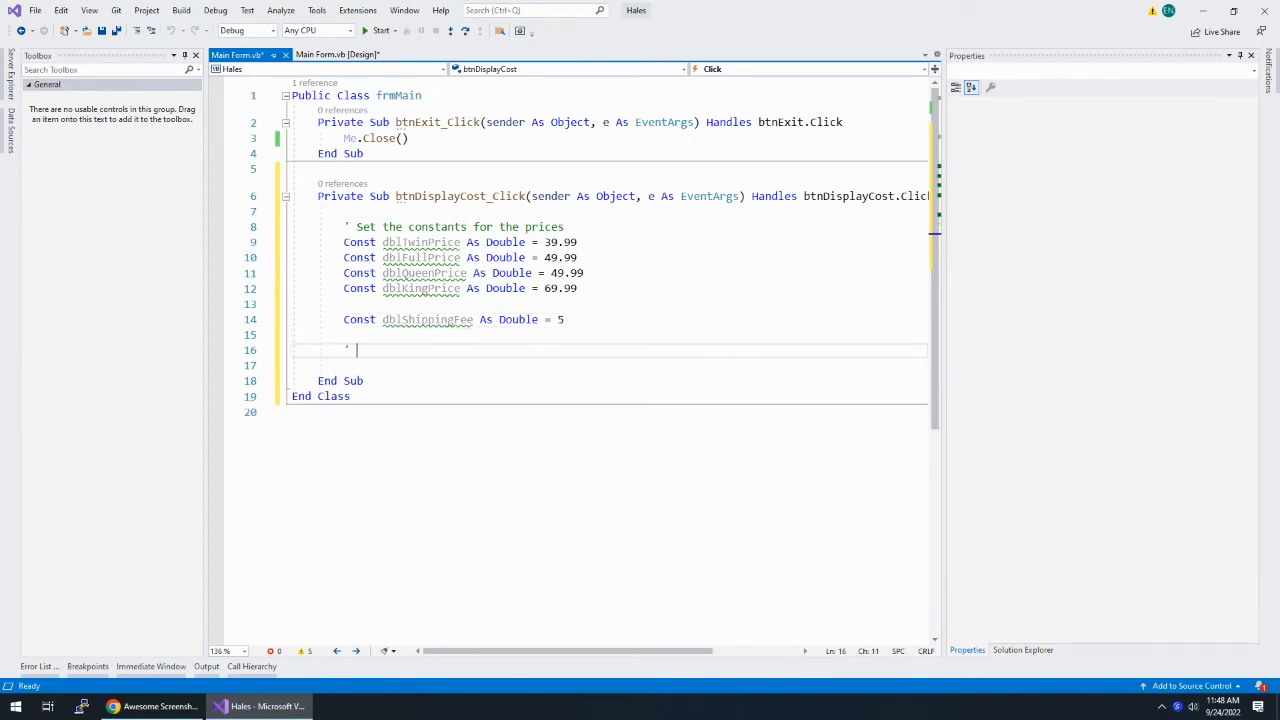
text(Create a variable)
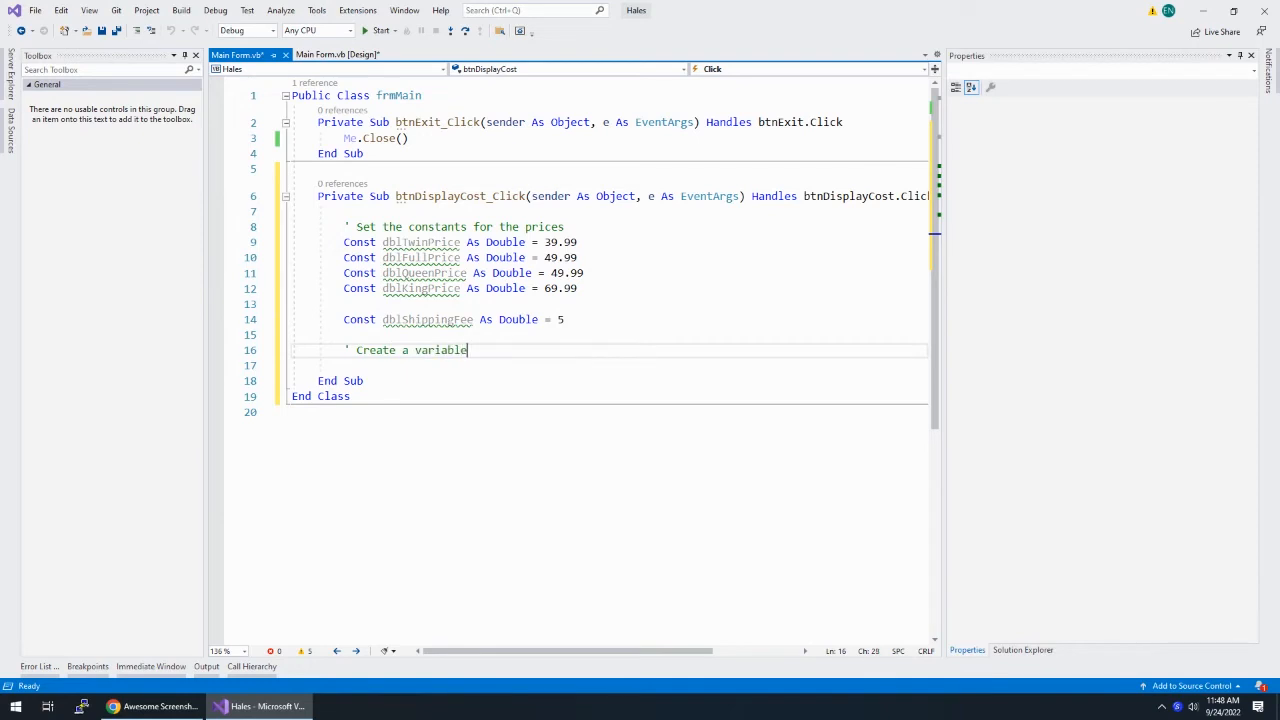
text(to hold the cost)
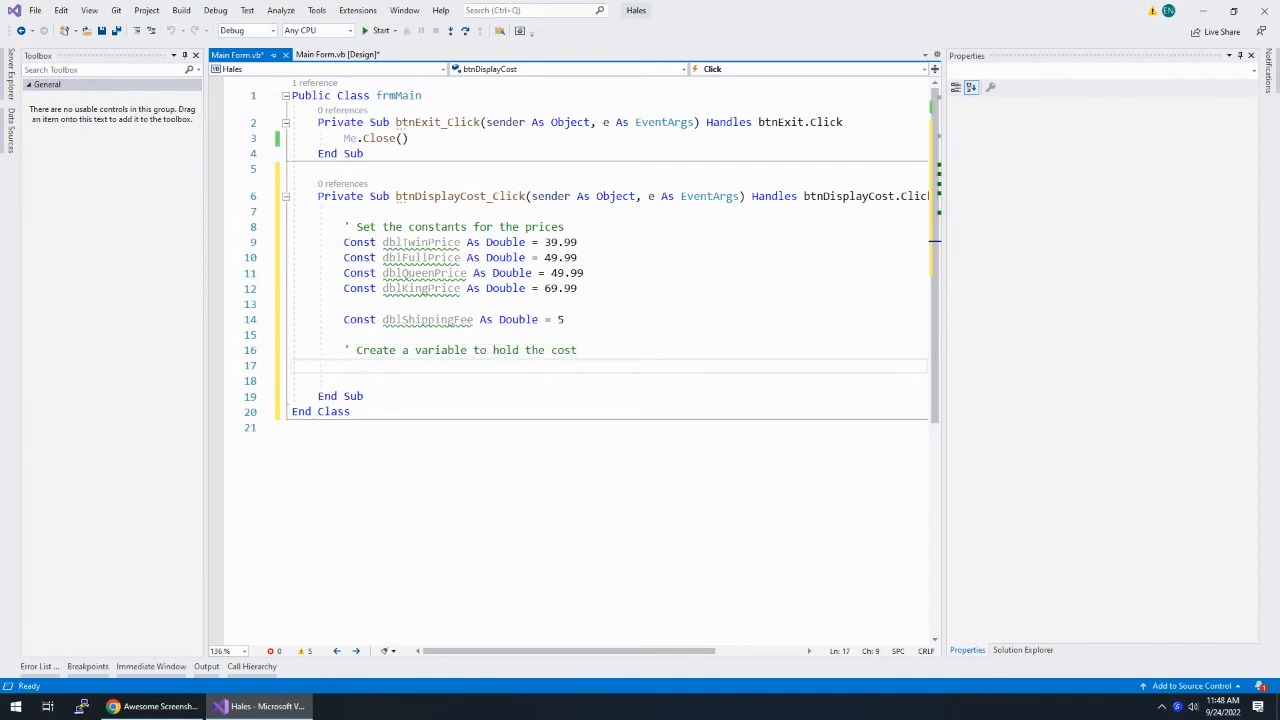
Add comments for determining the size, 'Should we charge shipping?' and 'Output the cost'
text(' Determ)
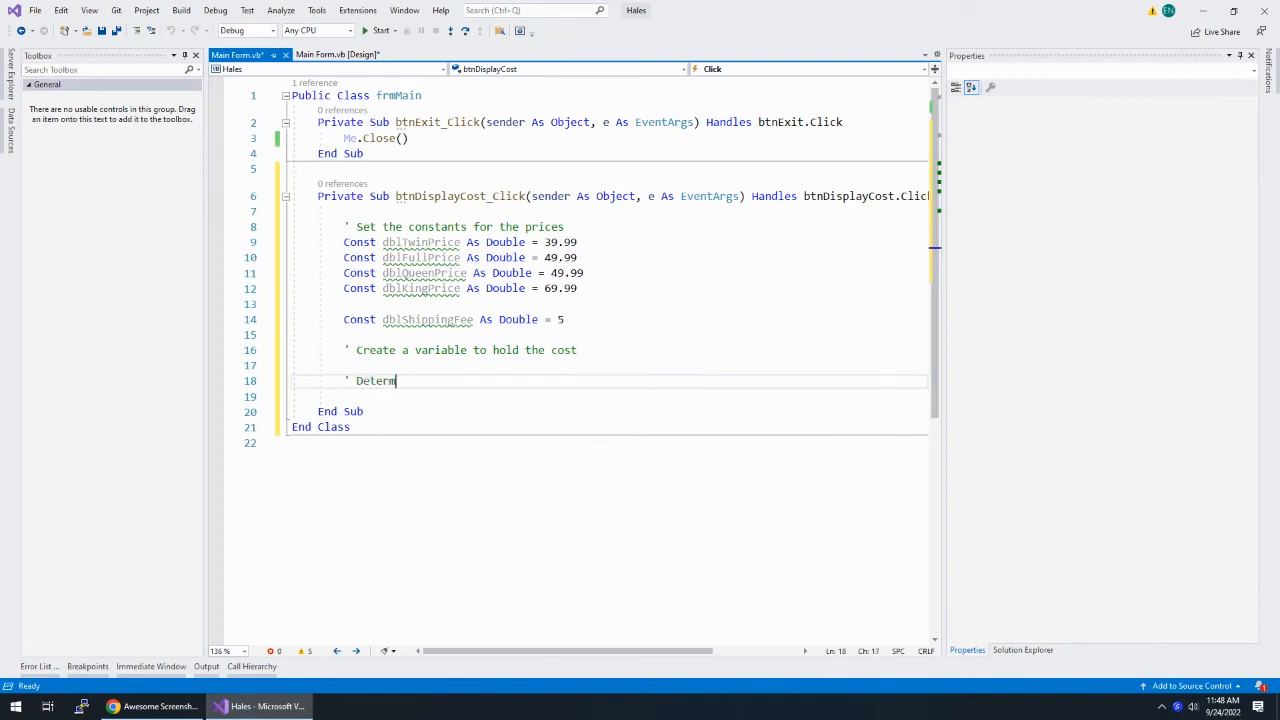
text(ine which mat)
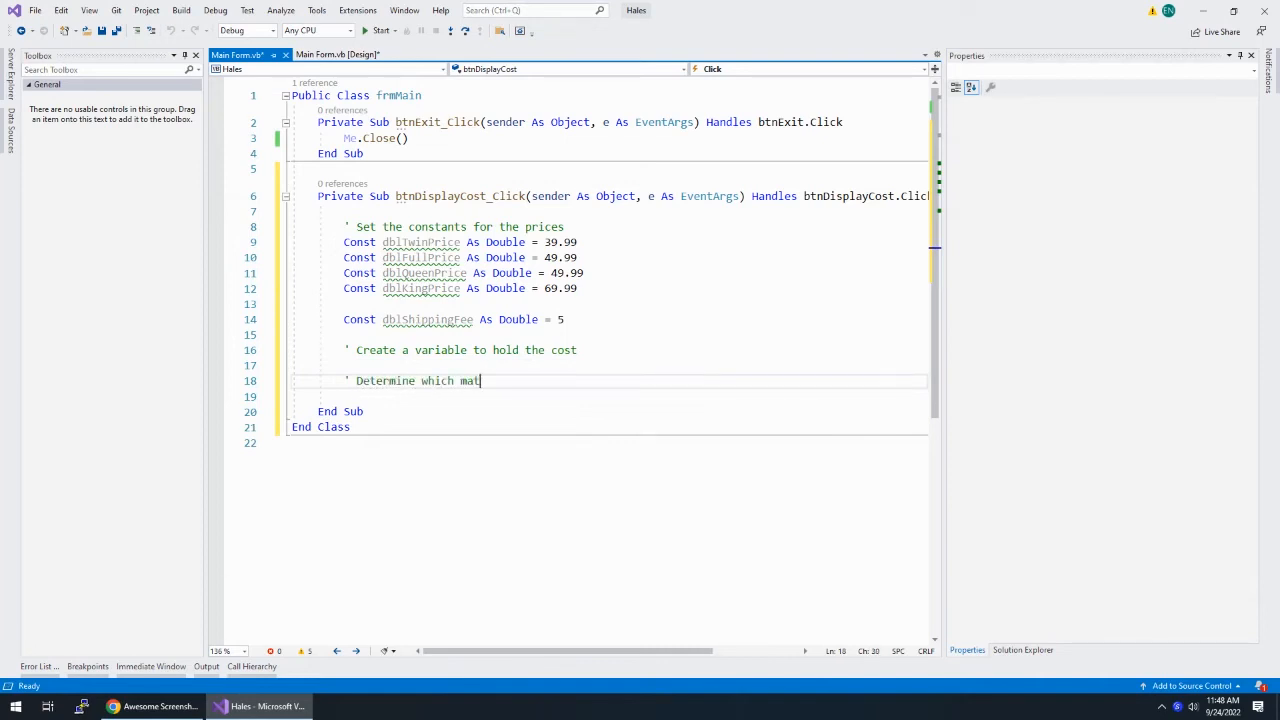
text(size was chosen)
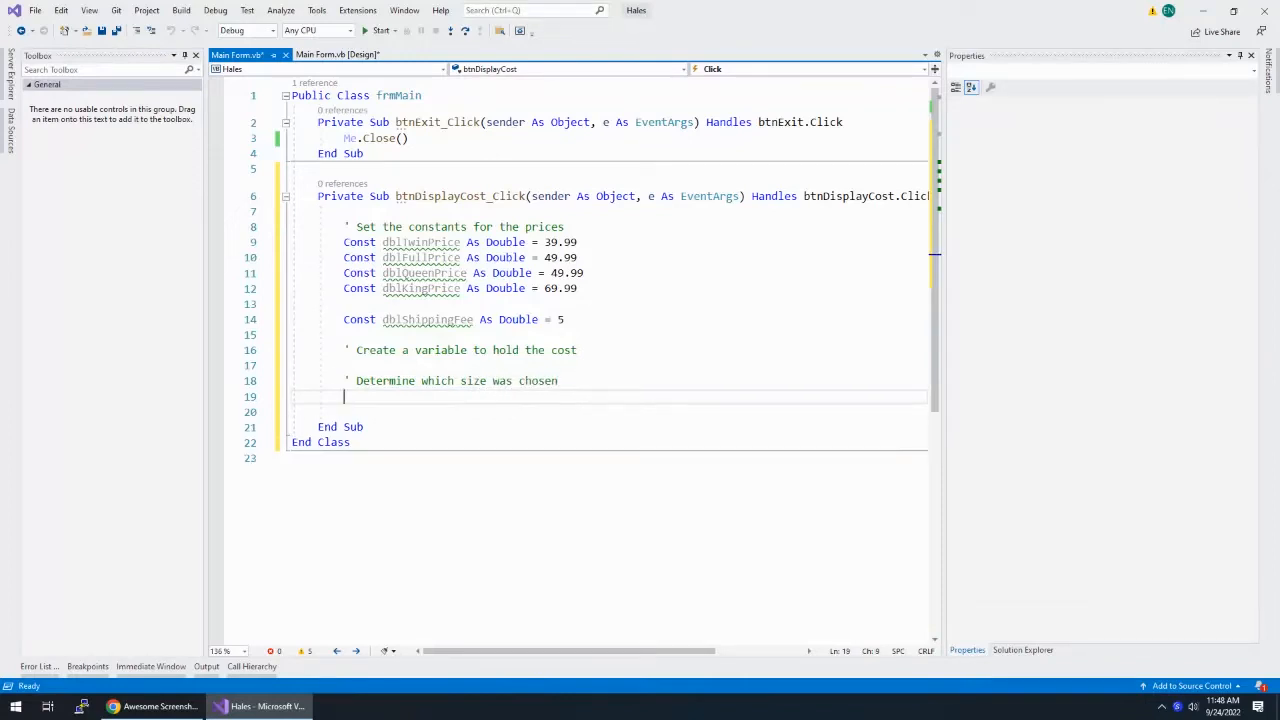
text(' Did the o)
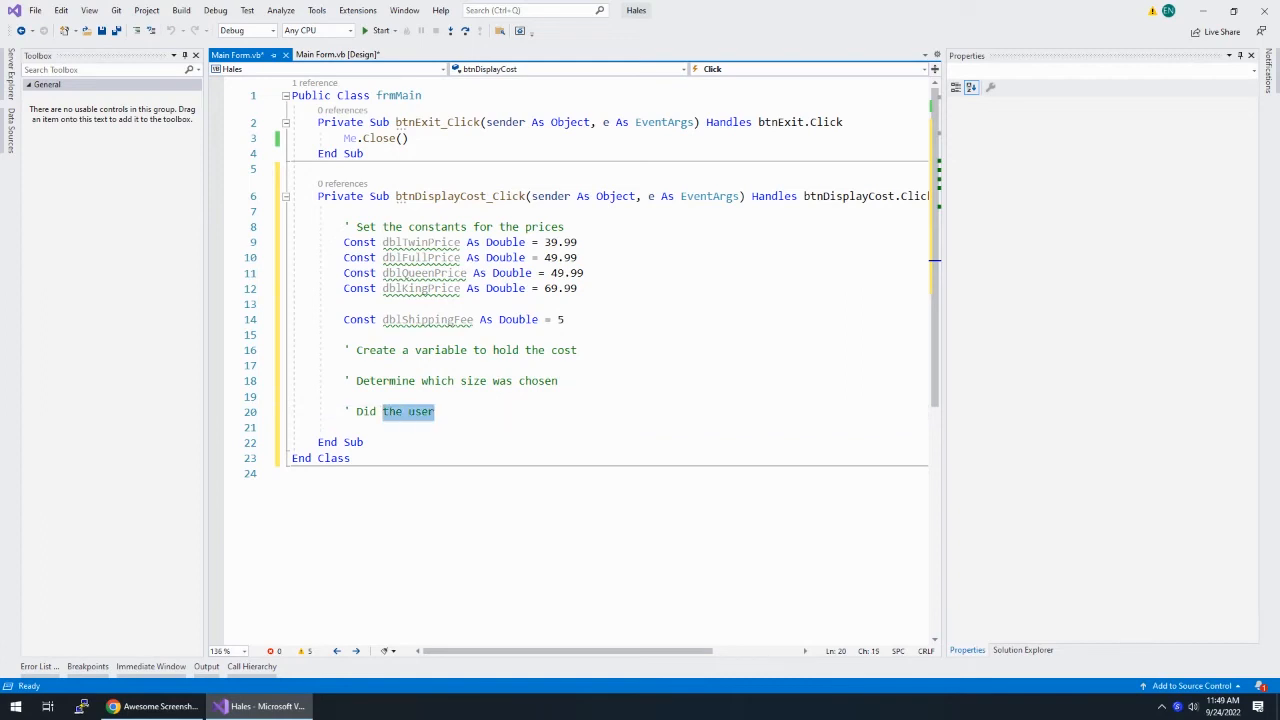
text(Should we charge)
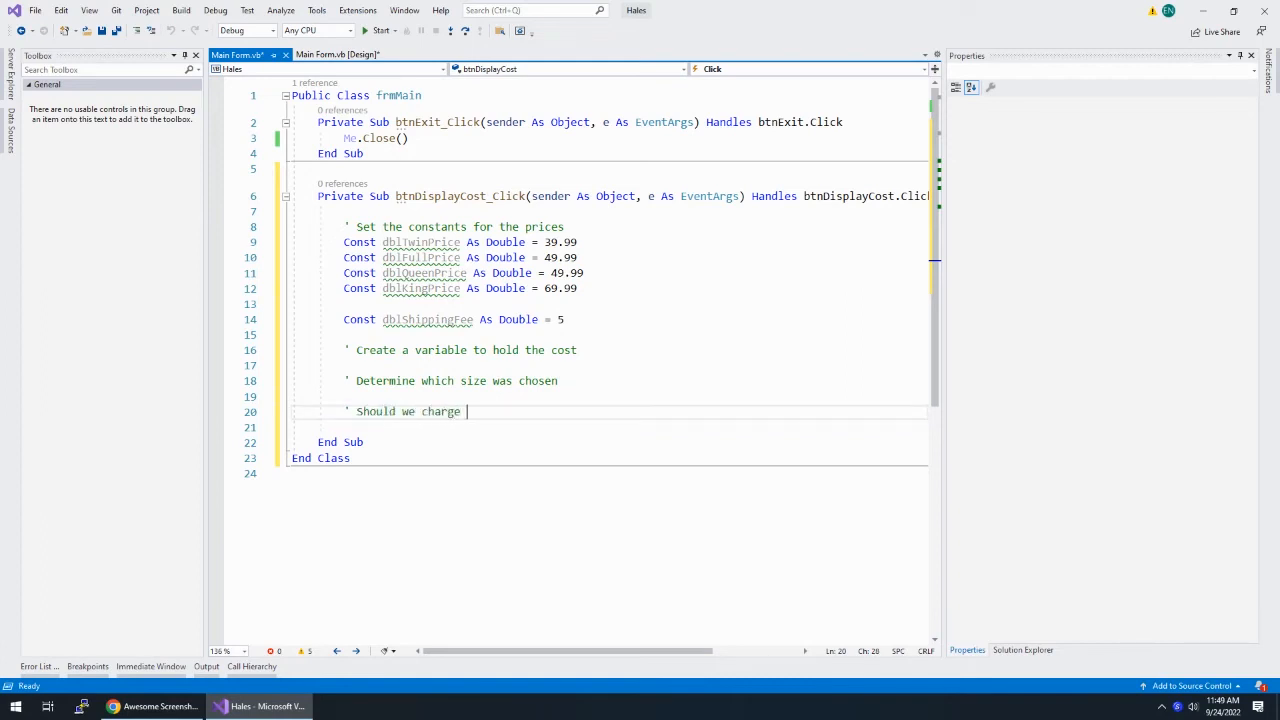
text(shipping?)
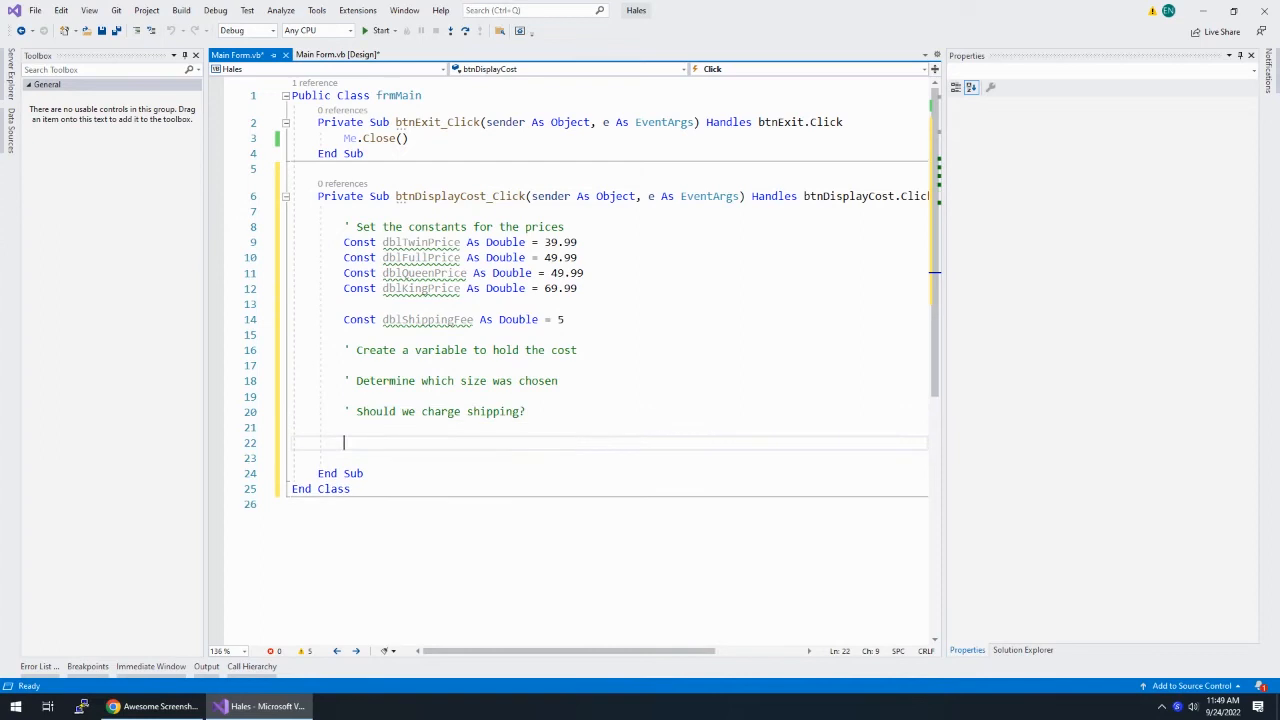
text(' Output)
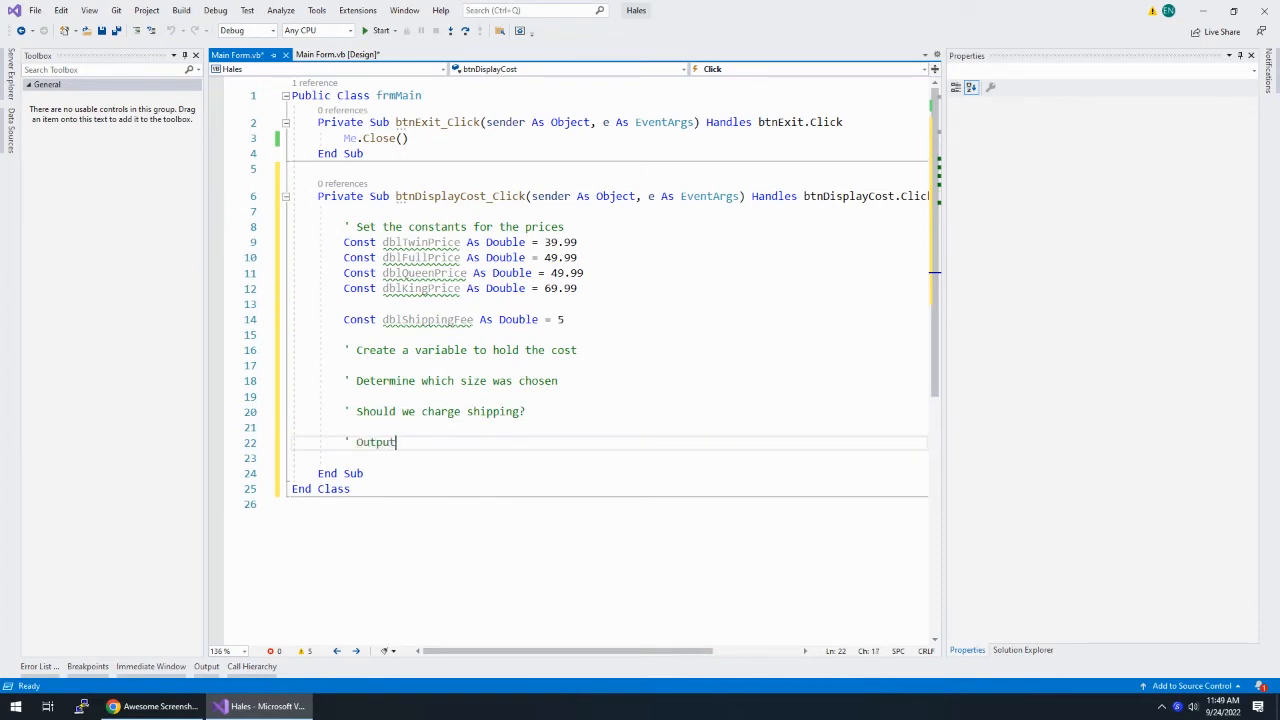
text(the cost)
click(610, 364)
text(Dim)
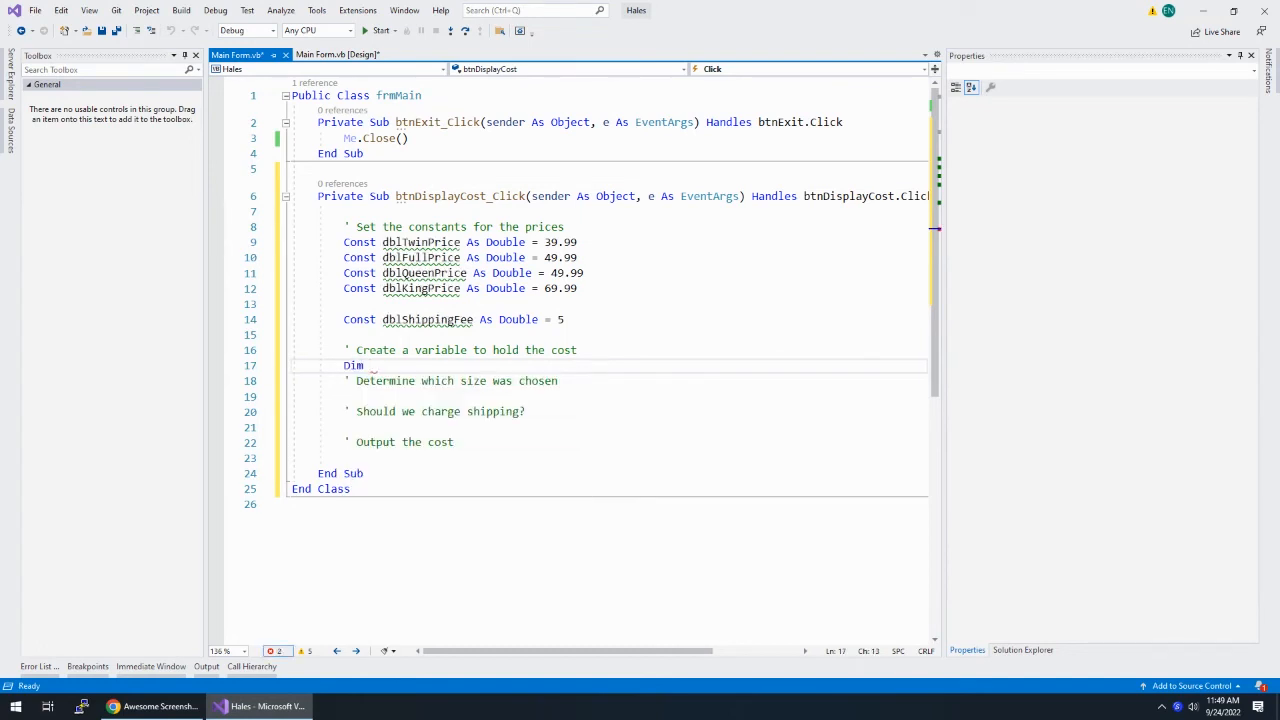
Declare Dim dblCost As Double = 0 and begin the size If statement
text(dblCost)
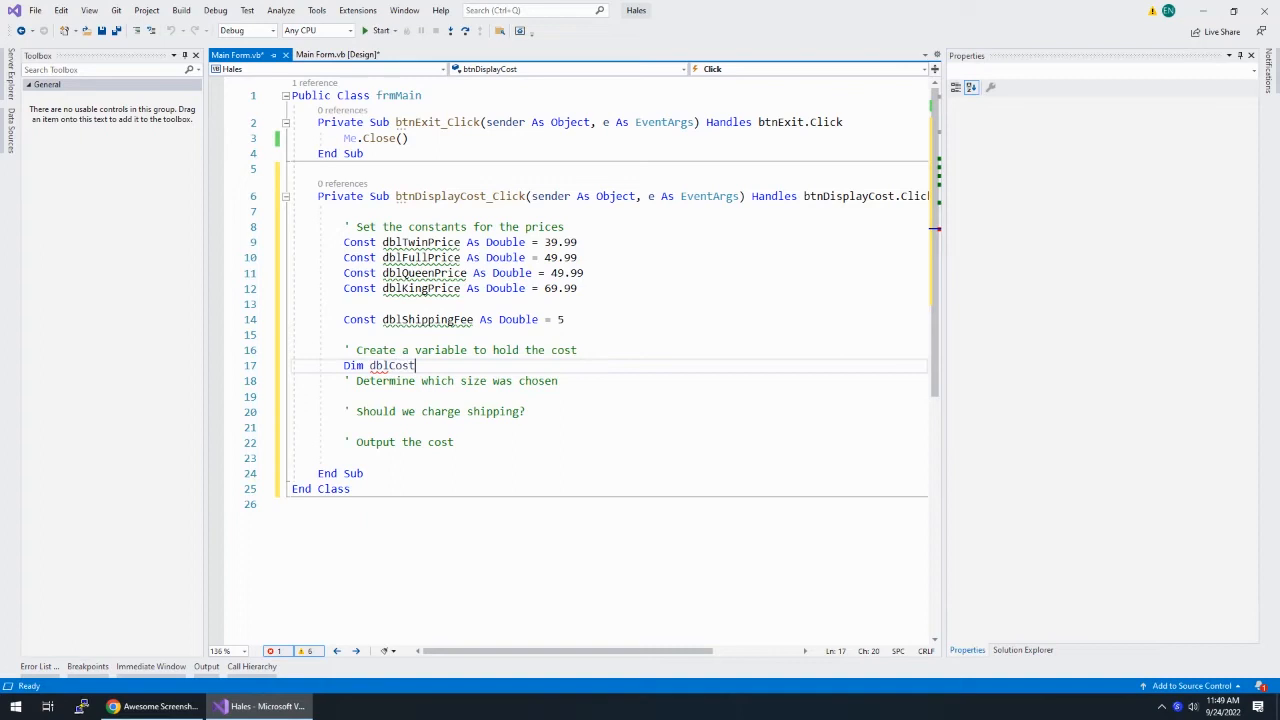
text(As Double)
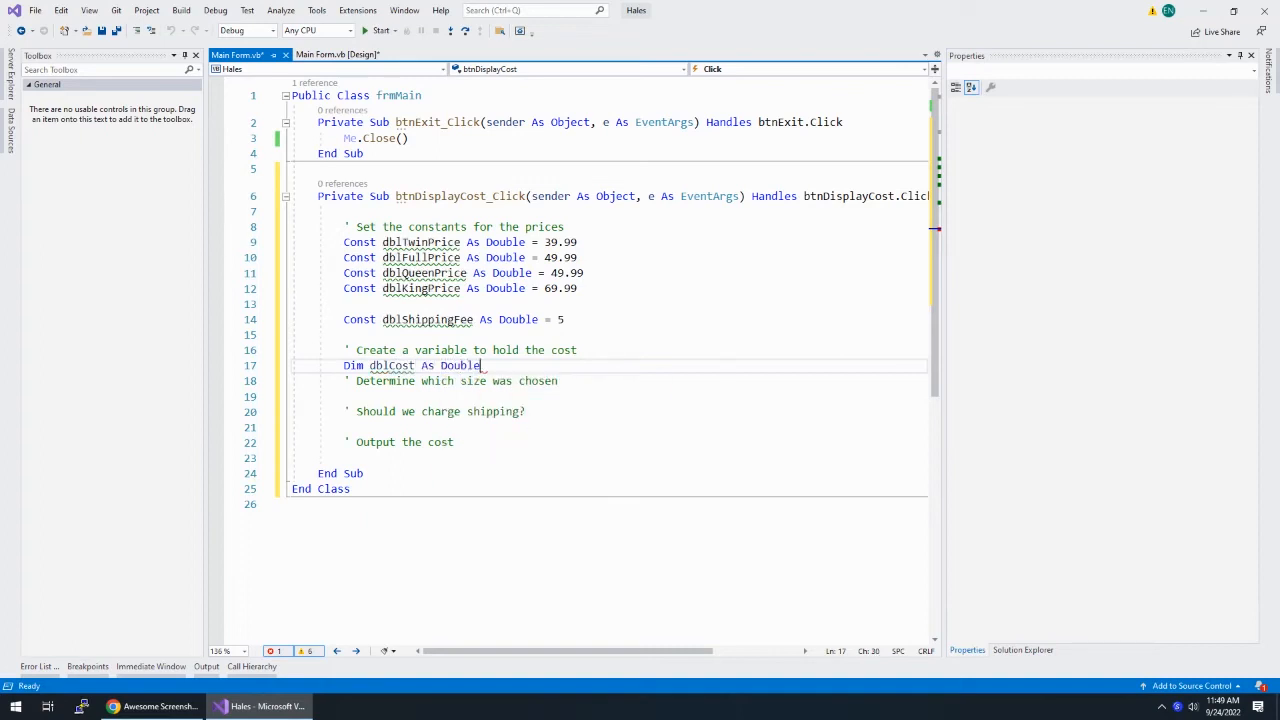
text(= 0)
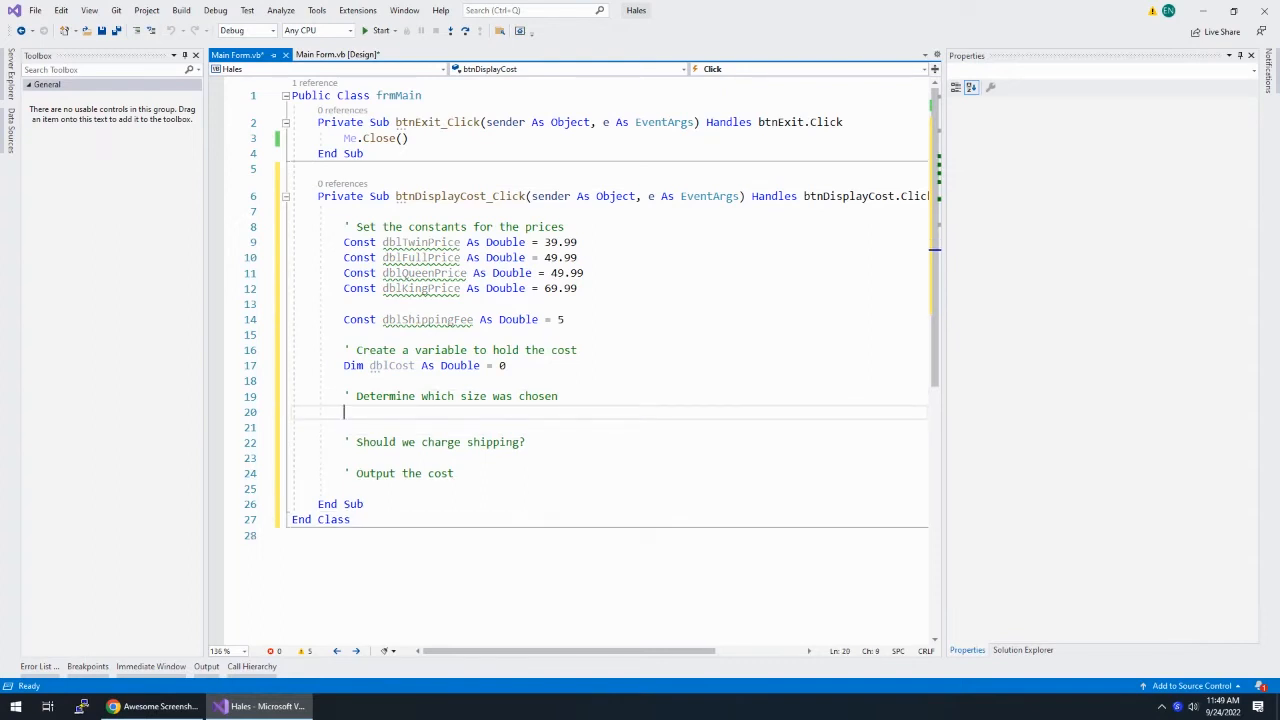
text(if)
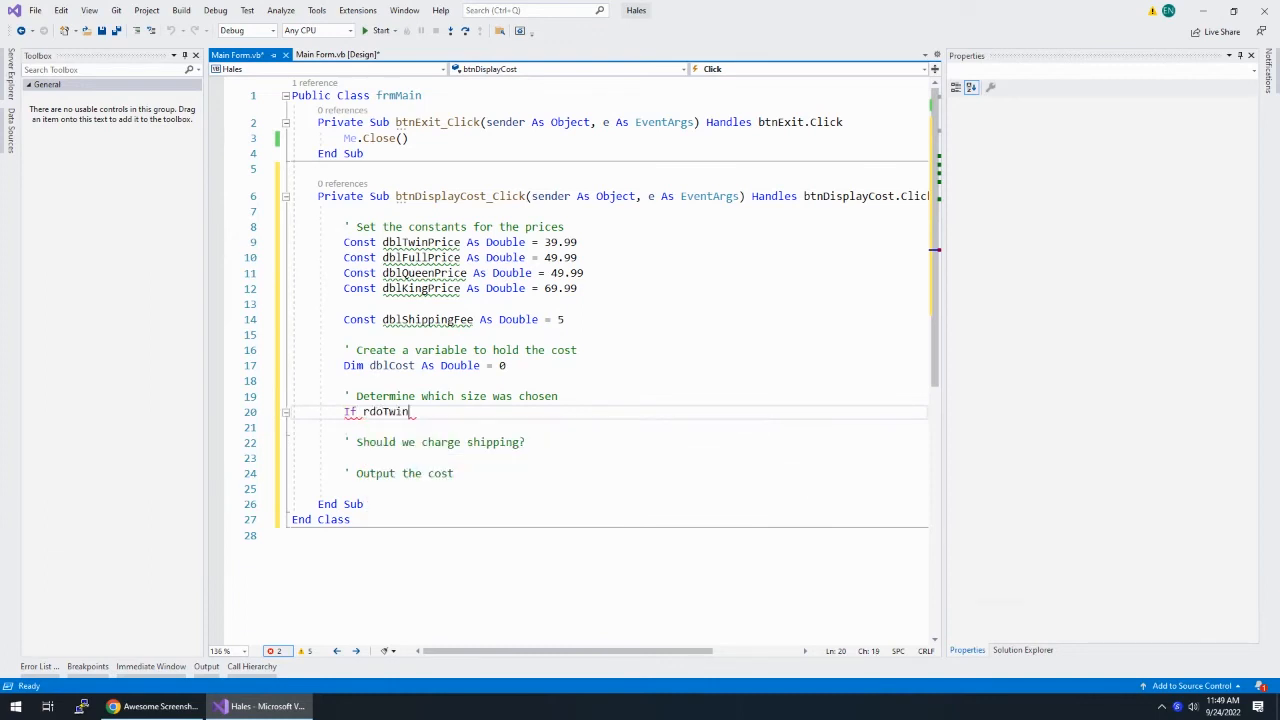
Write If rdoTwin.Checked Then and ElseIf rdoFull branches assigning dblCost the matching price
text(.Checked)
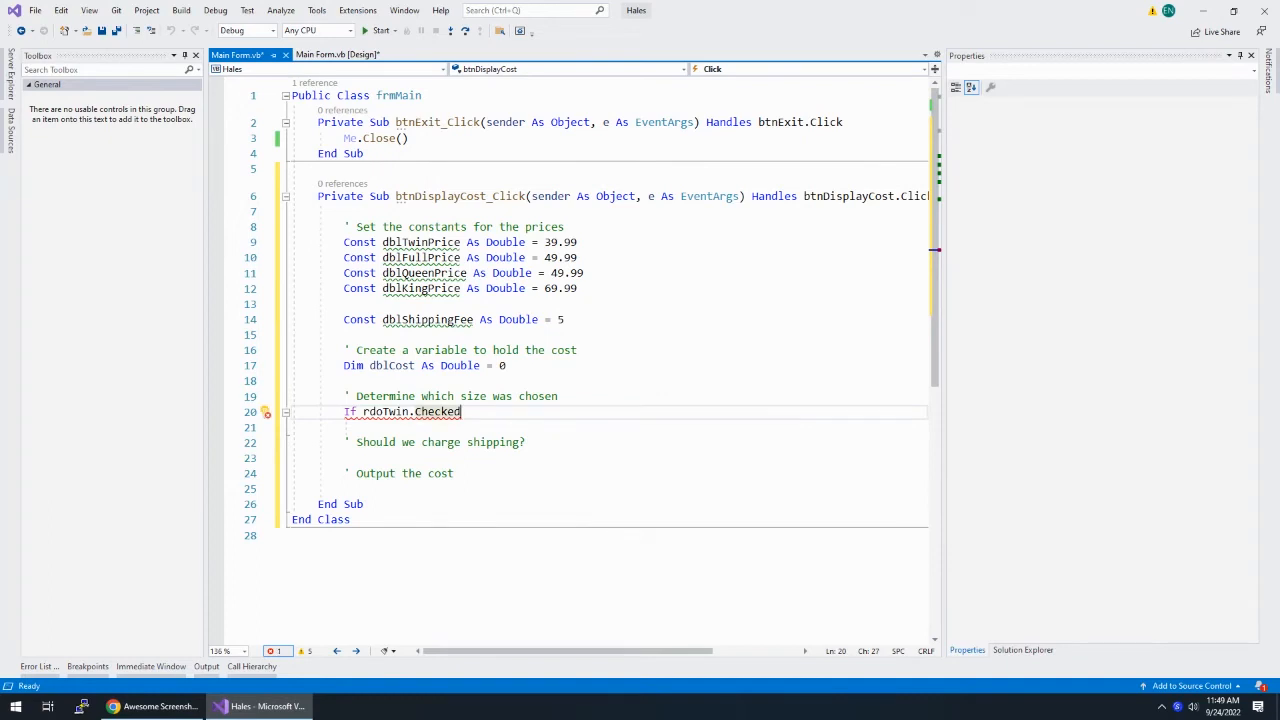
text(Then)
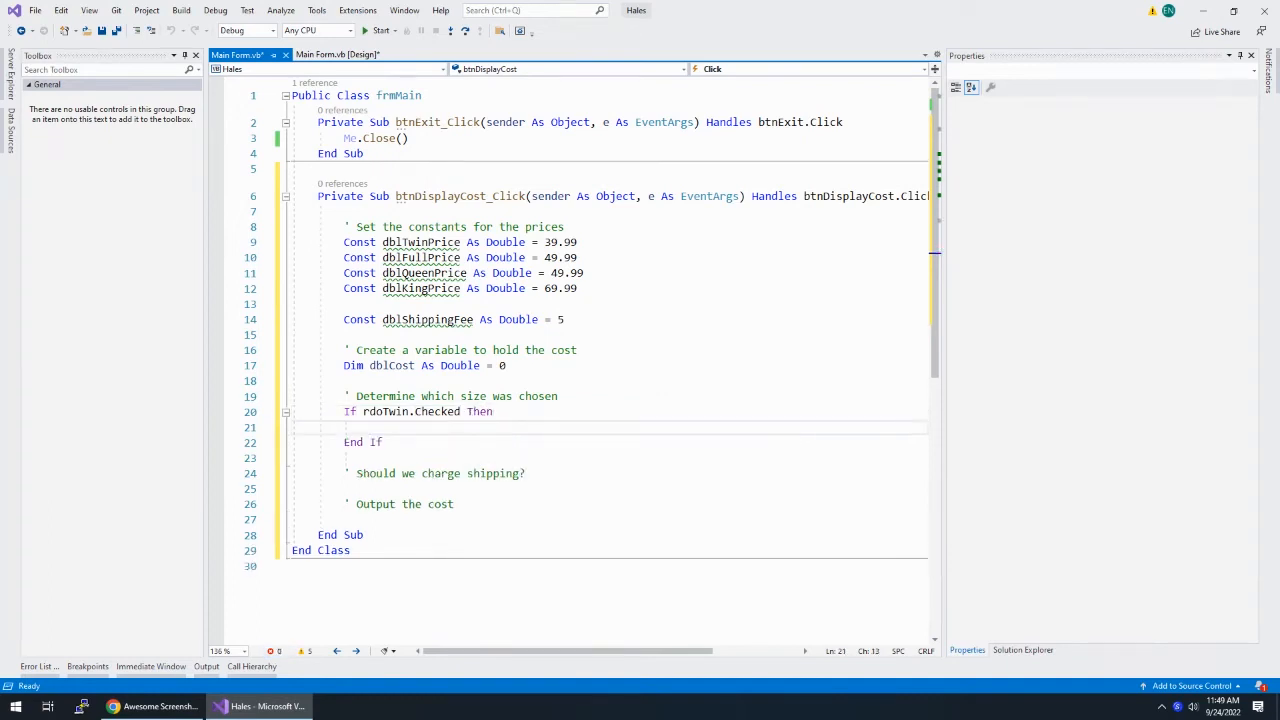
text(dblCost = dblTwinPrice)
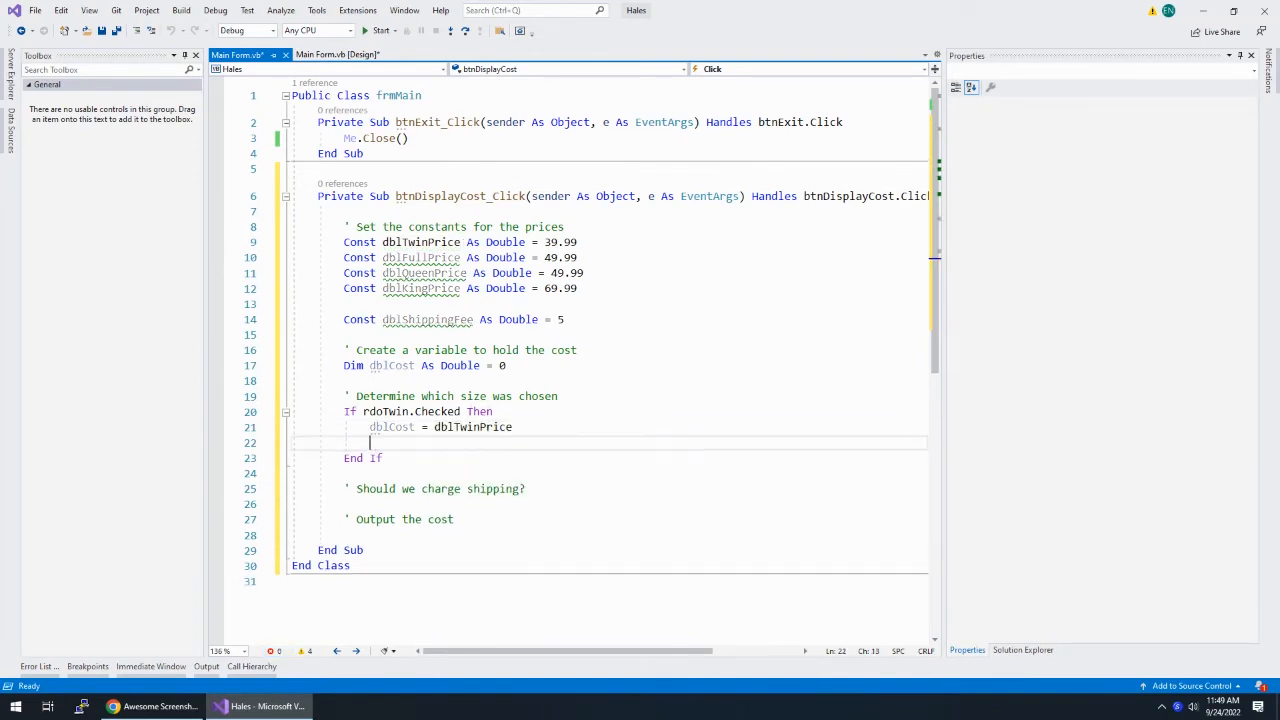
text(ElseIf)
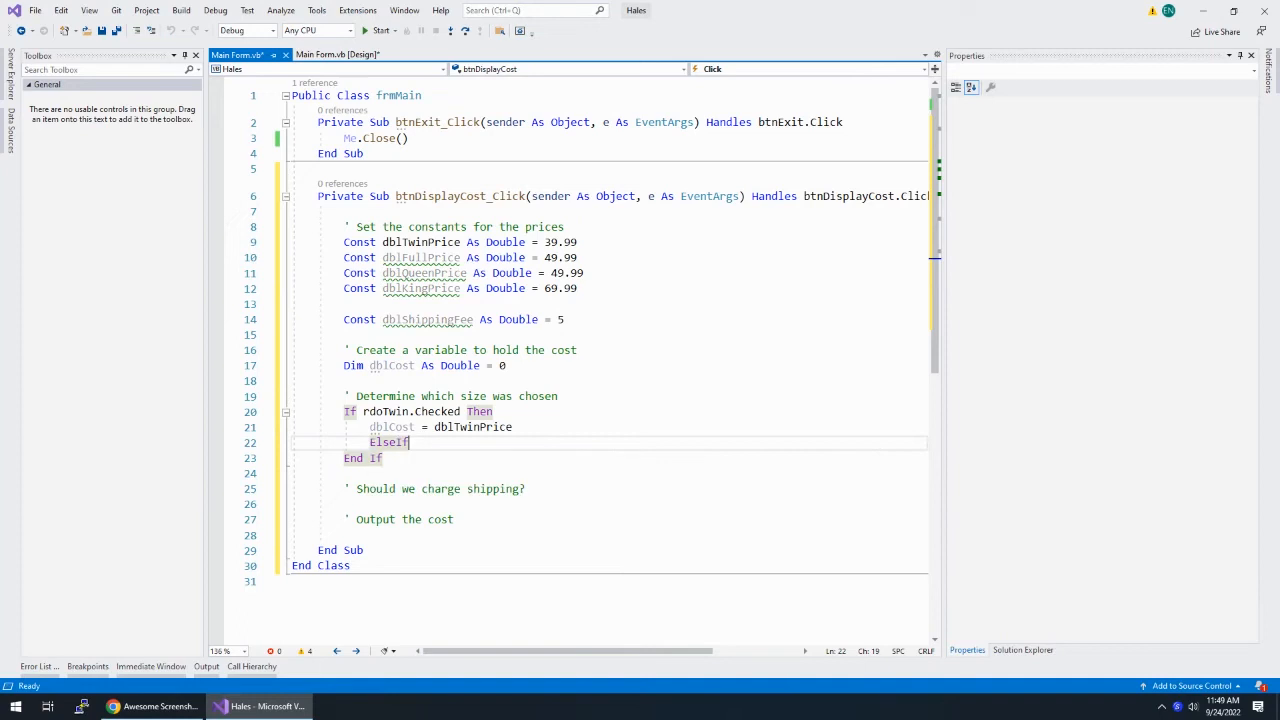
text(rdoFull.Checked)
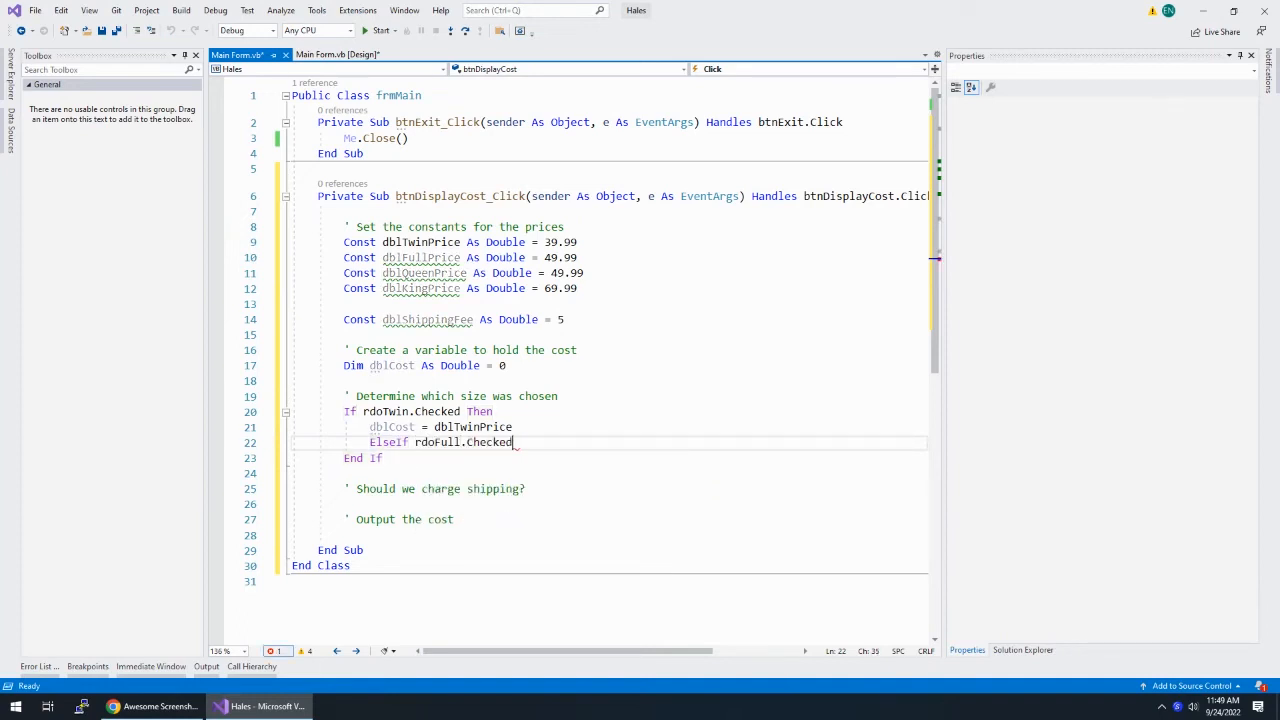
text(then)
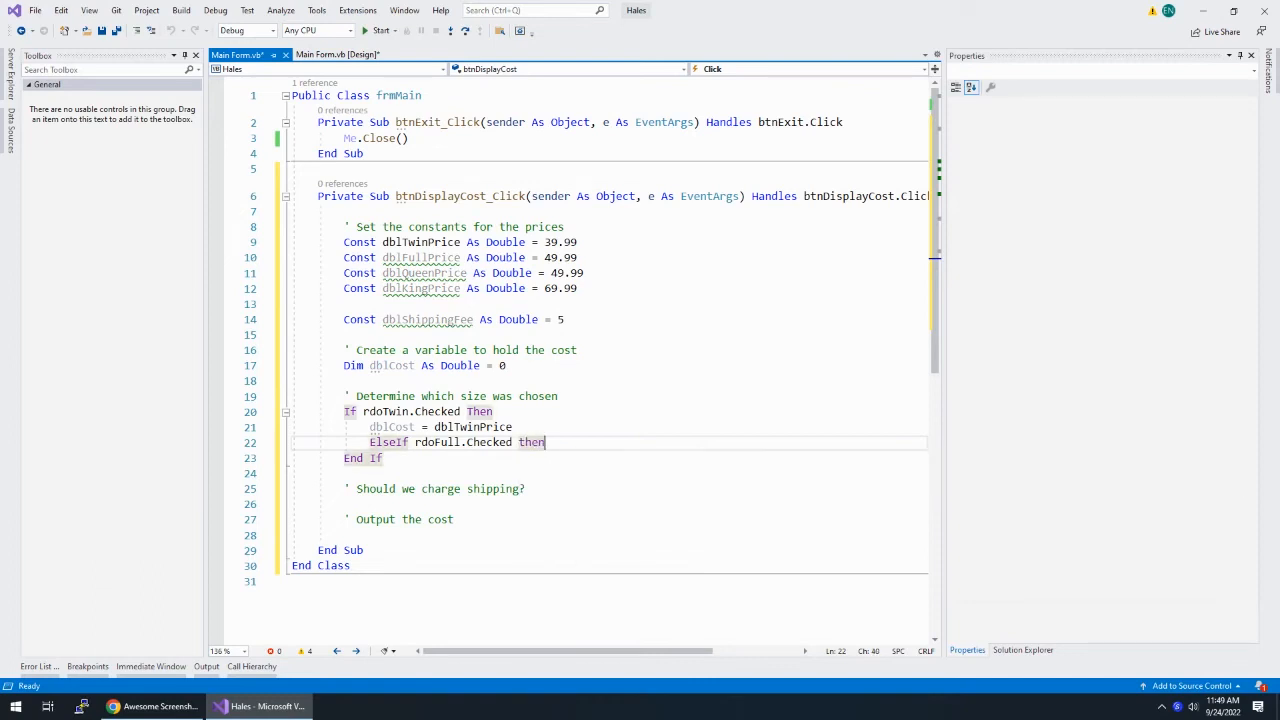
text(dblc)
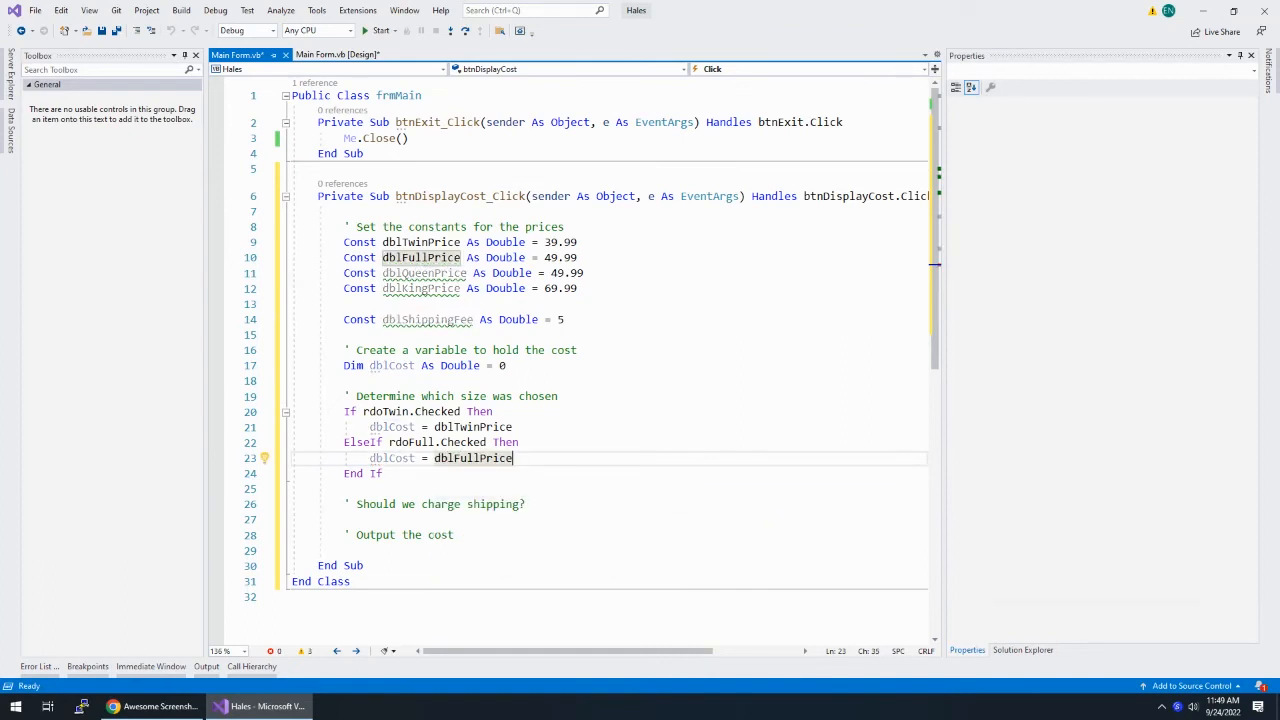
Add ElseIf rdoQueen and rdoKing.Checked branches with dblCost = dblKingPrice
text(ElseIf)
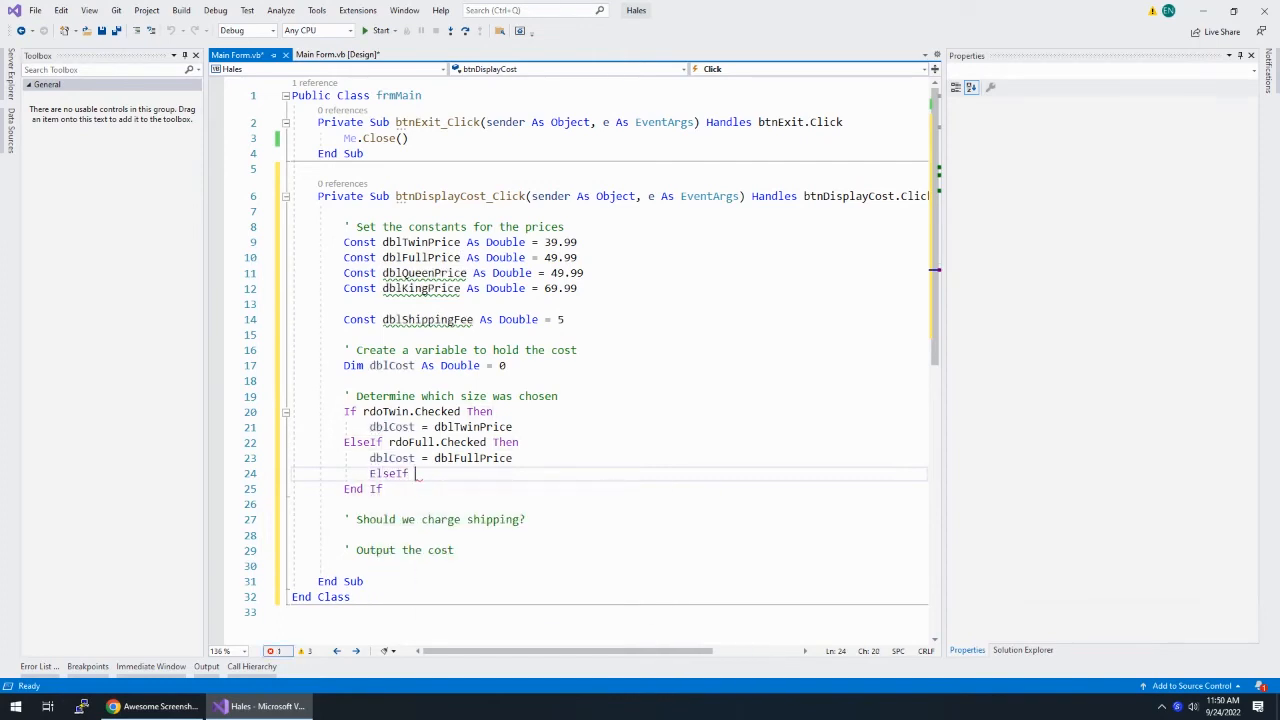
text(rdoQueen.Checked Then)
text(dblCost = dblQueenPrice)
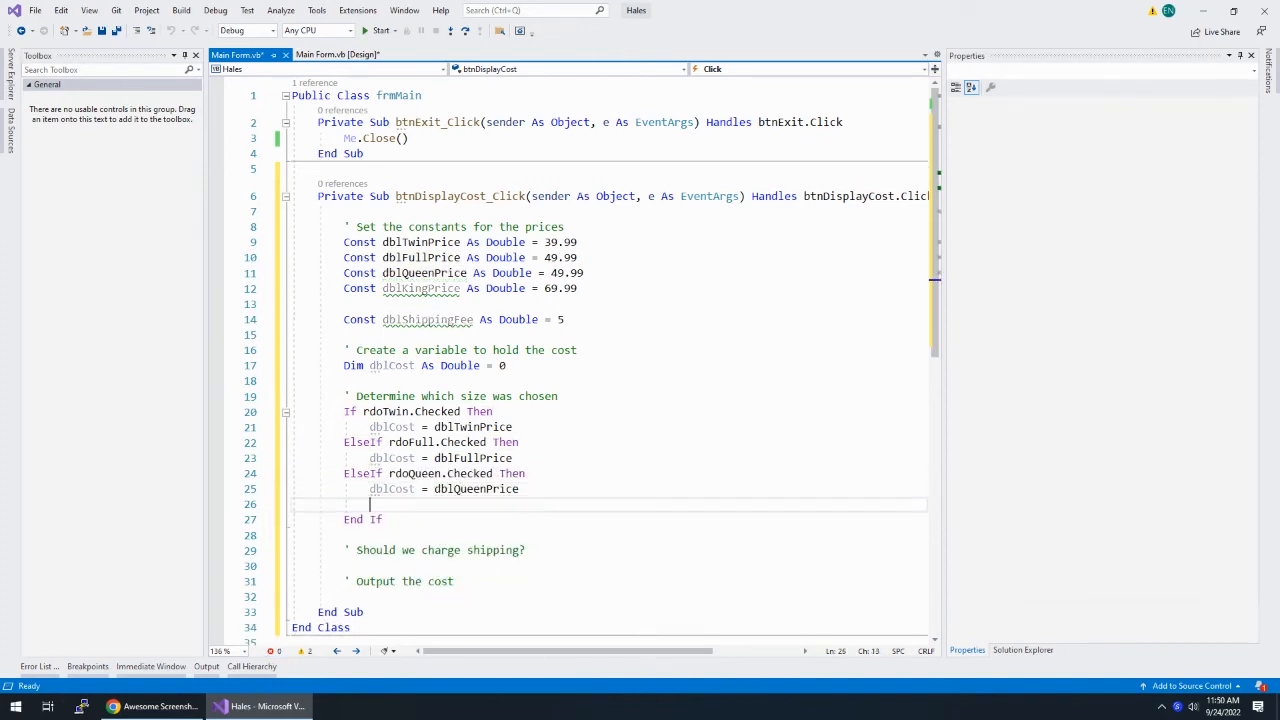
text(ElseIf rdoKing.Checked then)
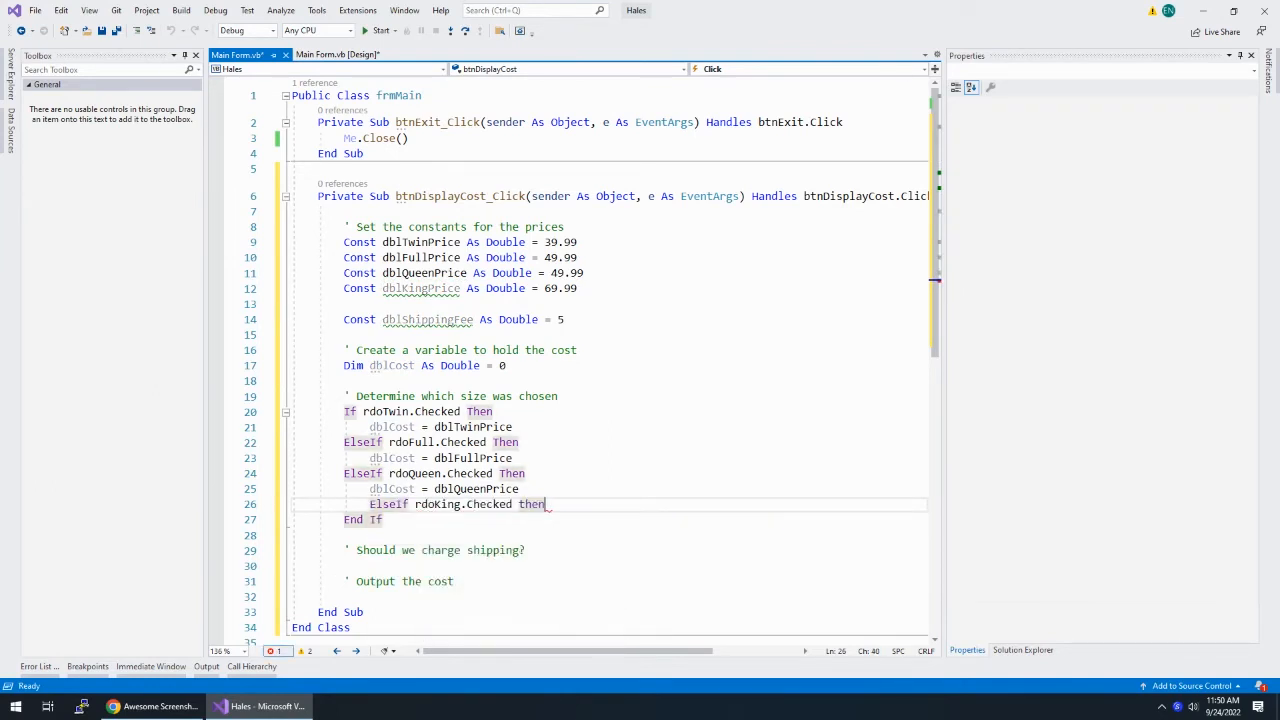
text(dblCost = dblKingPrice)
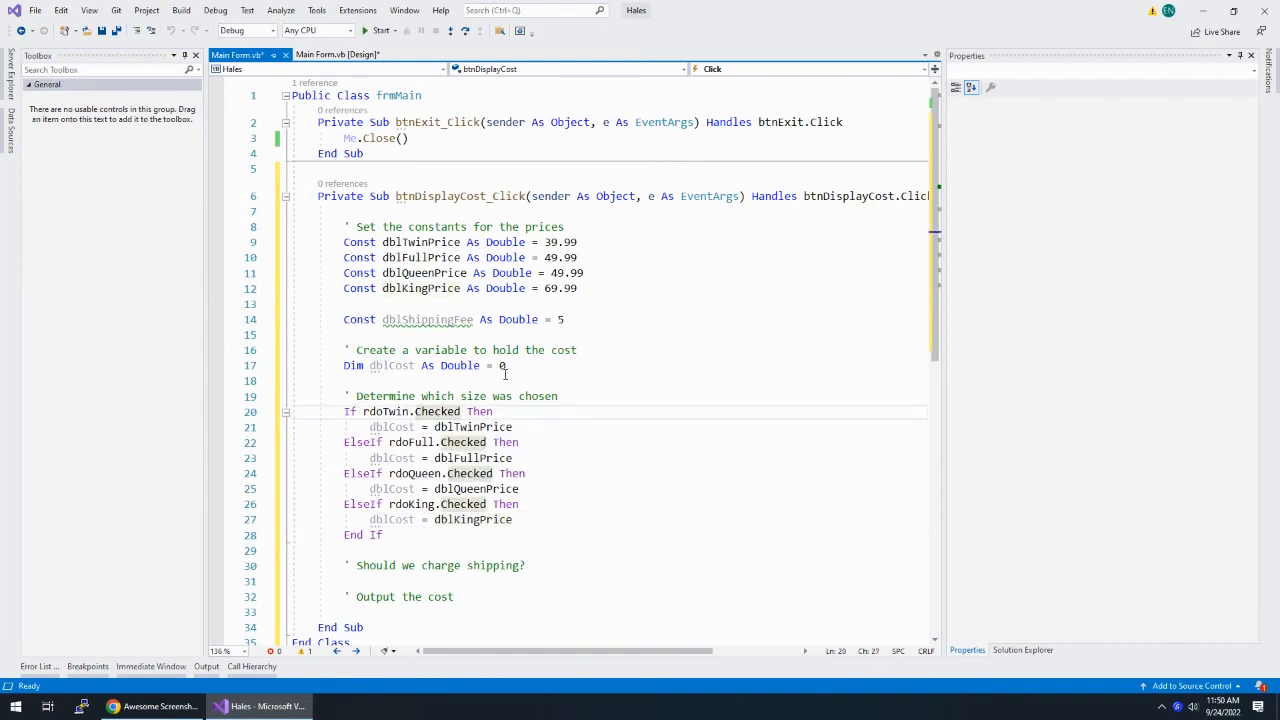
text(t)
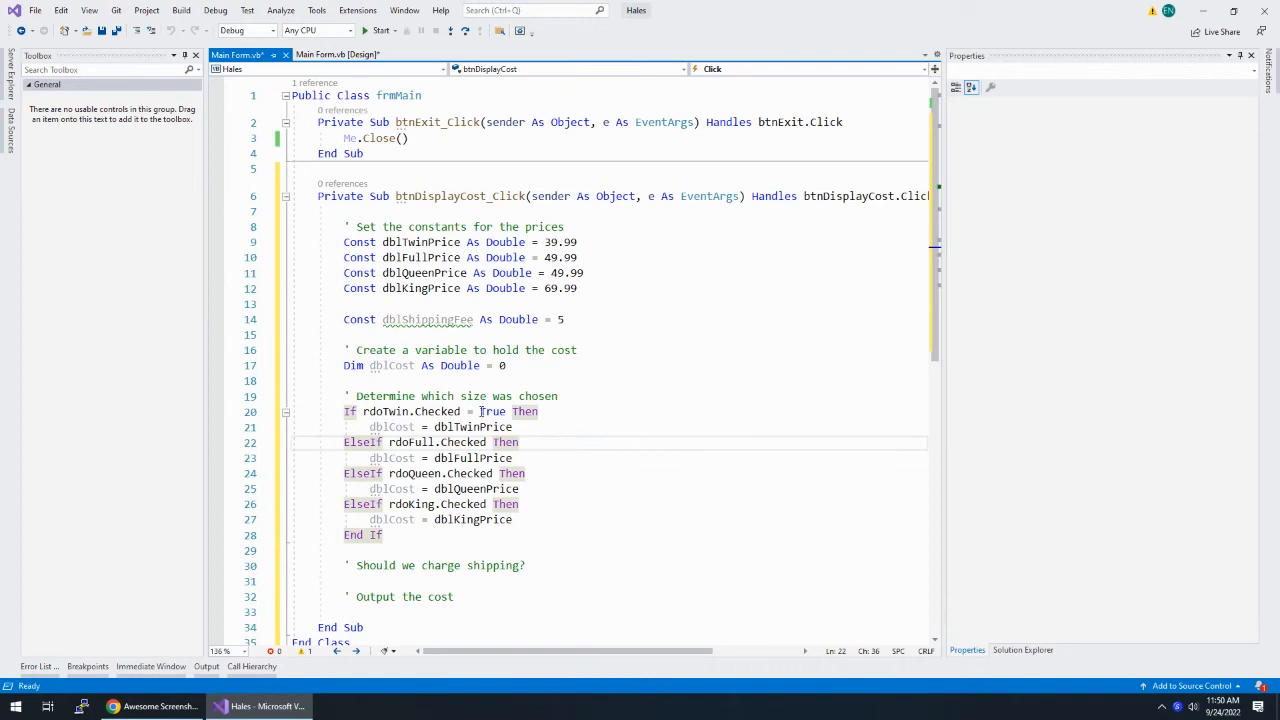
mouse_move(492, 412)
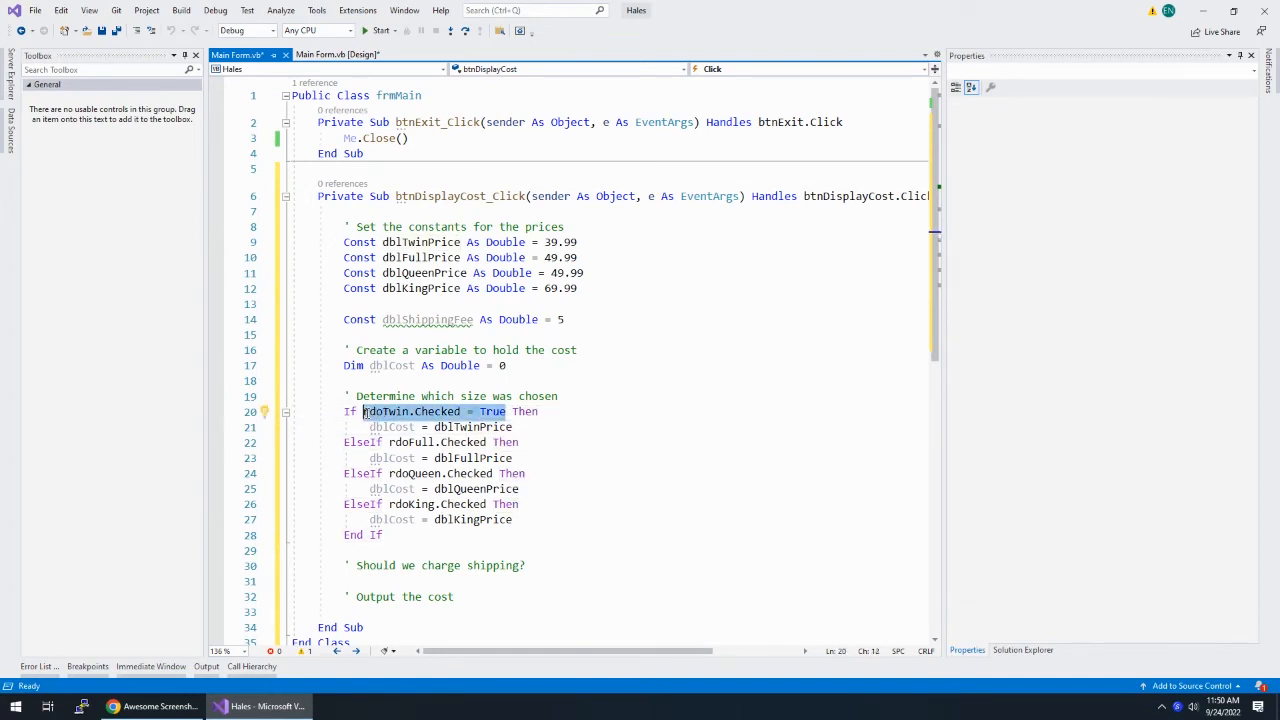
click(460, 412)
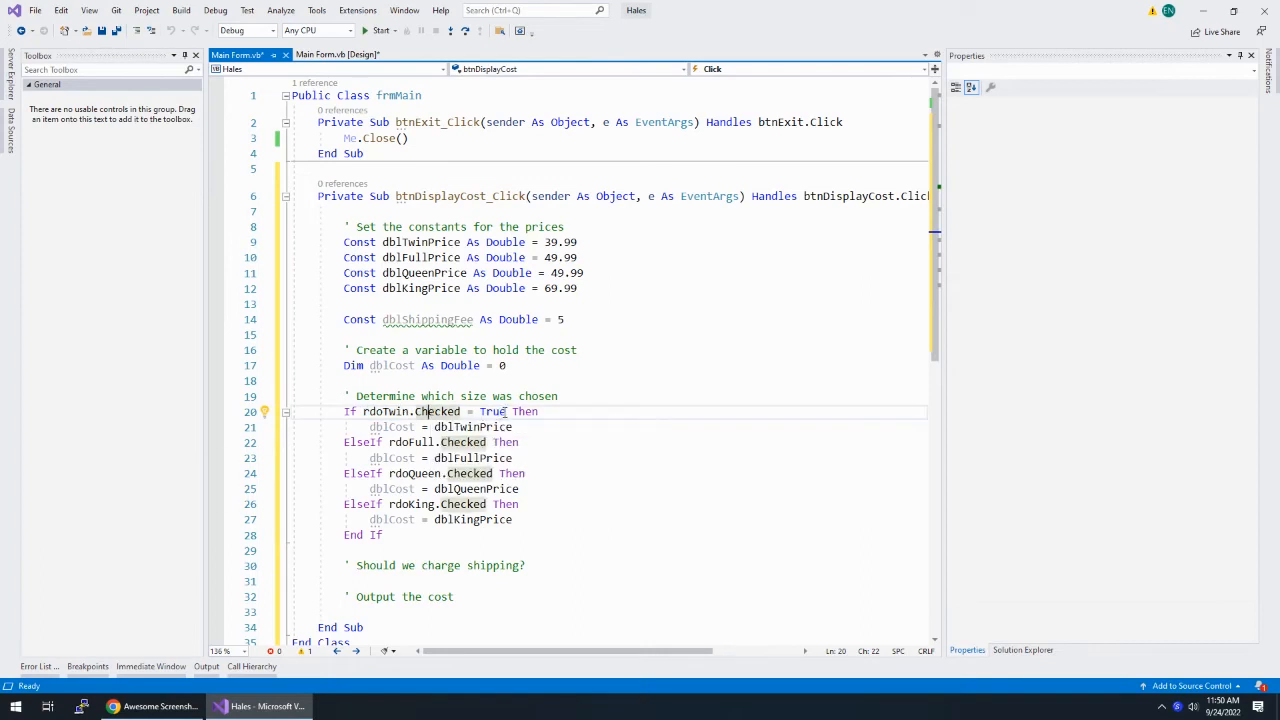
double_click(490, 412)
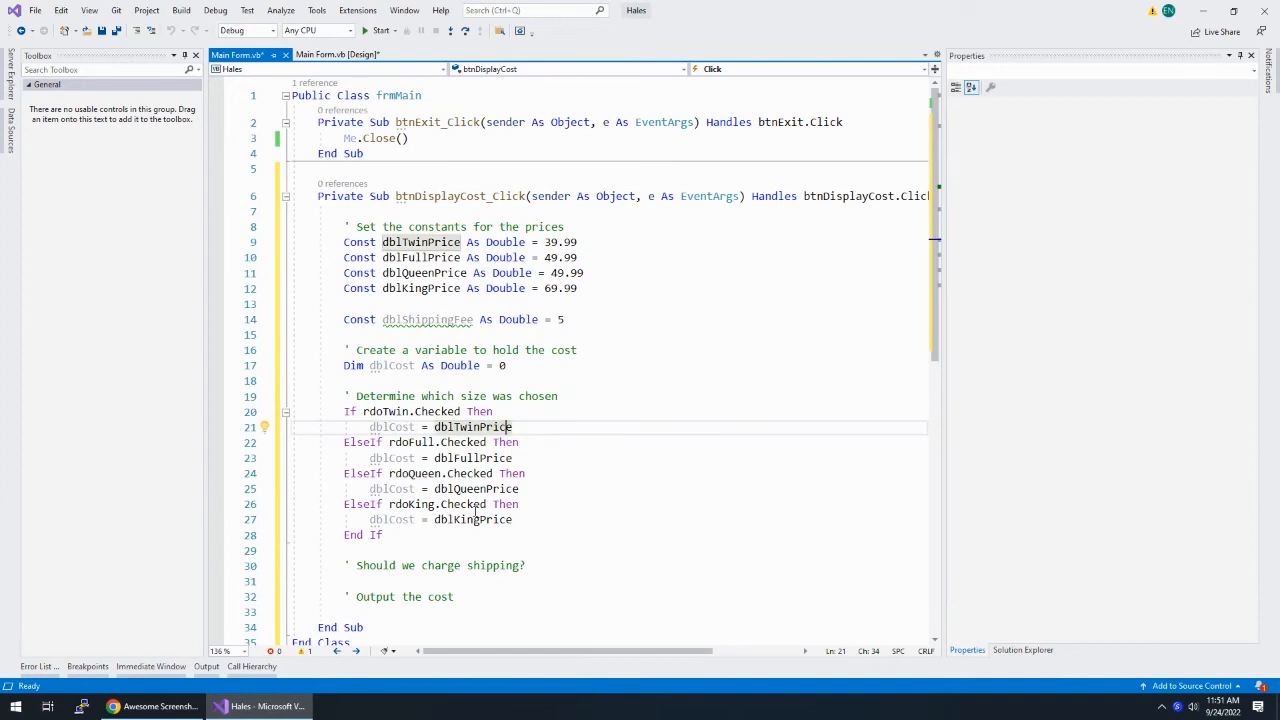
Add an Else branch commented 'Notify the user they must select a size'
click(556, 520)
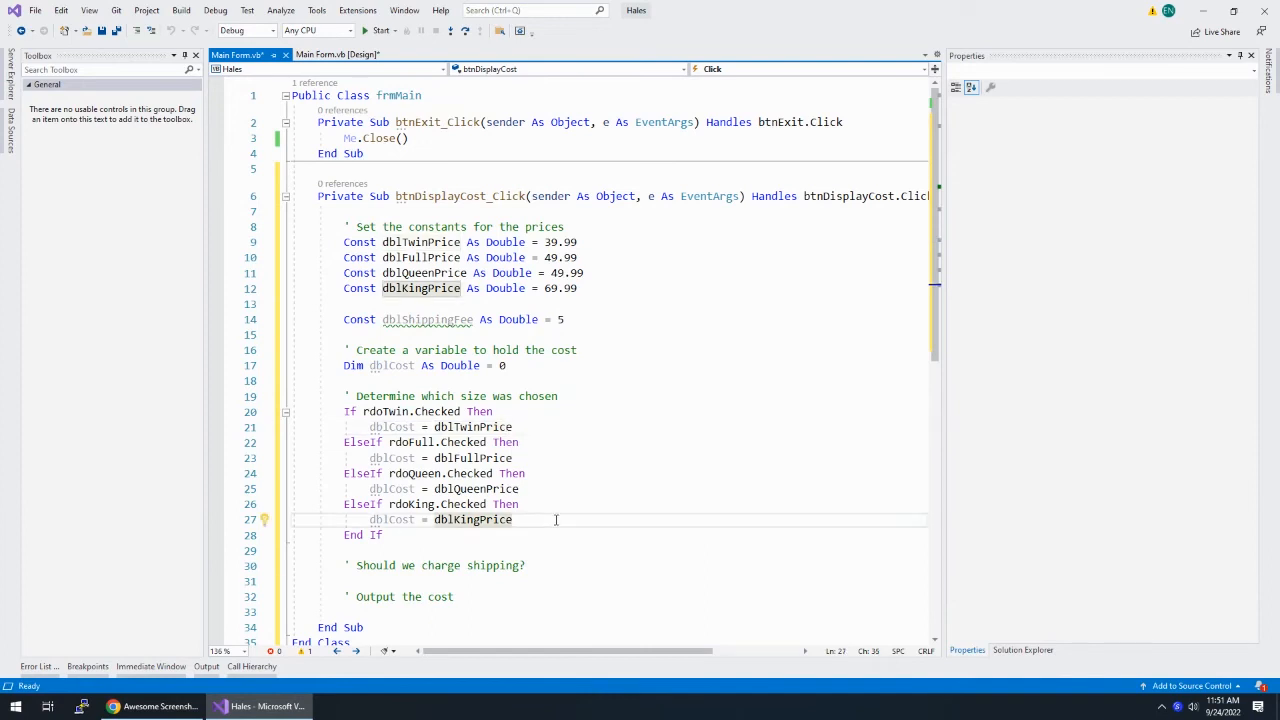
text(els)
text(')
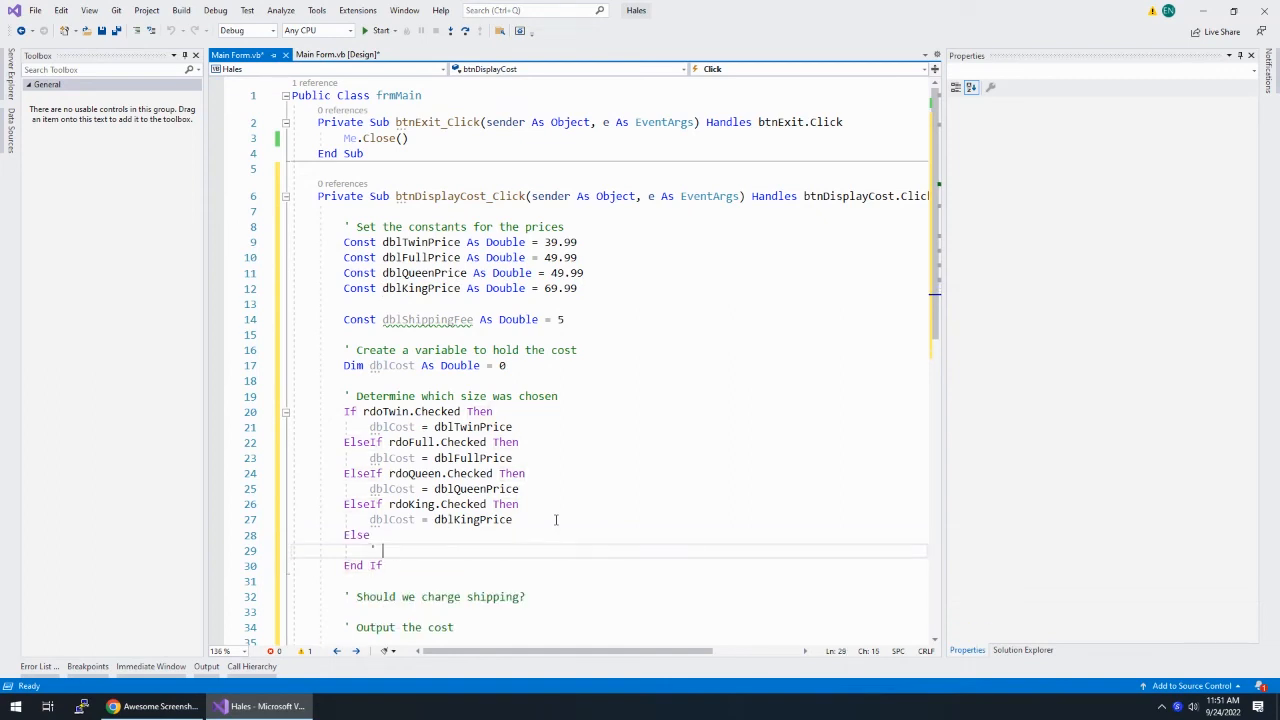
text(Notify the user they must)
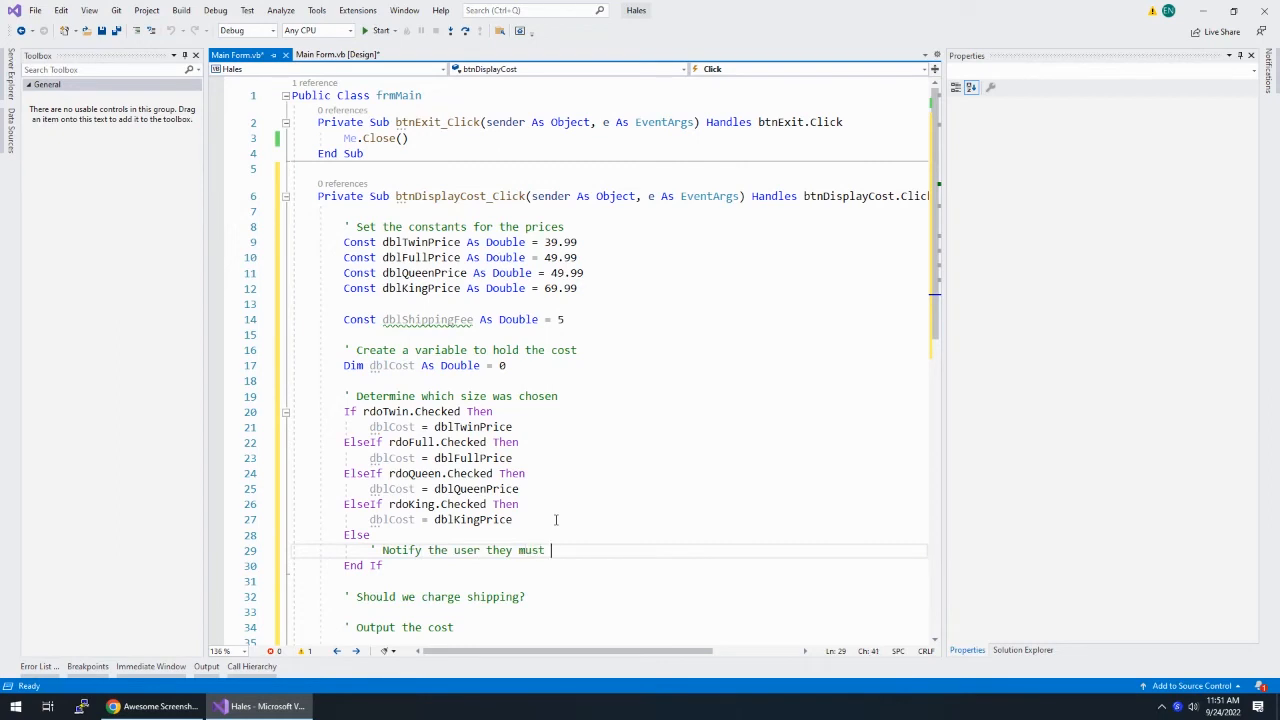
text(select a)
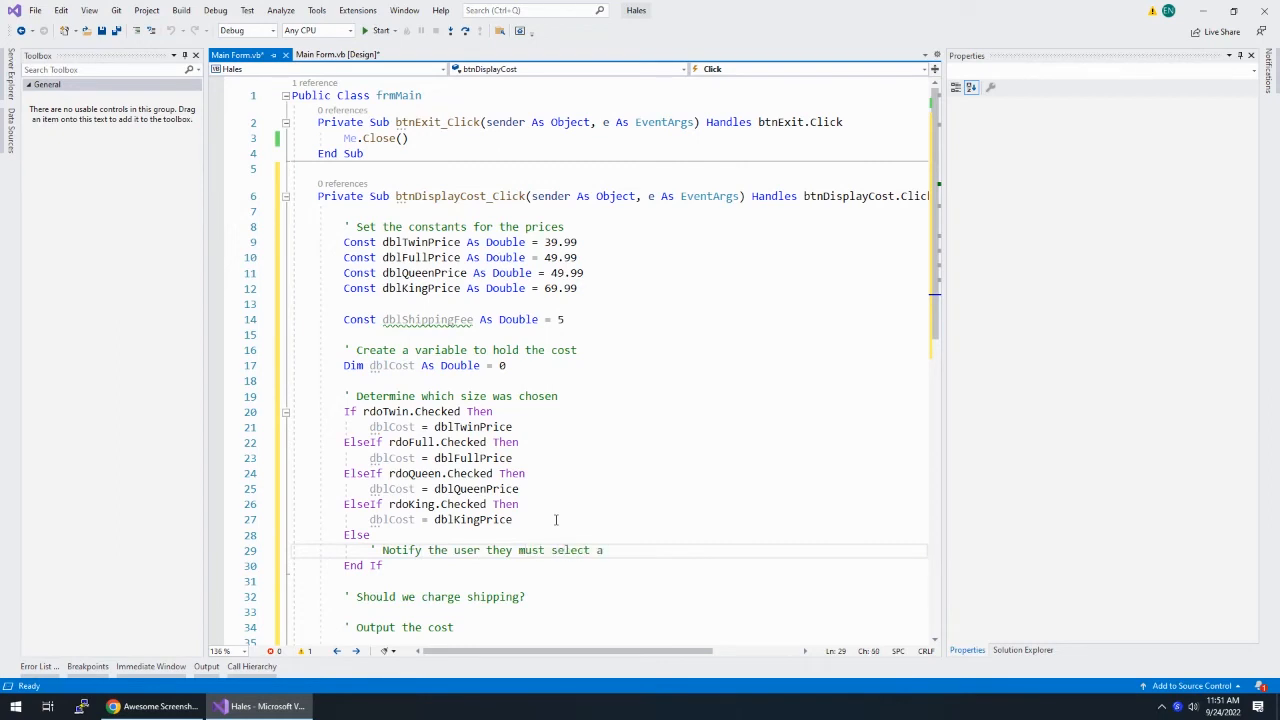
text(size)
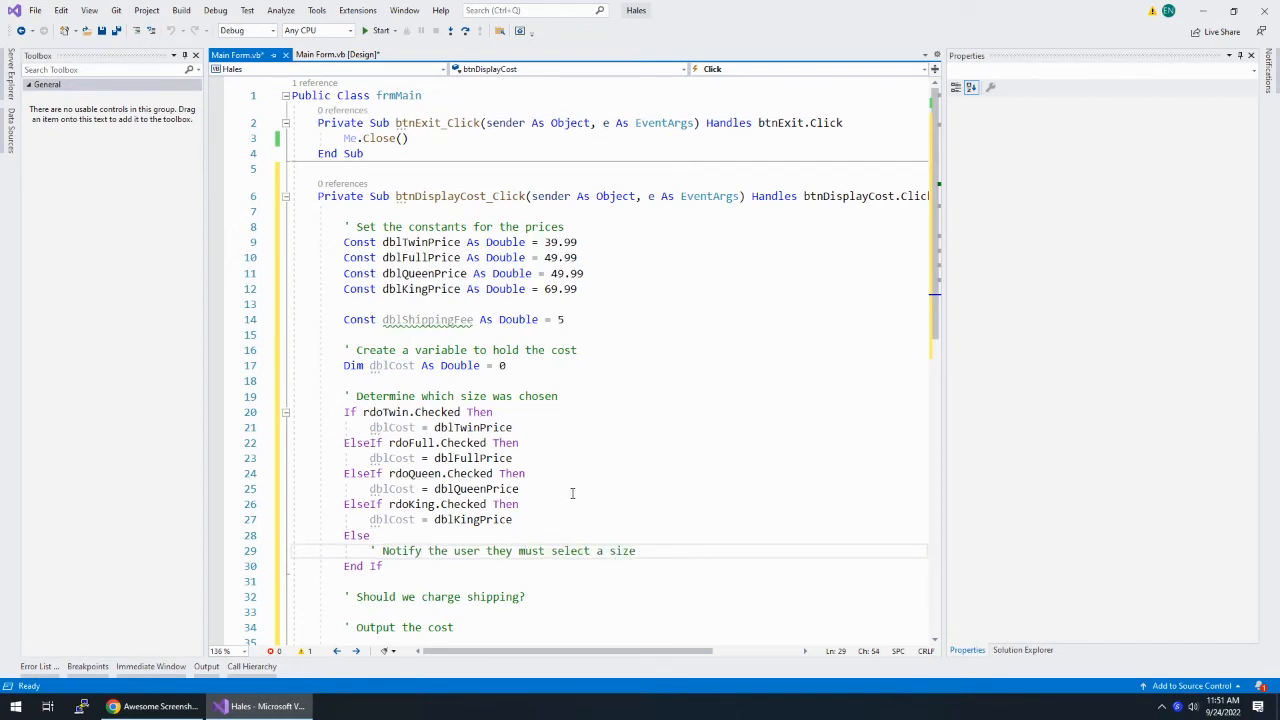
scroll(down, 3)
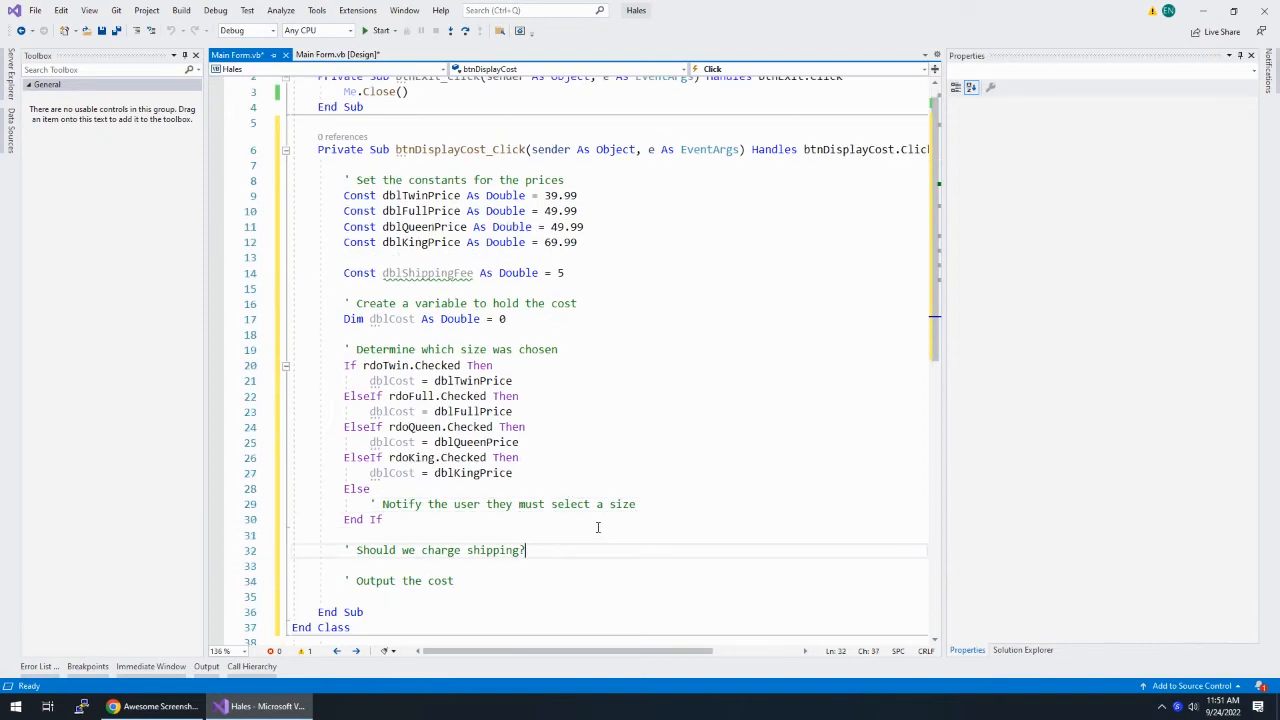
Write If Not chkPickUp.Checked Then under the shipping comment and save
scroll(down, 3)
text(If)
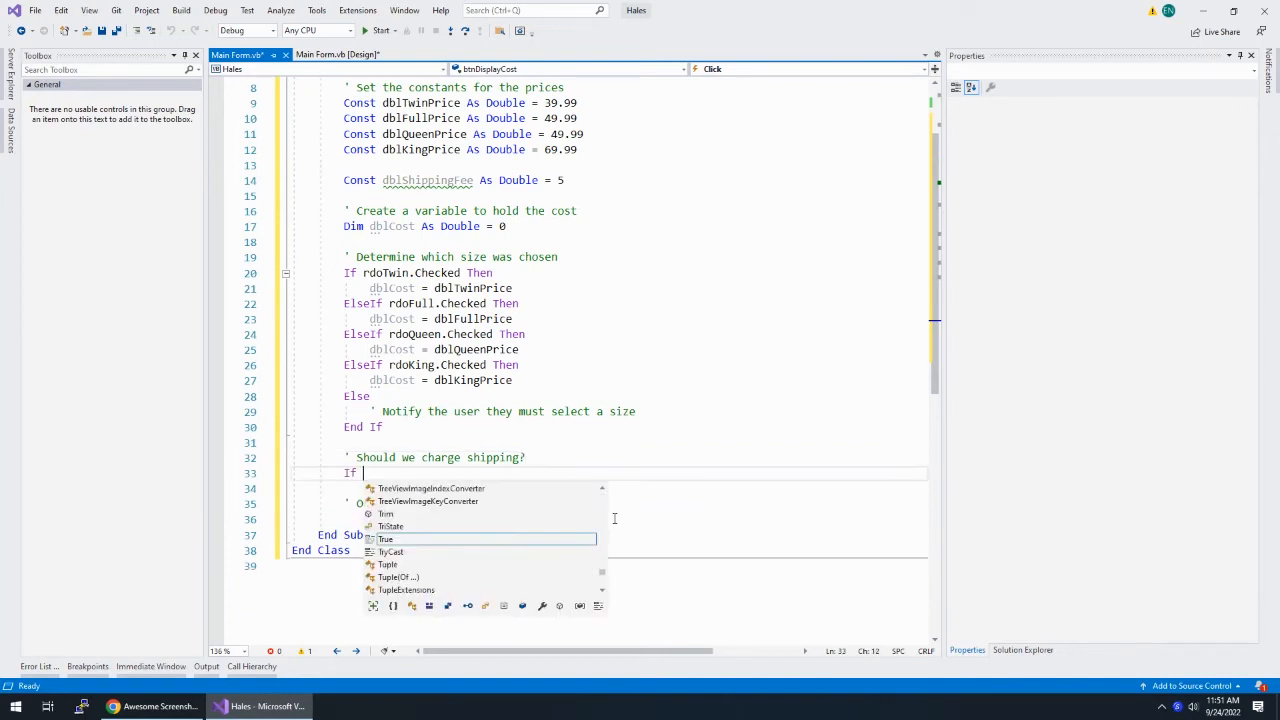
text(chkPickUp.Checked)
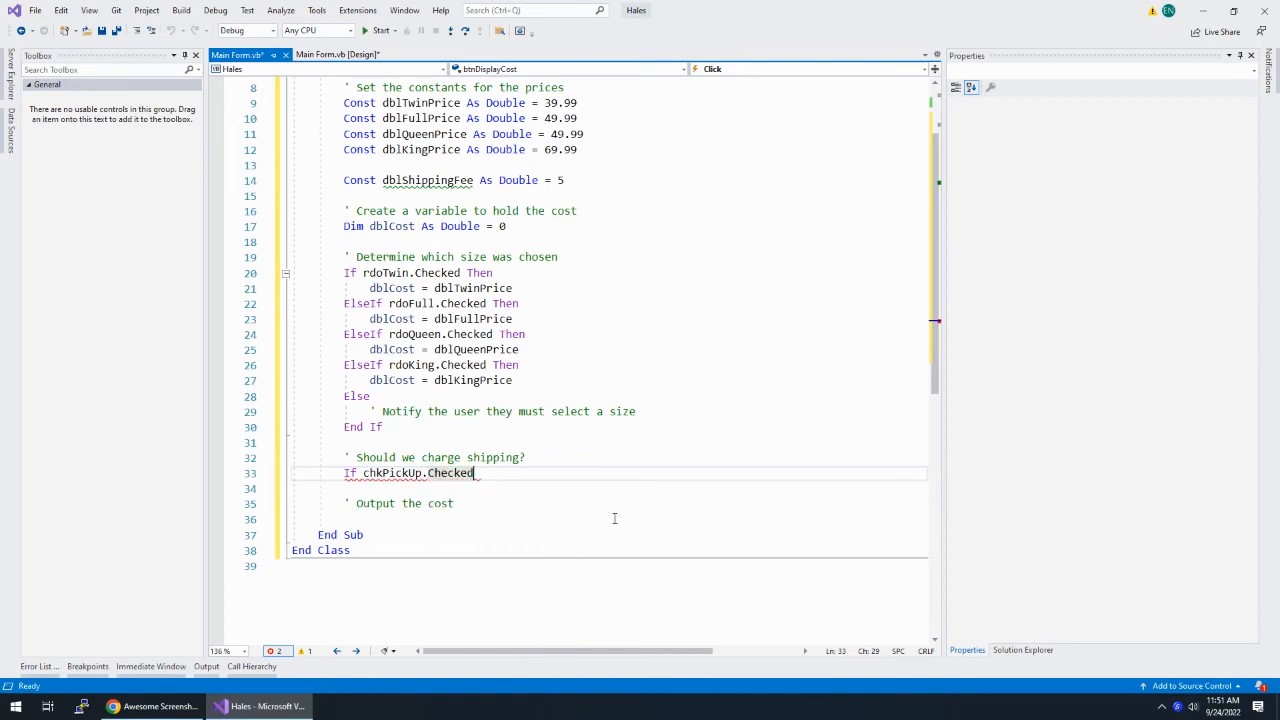
text(Then)
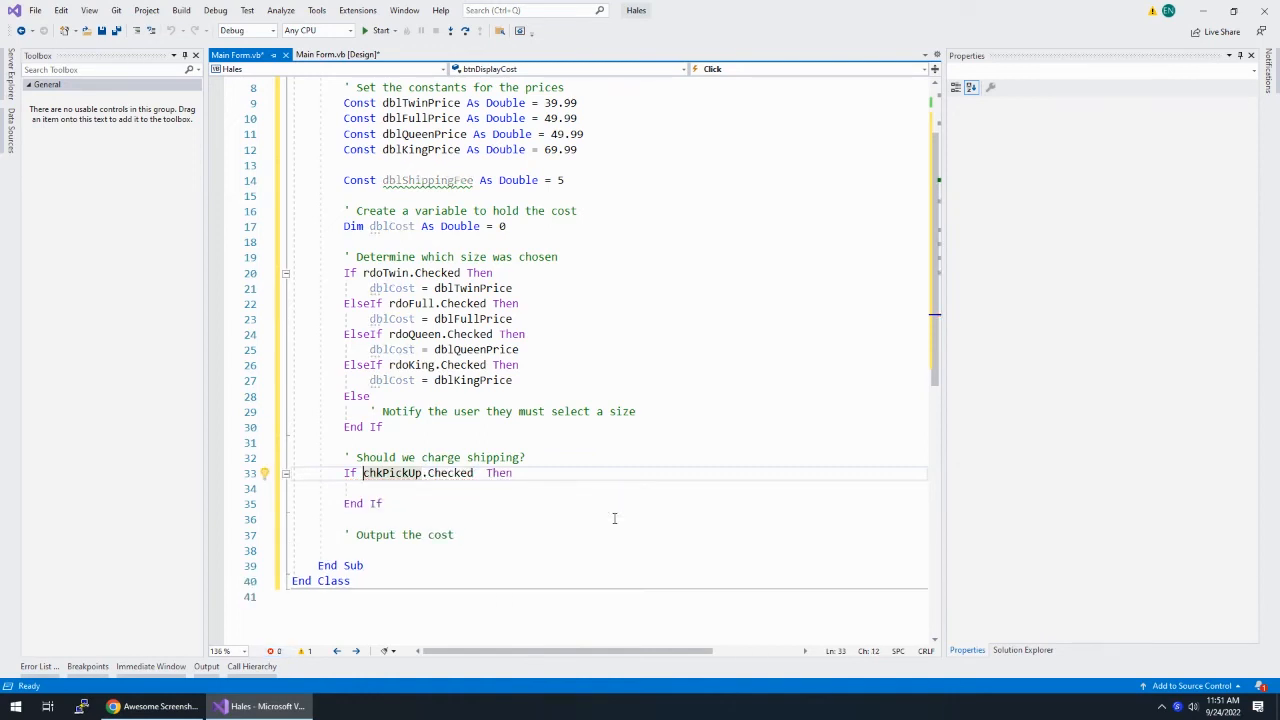
text(Not)
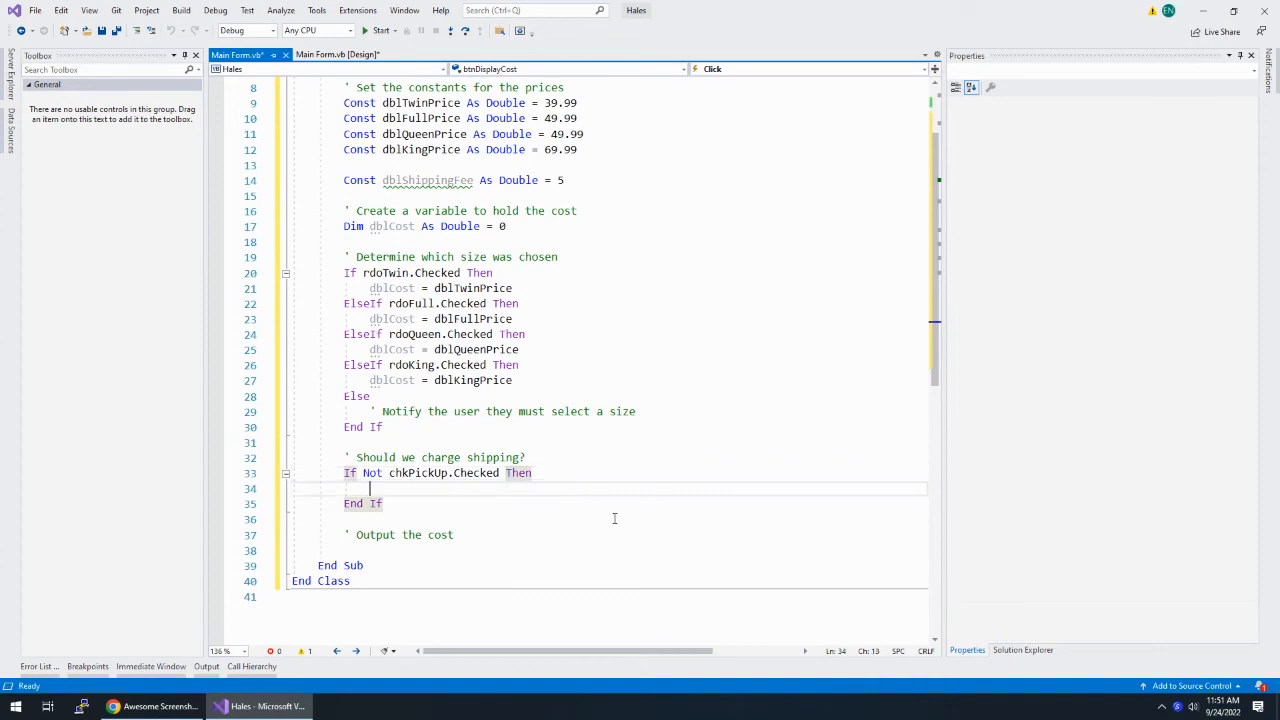
key(ctrl+s)
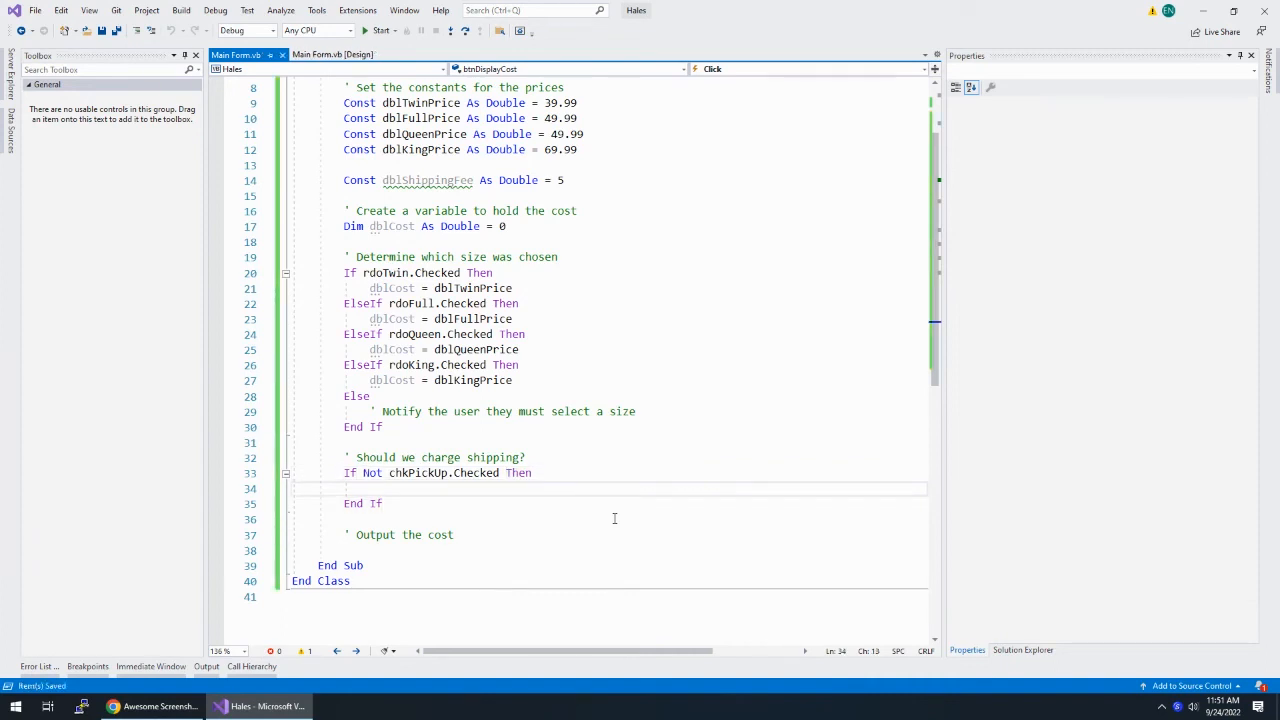
Add dblCost += dblShippingFee inside the shipping If block
text(d)
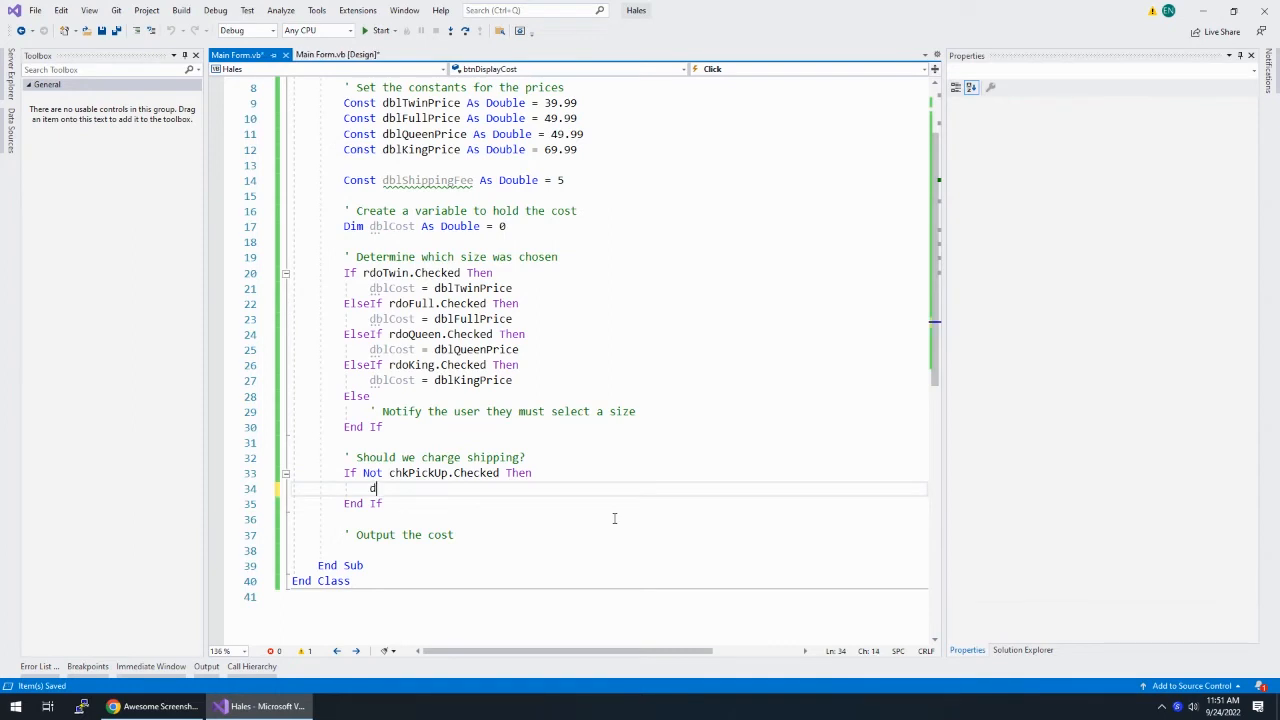
text(blCost += dblShippingFee)
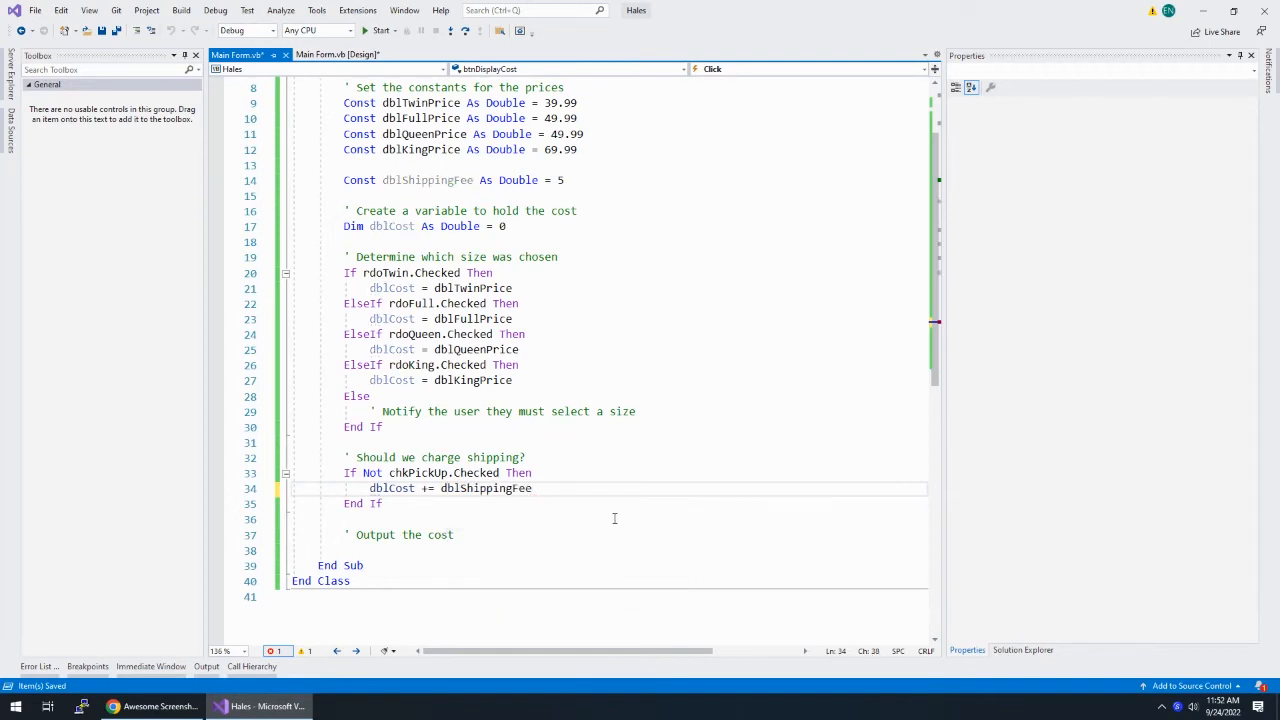
click(452, 534)
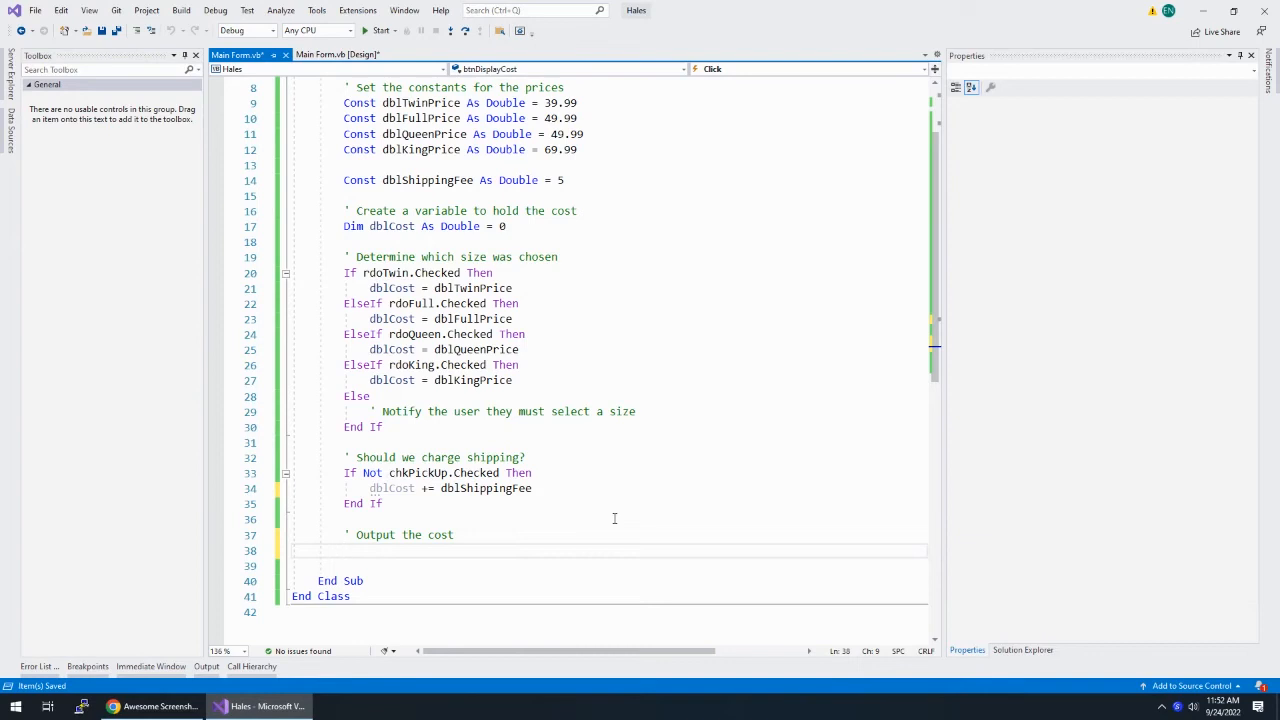
Write lblCostOutput.Text = dblCost.ToString("c") under the output comment and start the app
text(lblCostOutput.Text = dl)
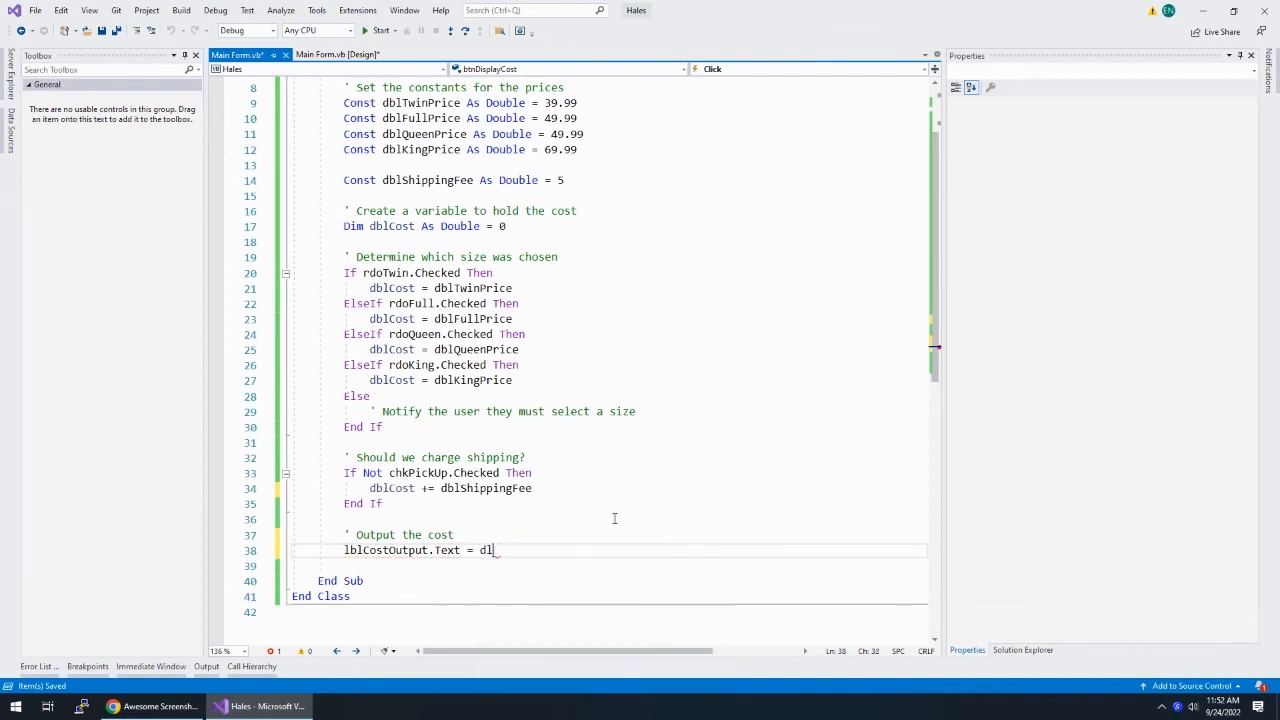
text(blCost.ToString)
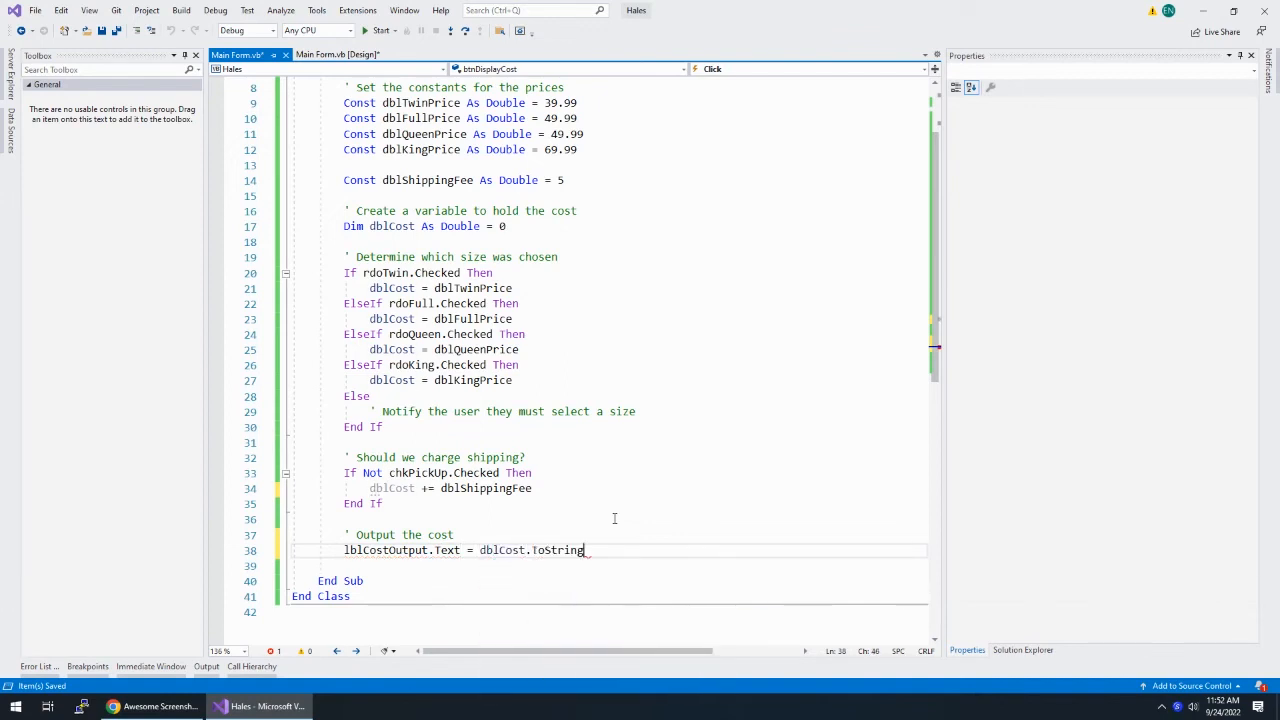
text(("c"))
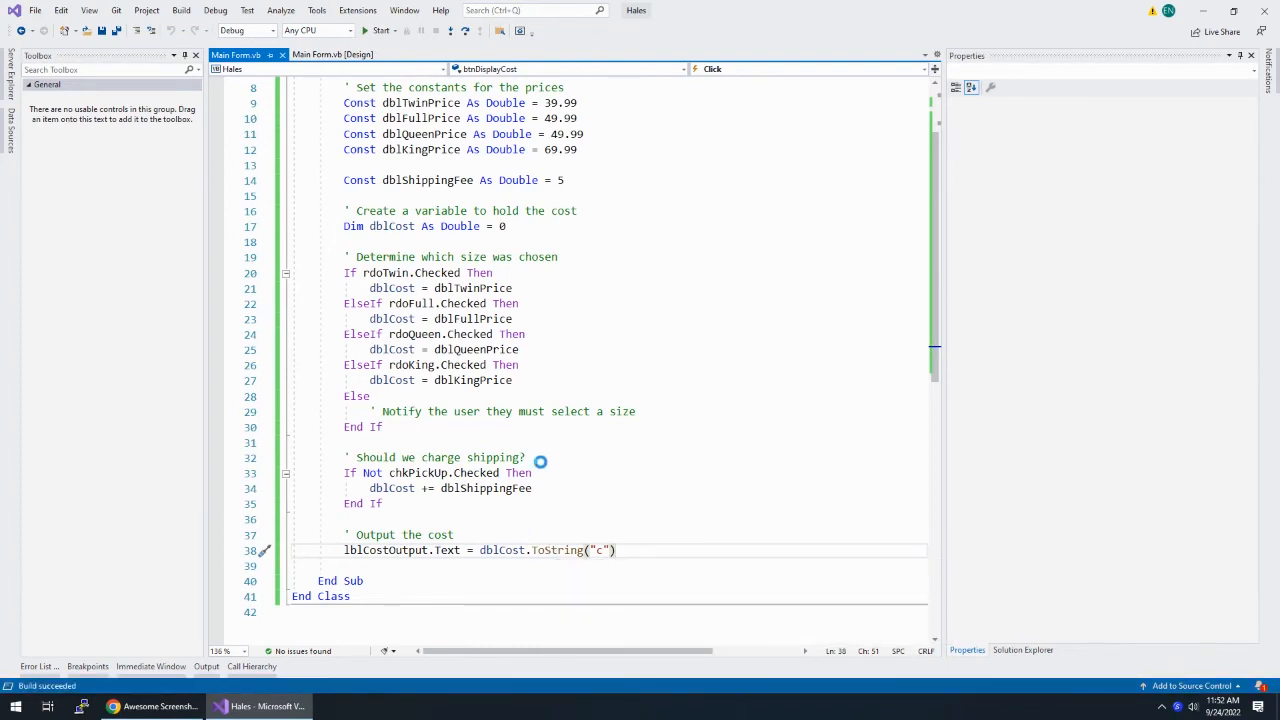
click(380, 30)
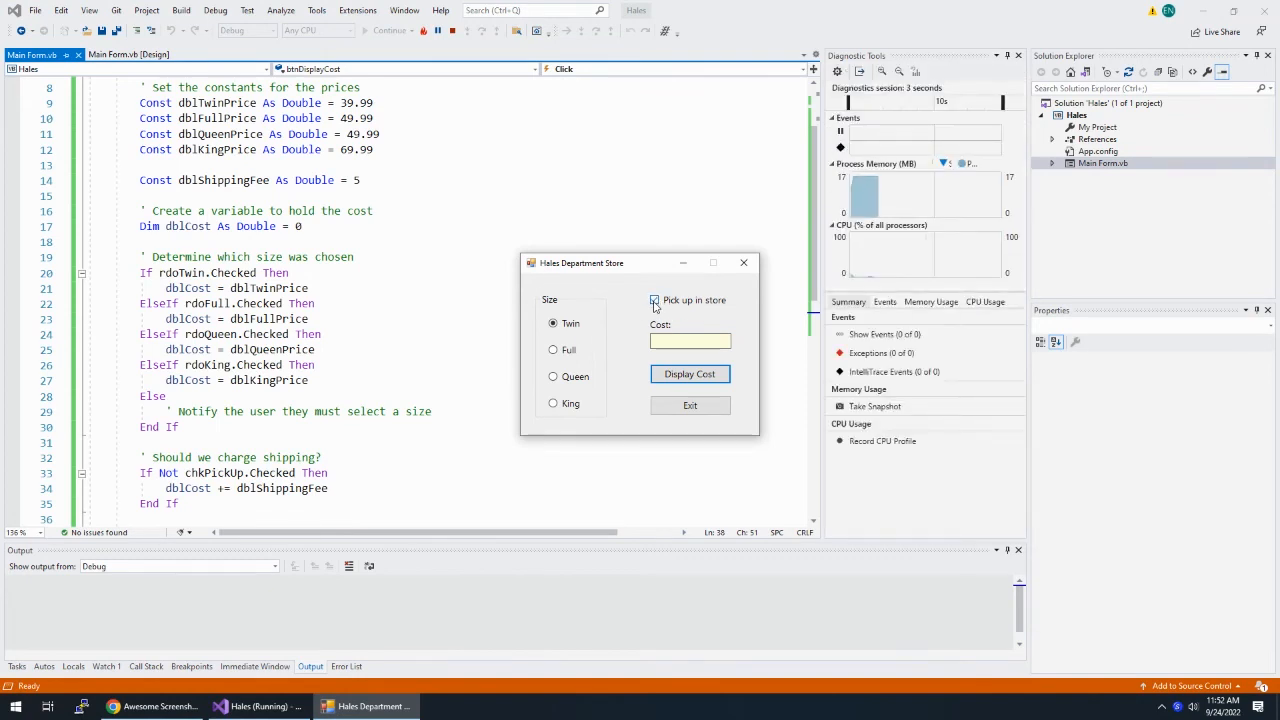
Check Twin with pickup, then Queen ($54.99) and King ($74.99) with shipping via Display Cost
click(688, 374)
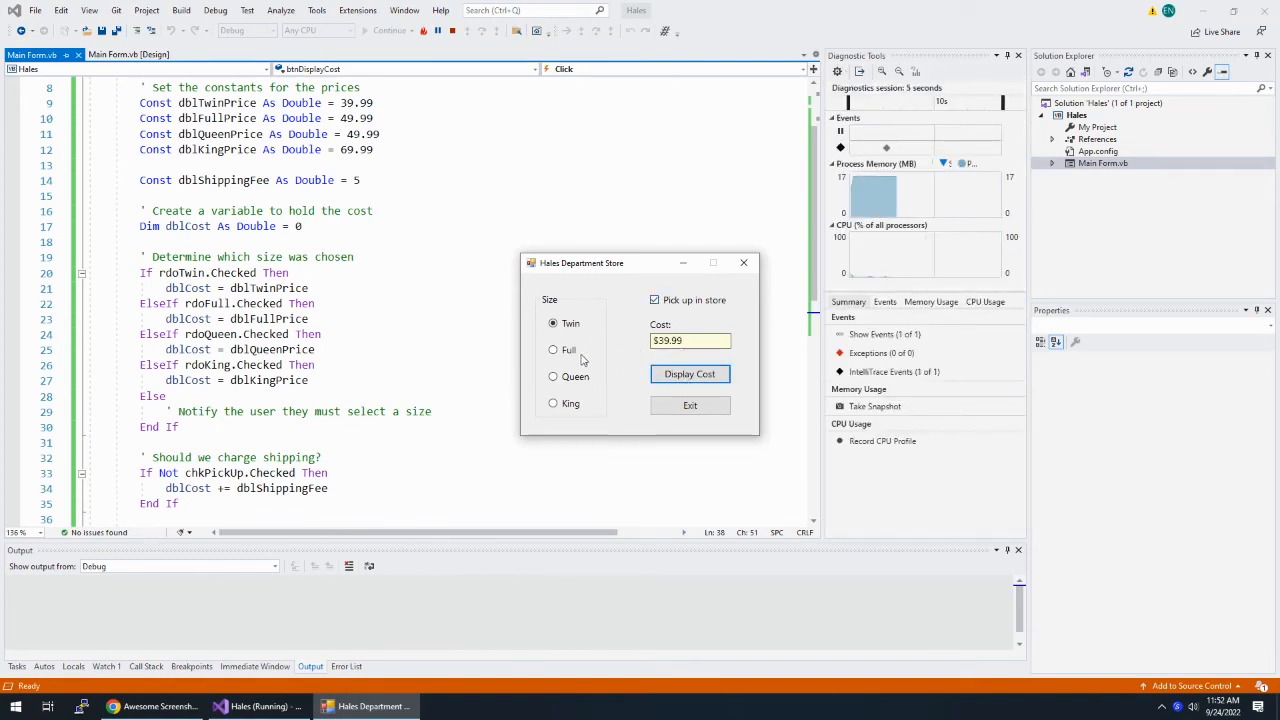
click(688, 374)
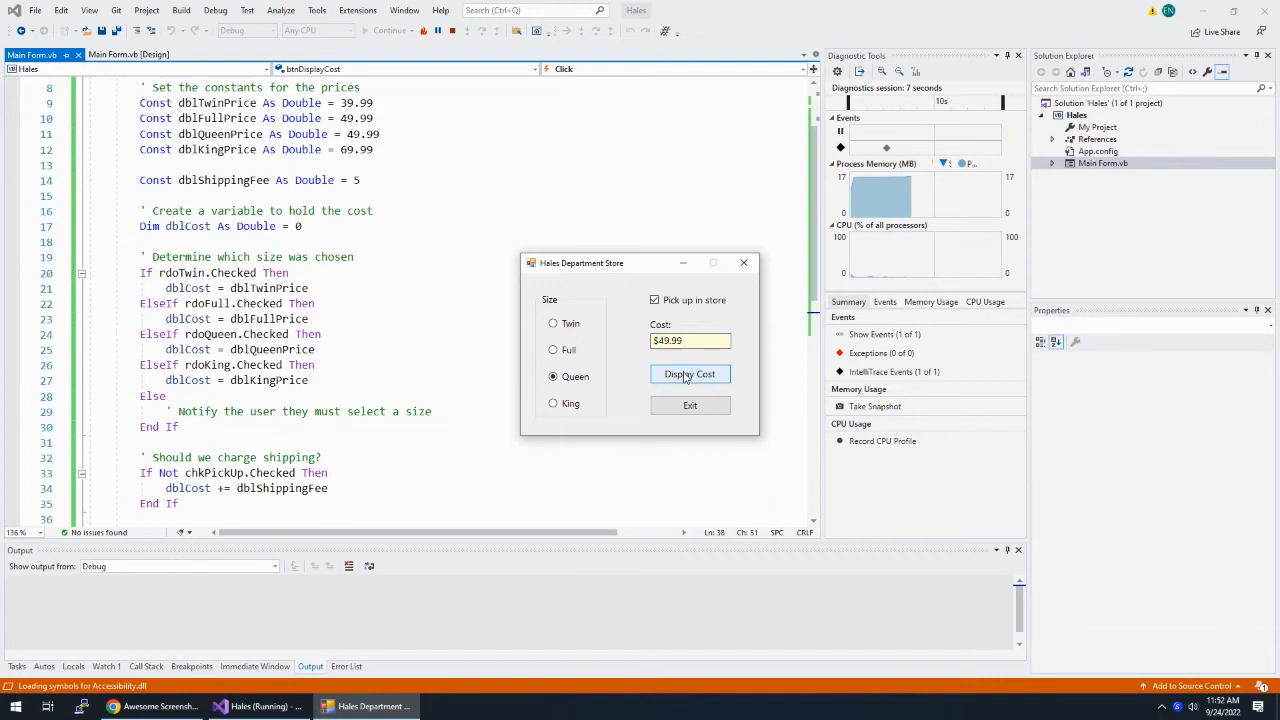
click(688, 374)
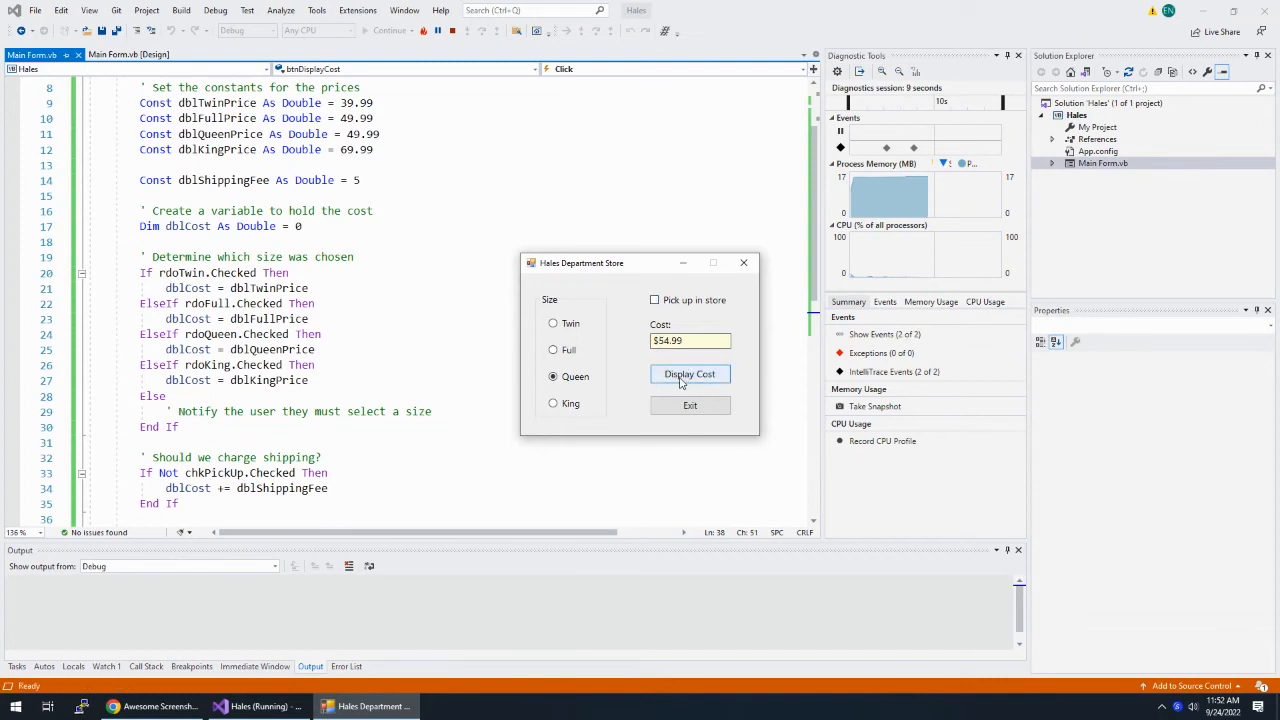
click(688, 374)
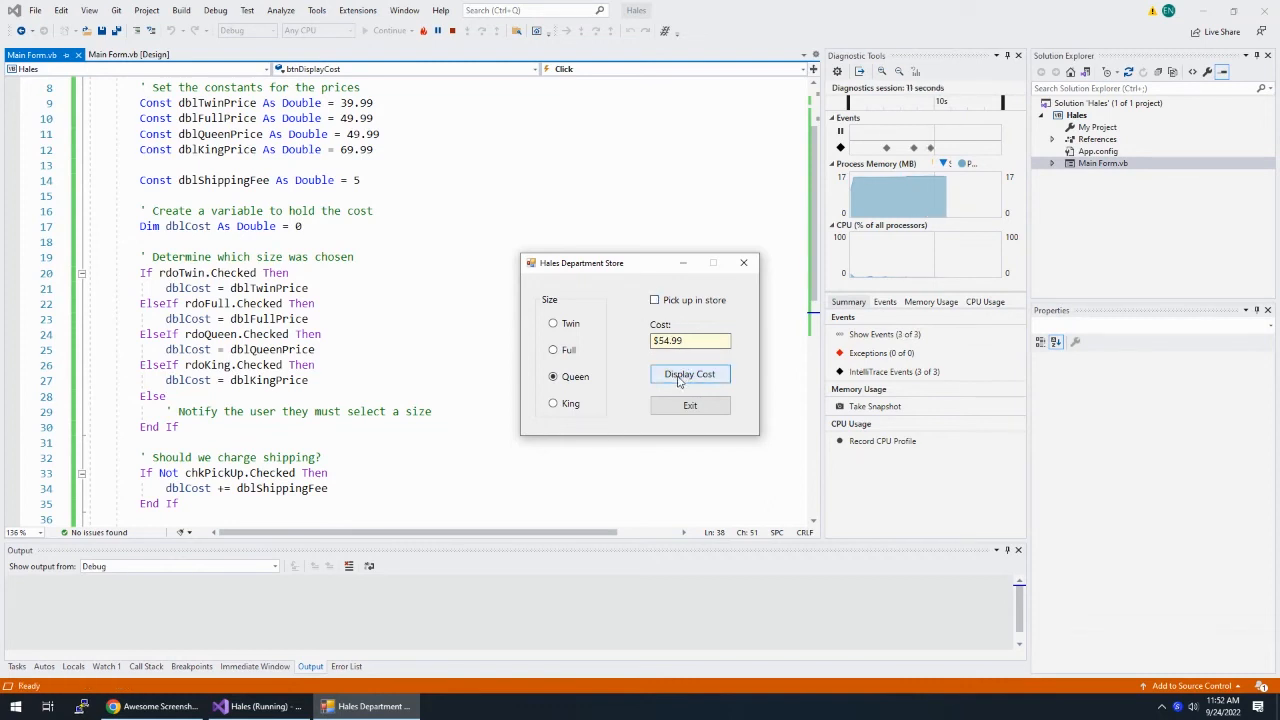
click(552, 404)
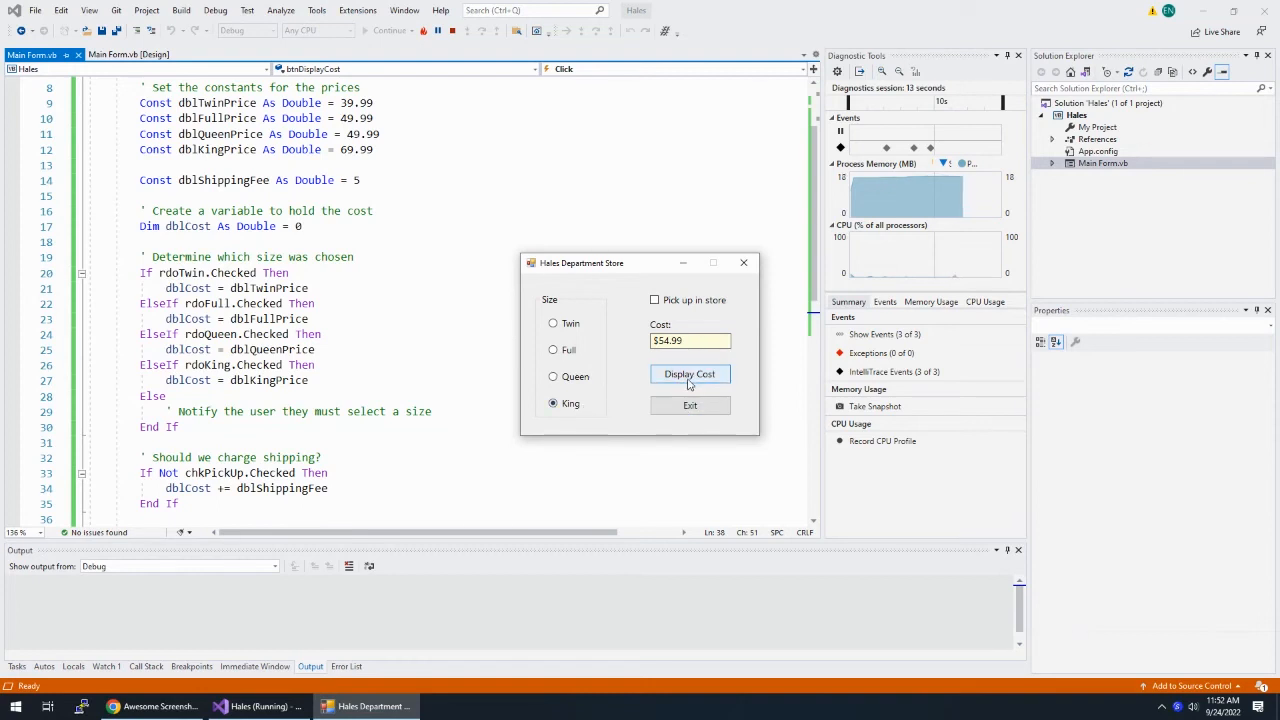
click(688, 374)
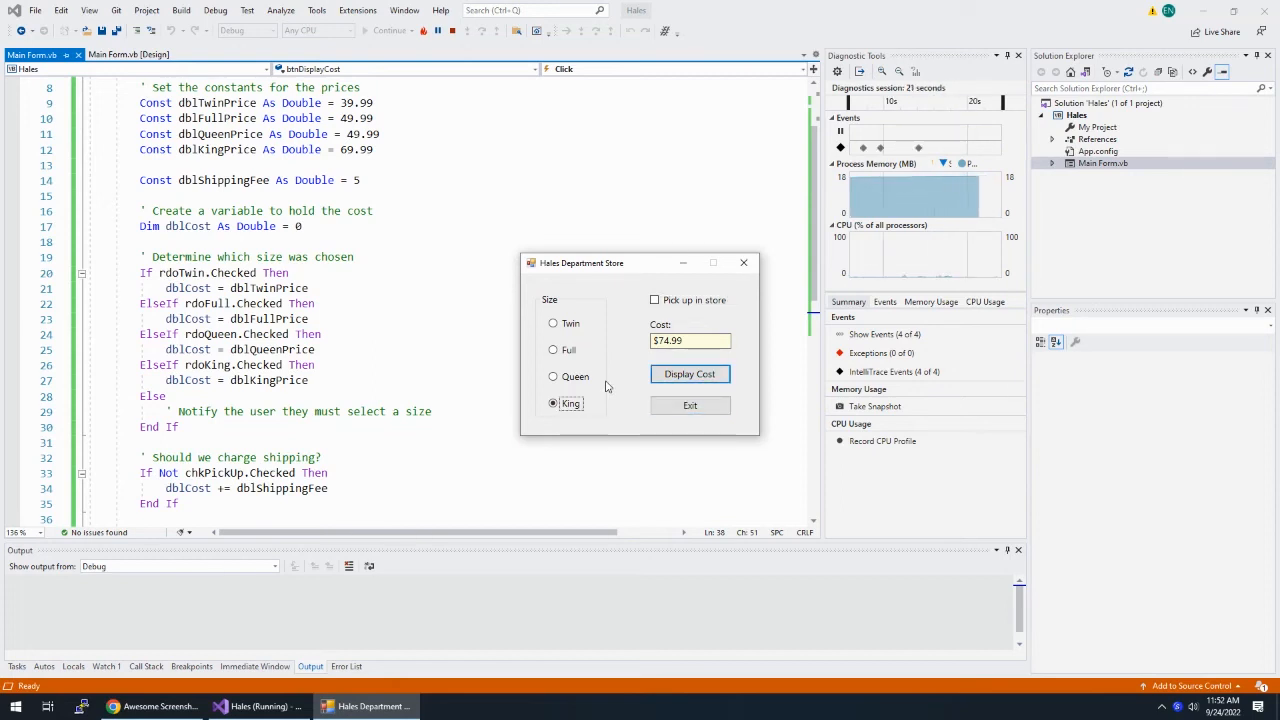
Try Full and Twin with store pickup turned back on, then close the running form
click(552, 350)
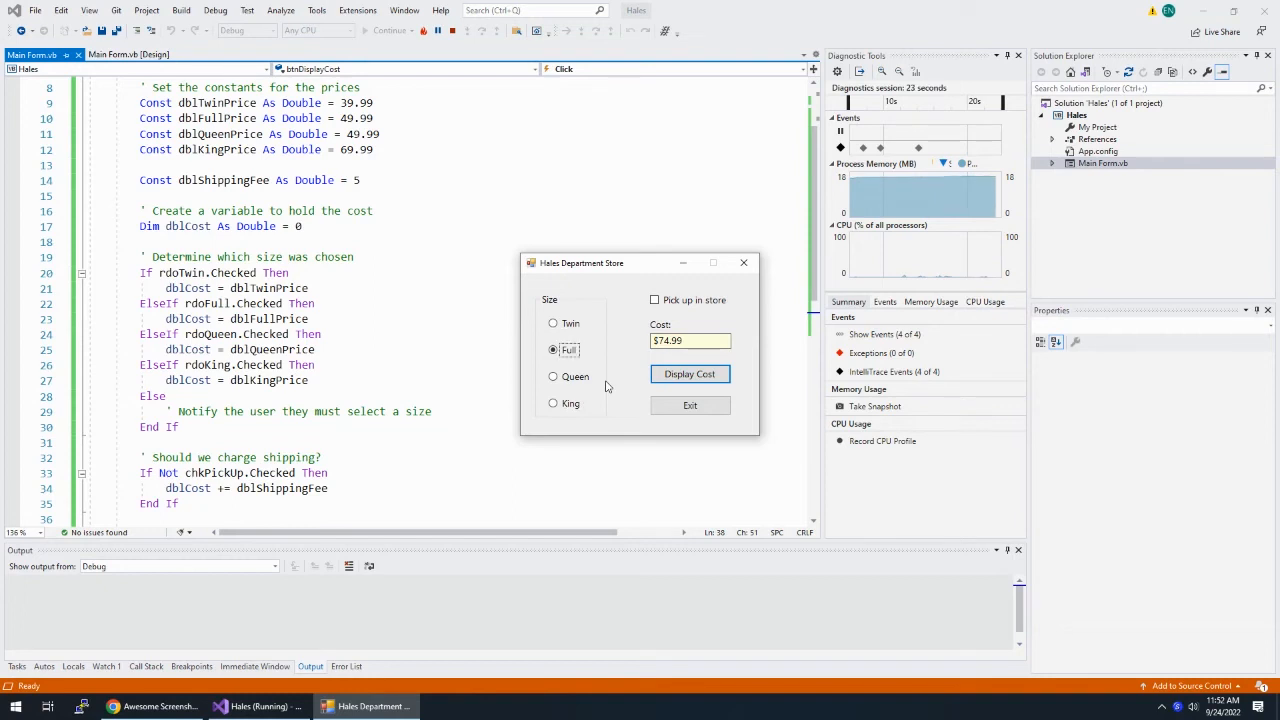
click(552, 324)
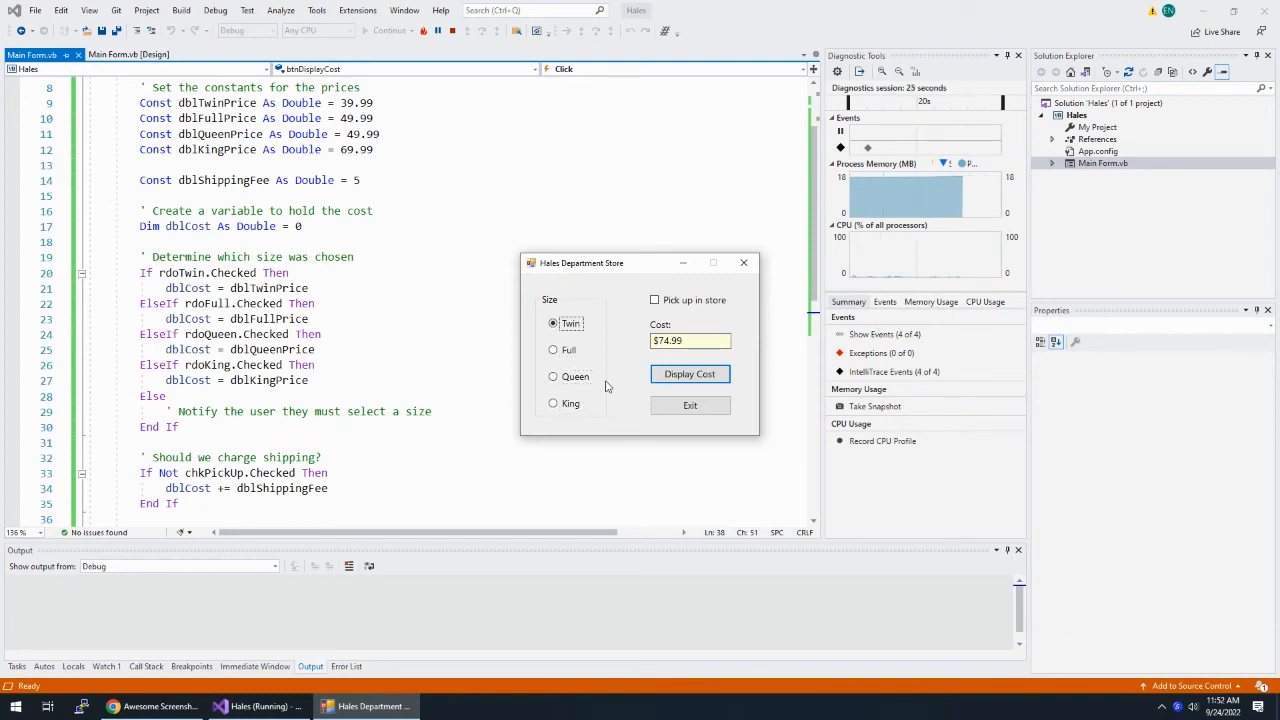
click(654, 300)
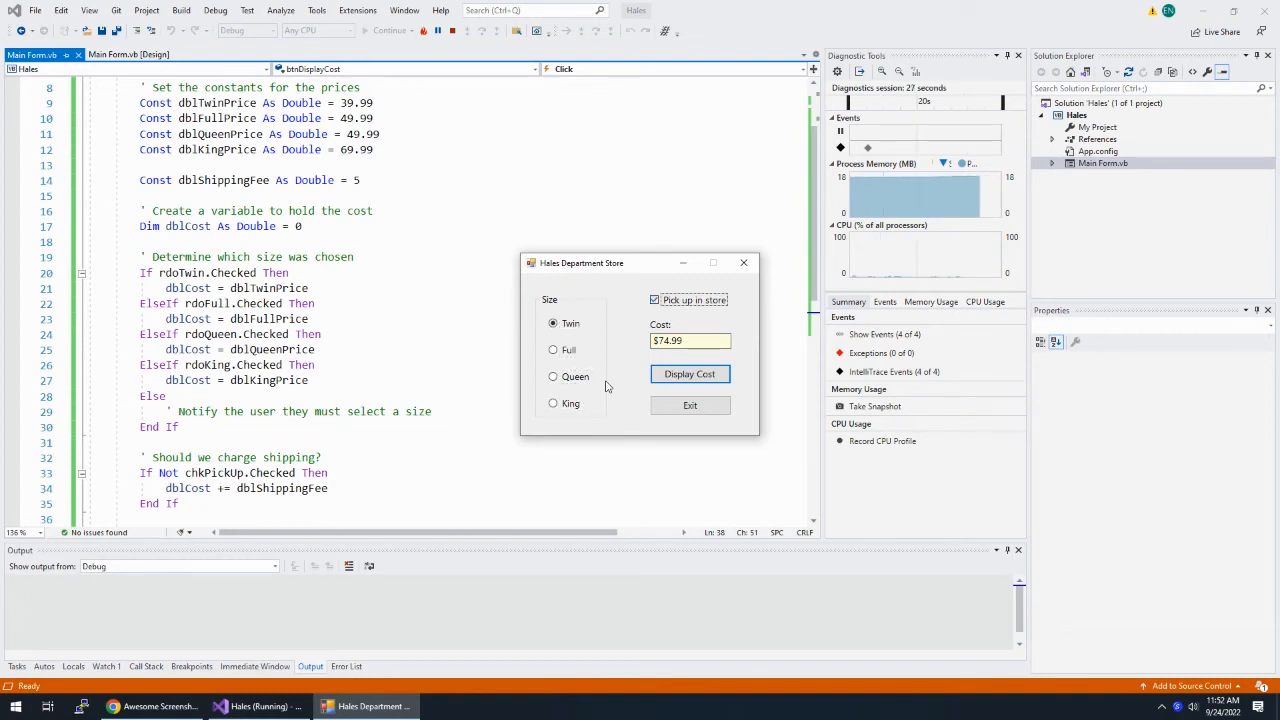
click(656, 300)
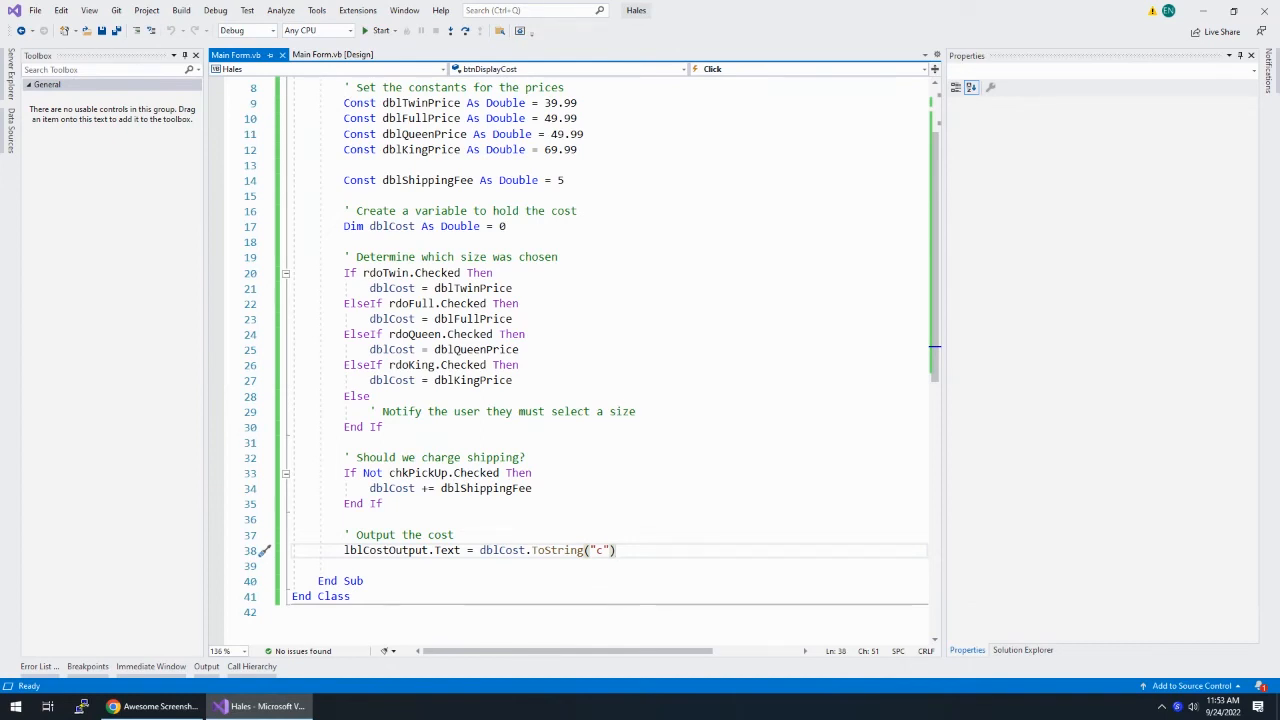
Return to the Main Form.vb [Design] view of the Hales form
click(332, 54)
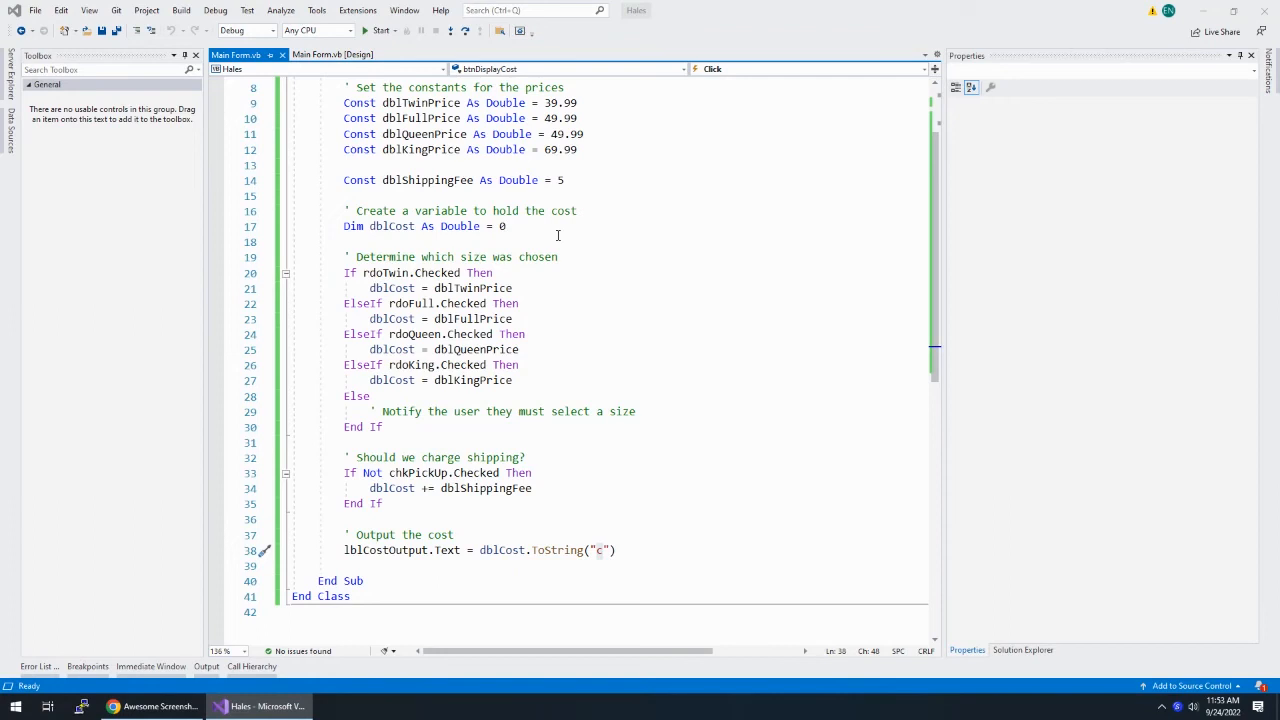
mouse_move(328, 68)
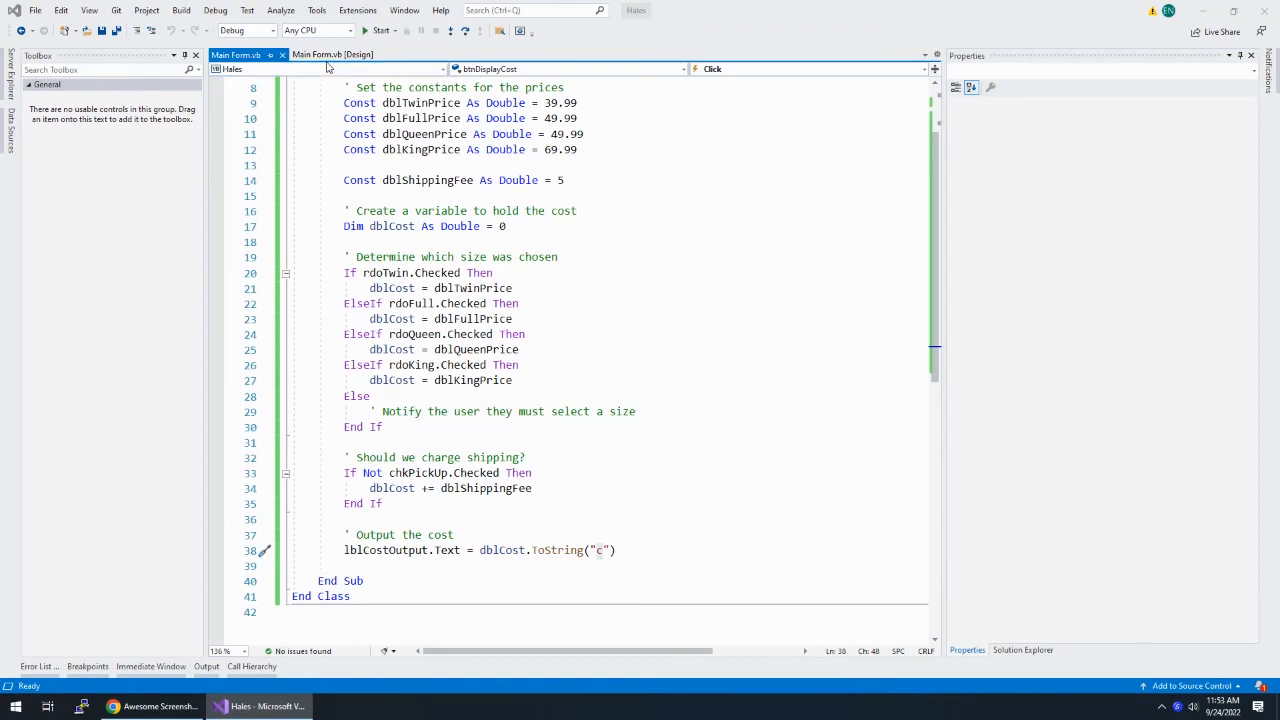
click(332, 54)
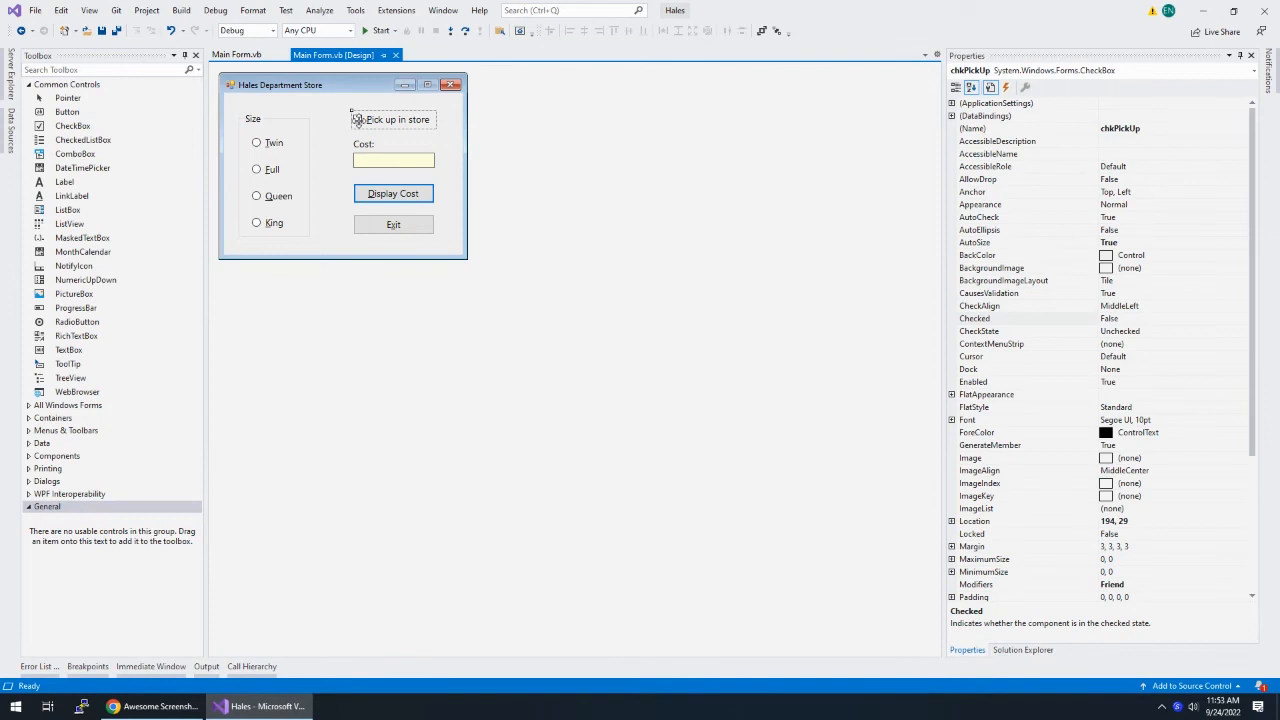
Wire the size radio buttons' CheckedChanged event to btnDisplayCost_Click in the Events view
click(256, 142)
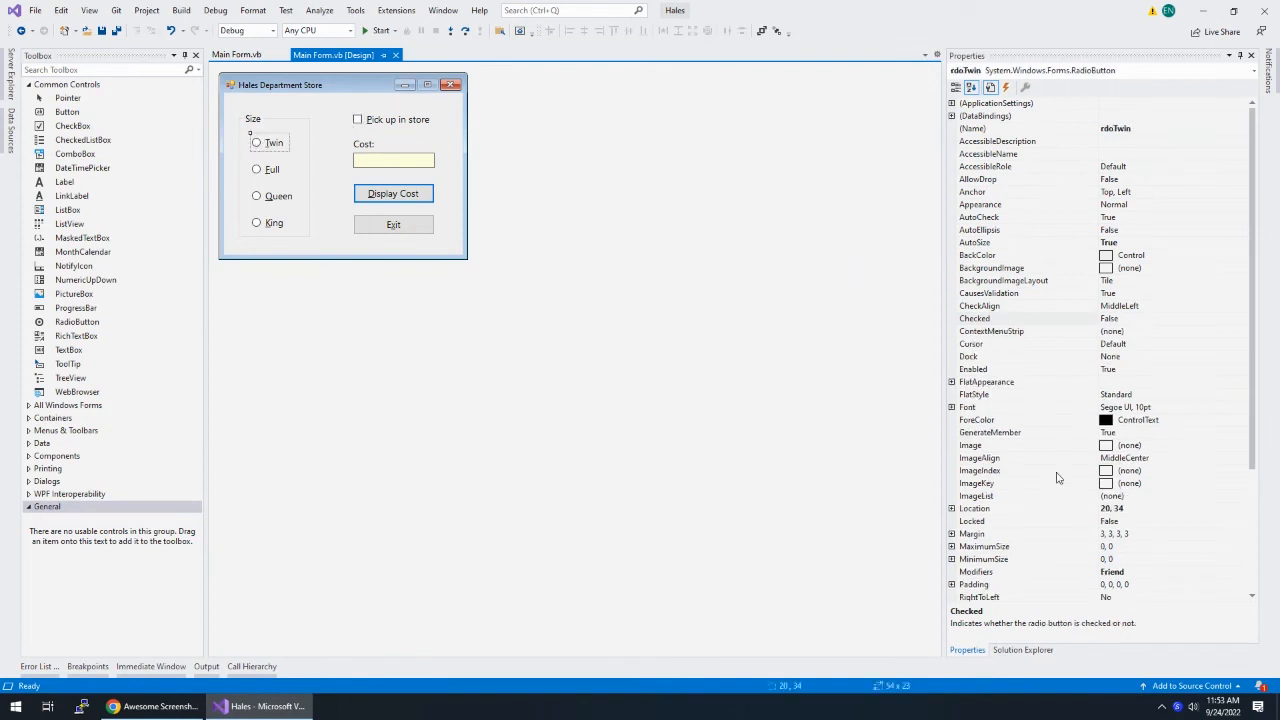
mouse_move(272, 140)
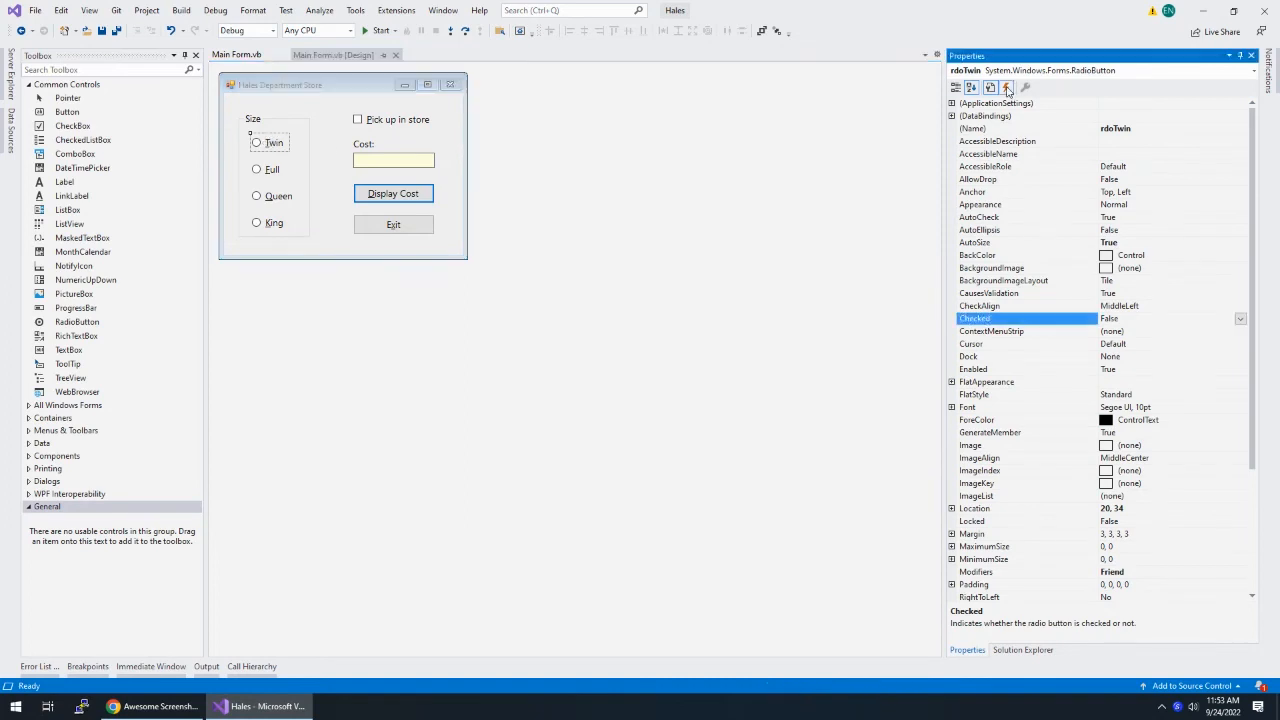
click(1006, 88)
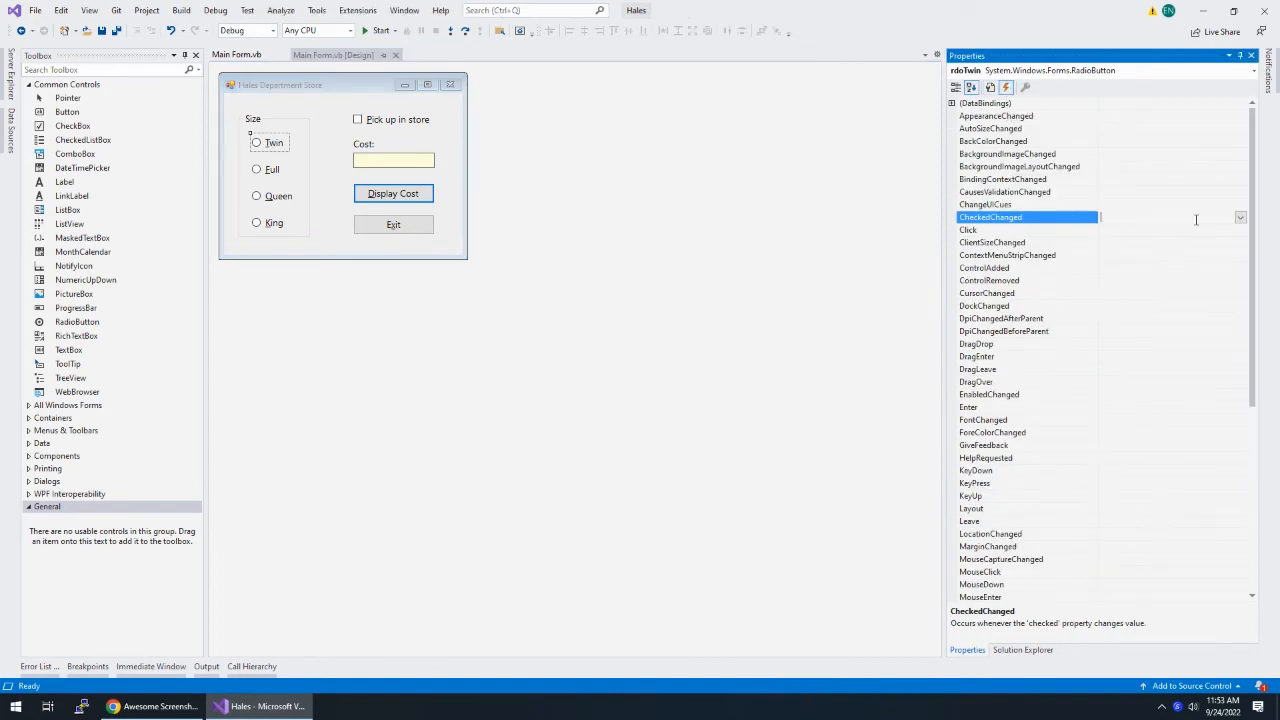
click(1240, 216)
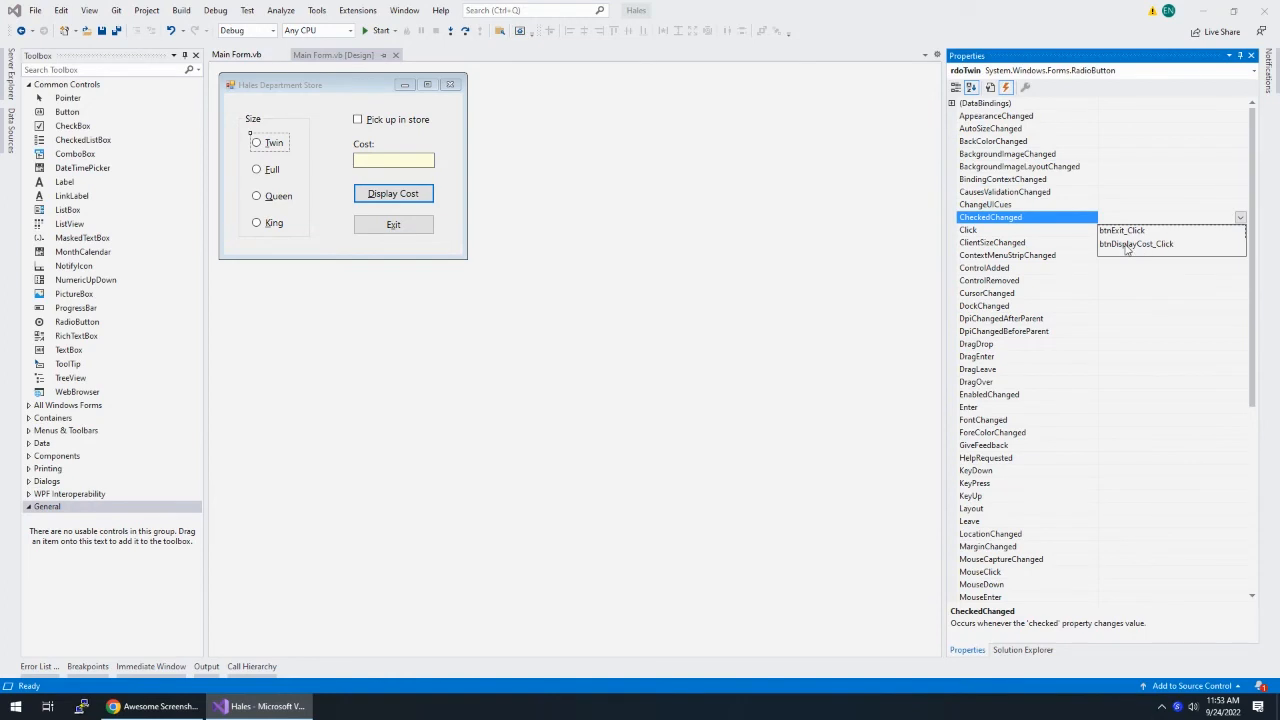
click(1136, 244)
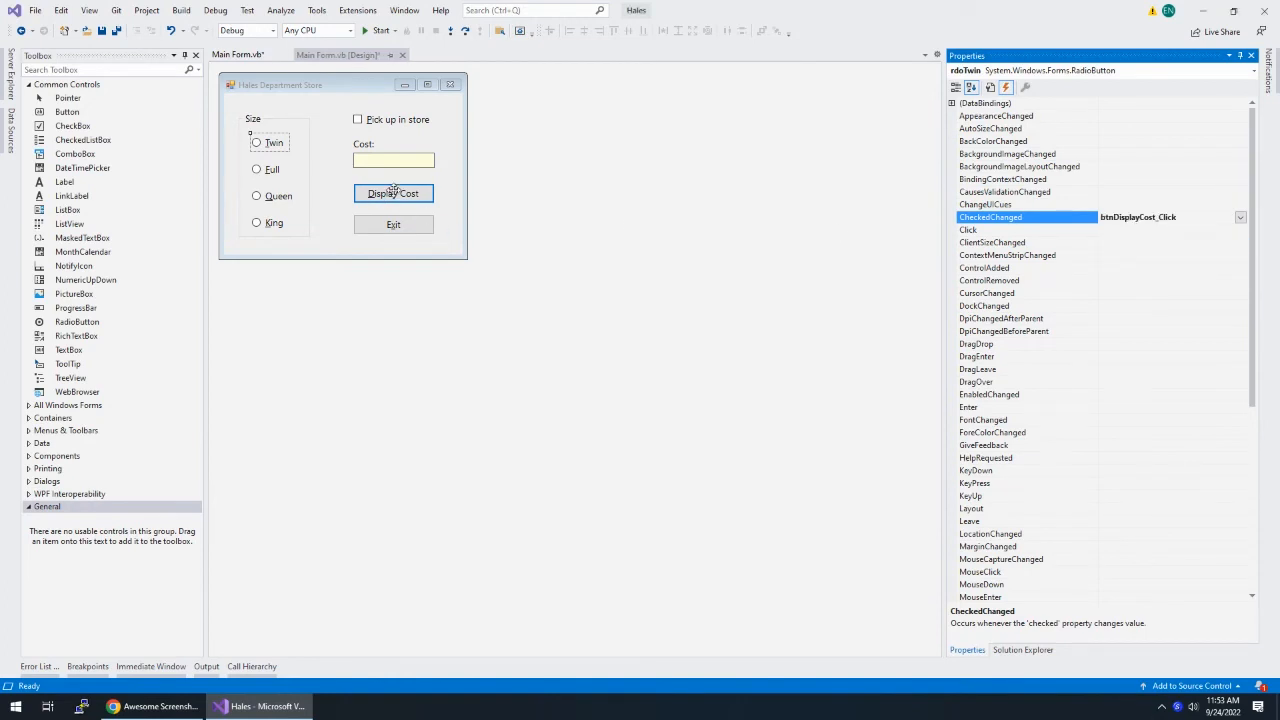
mouse_move(260, 168)
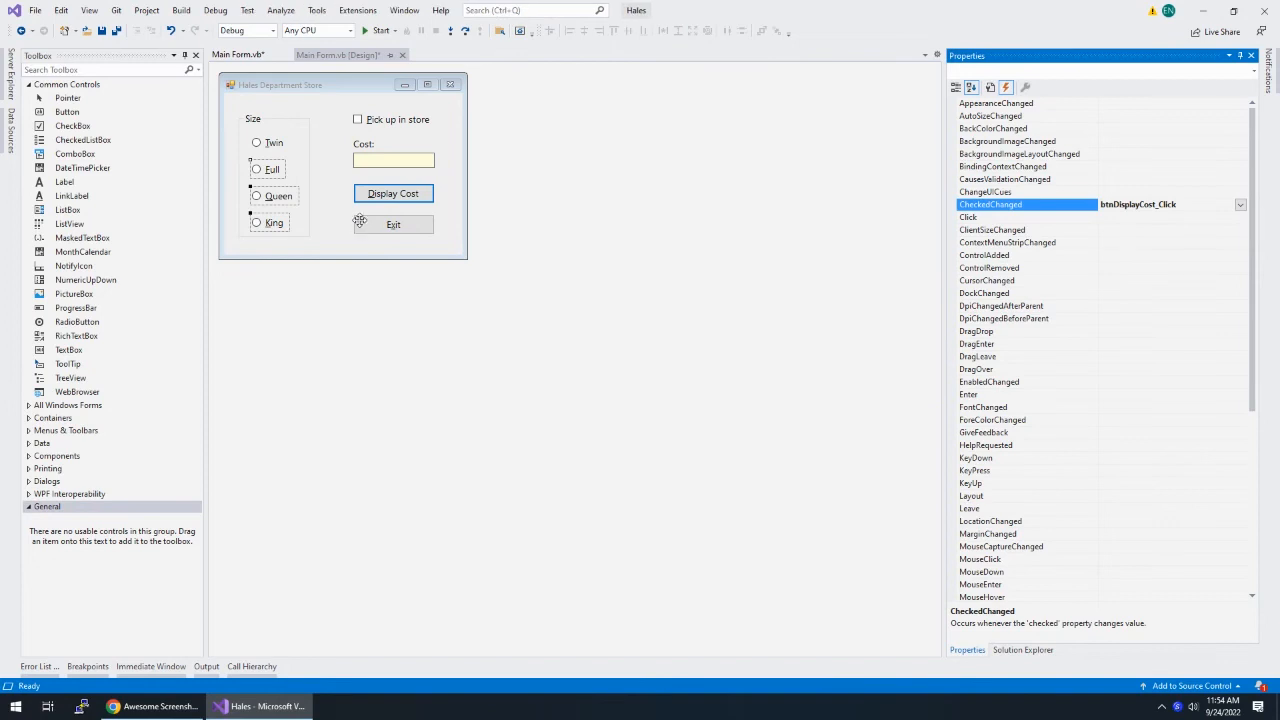
Wire chkPickUp's CheckedChanged to btnDisplayCost_Click as well, then go to the code
click(356, 120)
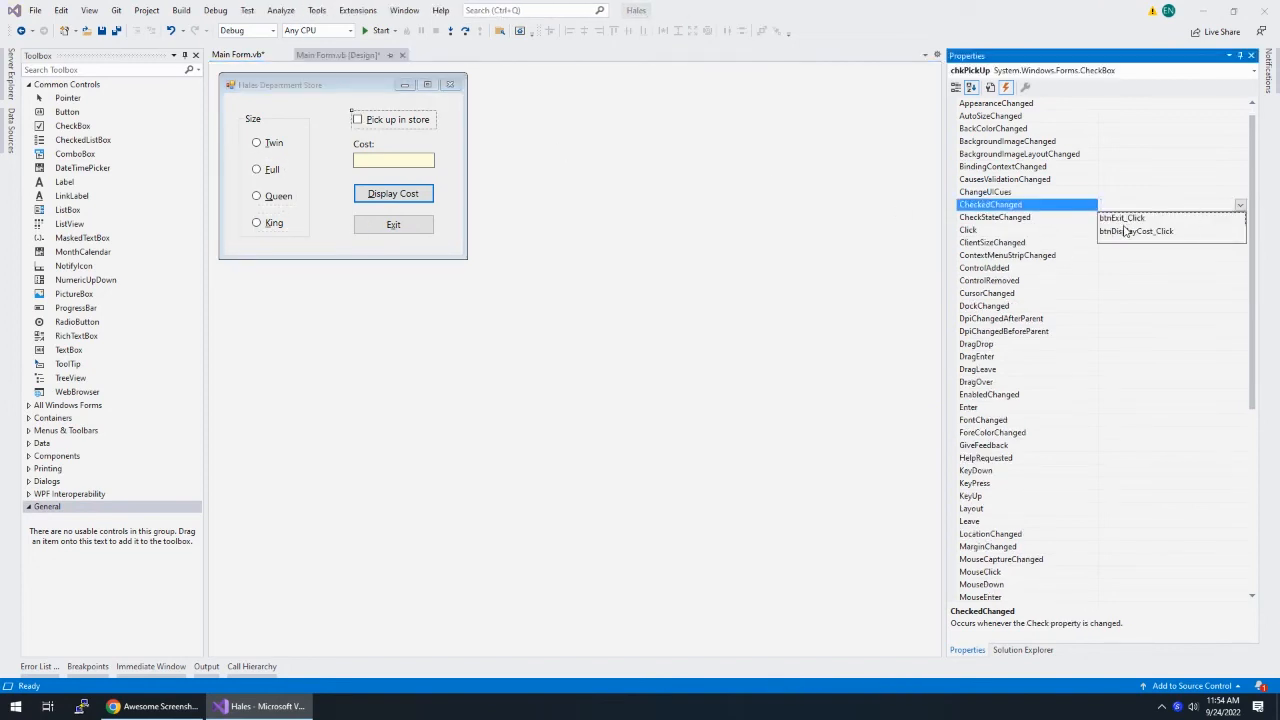
click(1136, 232)
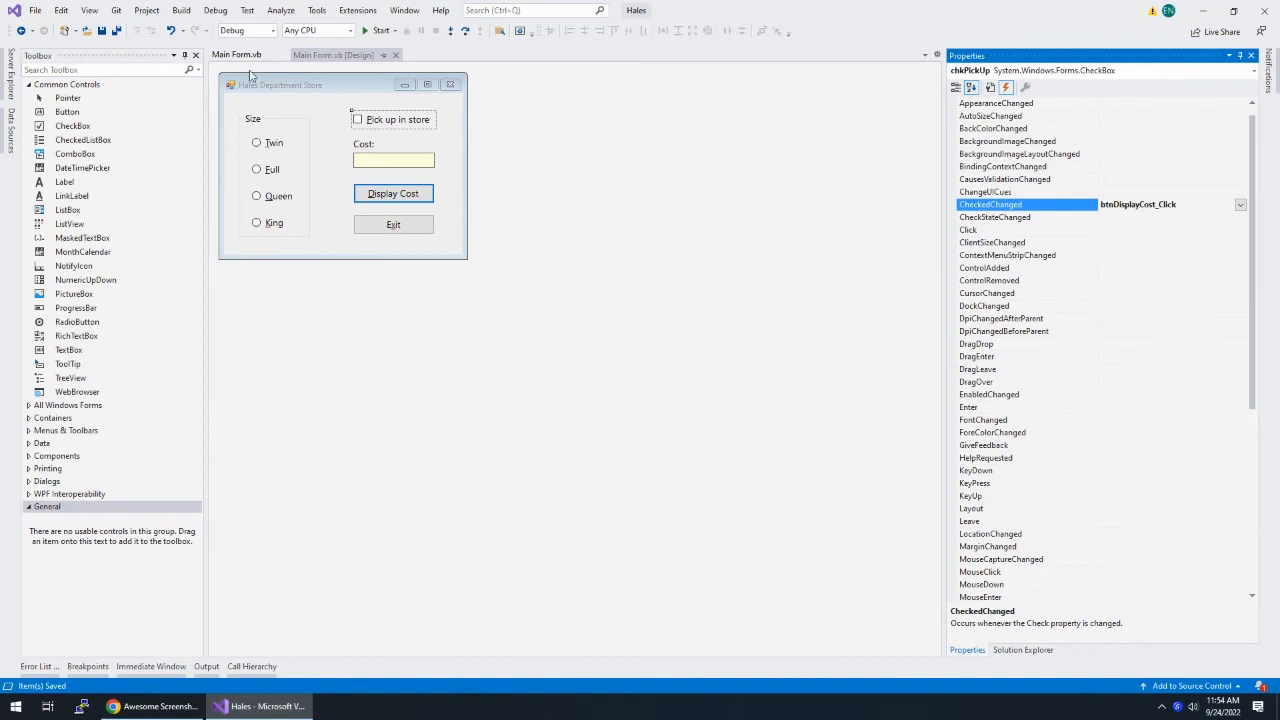
click(236, 54)
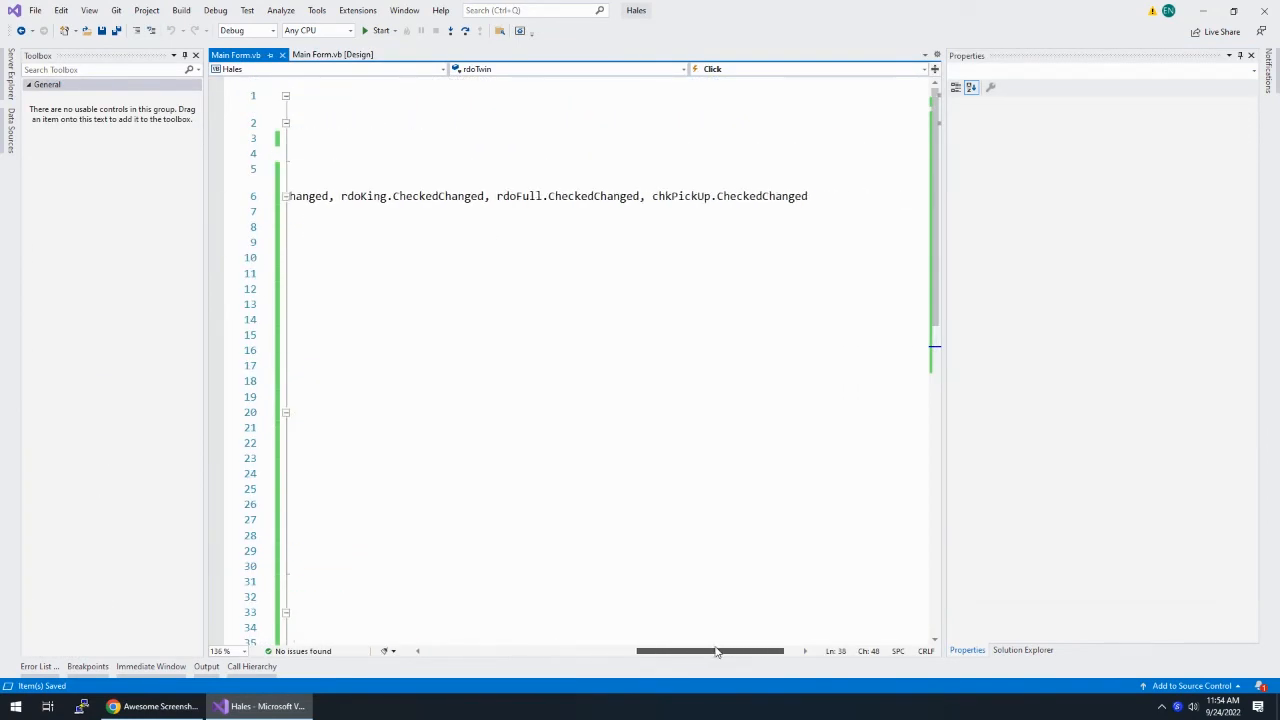
Rename btnDisplayCost_Click to calcComforterCost, confirm the events follow it, and start the app
drag(710, 652, 540, 652)
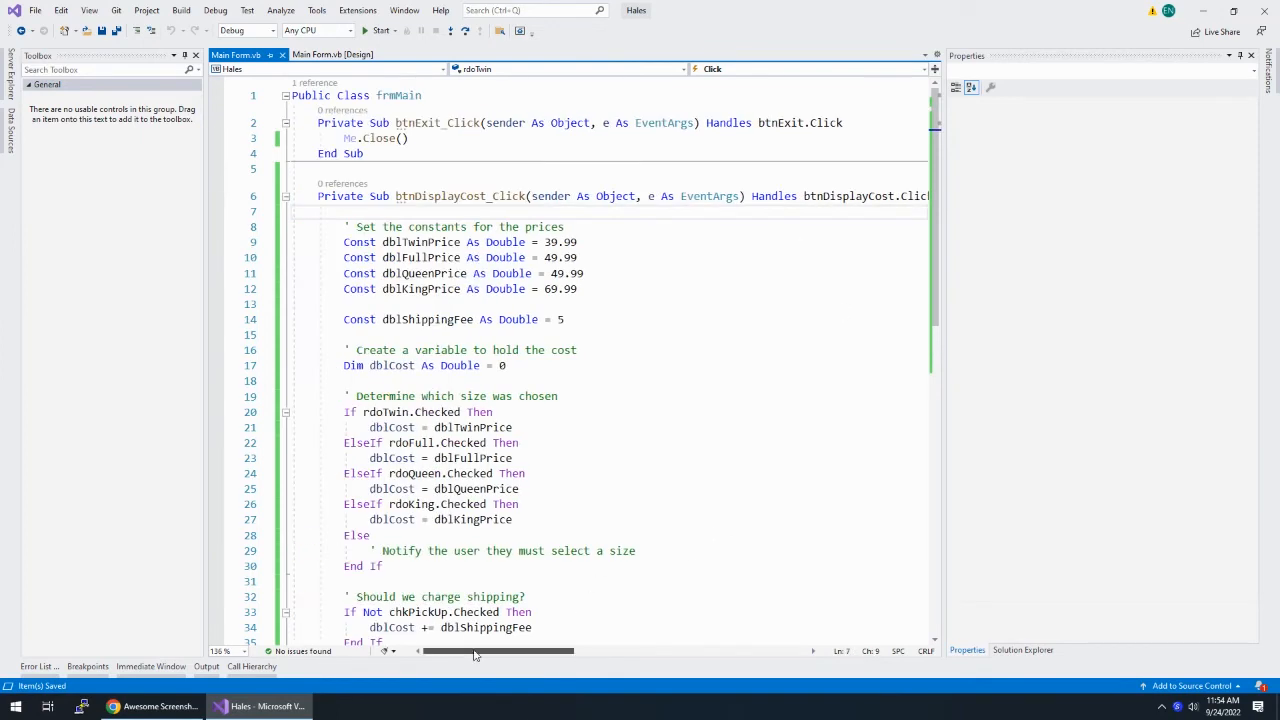
double_click(460, 196)
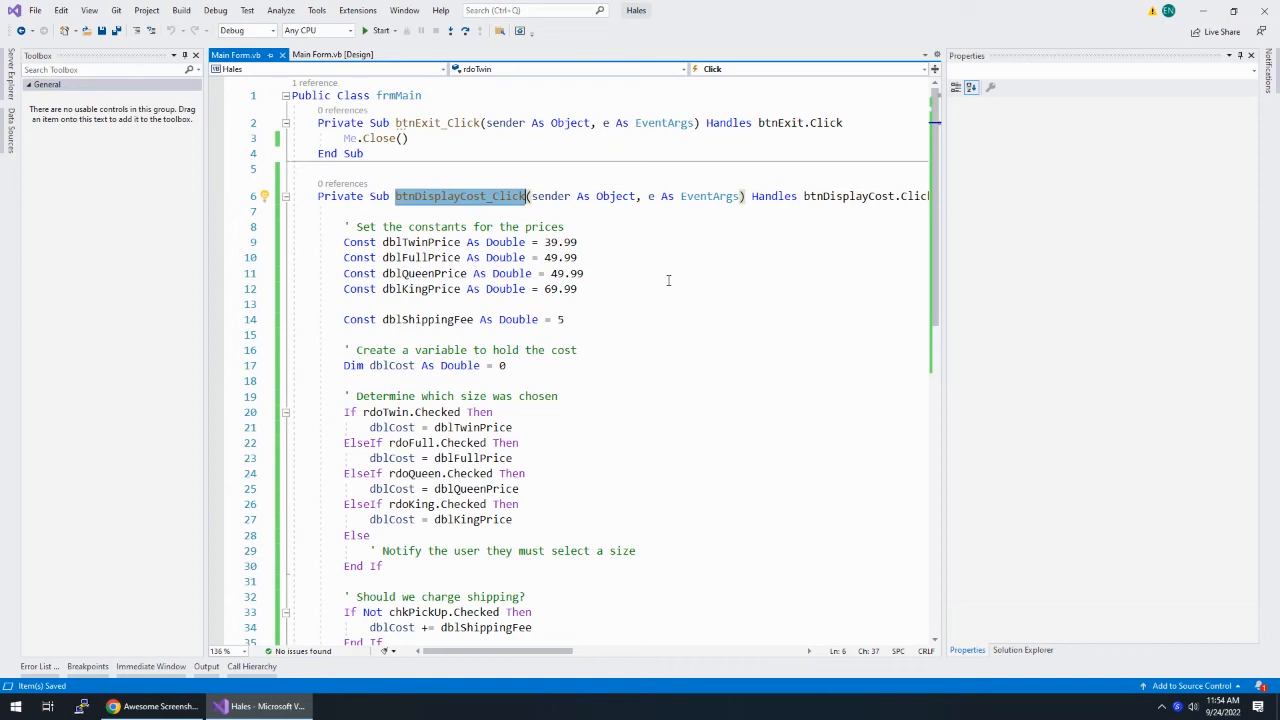
text(calcComforter)
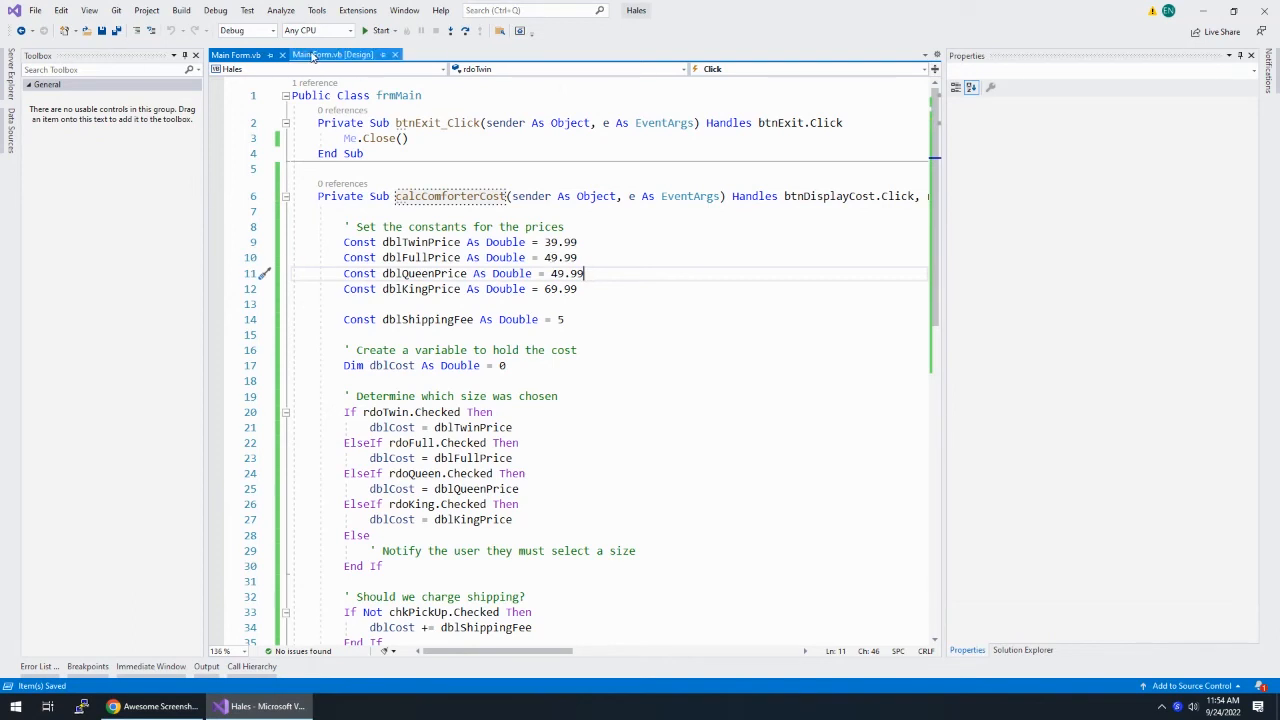
click(332, 54)
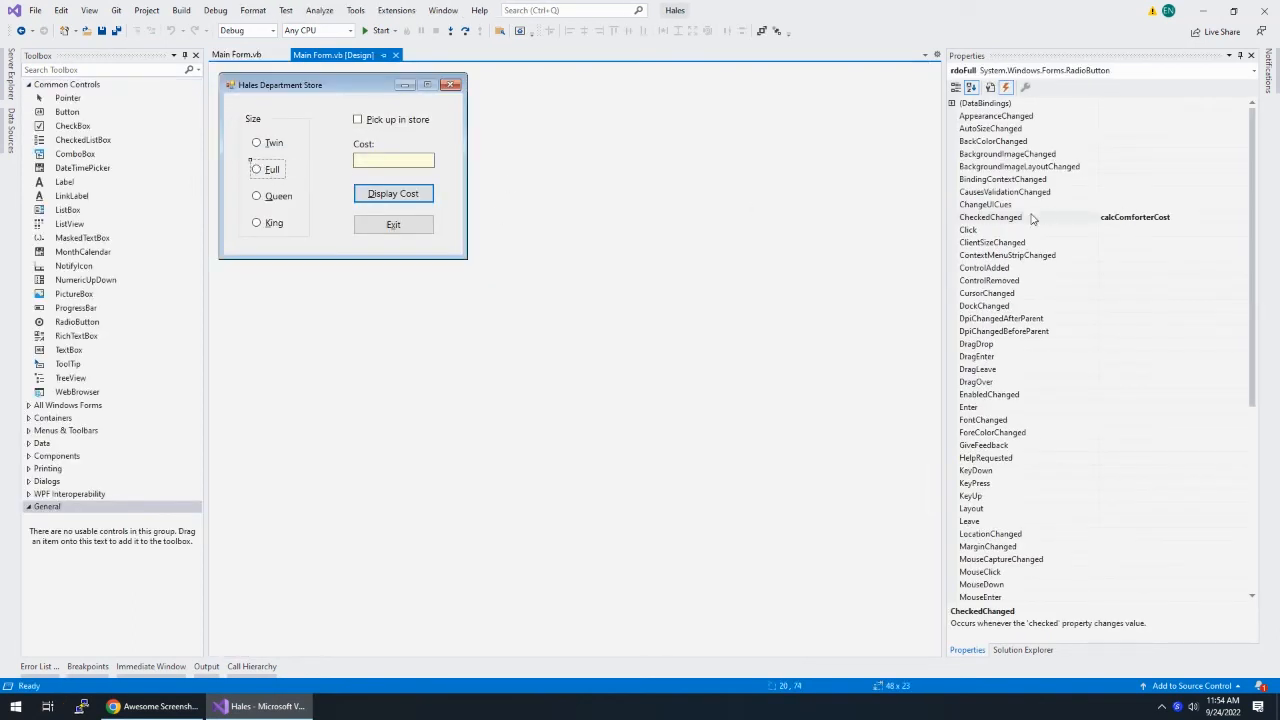
mouse_move(1168, 222)
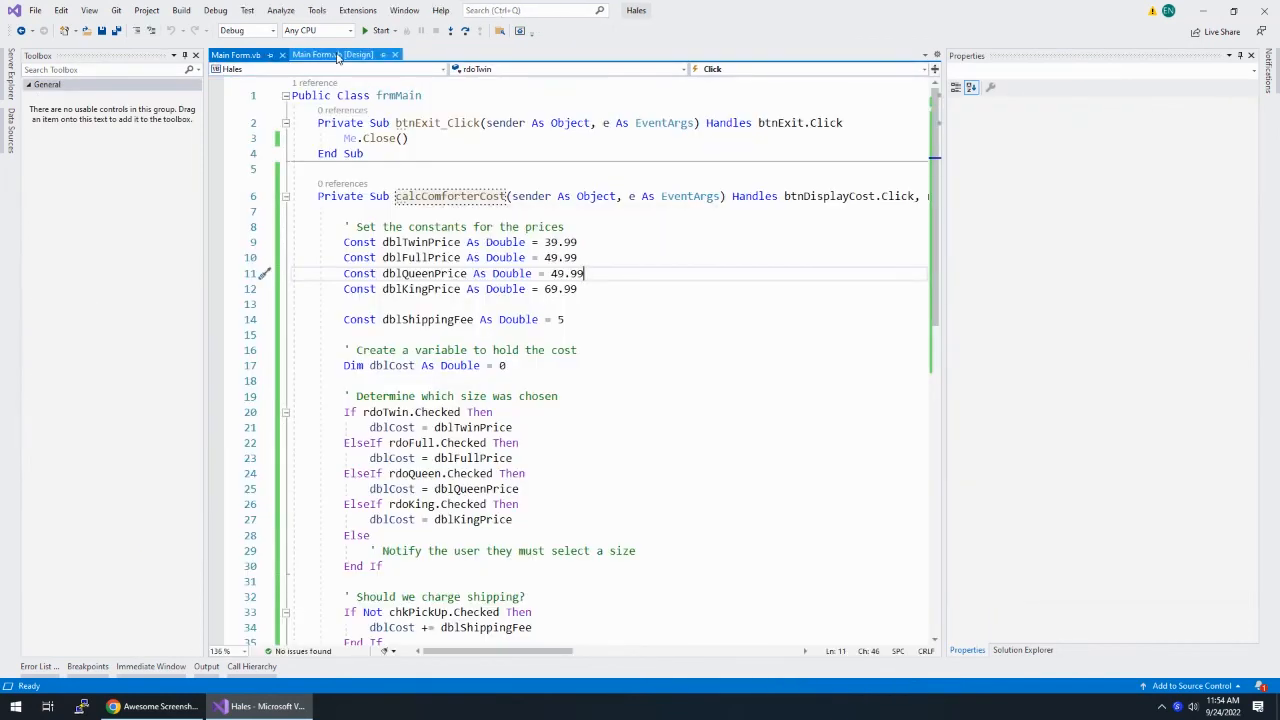
click(378, 30)
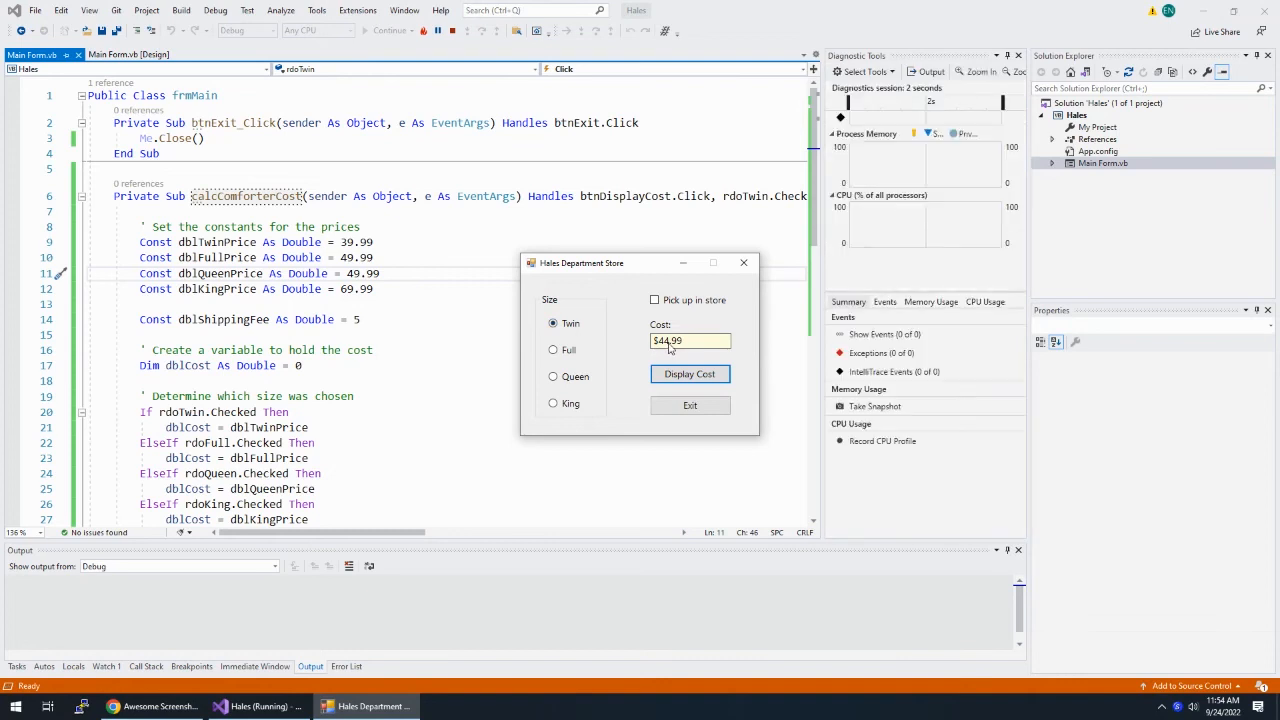
Toggle pickup and switch Queen/King sizes to see costs update instantly, then exit the form
click(654, 300)
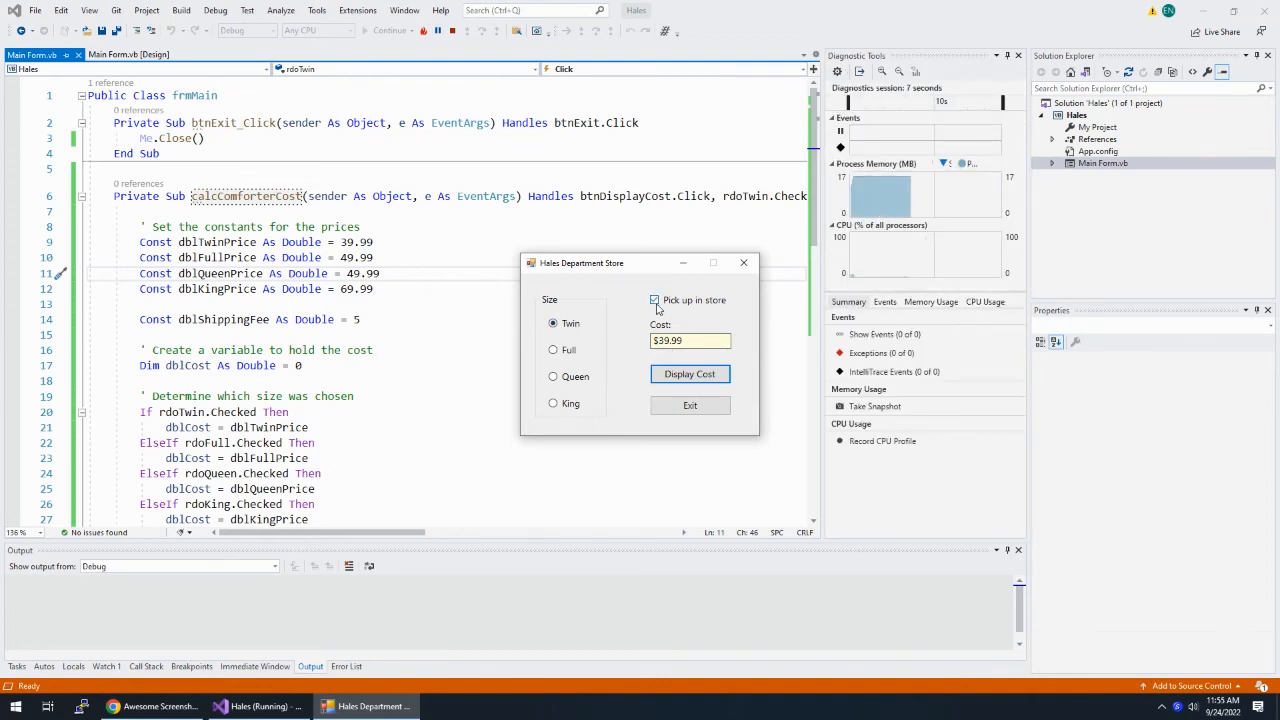
click(654, 300)
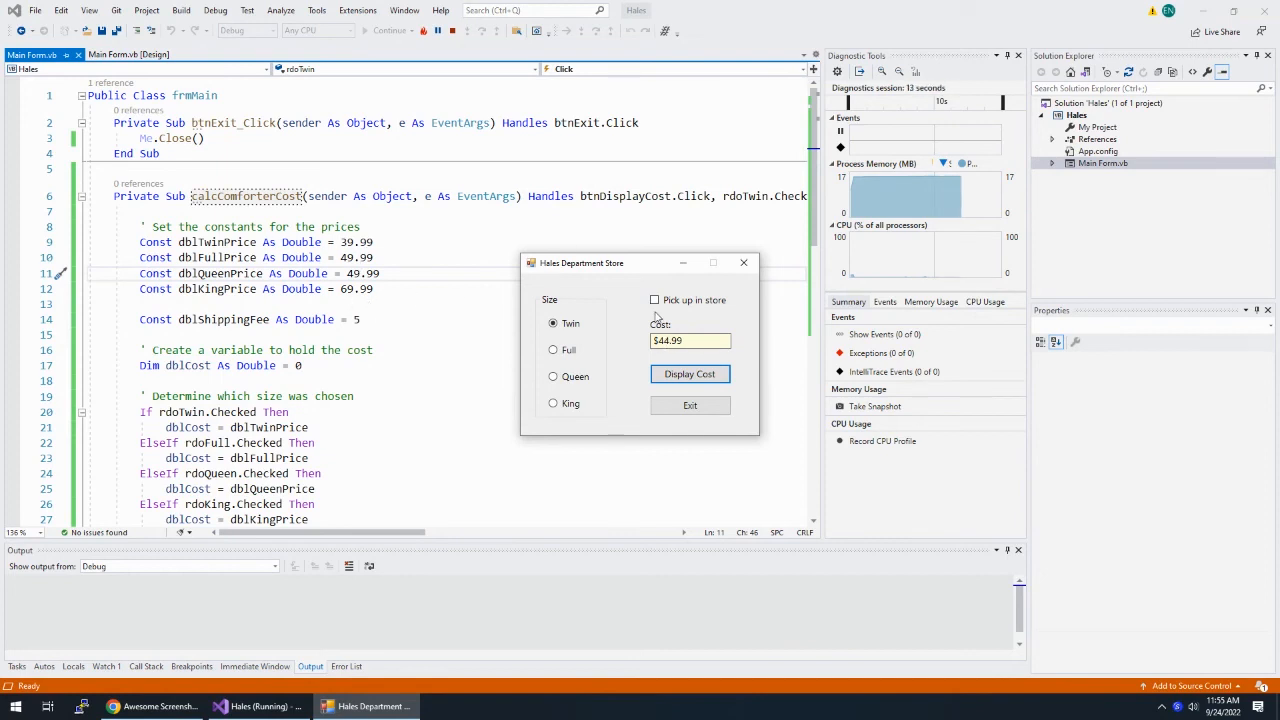
click(654, 300)
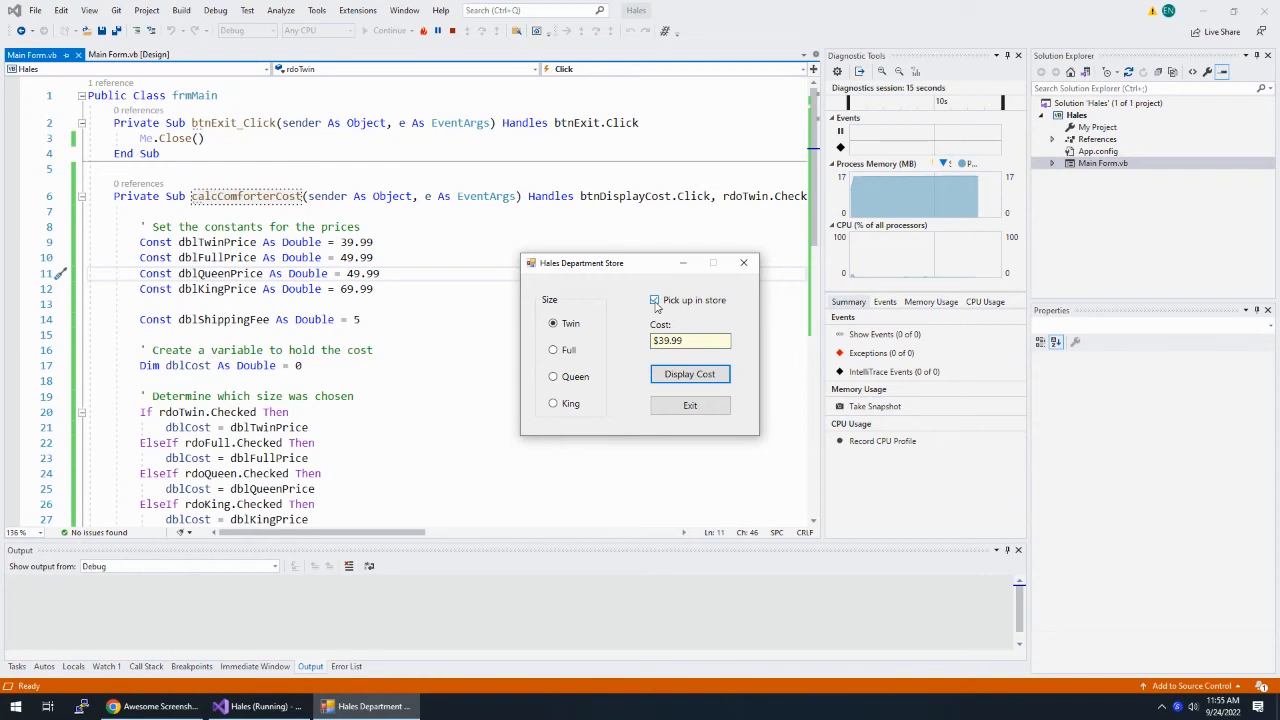
click(552, 376)
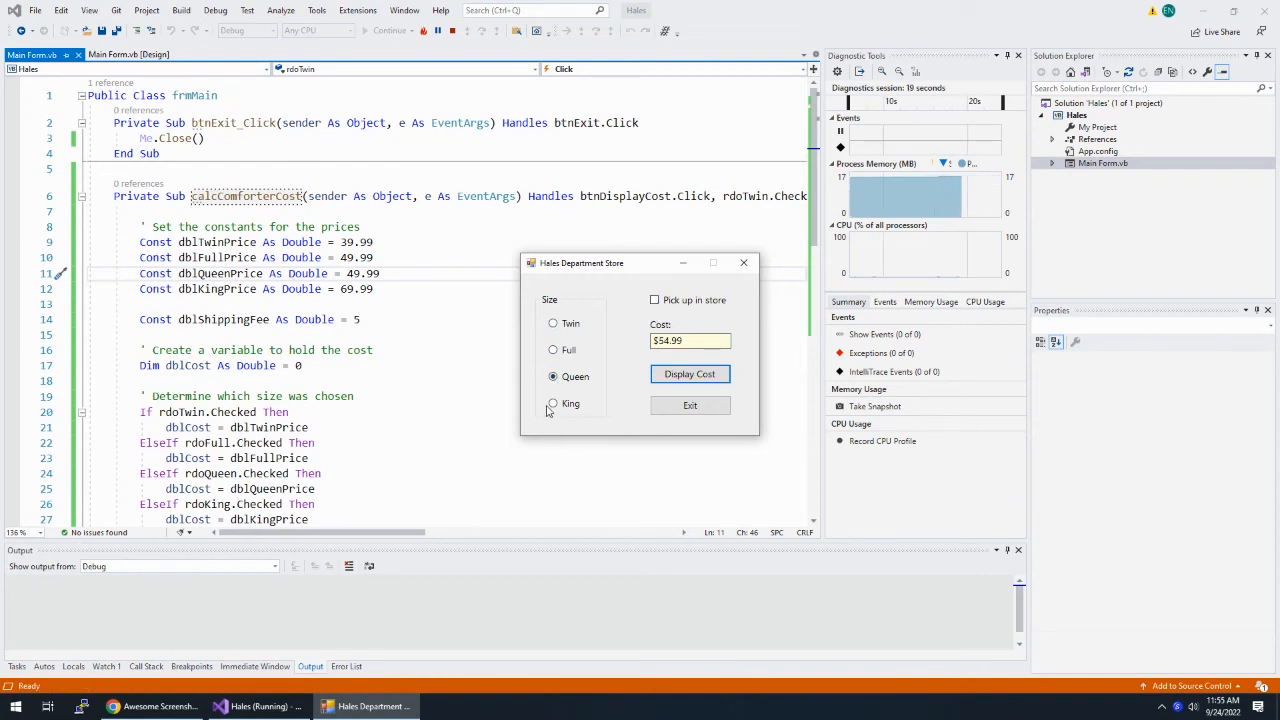
click(552, 350)
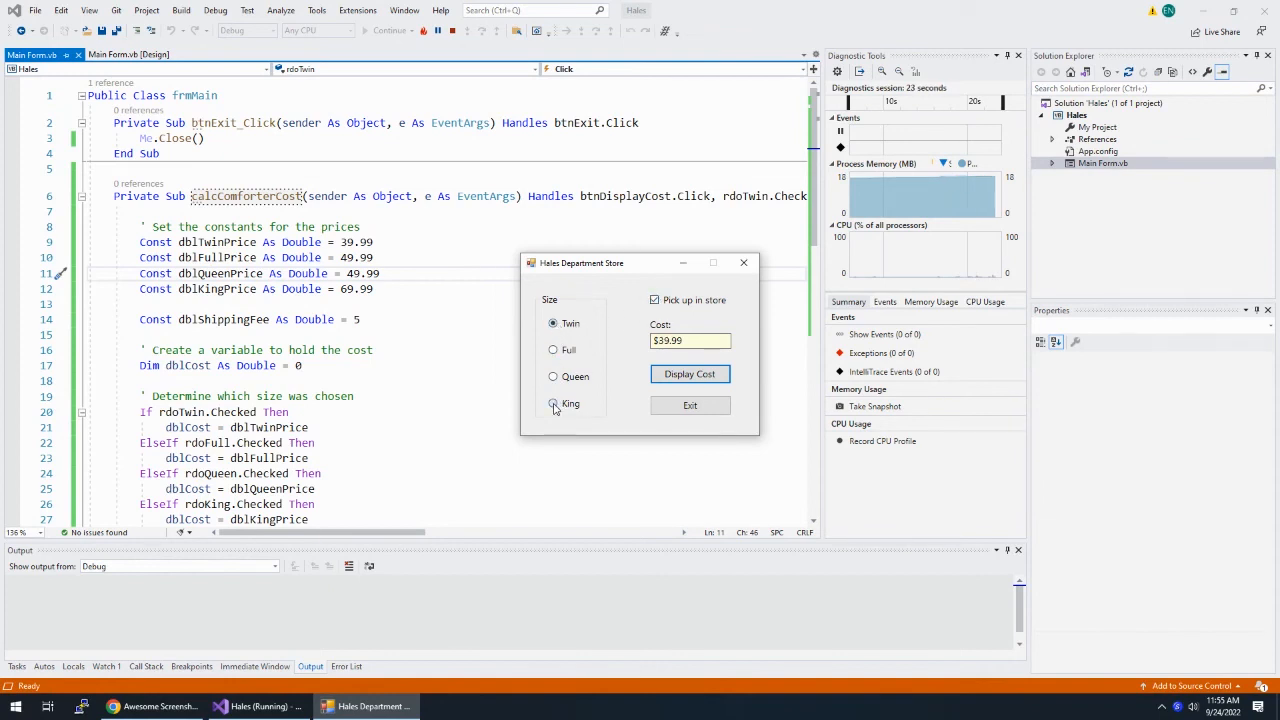
click(552, 404)
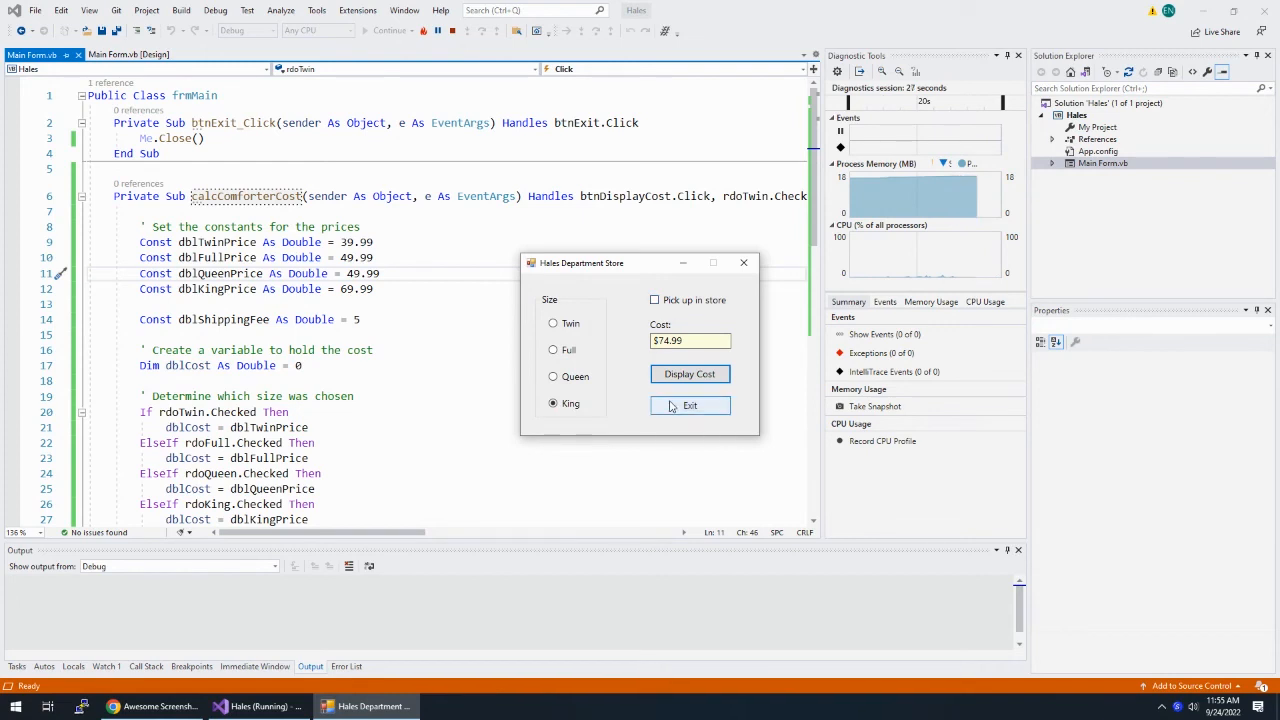
click(688, 404)
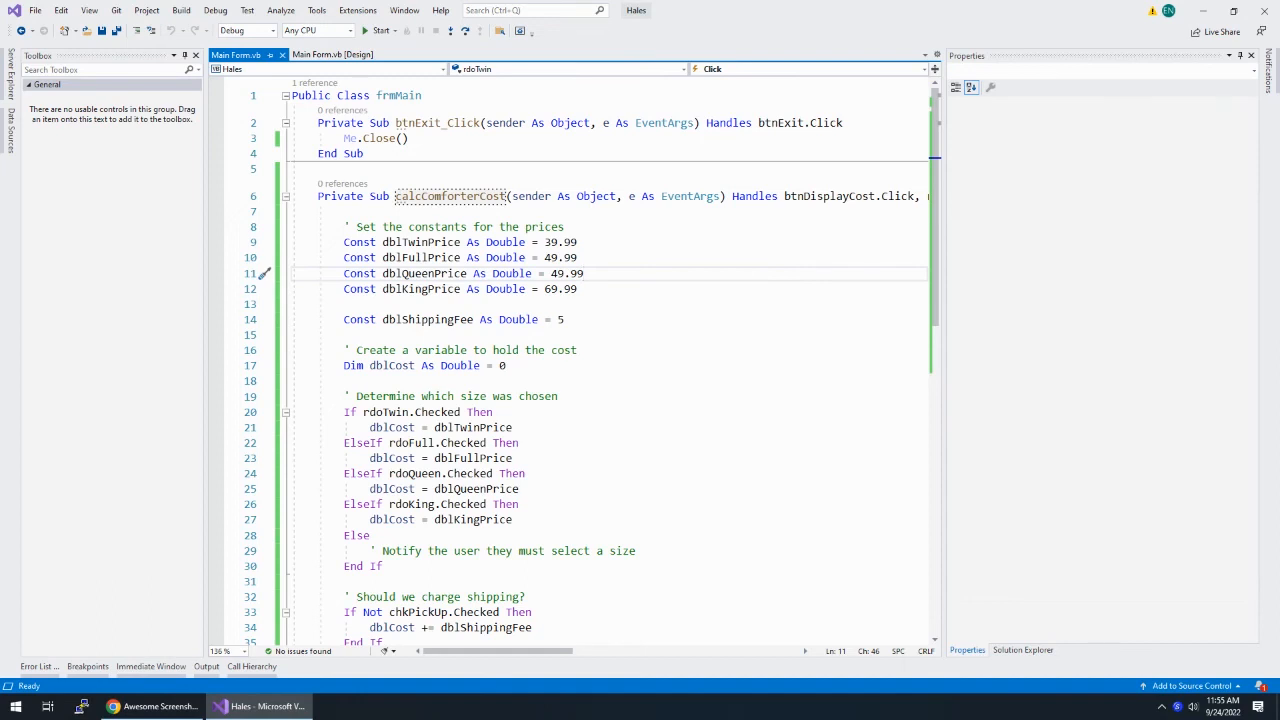
mouse_move(618, 288)
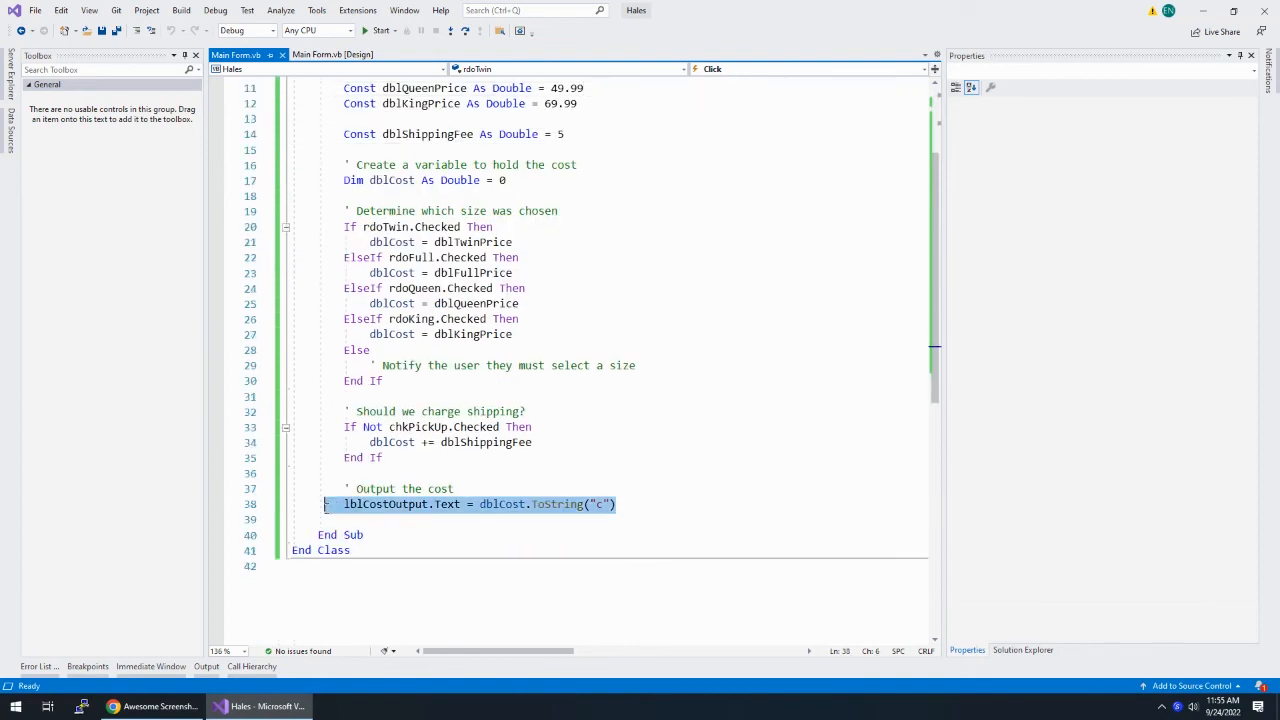
click(384, 504)
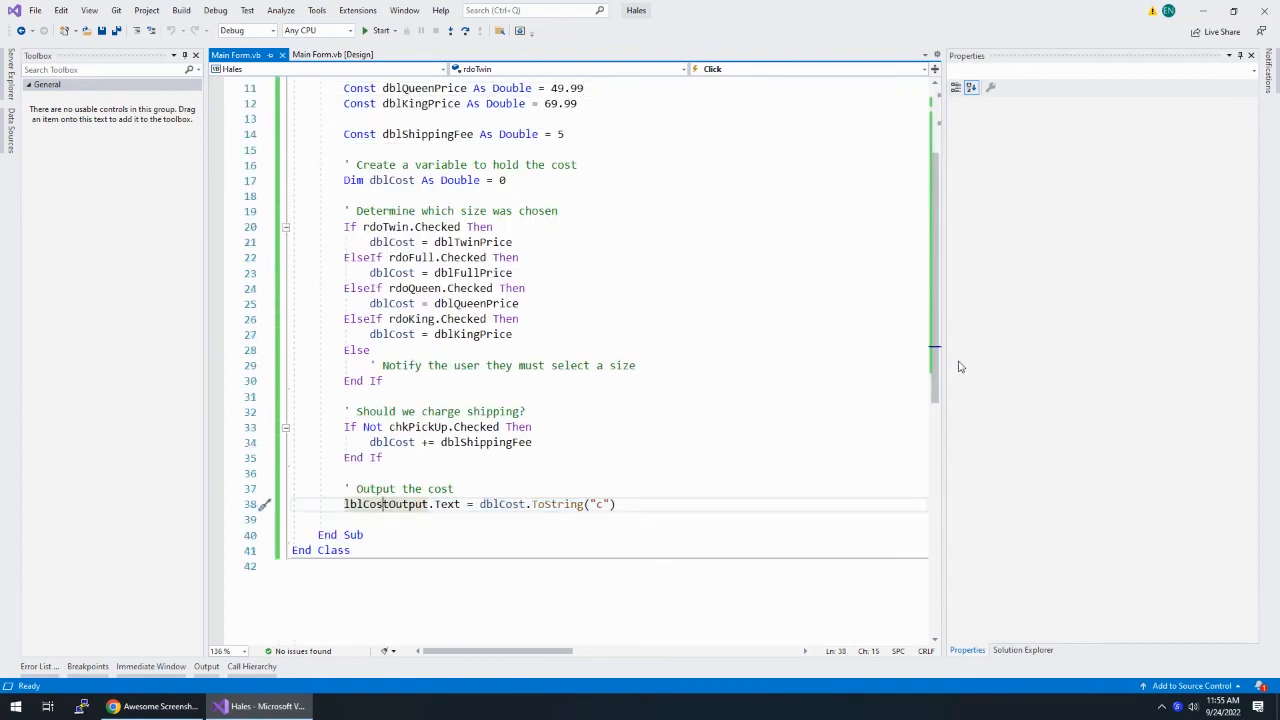
click(380, 30)
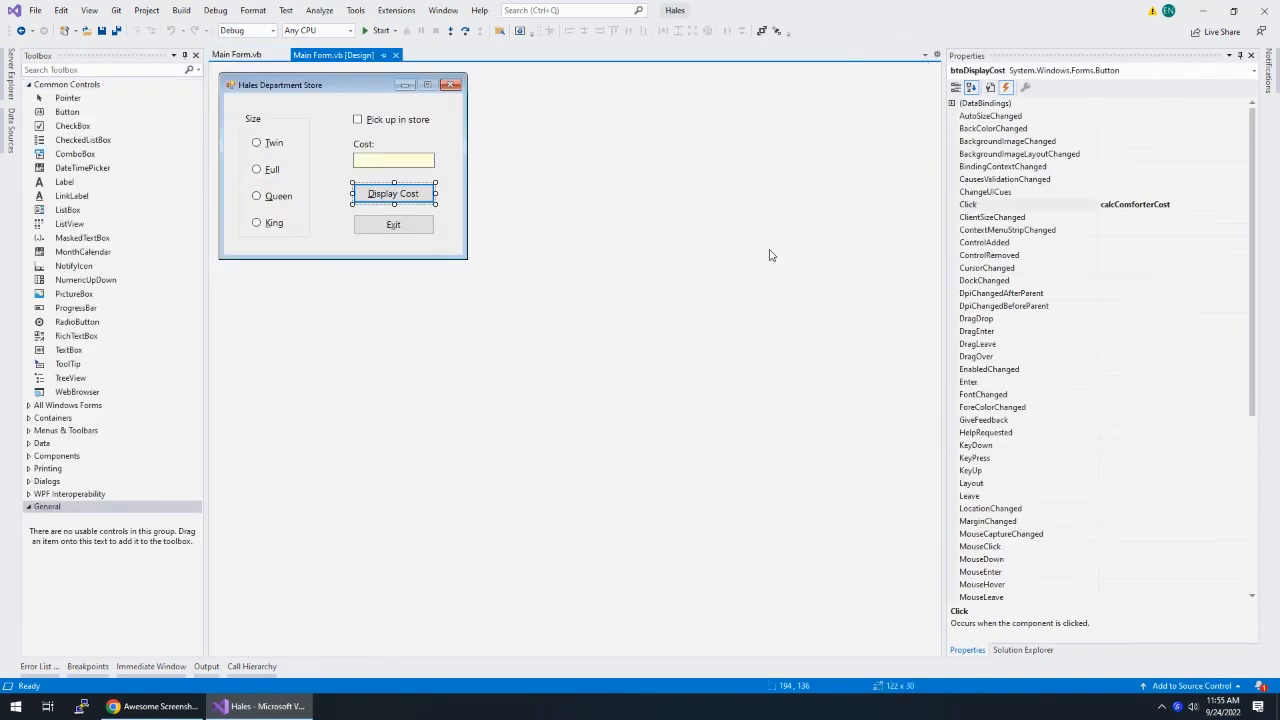
Set btnDisplayCost Visible to False and verify Queen with pickup still shows $49.99 at run time
scroll(down, 3)
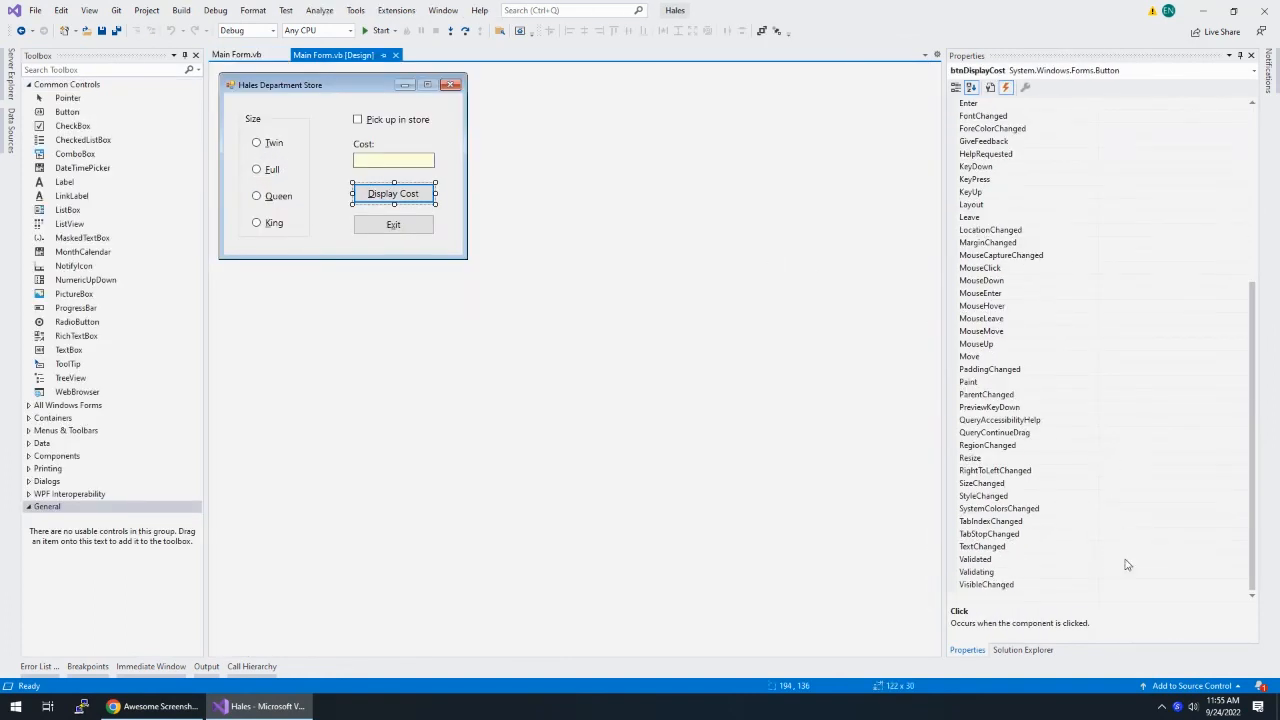
click(972, 88)
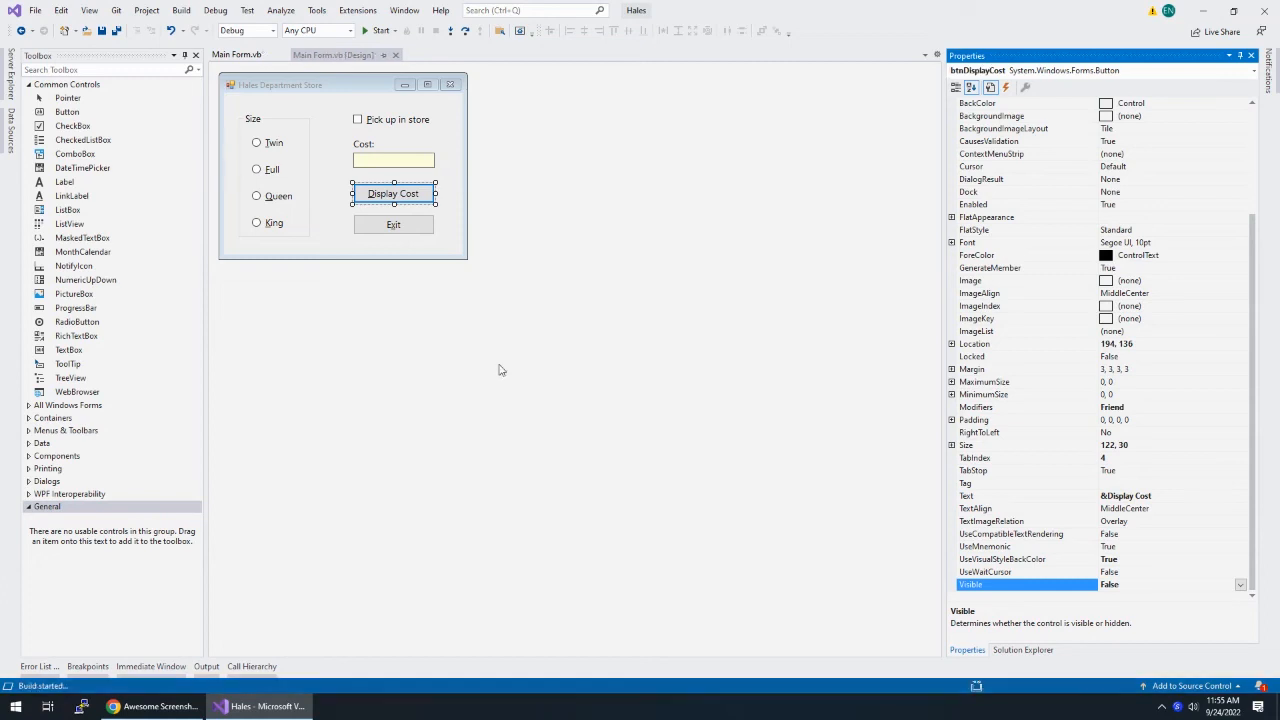
click(380, 30)
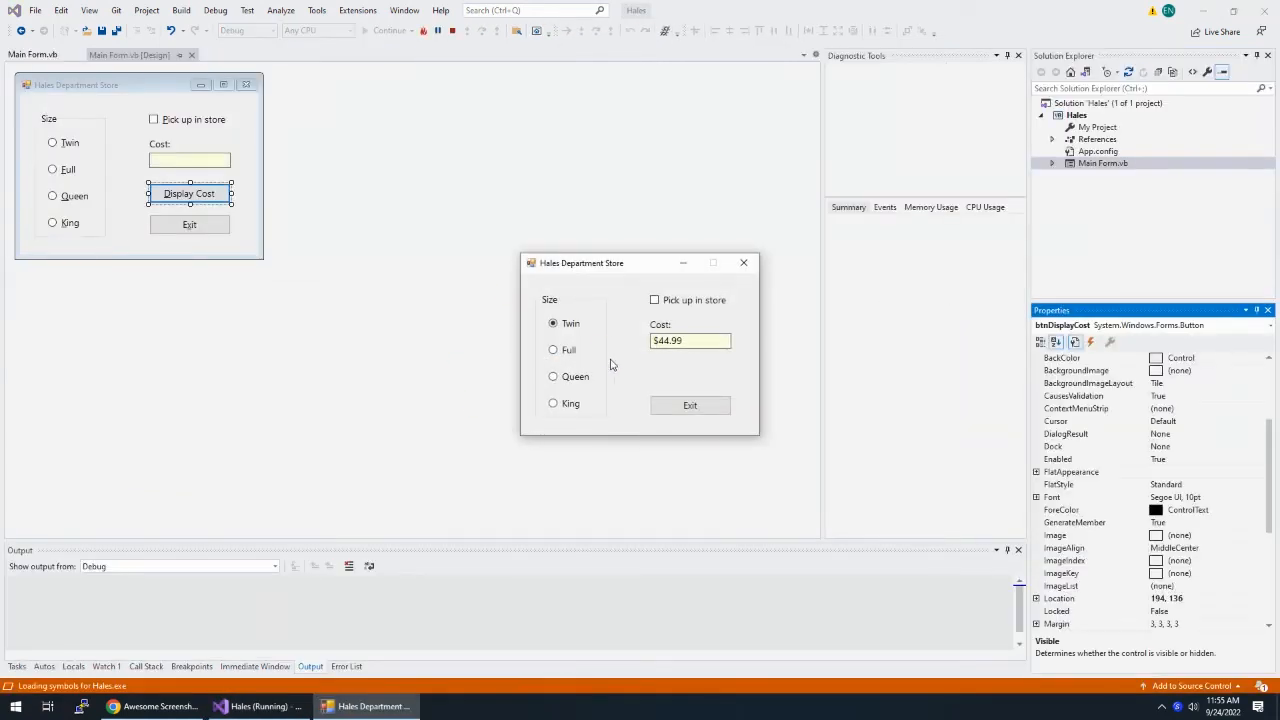
click(552, 404)
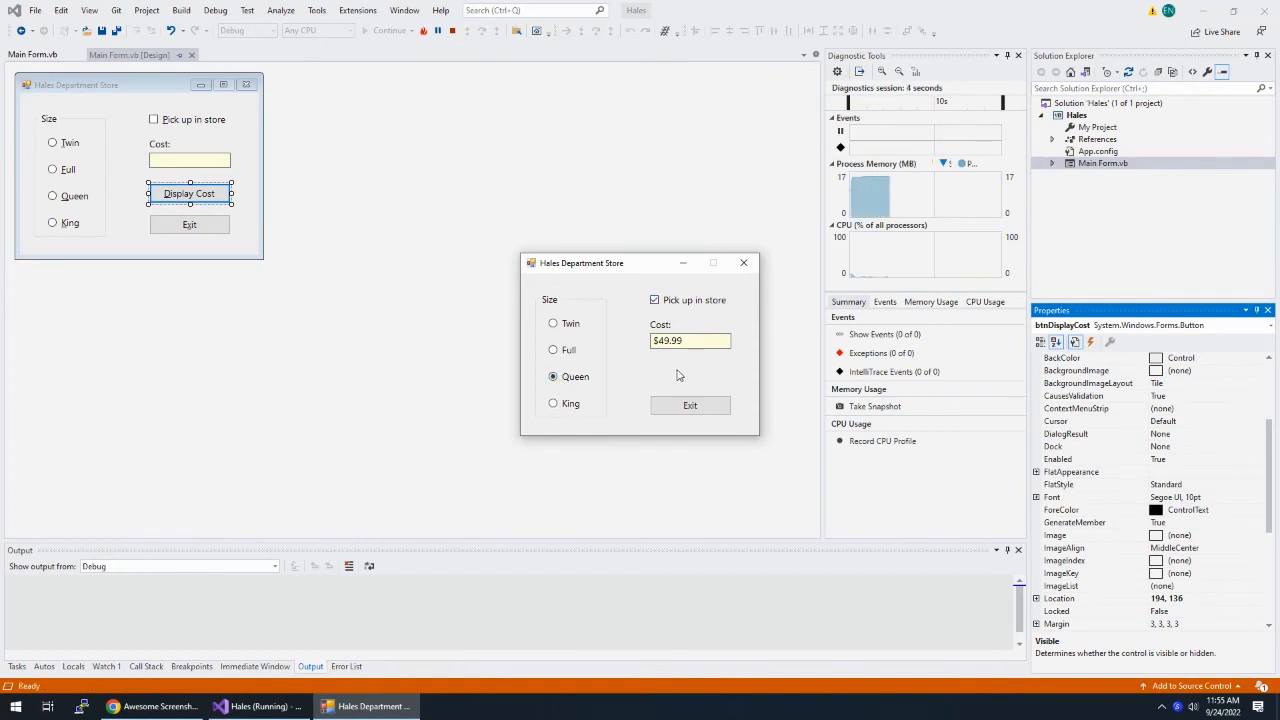
click(552, 324)
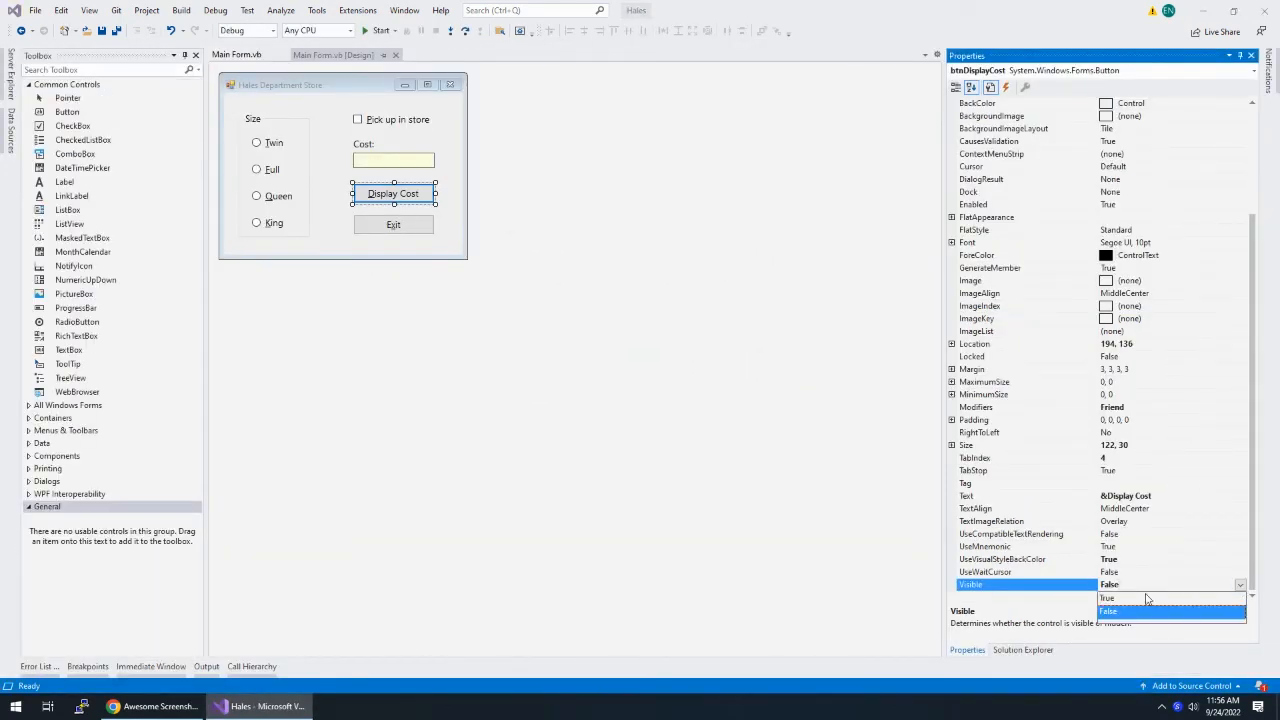
click(1108, 598)
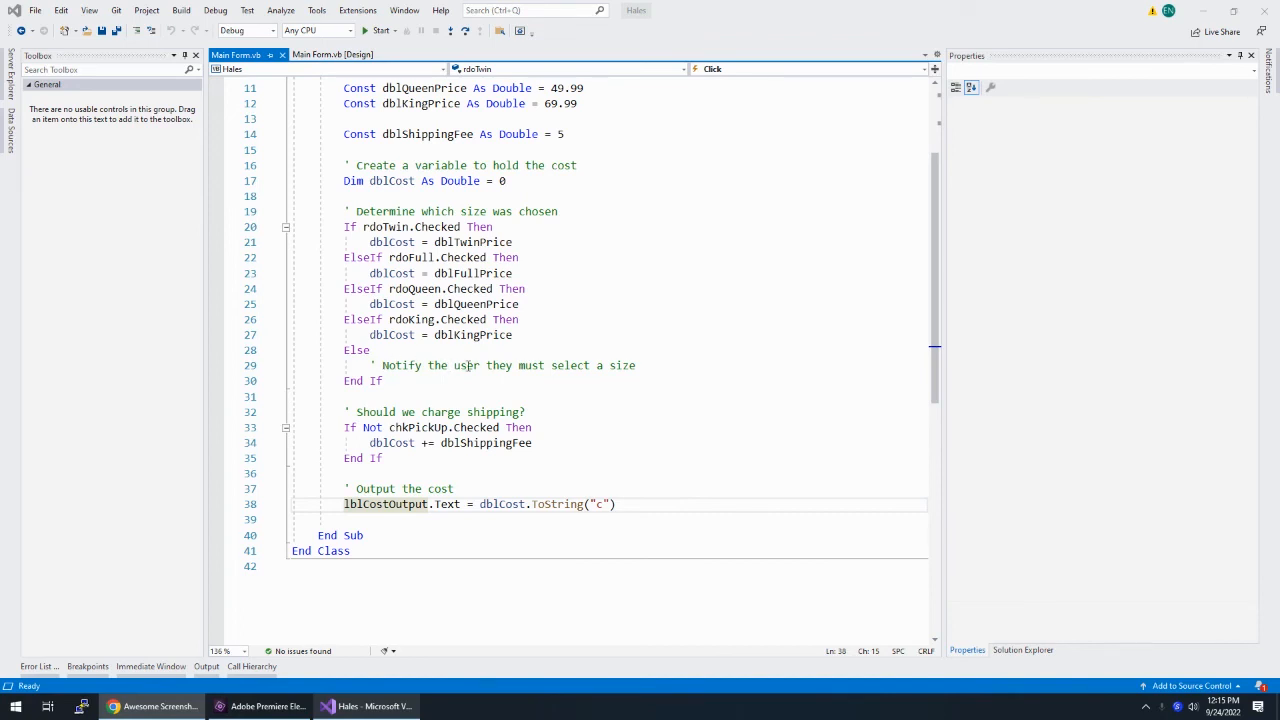
Add MessageBox.Show("Please select a comforter size.", "Input Error") inside the Else branch
scroll(up, 3)
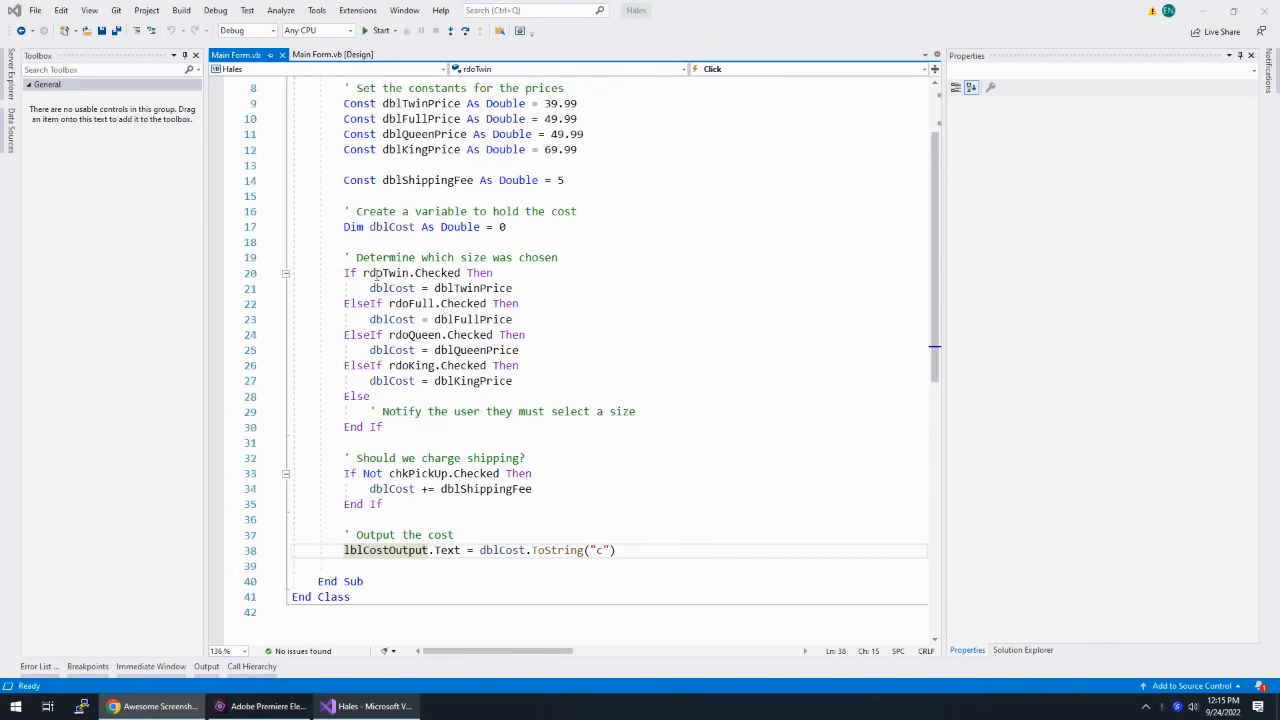
mouse_move(400, 288)
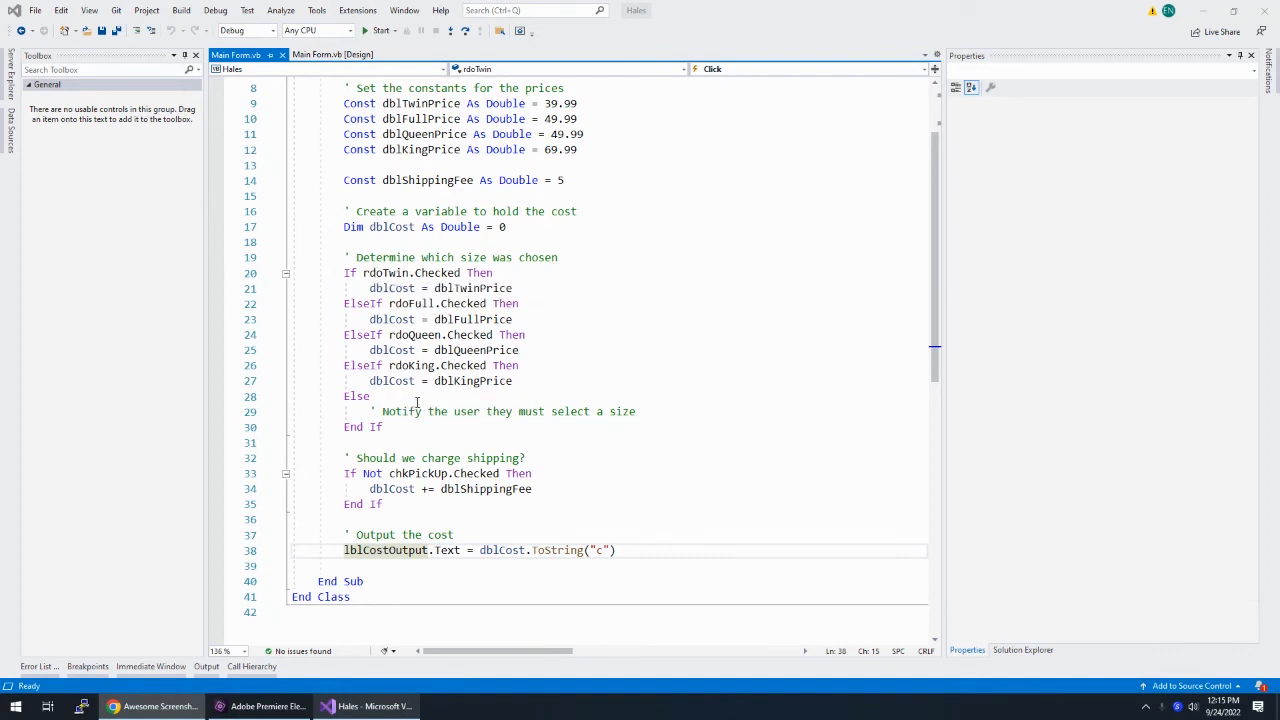
click(676, 412)
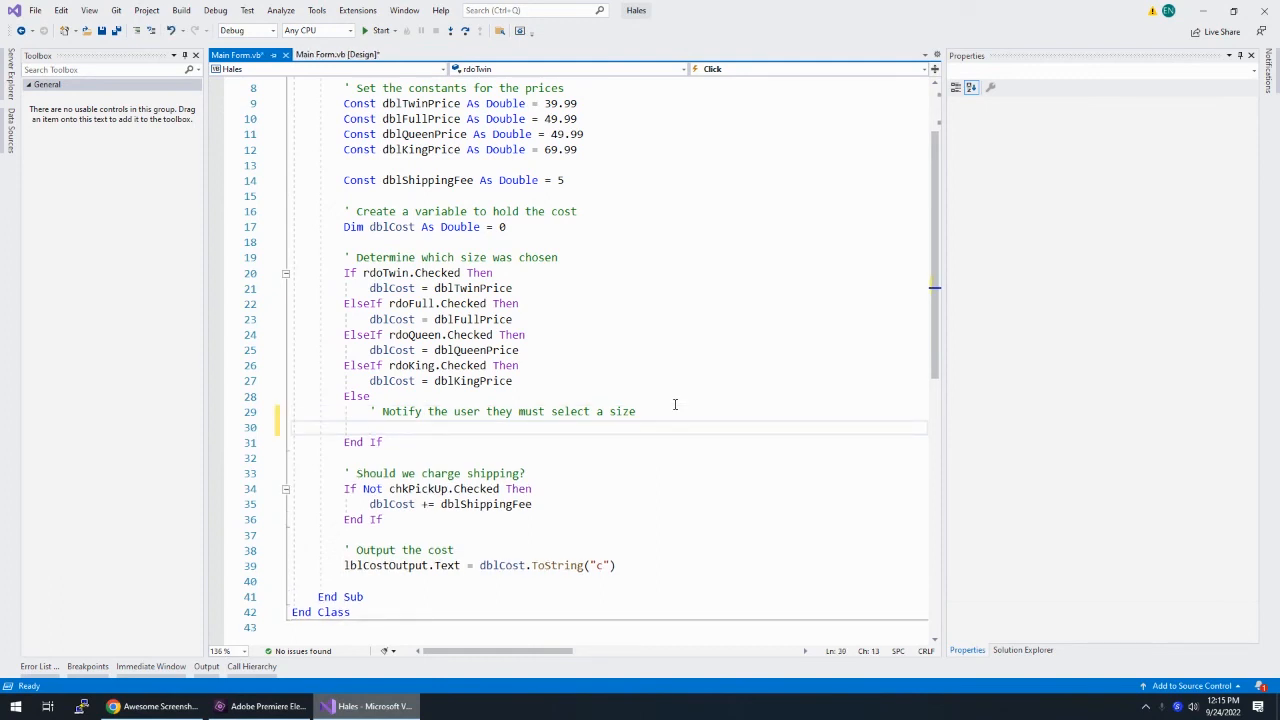
text(MessageBox.Show()
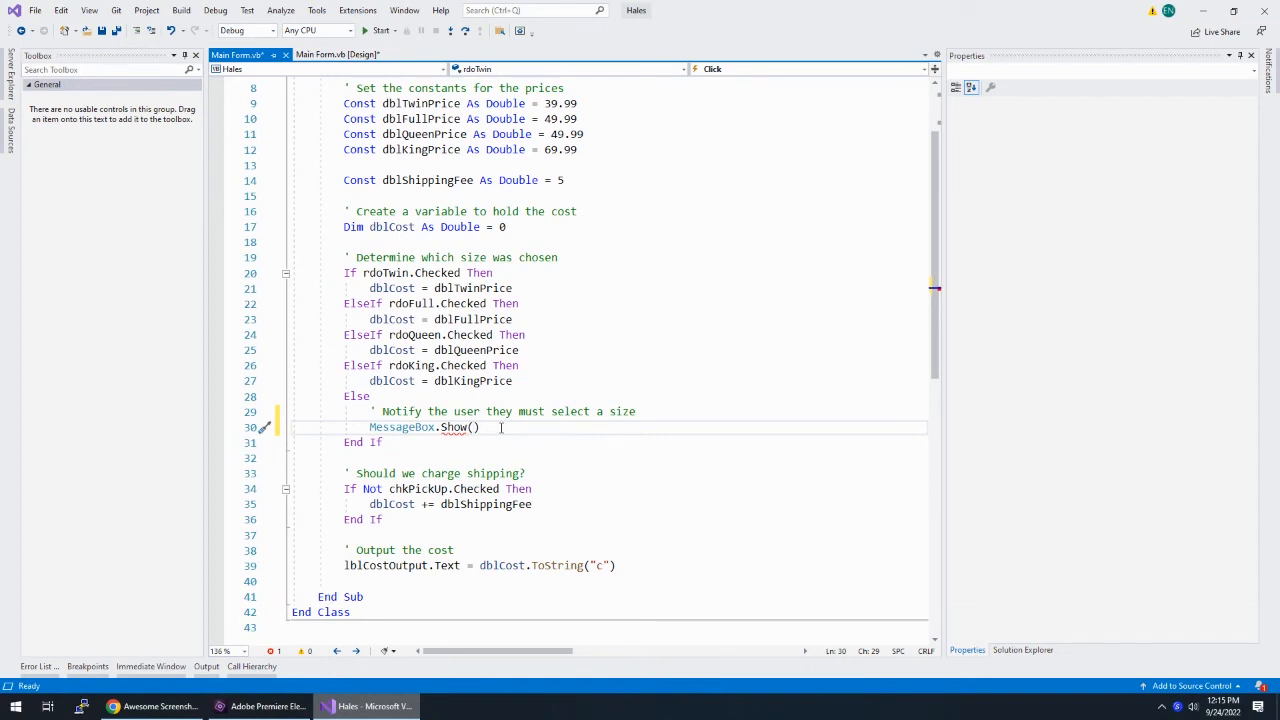
text(")
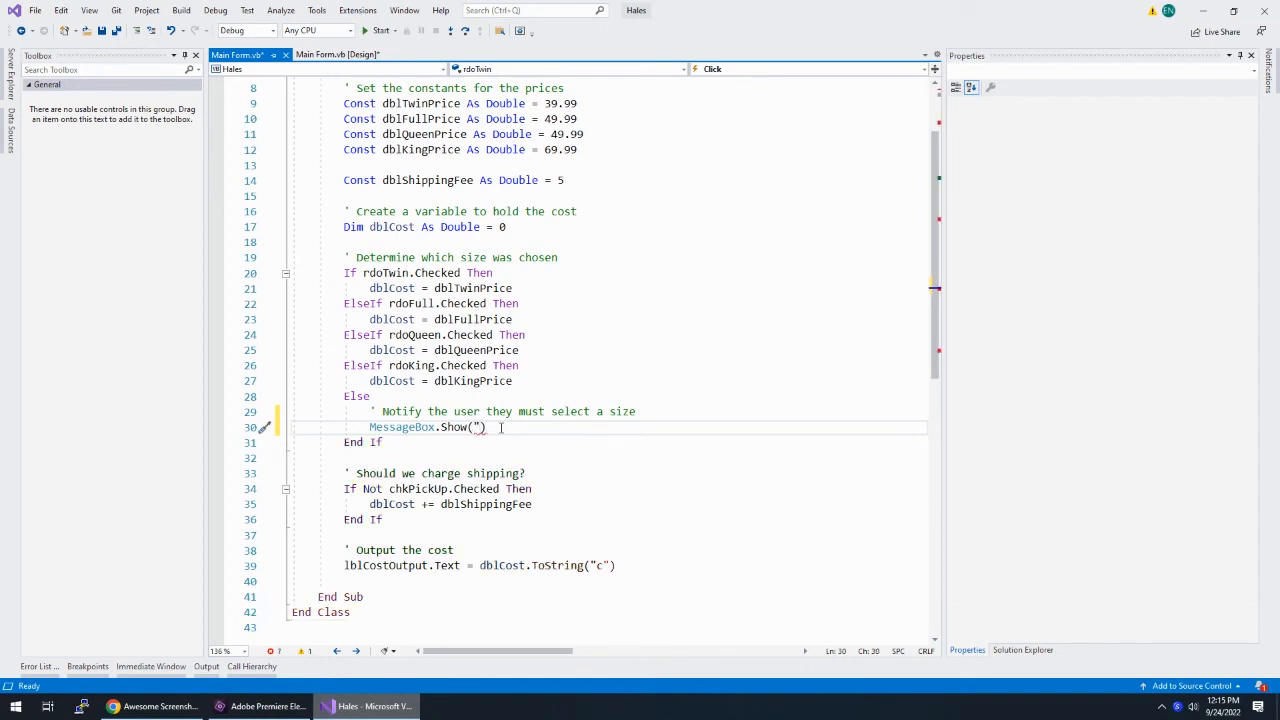
text(P)
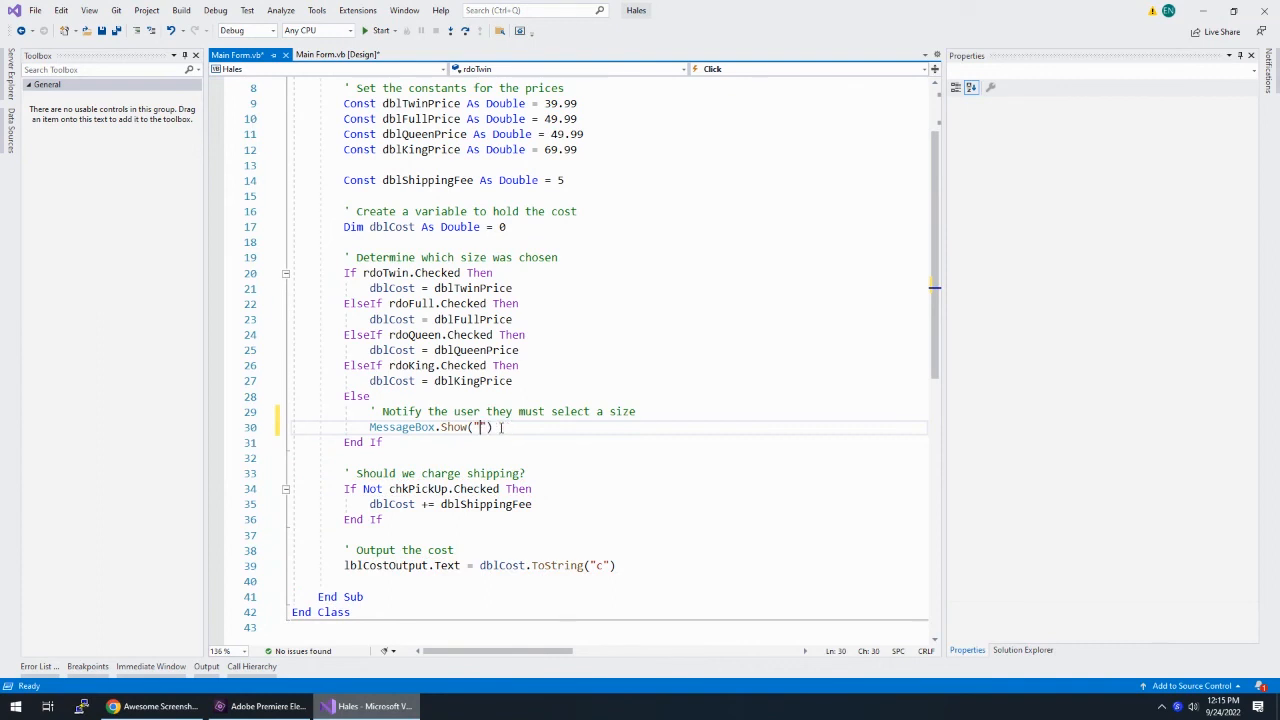
text(Please select a comfort)
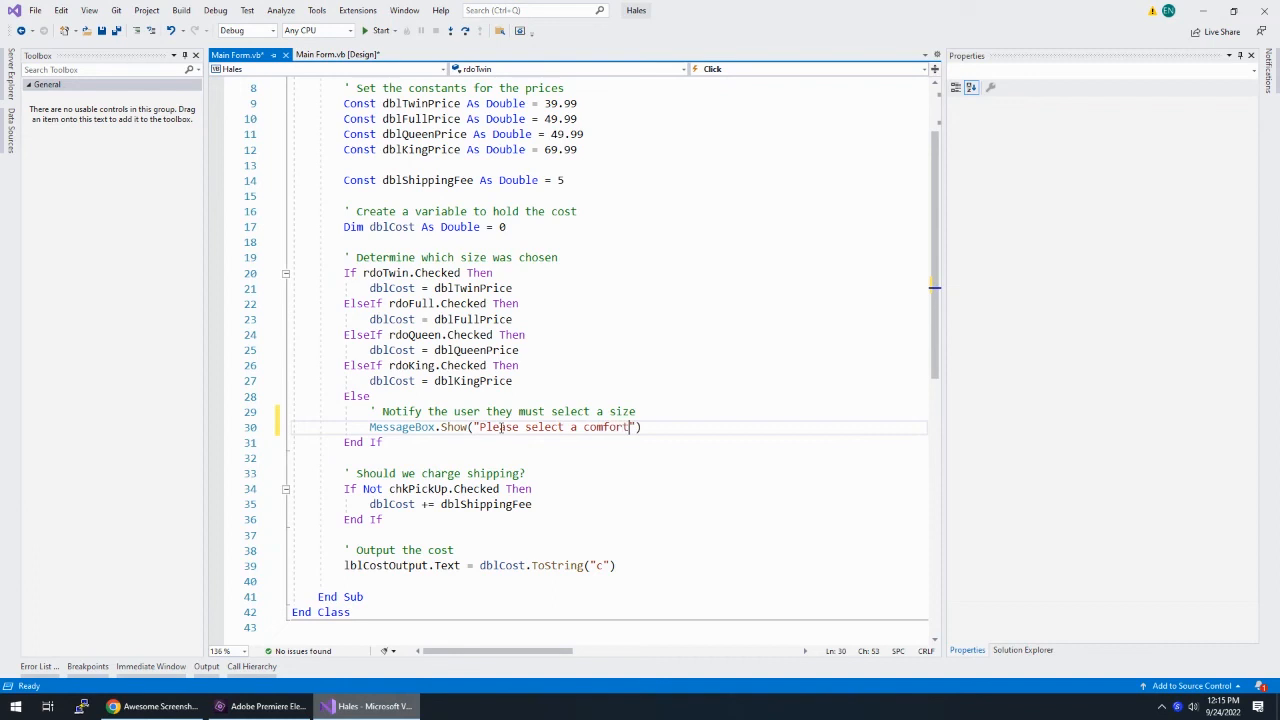
text(er size.)
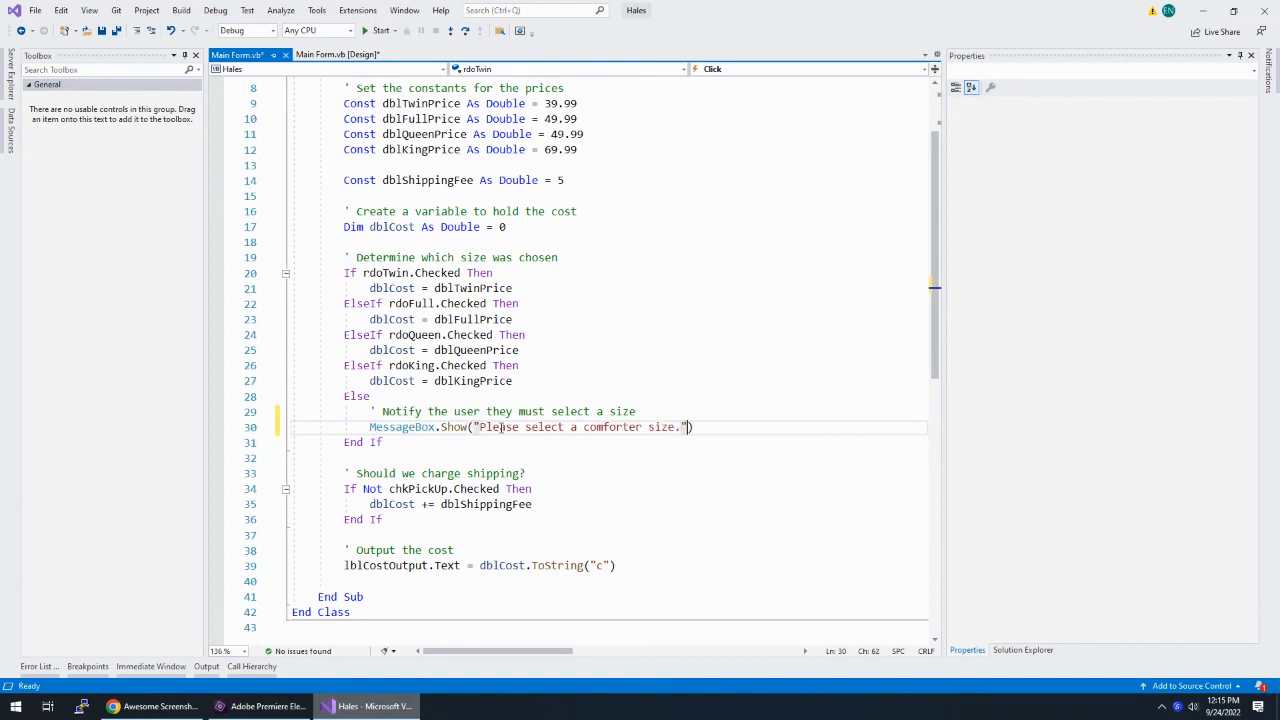
text(, "")
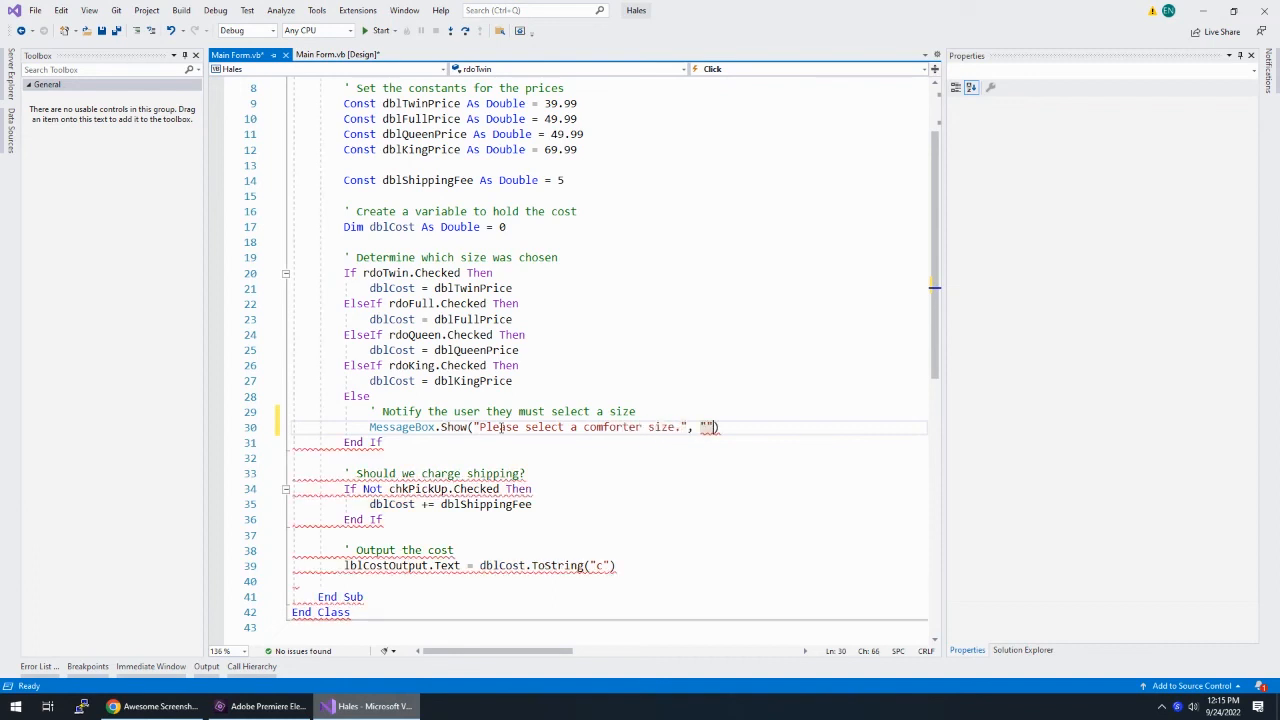
text(Input Error)
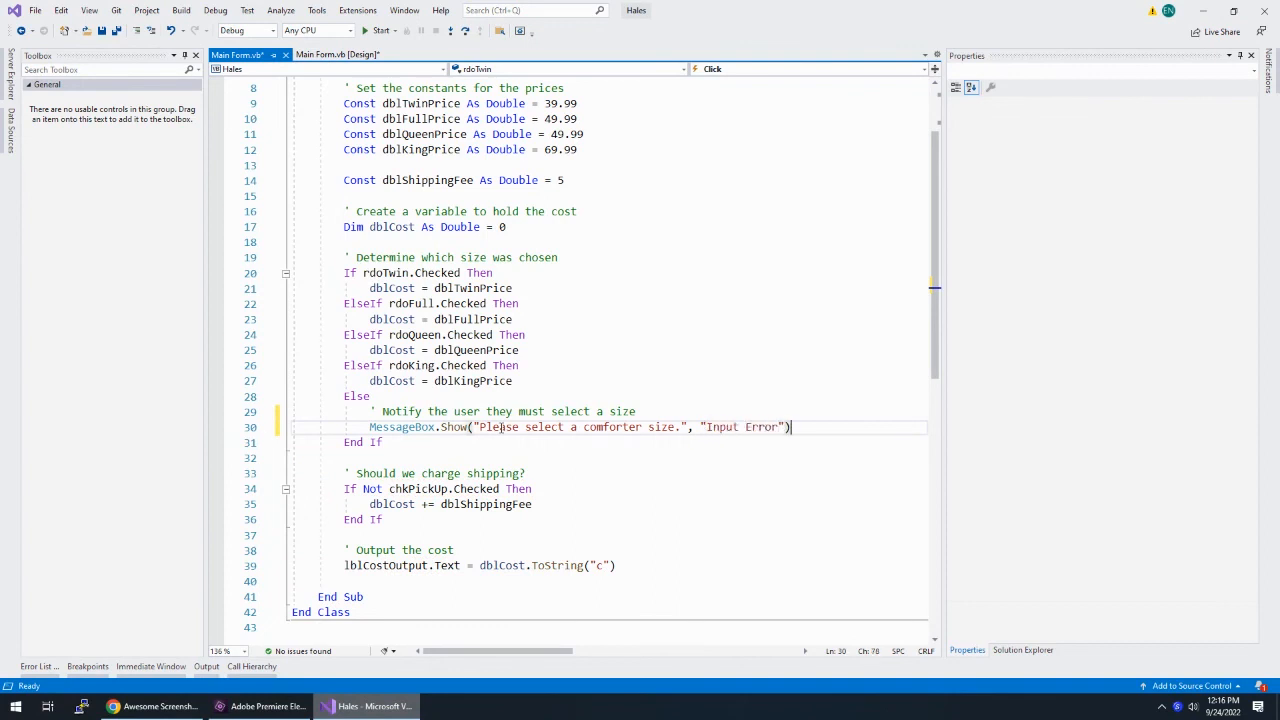
key(Return)
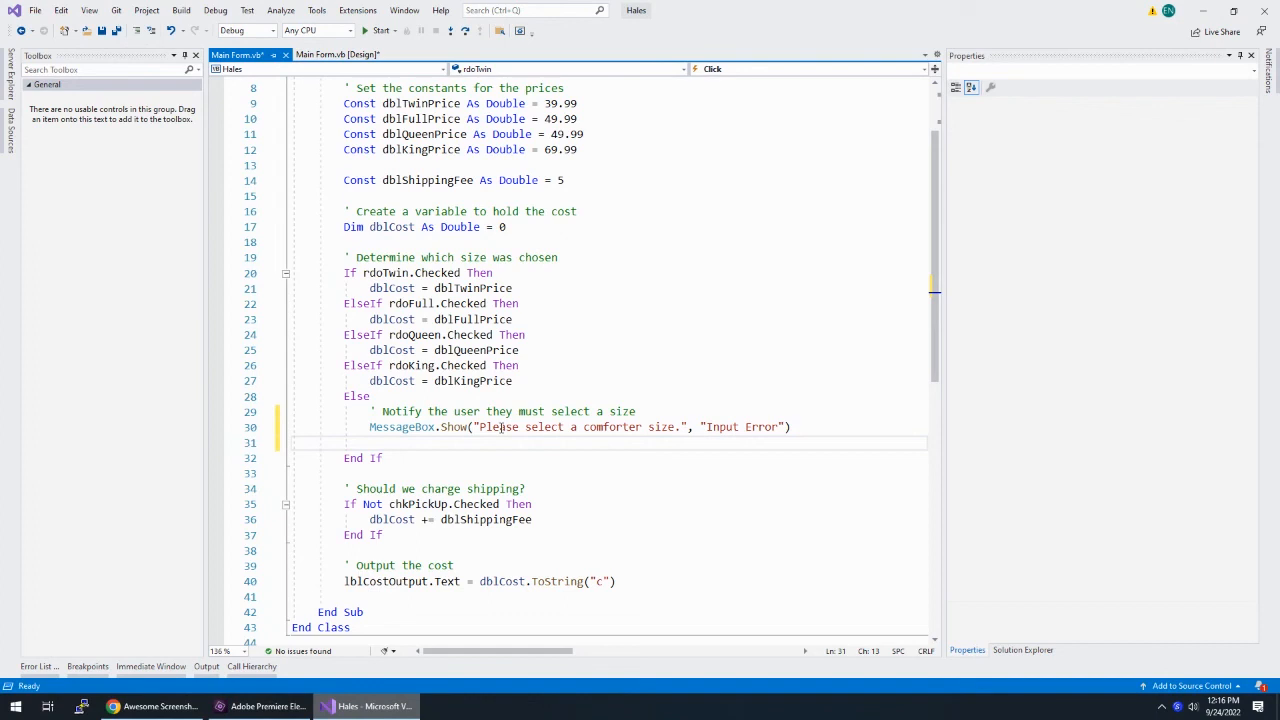
mouse_move(376, 432)
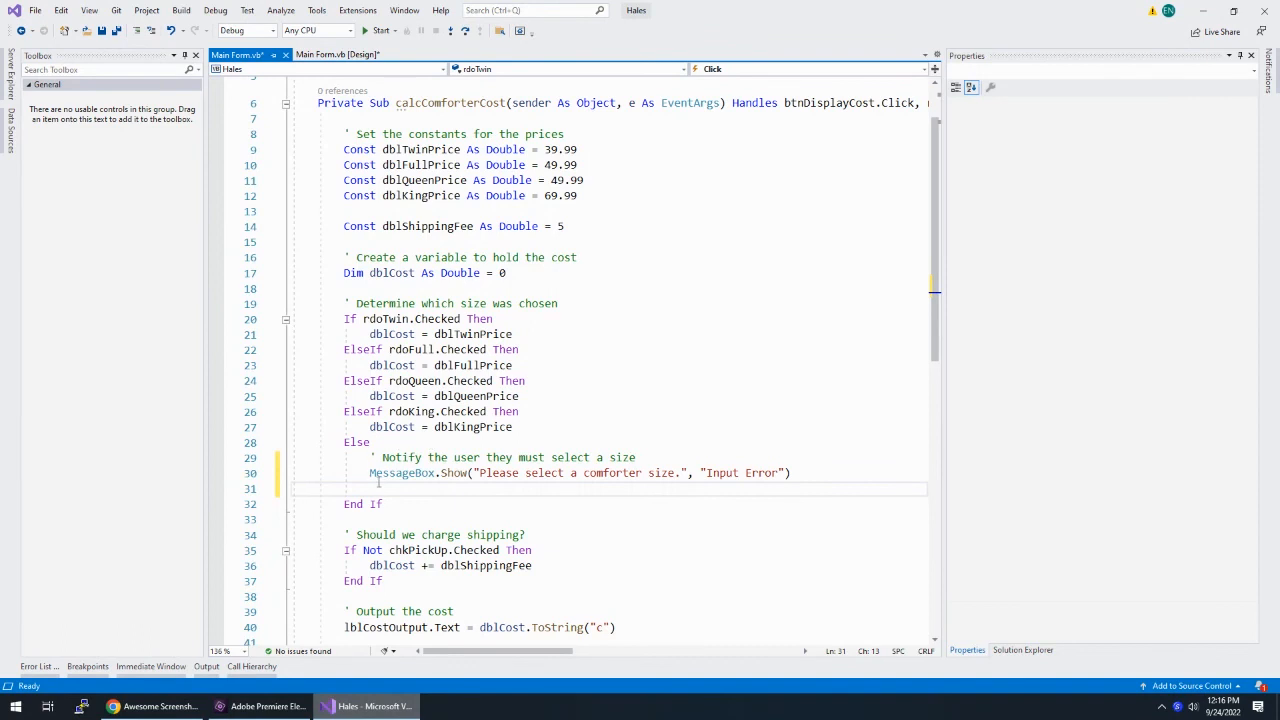
Add lblCostOutput.Text = "" and Exit Sub to the Else branch, then go to the designer
scroll(down, 3)
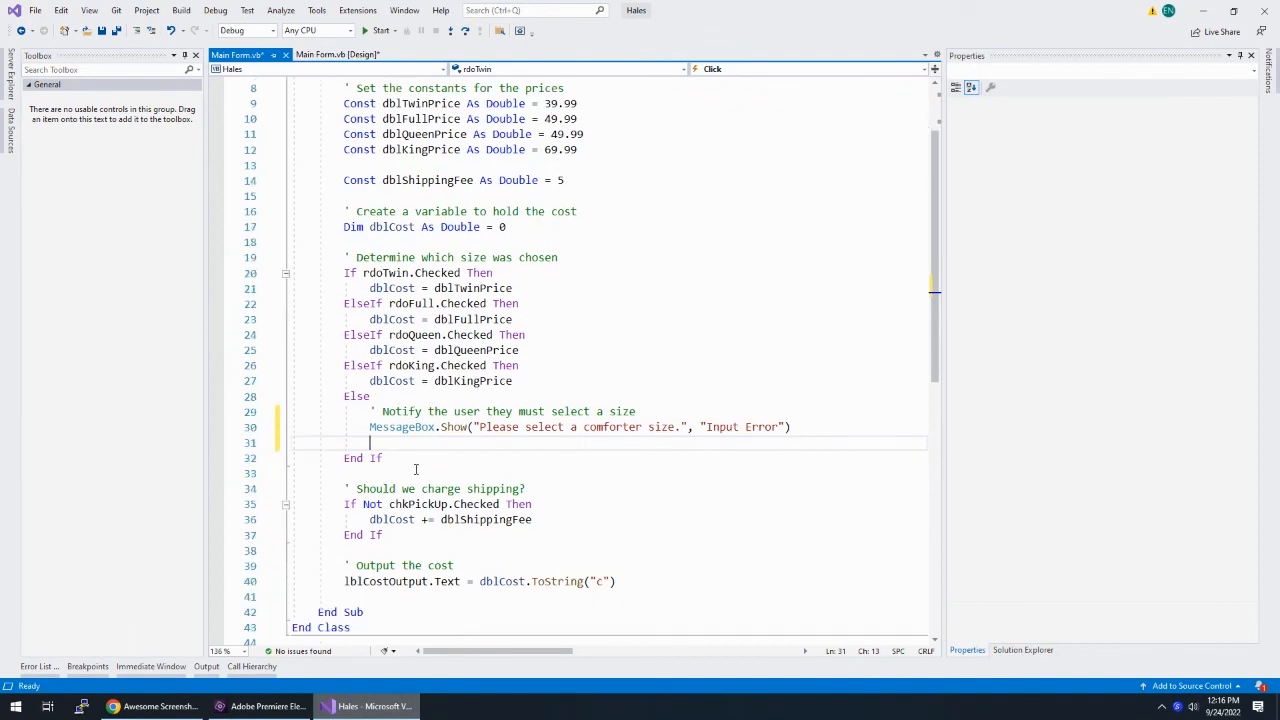
text(lblCostOutput.Text = ")
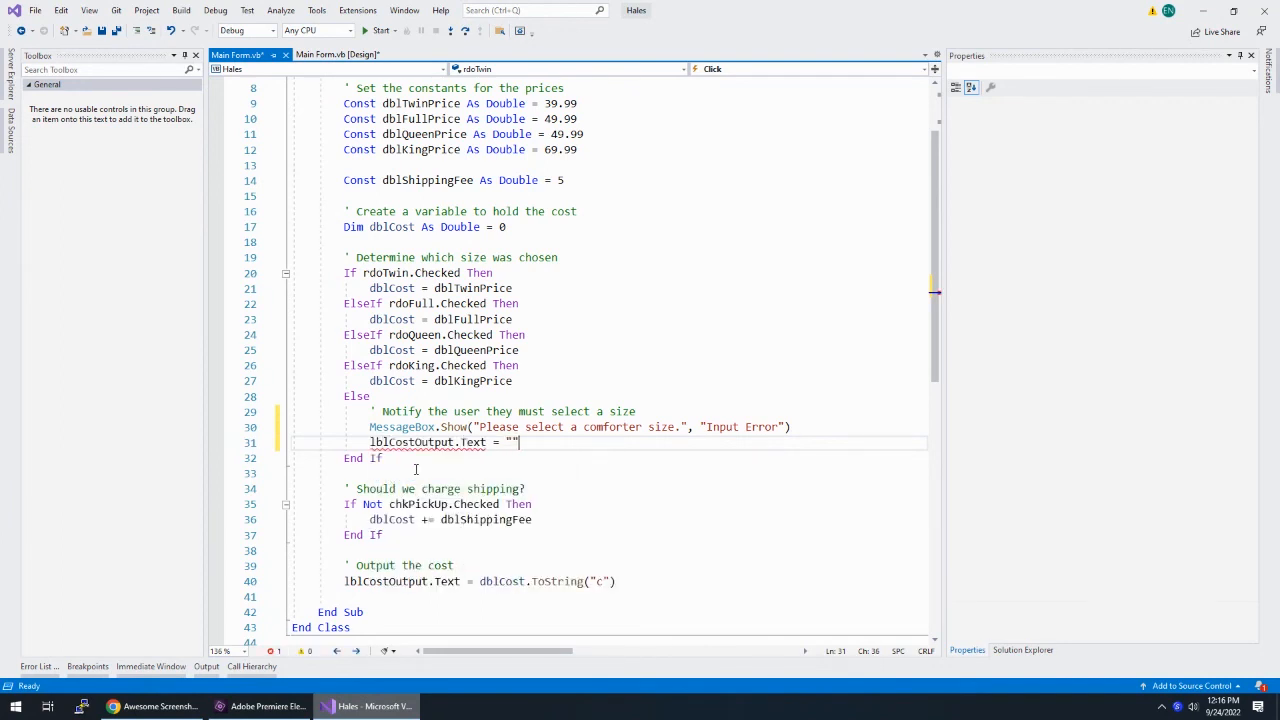
key(Return)
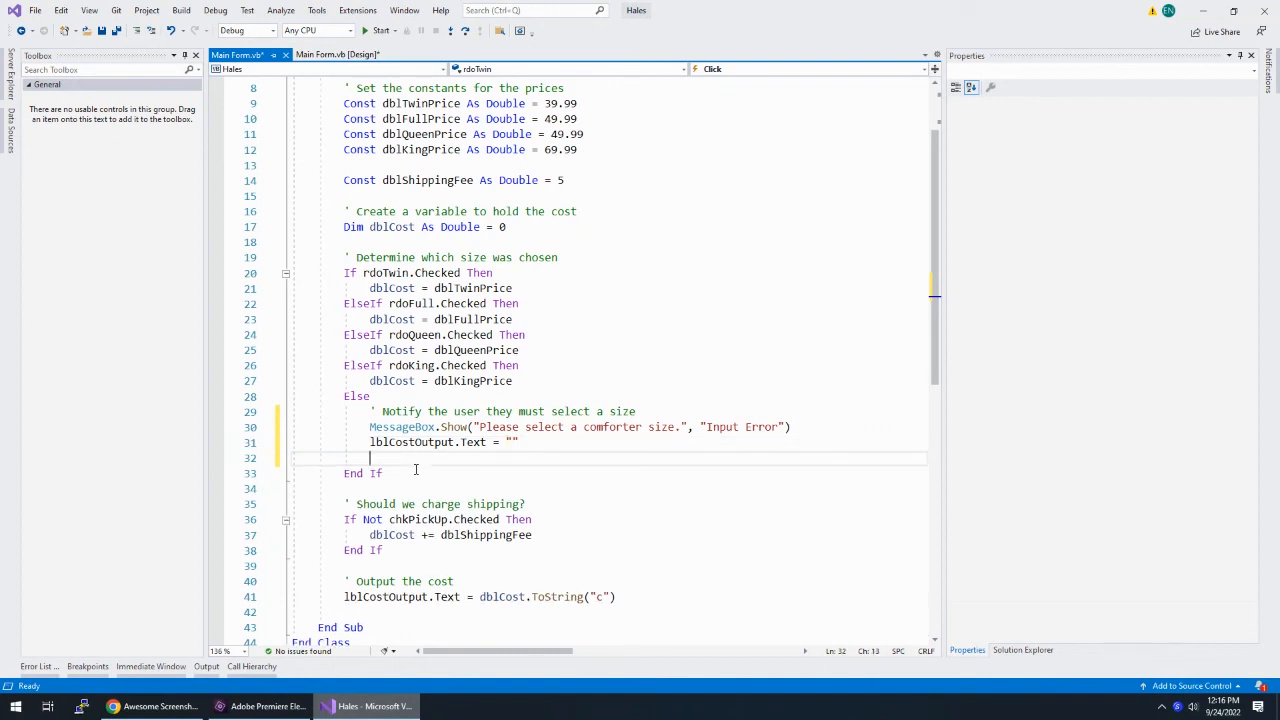
mouse_move(436, 596)
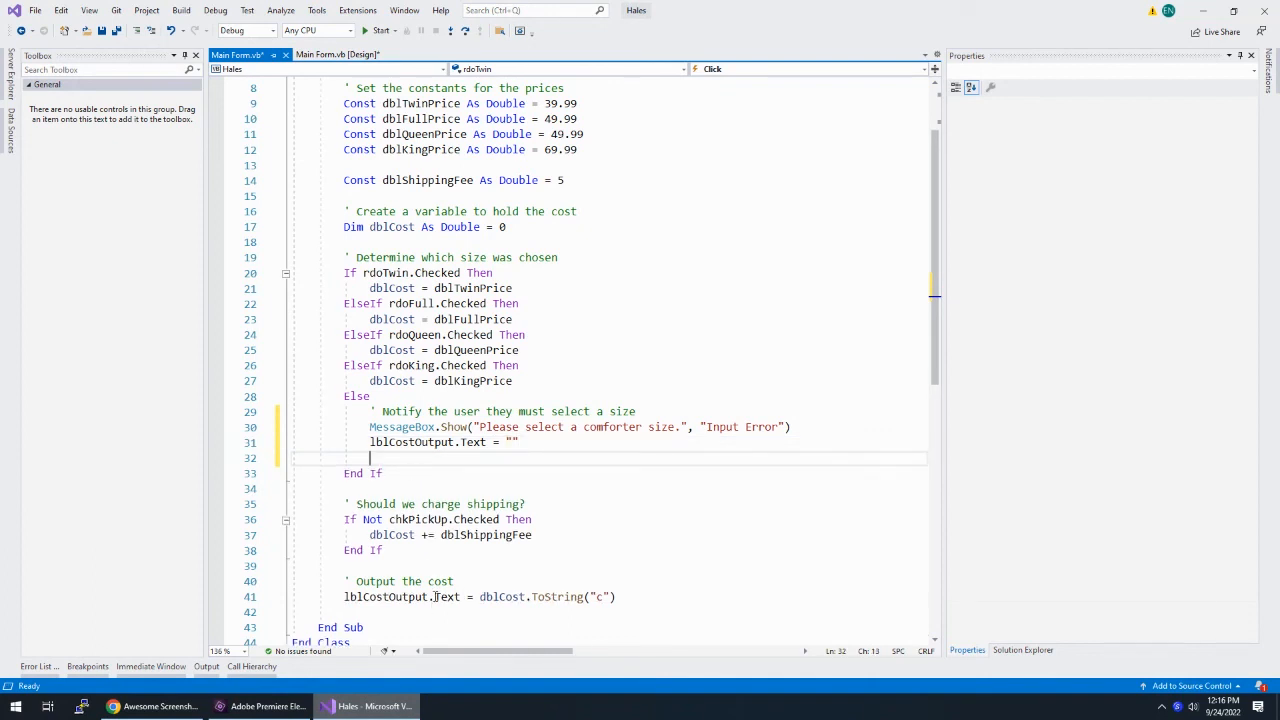
text(ex)
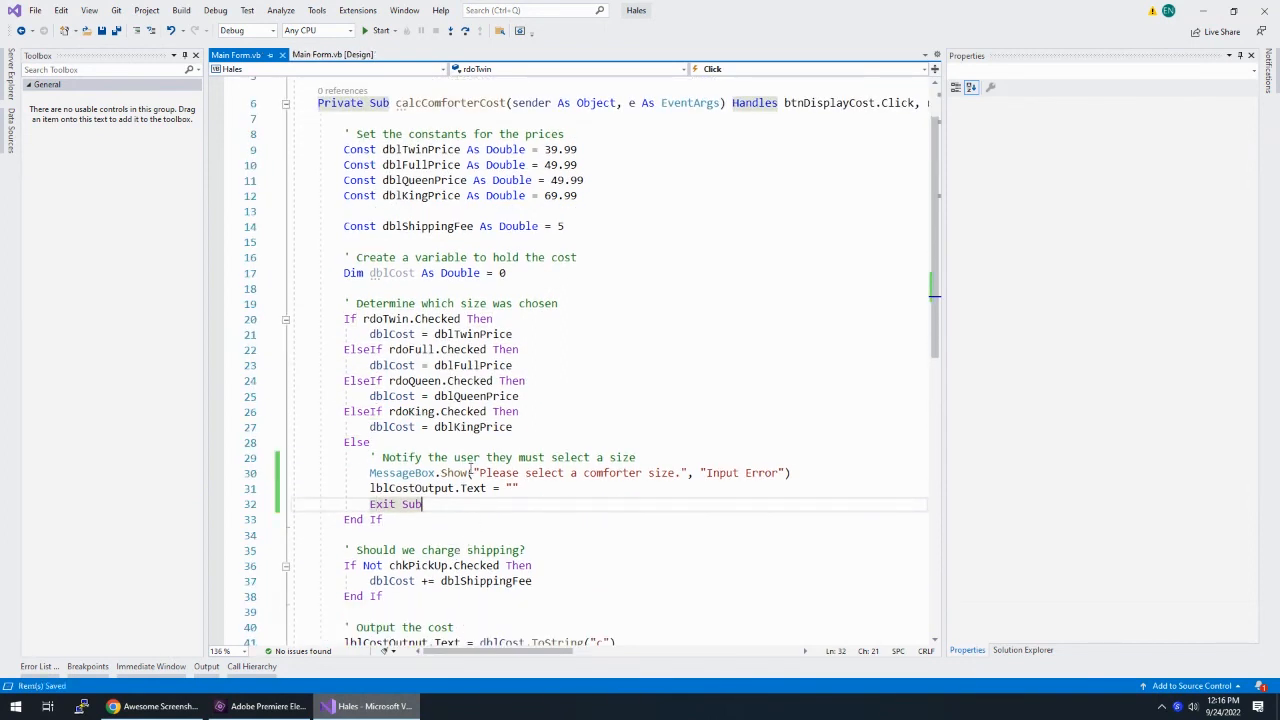
click(332, 54)
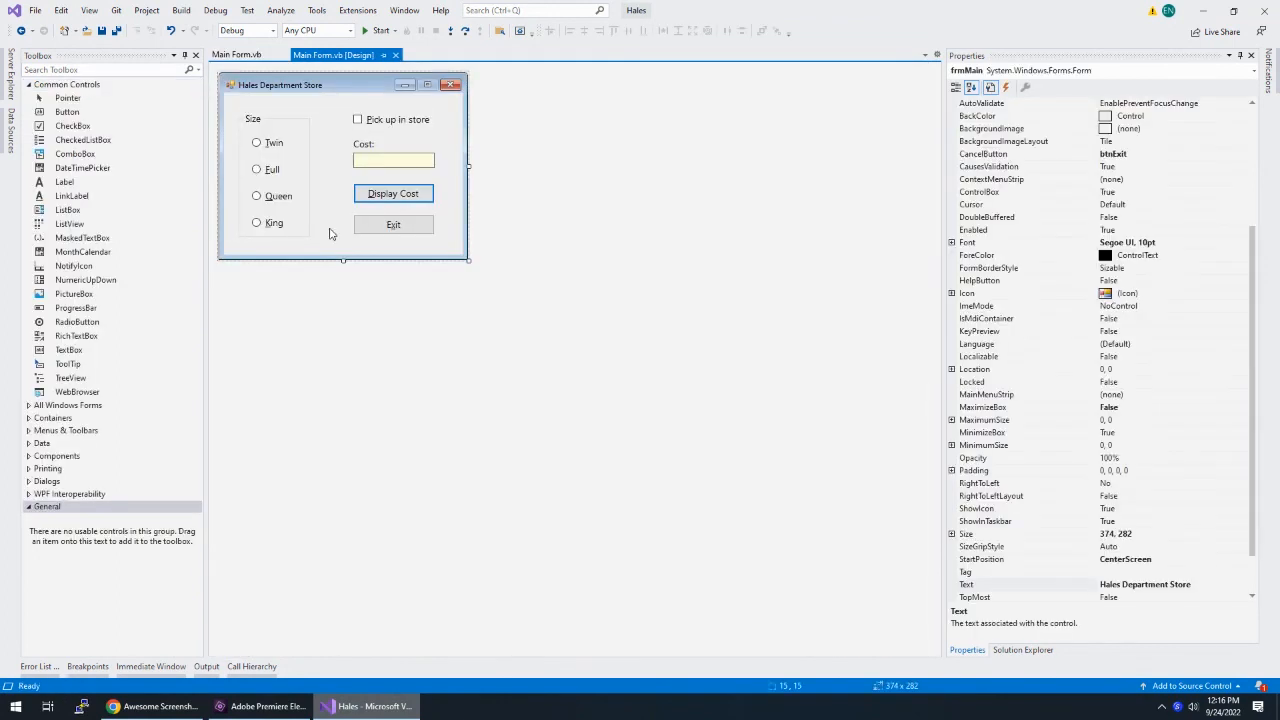
Comment out the ElseIf rdoKing branch in code and start the app running
click(236, 54)
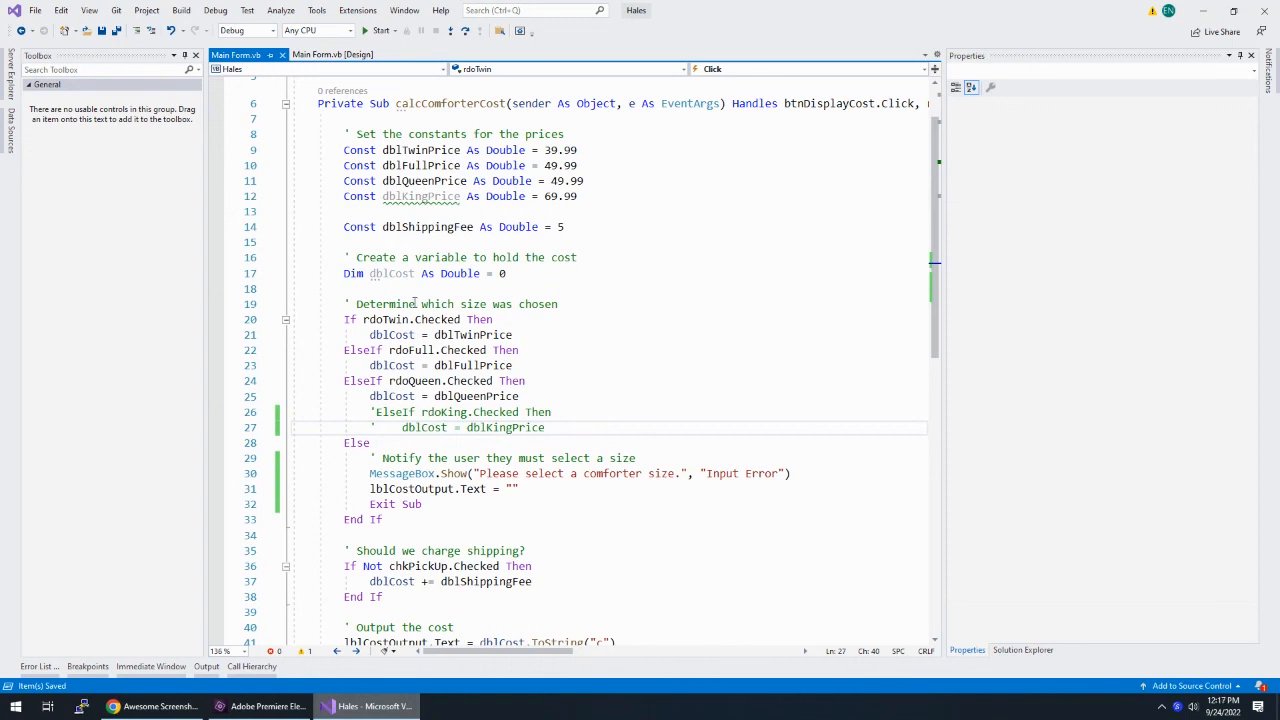
click(414, 320)
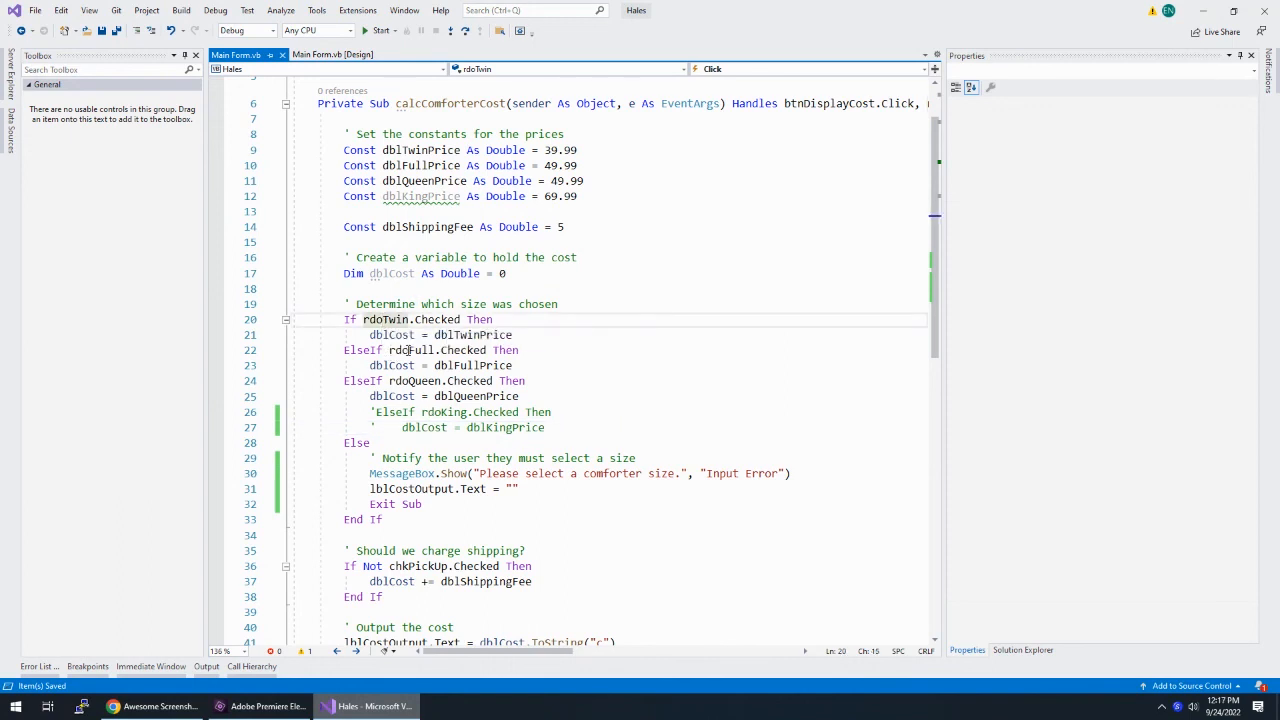
click(416, 380)
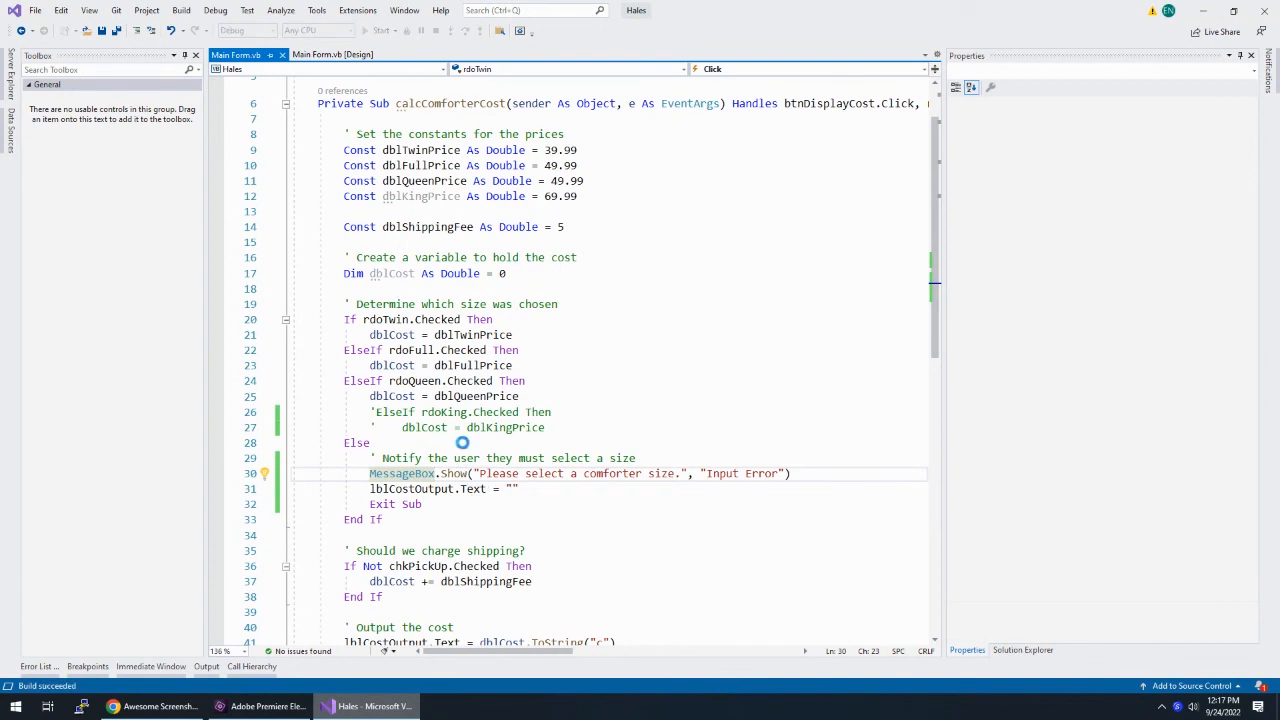
click(380, 30)
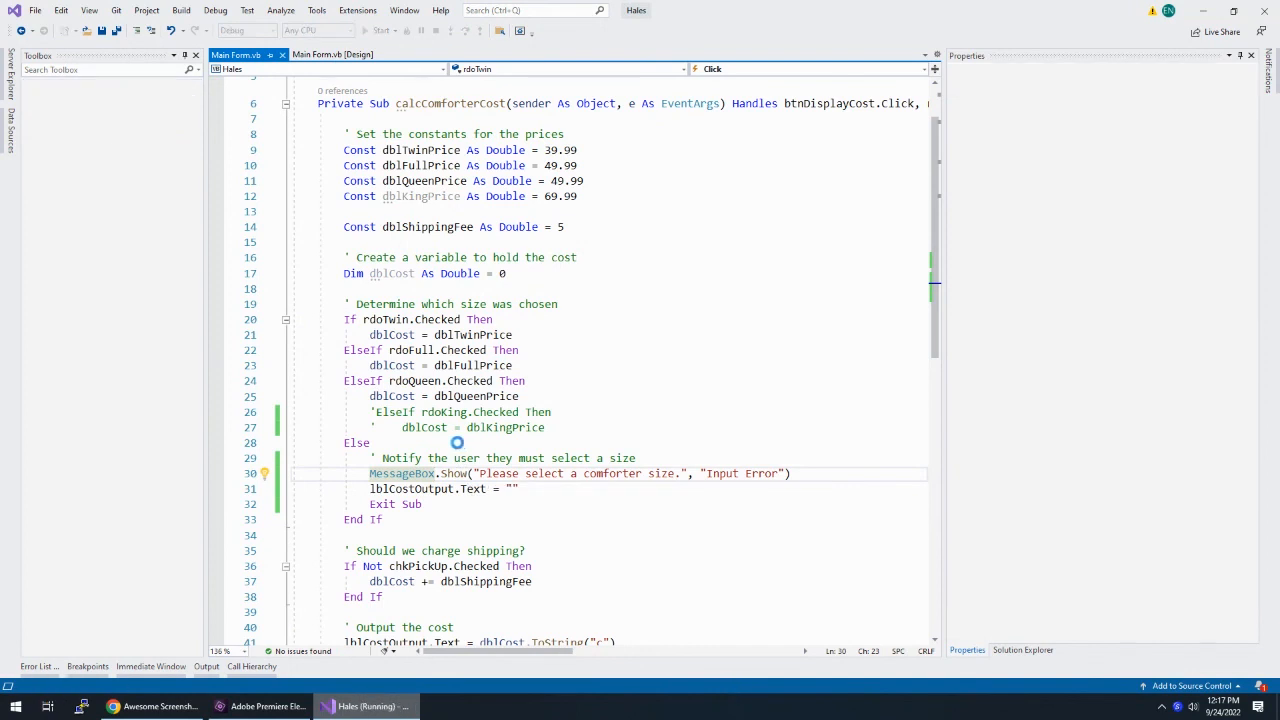
click(380, 30)
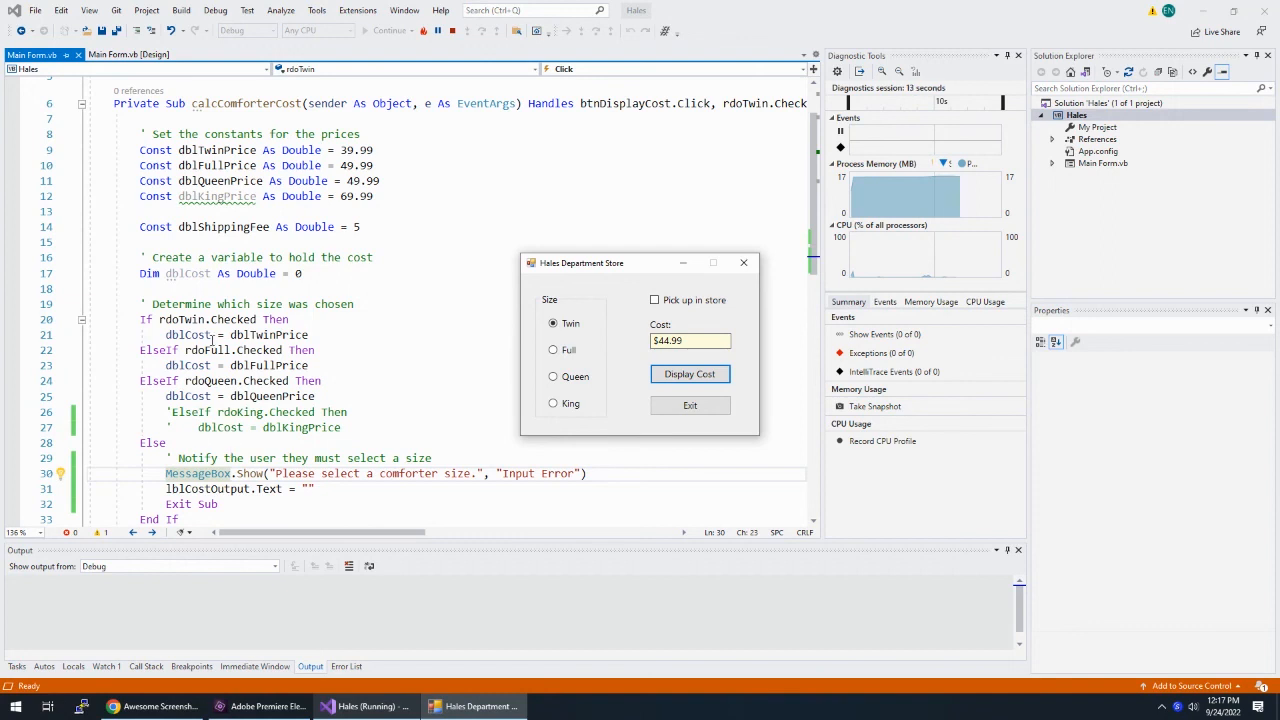
mouse_move(552, 360)
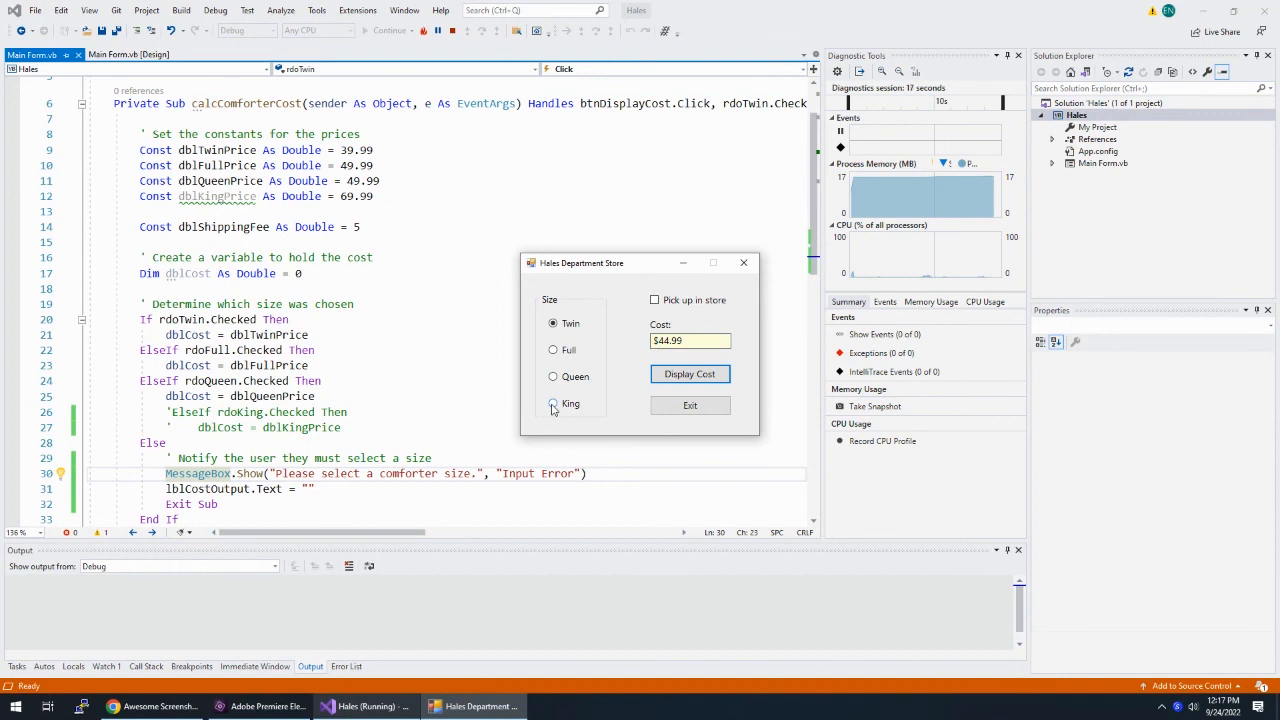
Select King to get the Input Error message, dismiss it, try Twin, then King again and dismiss
click(688, 374)
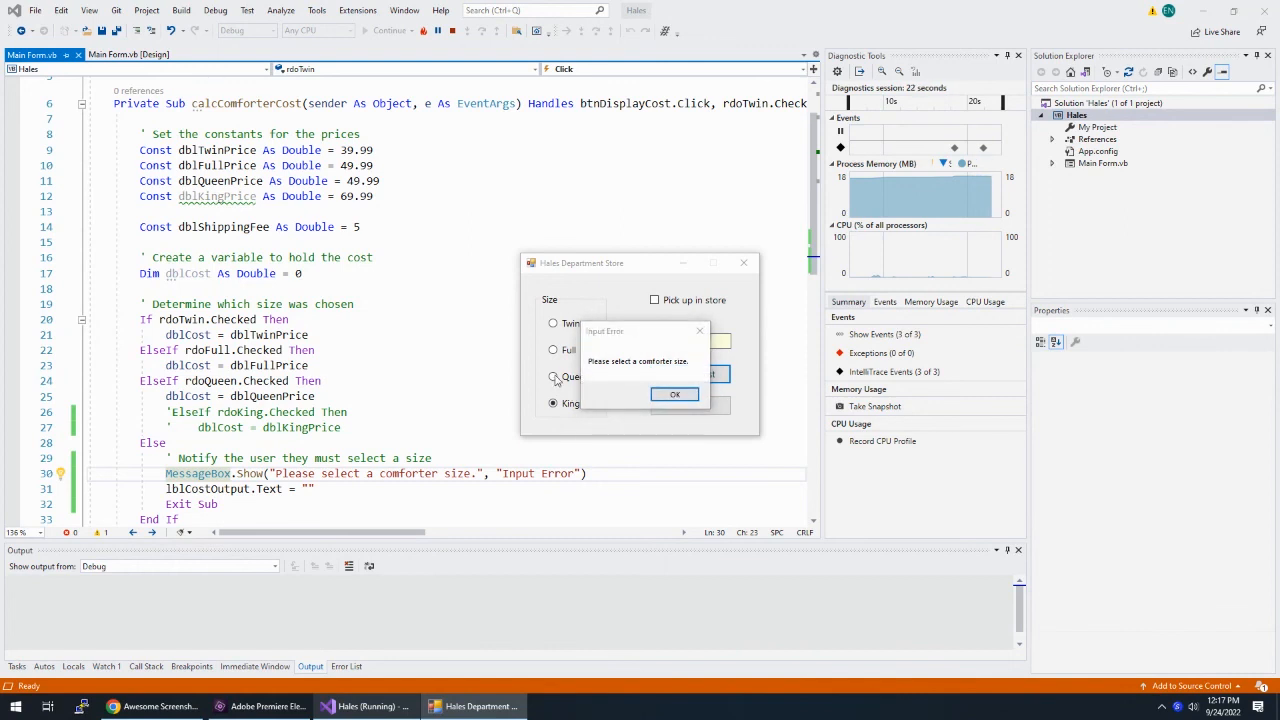
click(674, 392)
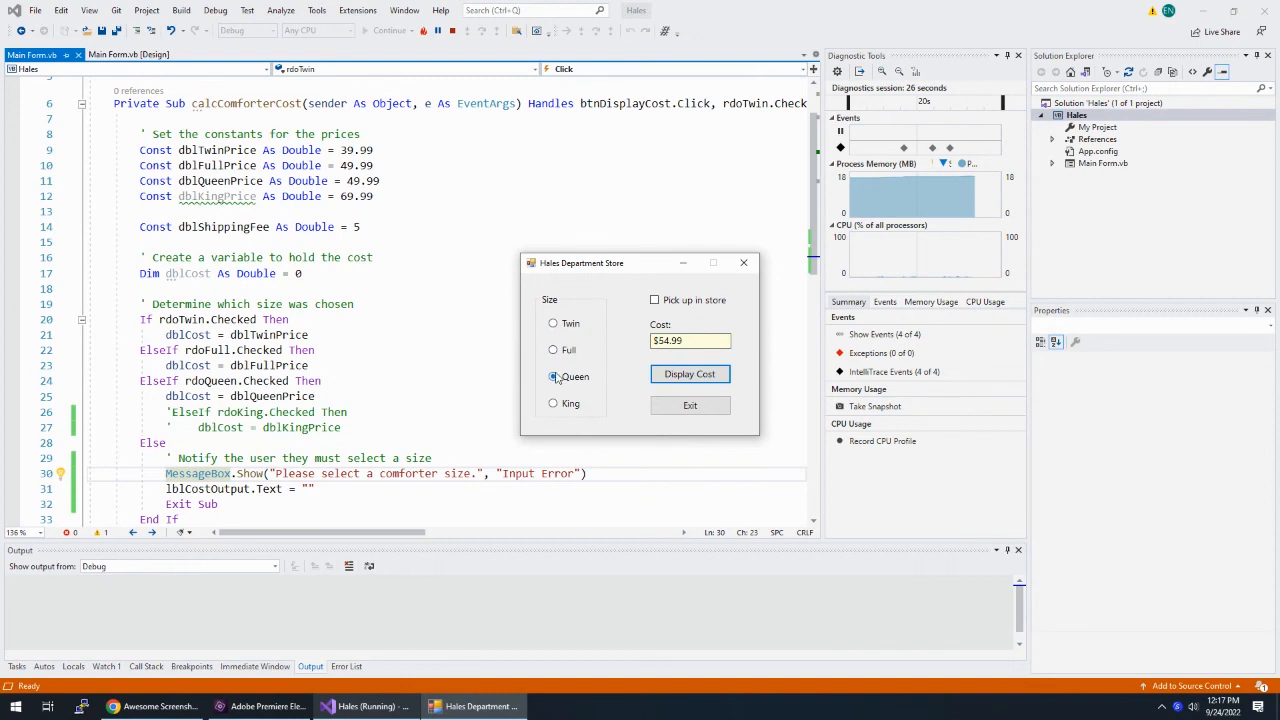
click(552, 324)
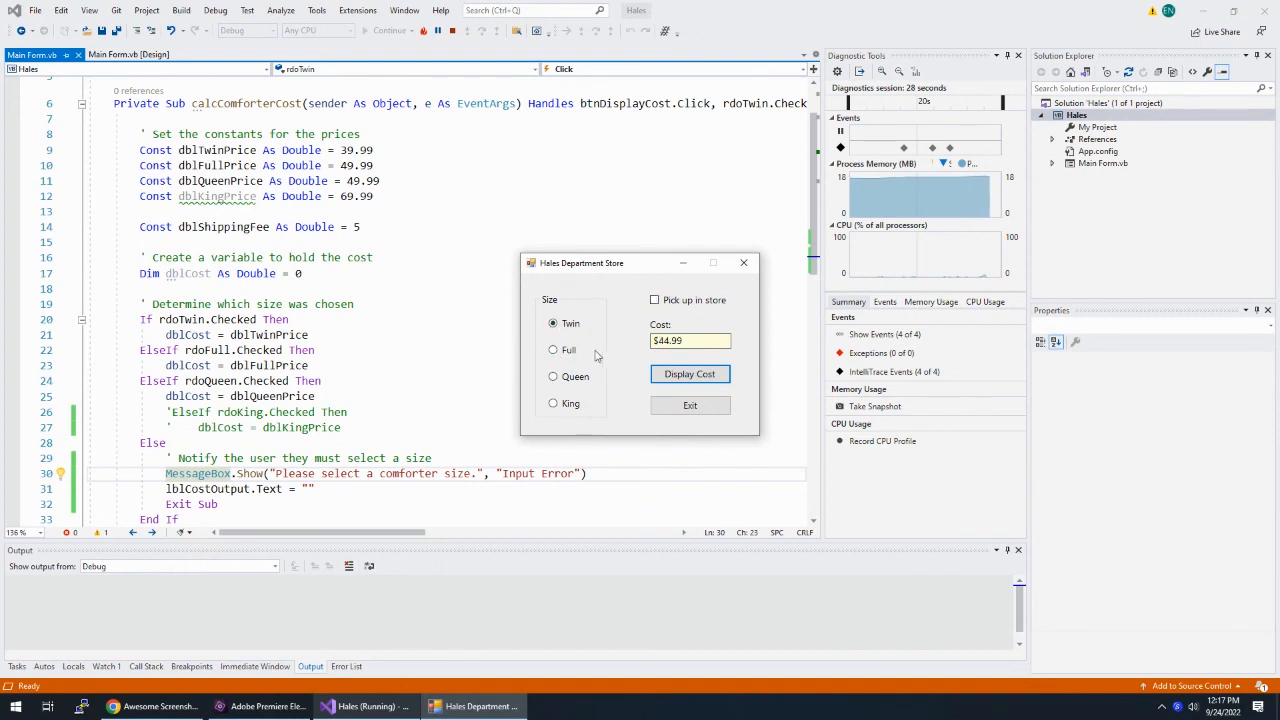
click(688, 374)
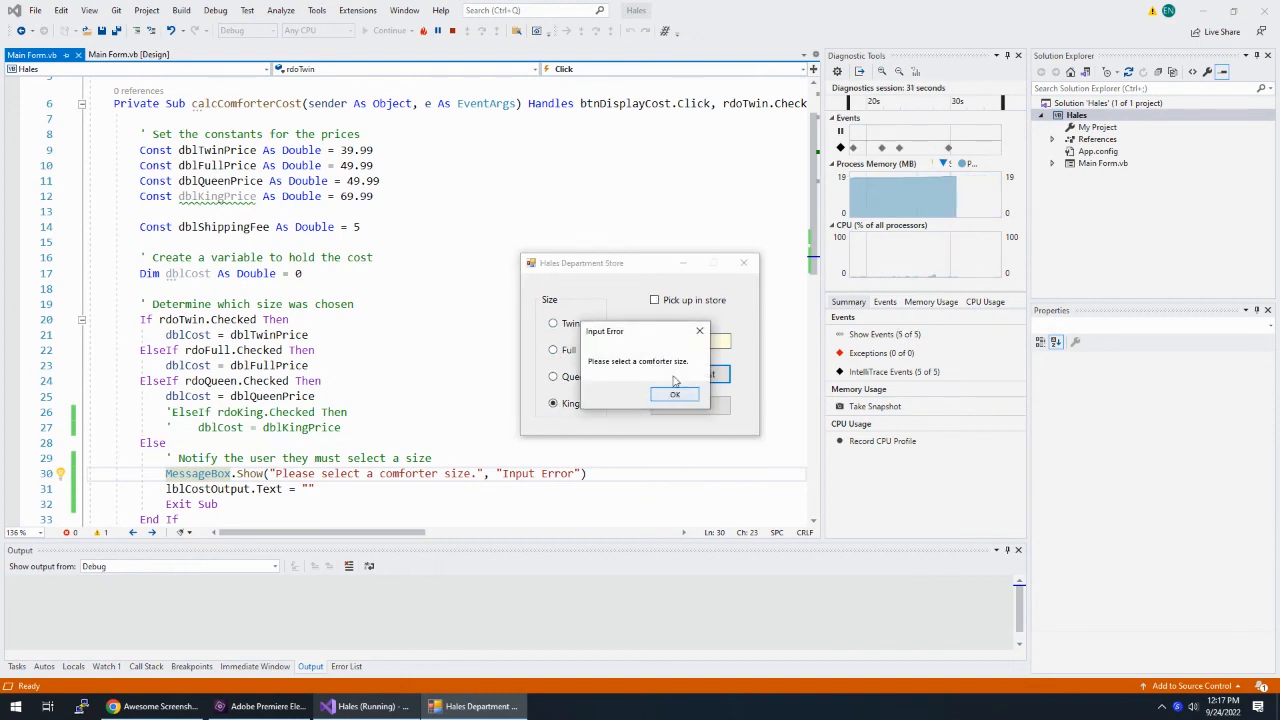
click(674, 392)
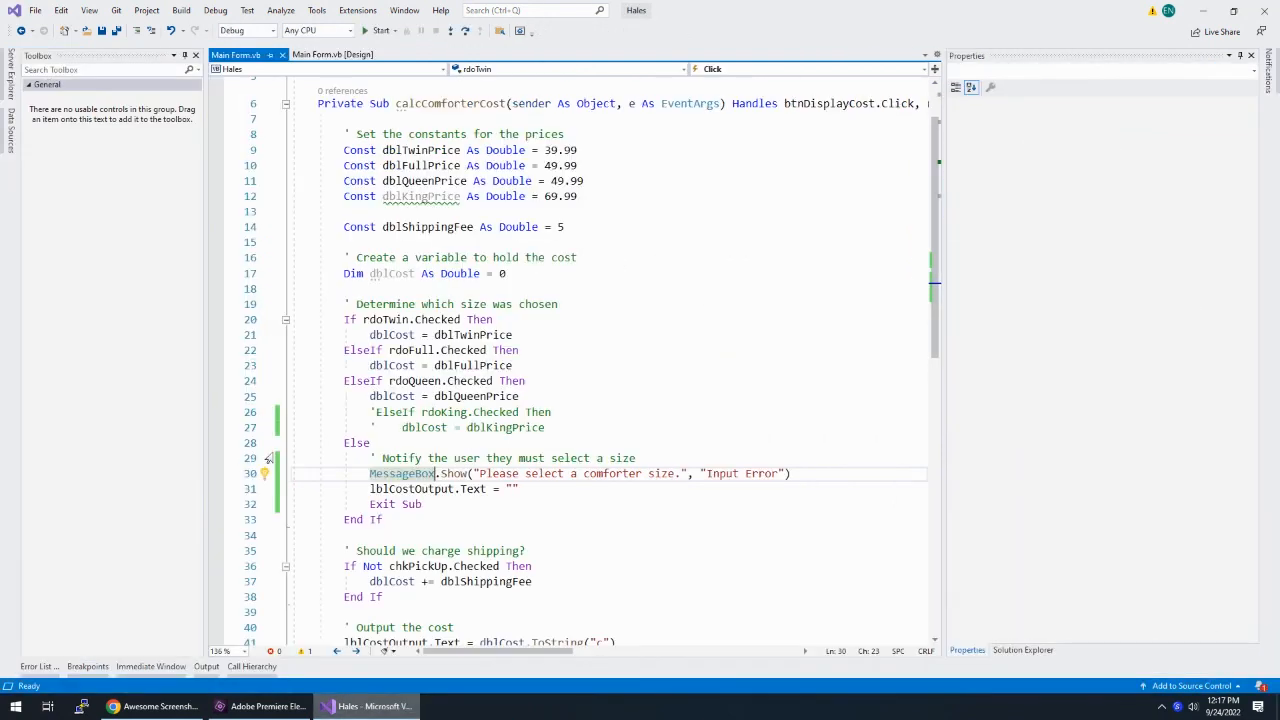
Uncomment the rdoKing ElseIf lines and rerun: King shows $74.99, Queen $54.99, then close the form
click(368, 444)
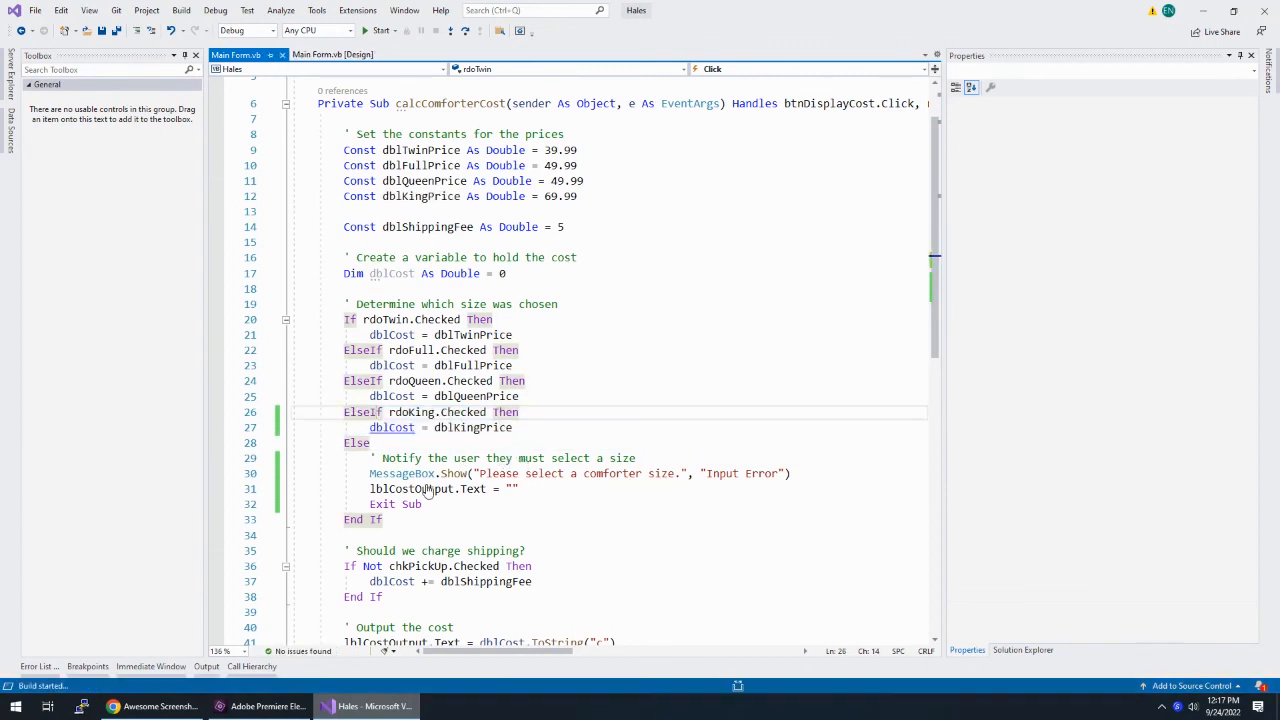
click(380, 30)
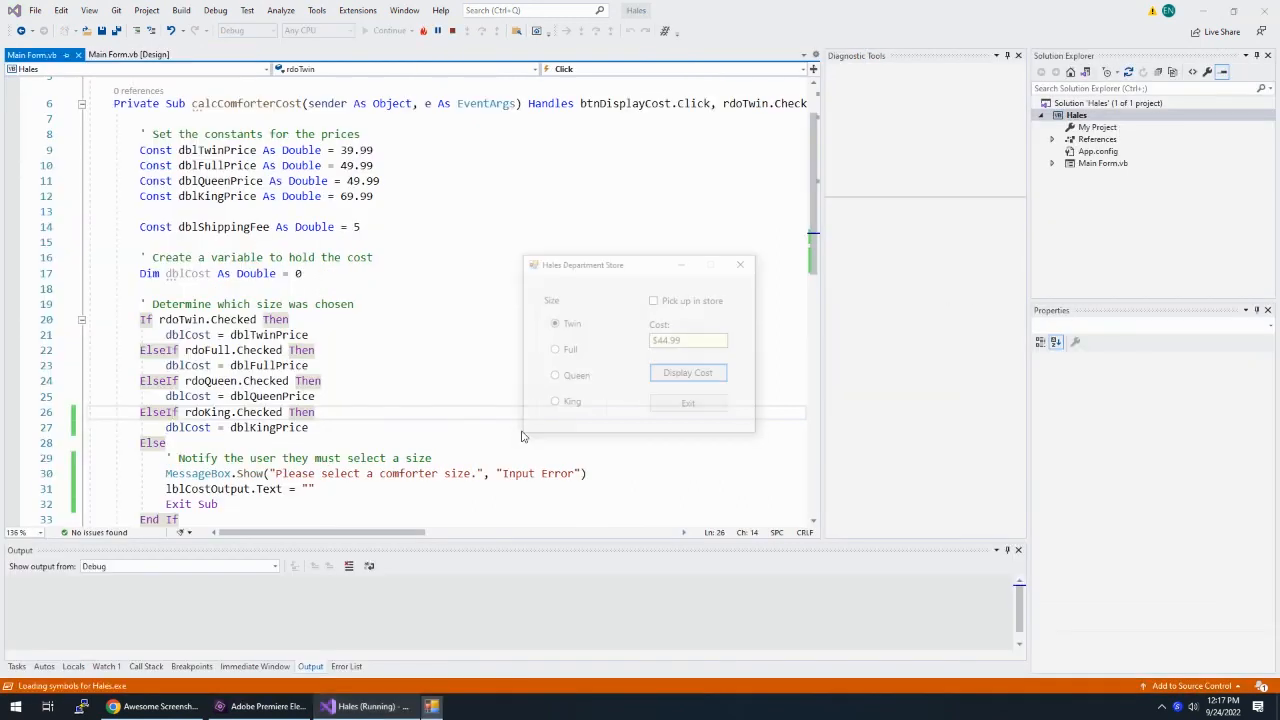
click(554, 404)
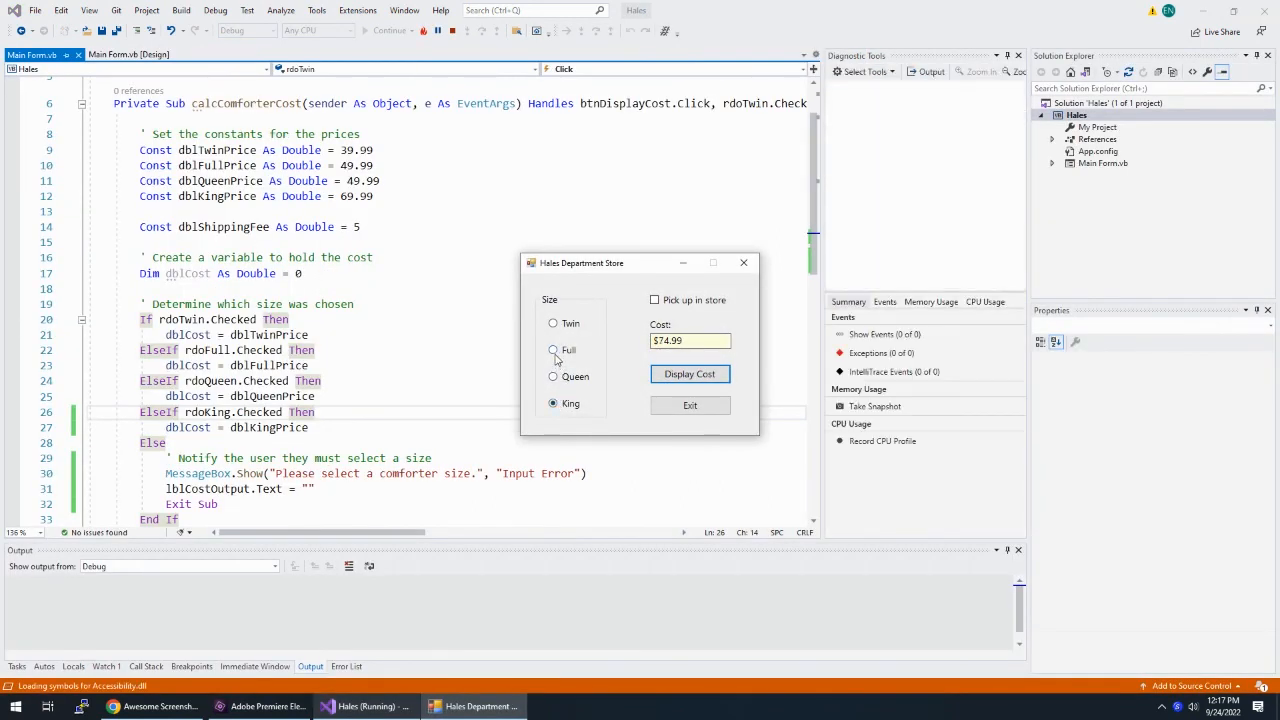
click(554, 376)
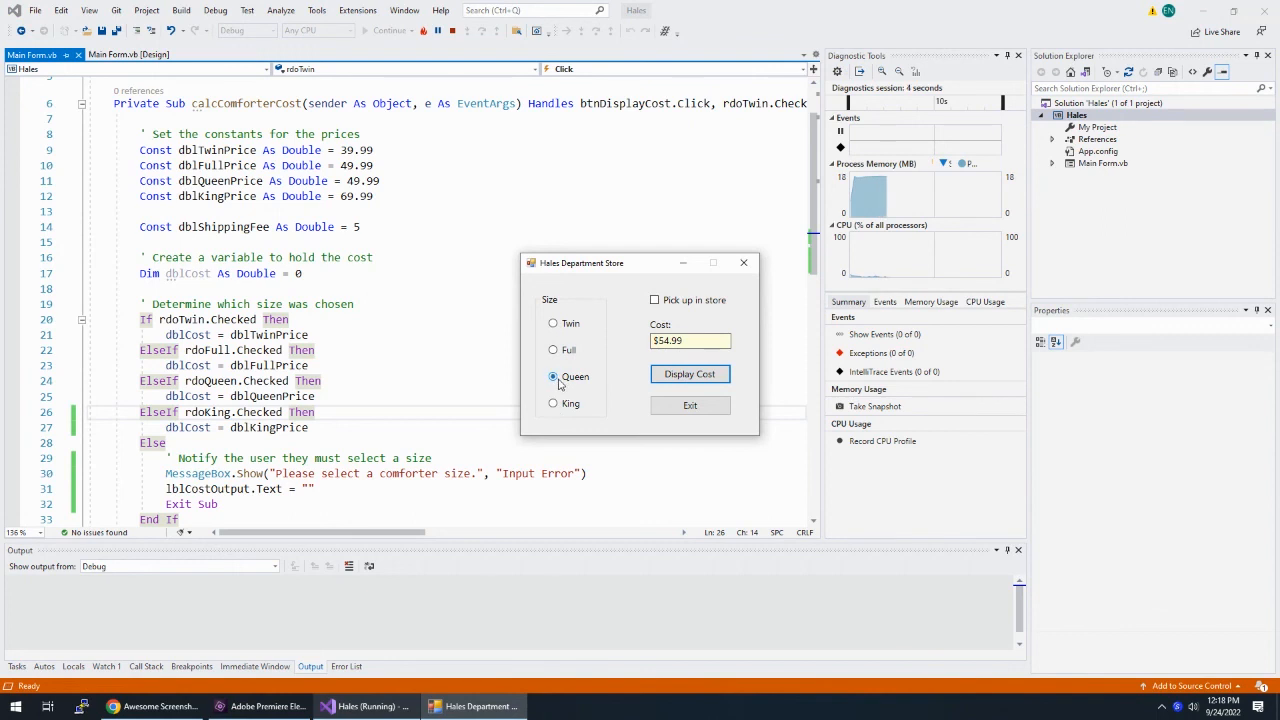
click(552, 350)
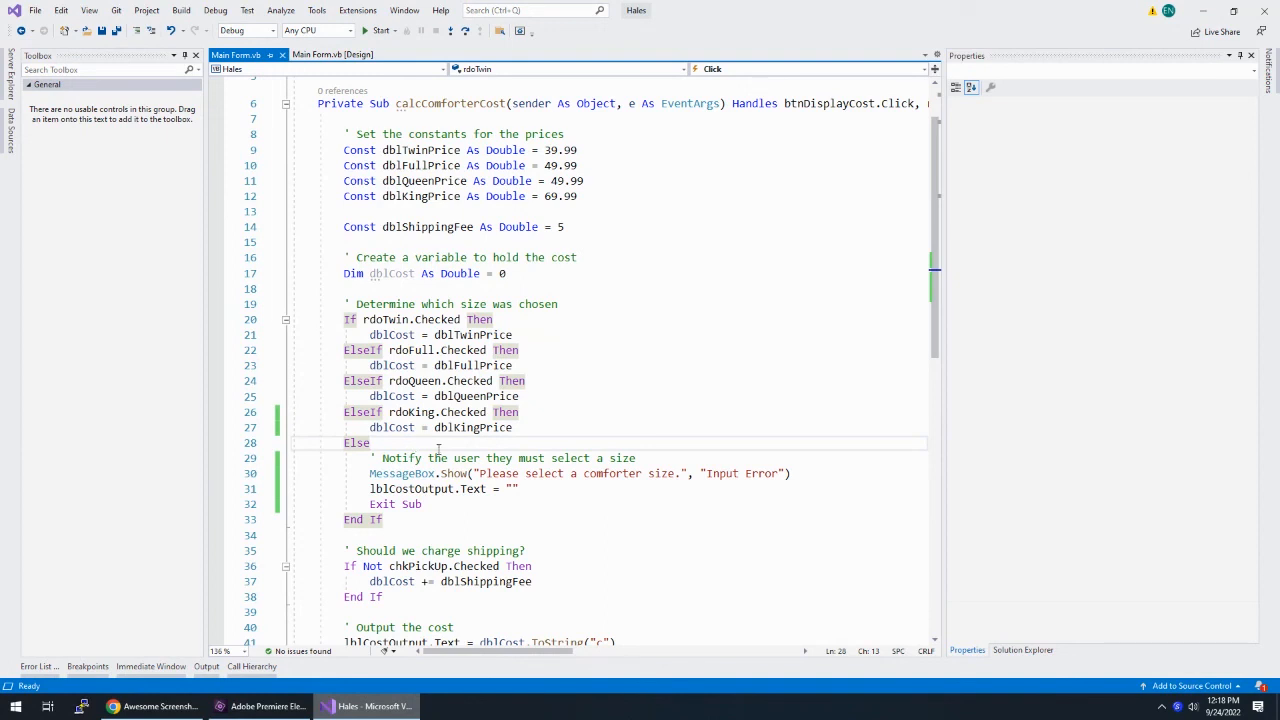
Return to the code editor and scroll down through the cost calculation
click(430, 520)
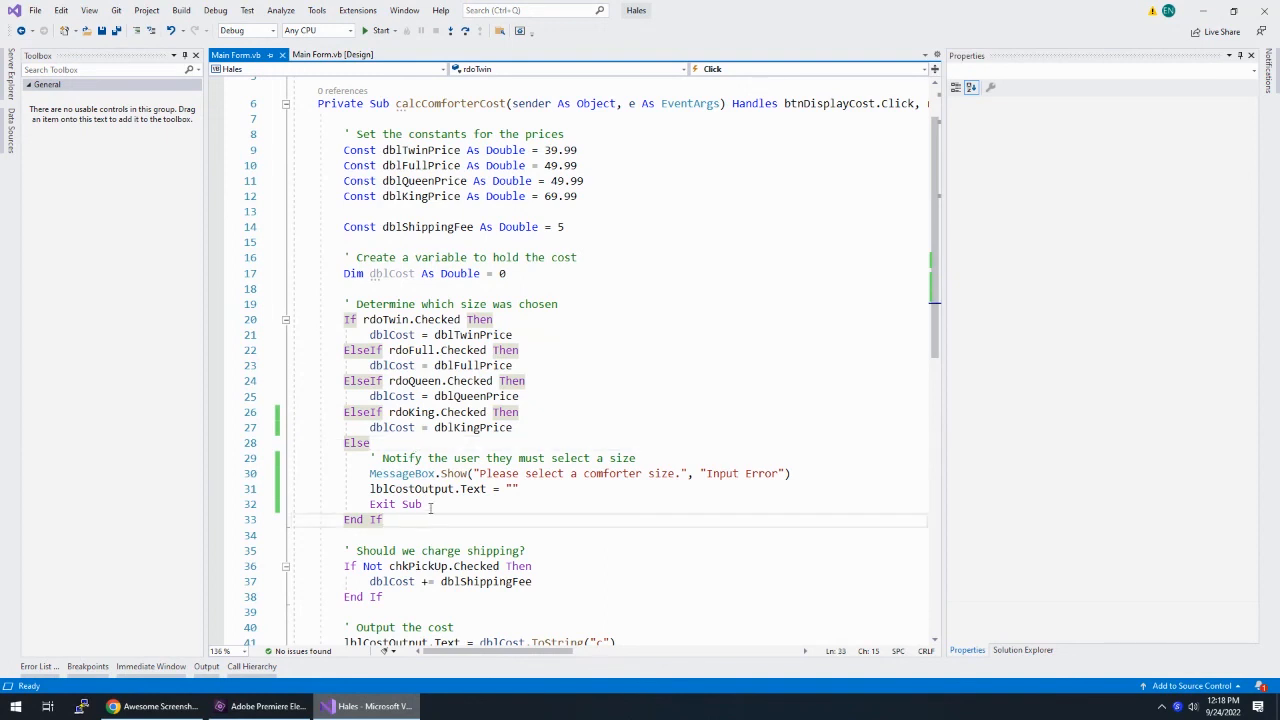
scroll(down, 3)
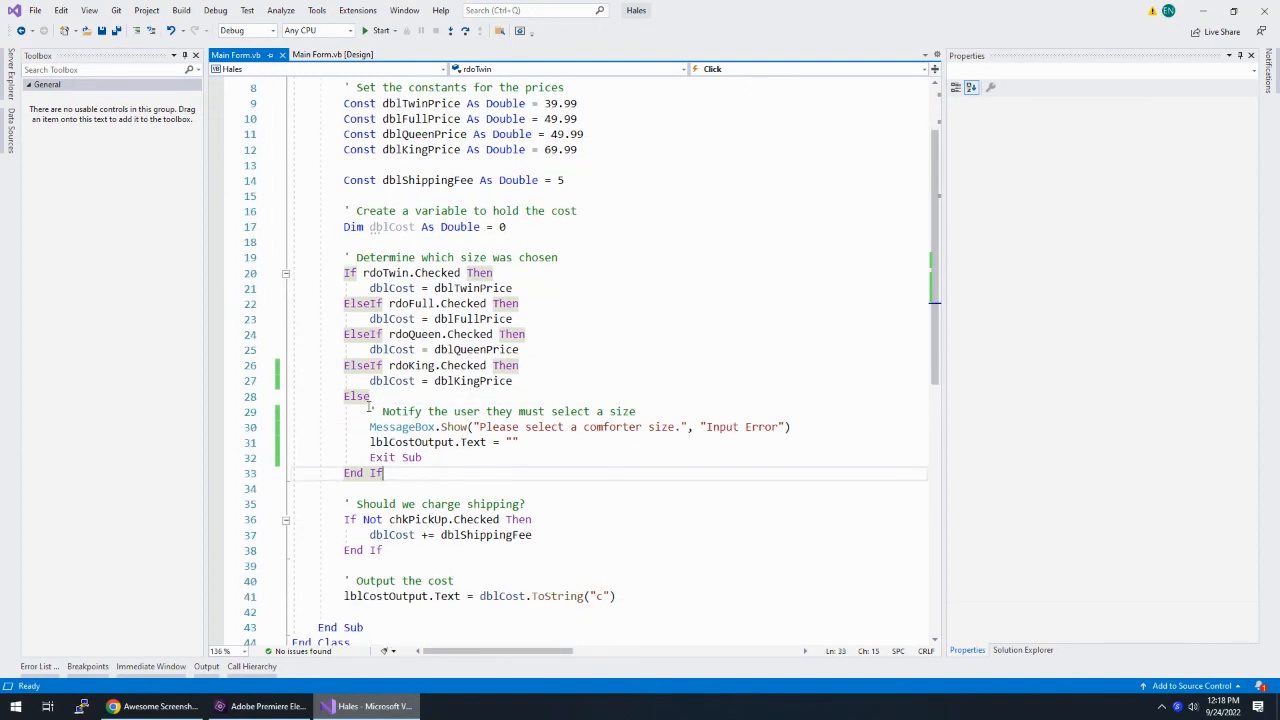